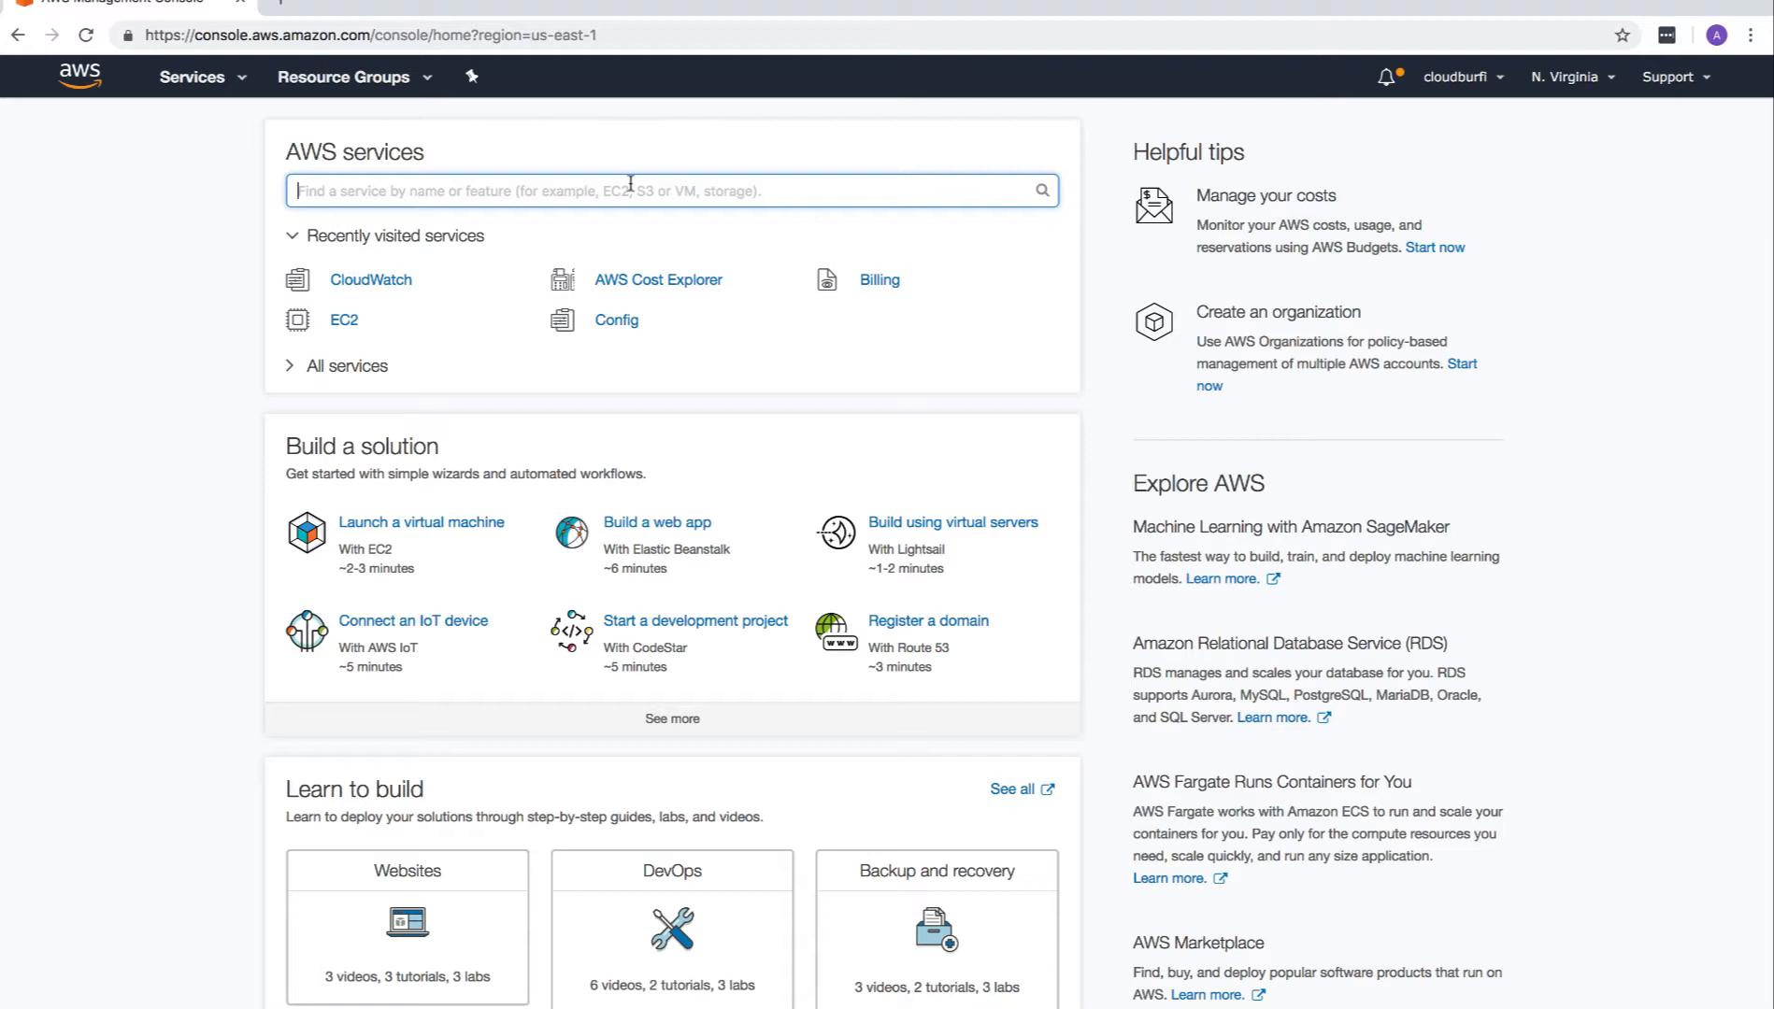
Find Config via the services search, open it, and launch Get started.
{"action": "type", "text": "config"}
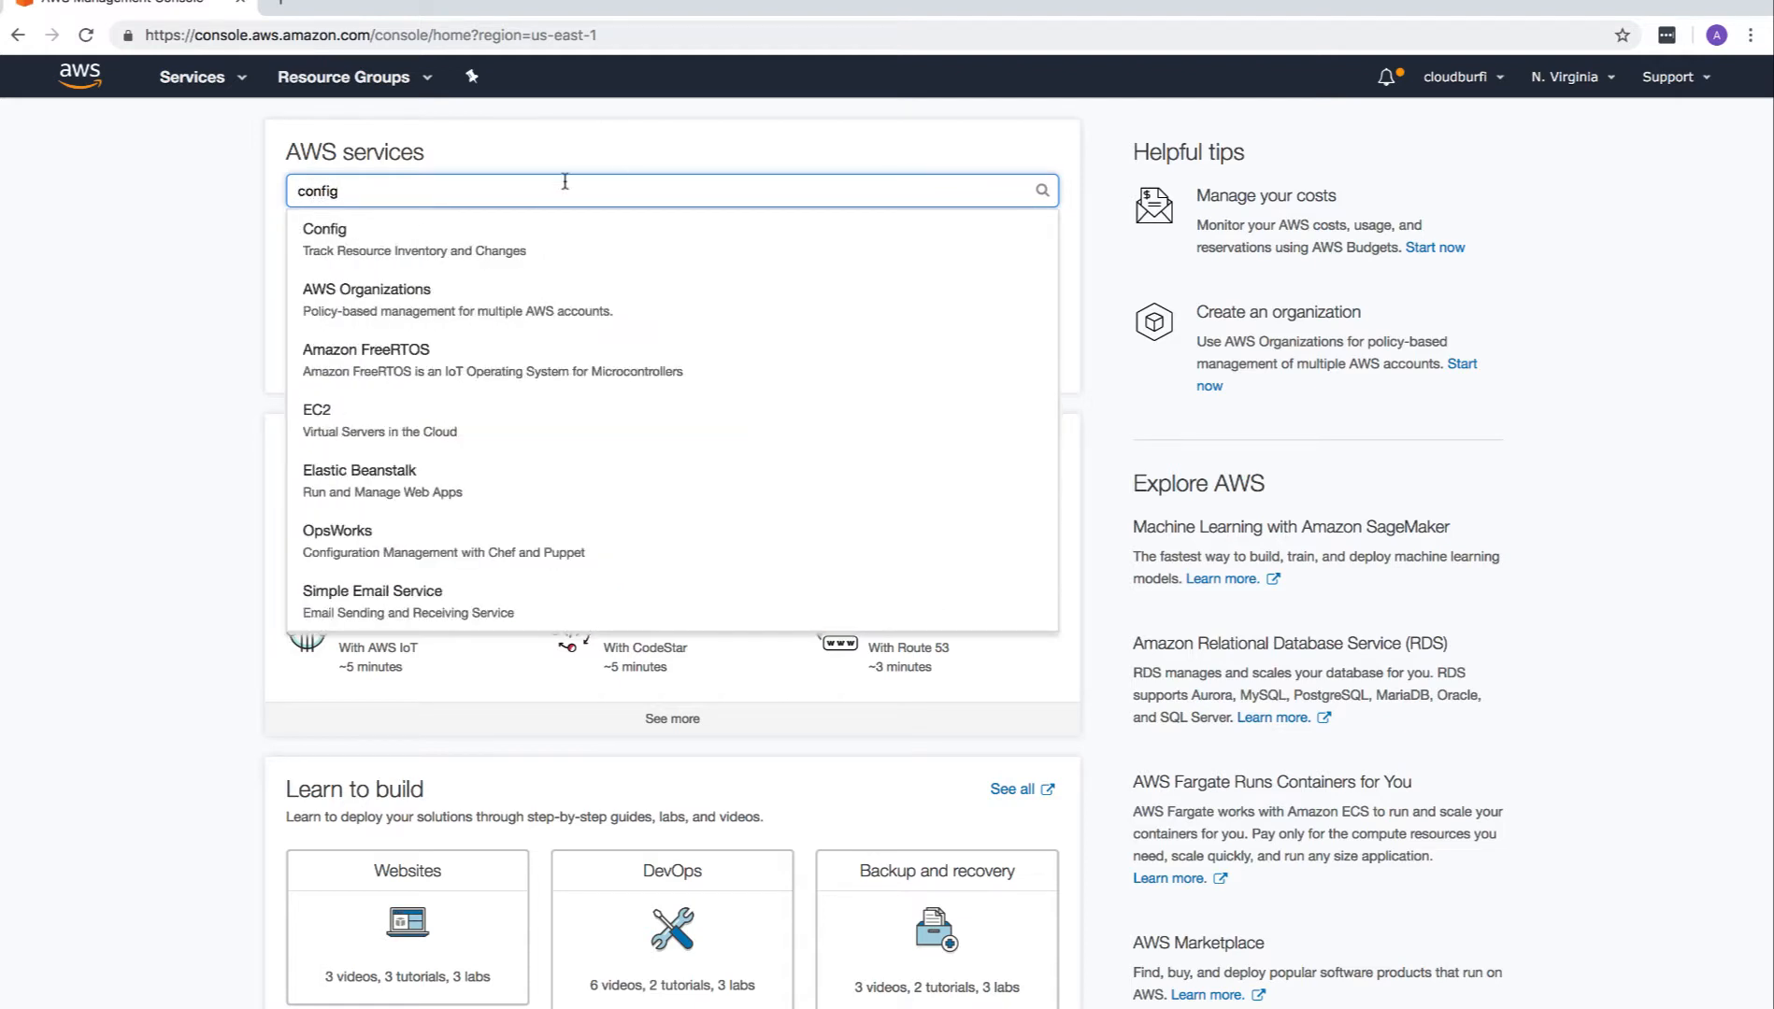
{"action": "left_click", "coordinate": [324, 229]}
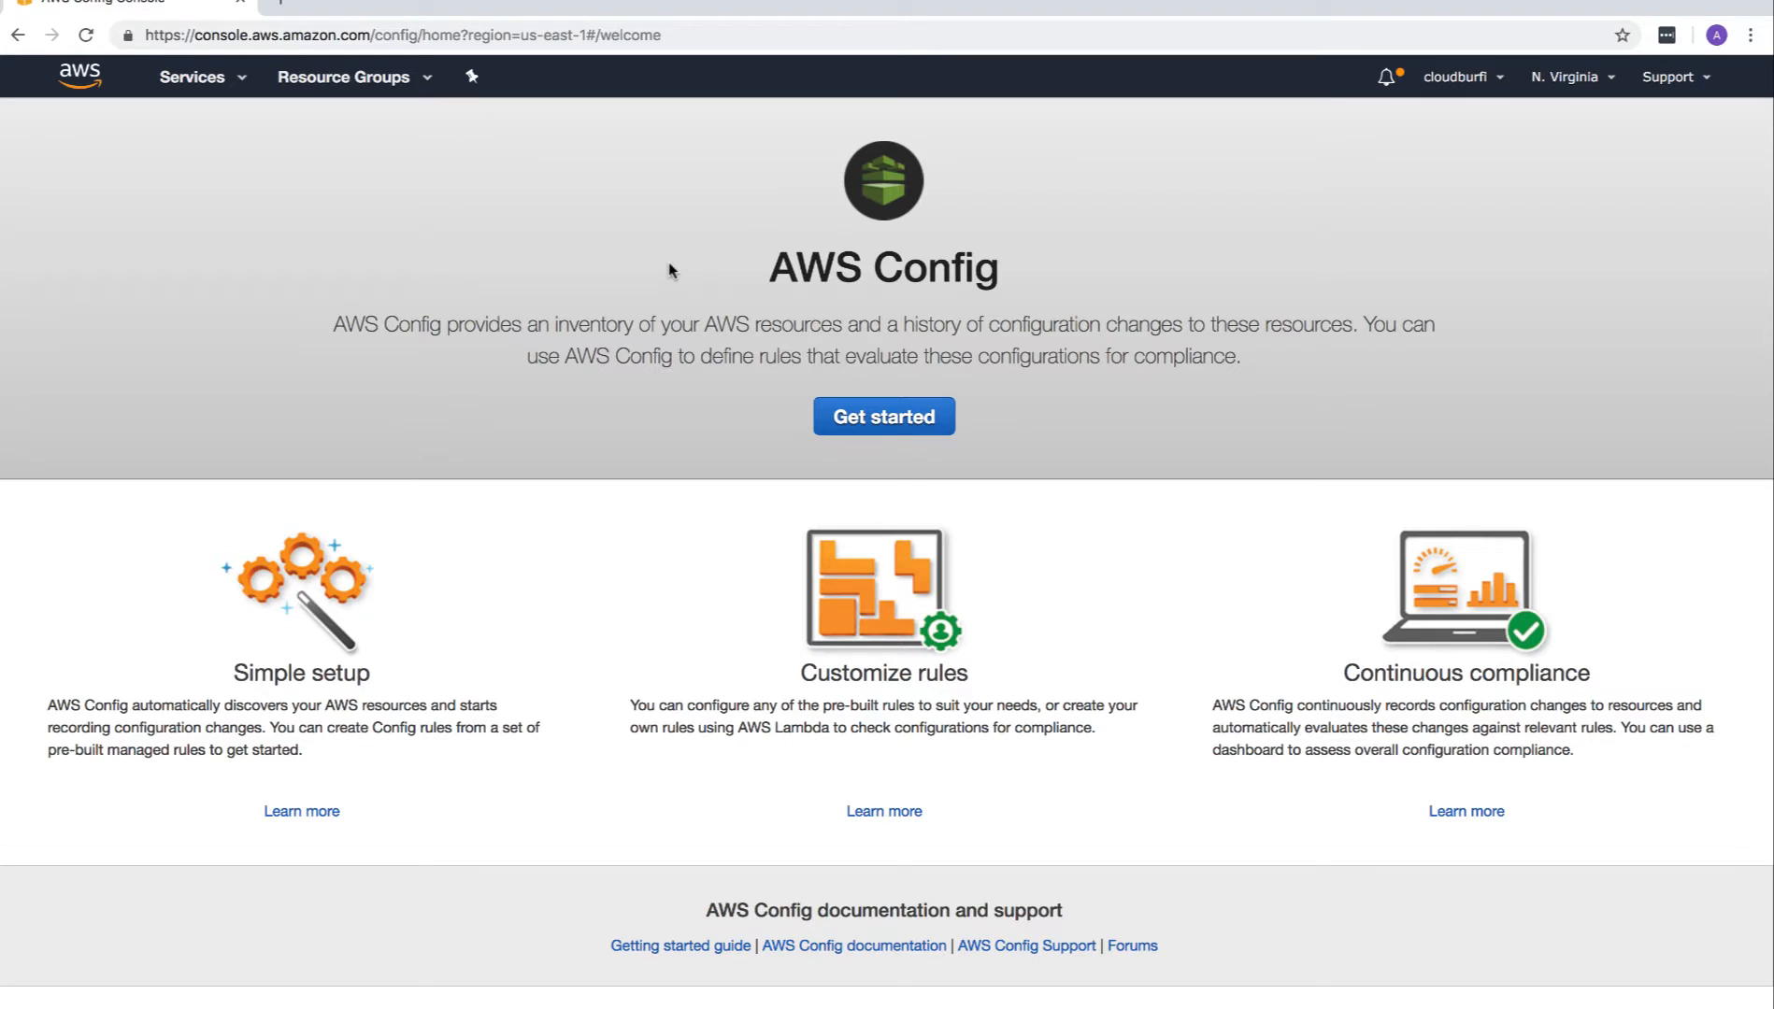
{"action": "left_click", "coordinate": [883, 417]}
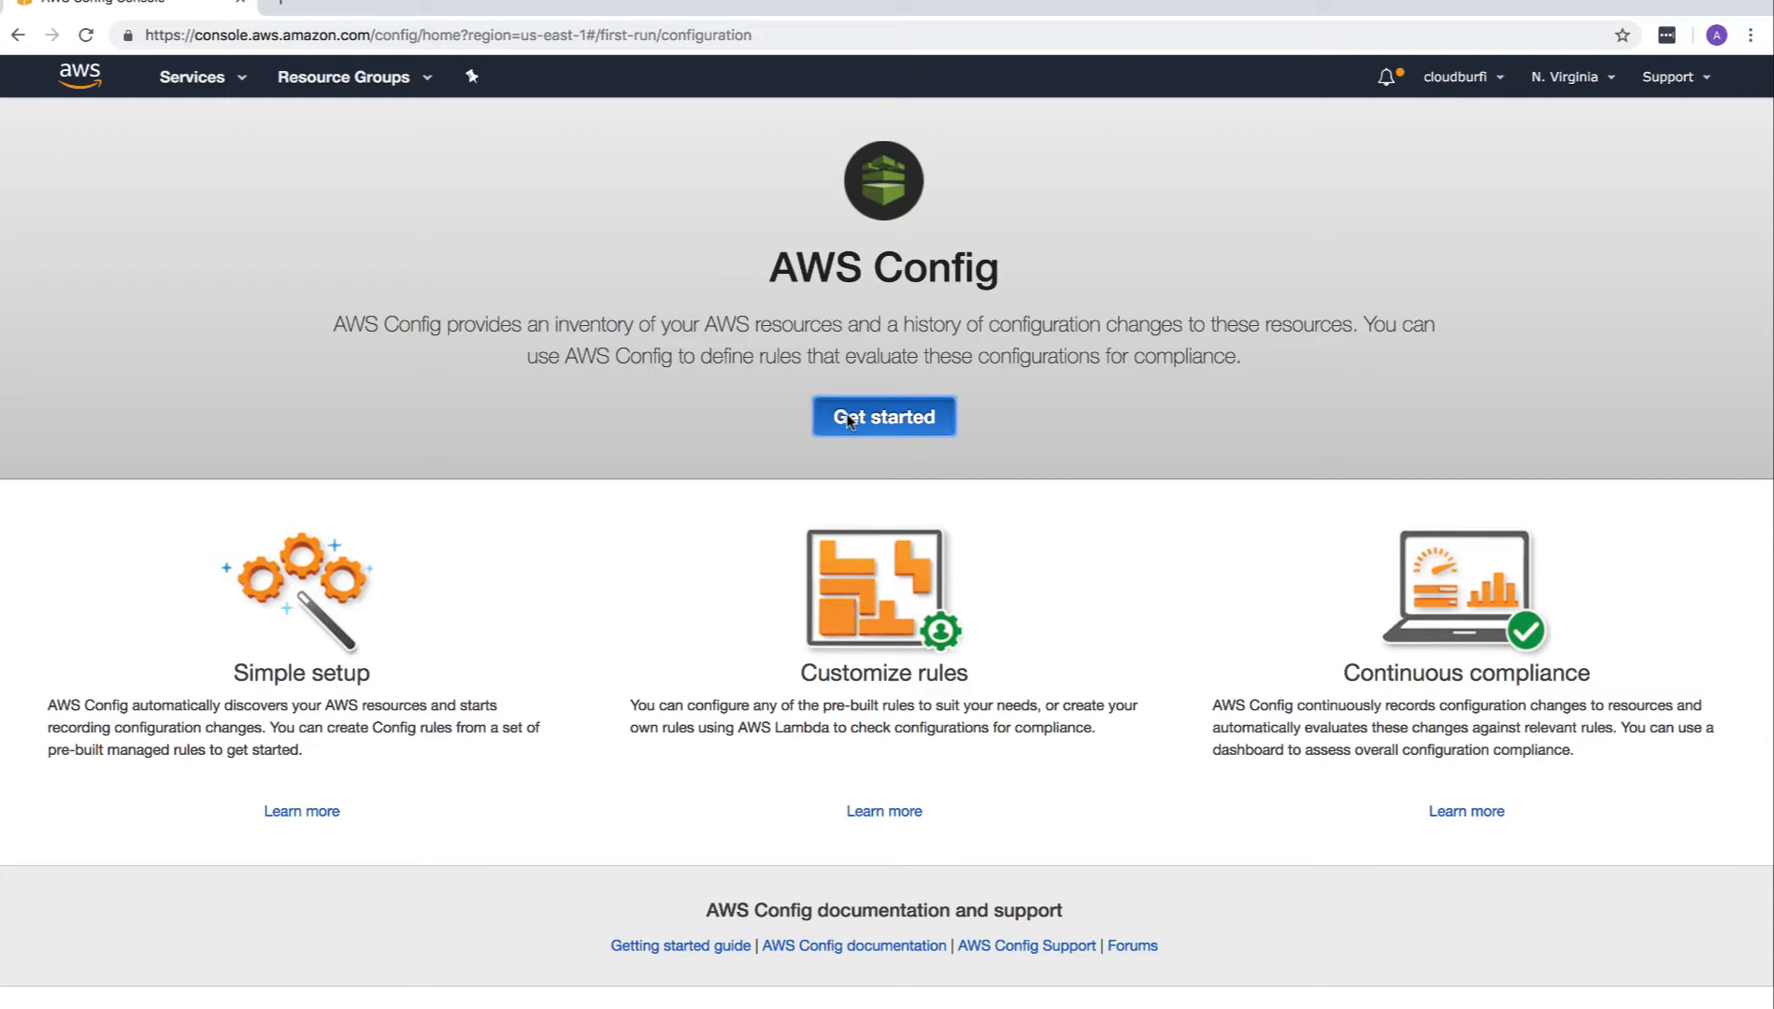
On the Settings step, toggle Include global resources on then off, keeping Record all resources.
{"action": "left_click", "coordinate": [883, 417]}
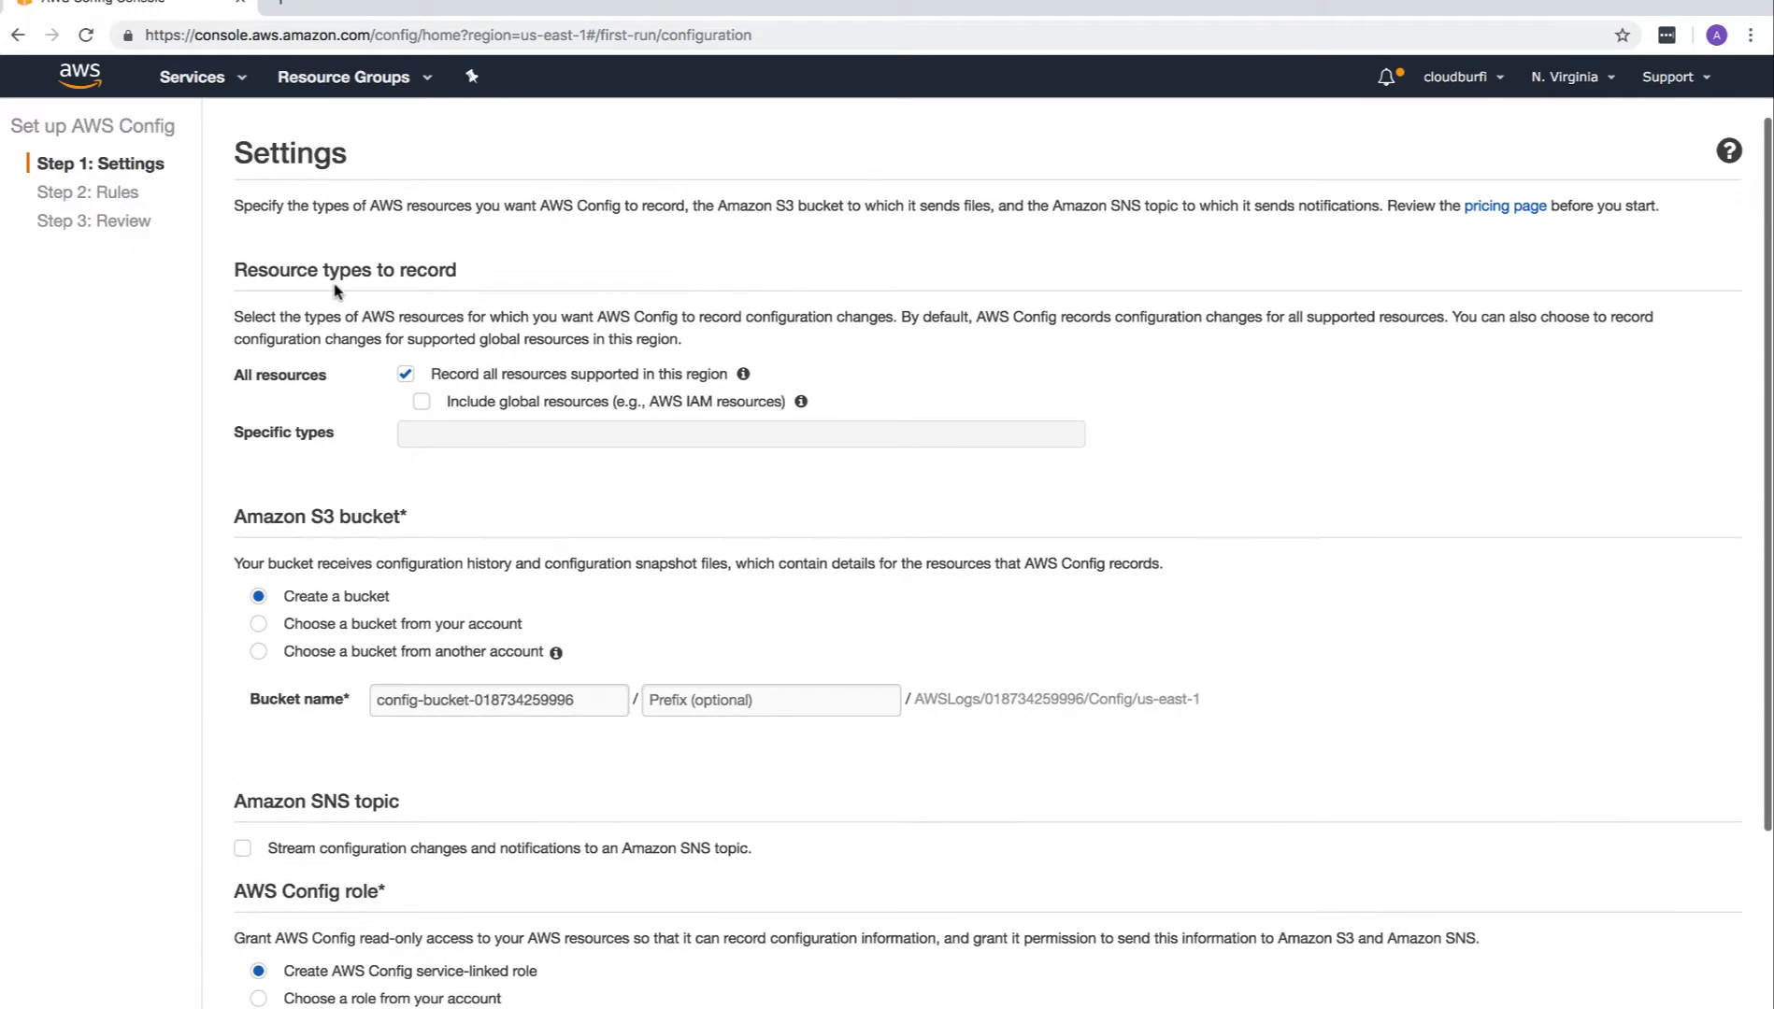
{"action": "mouse_move", "coordinate": [138, 337]}
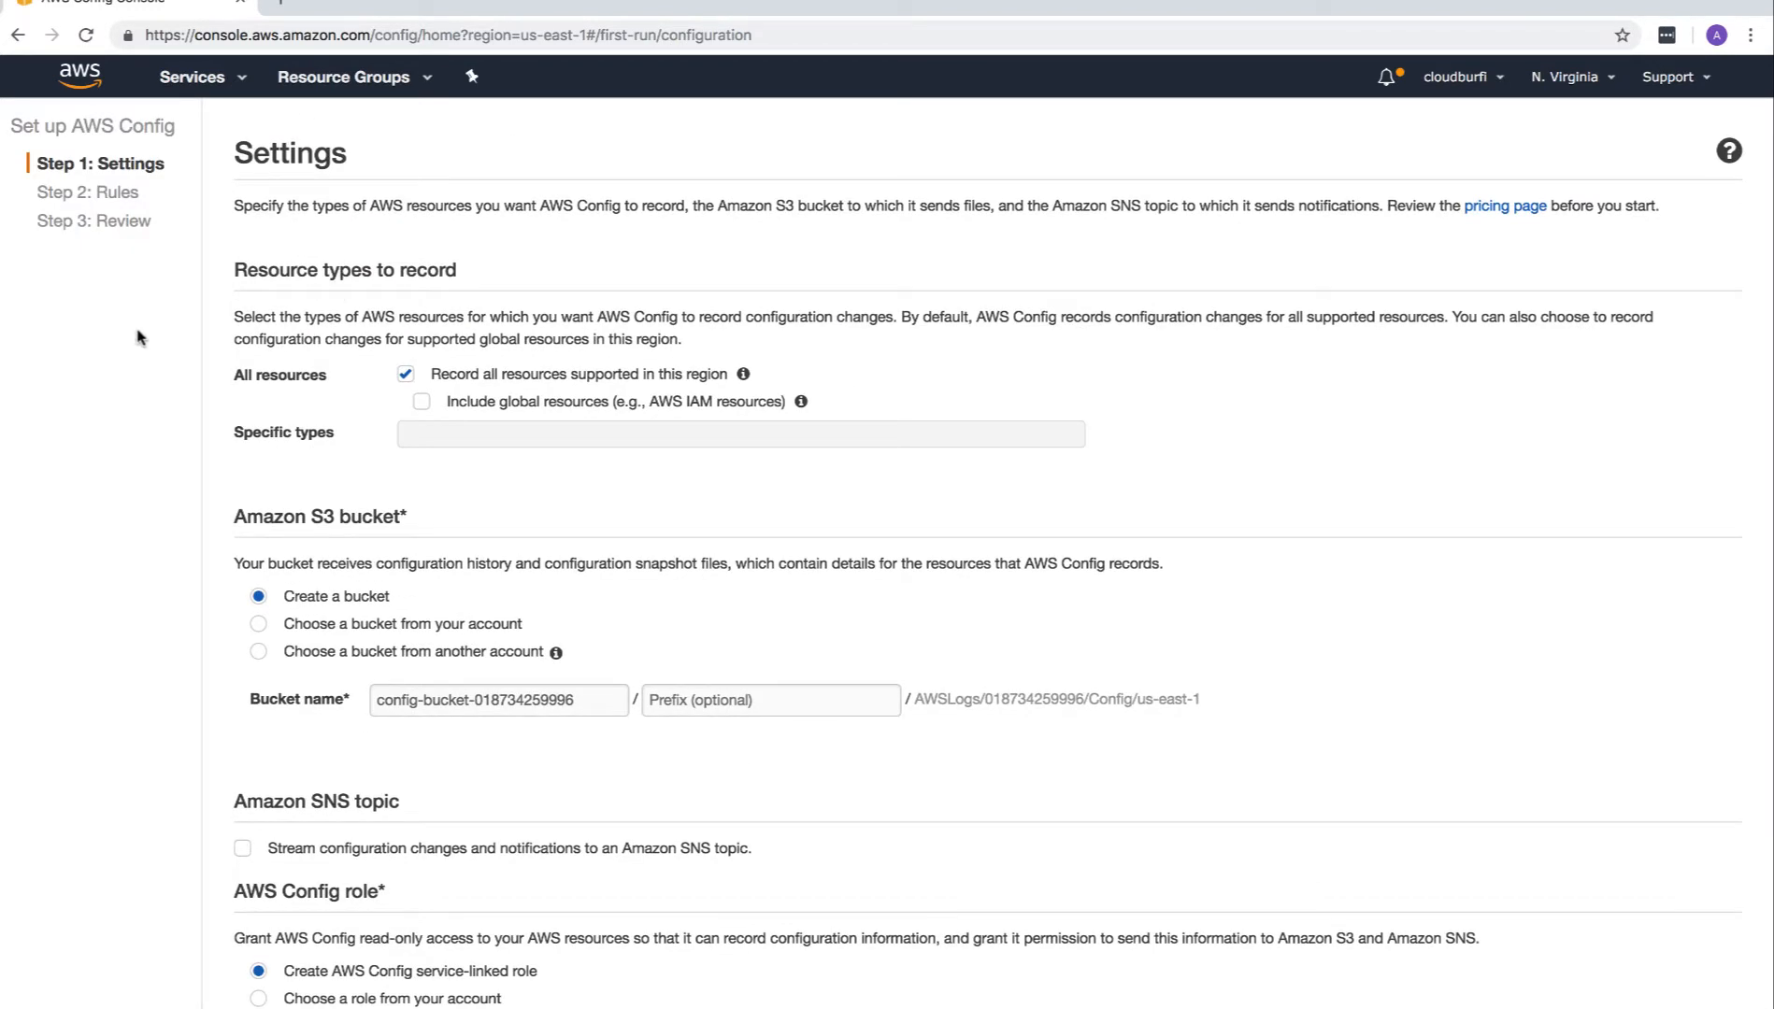
{"action": "mouse_move", "coordinate": [551, 376]}
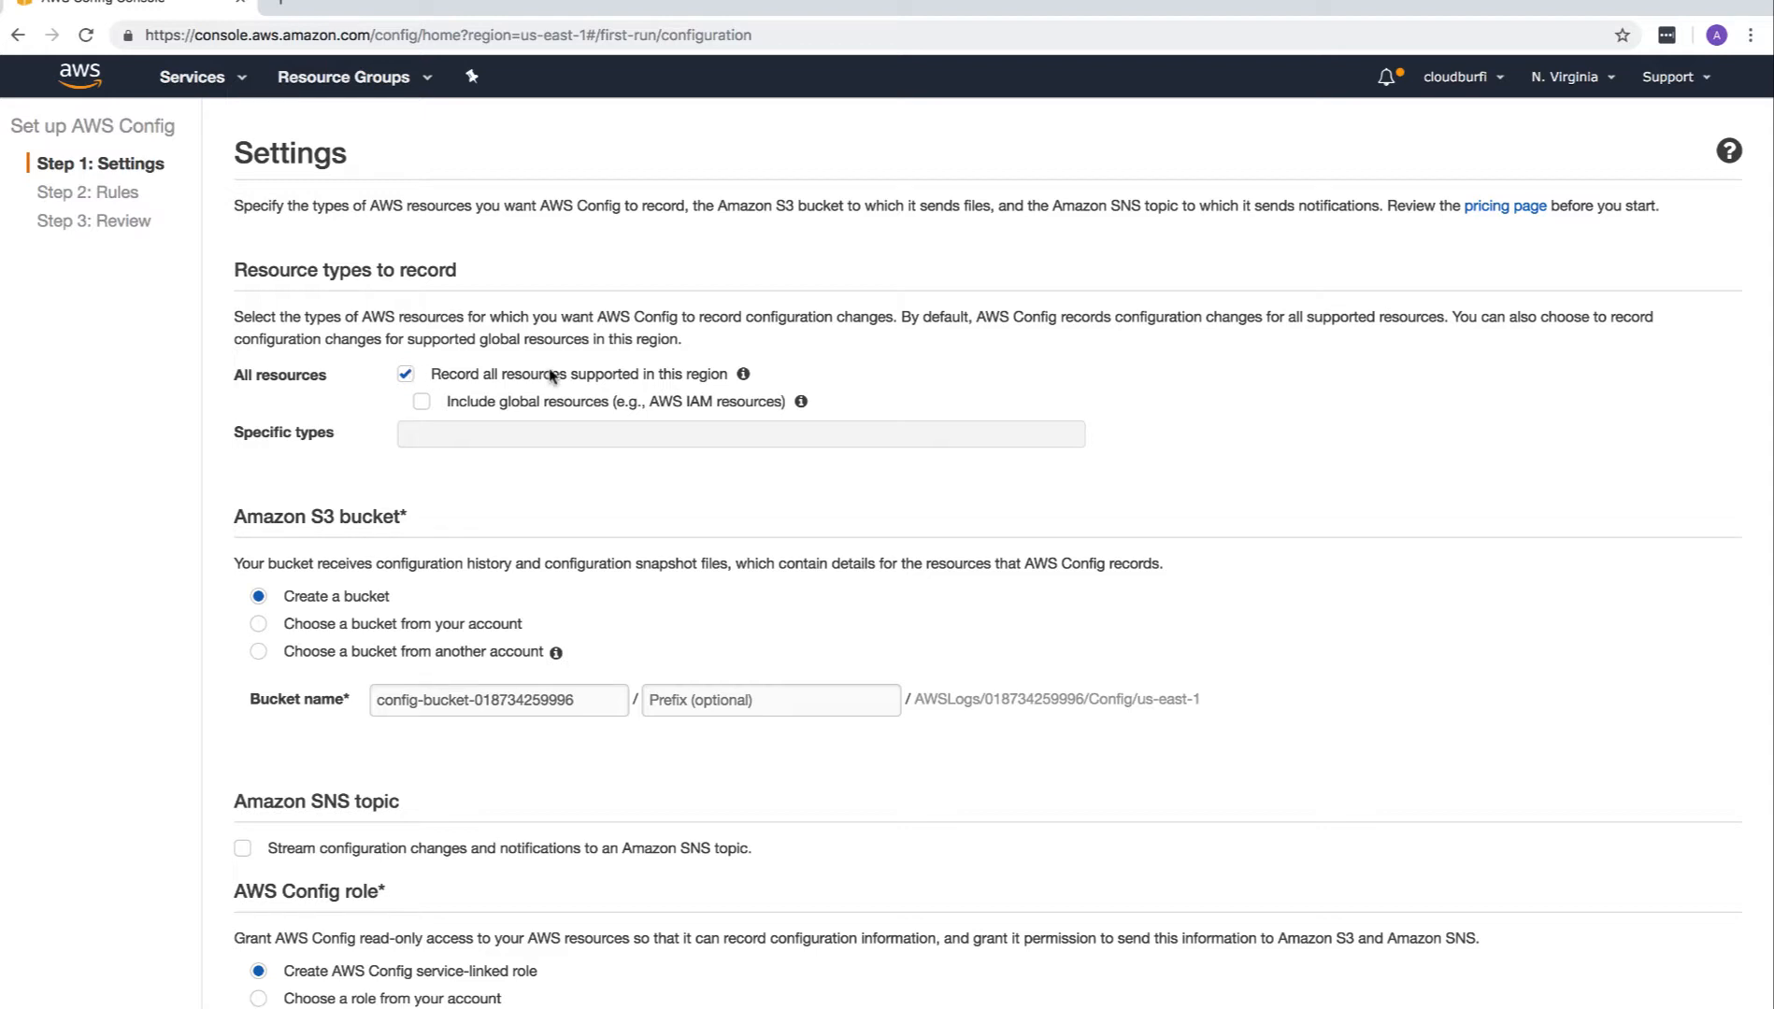
{"action": "mouse_move", "coordinate": [238, 380]}
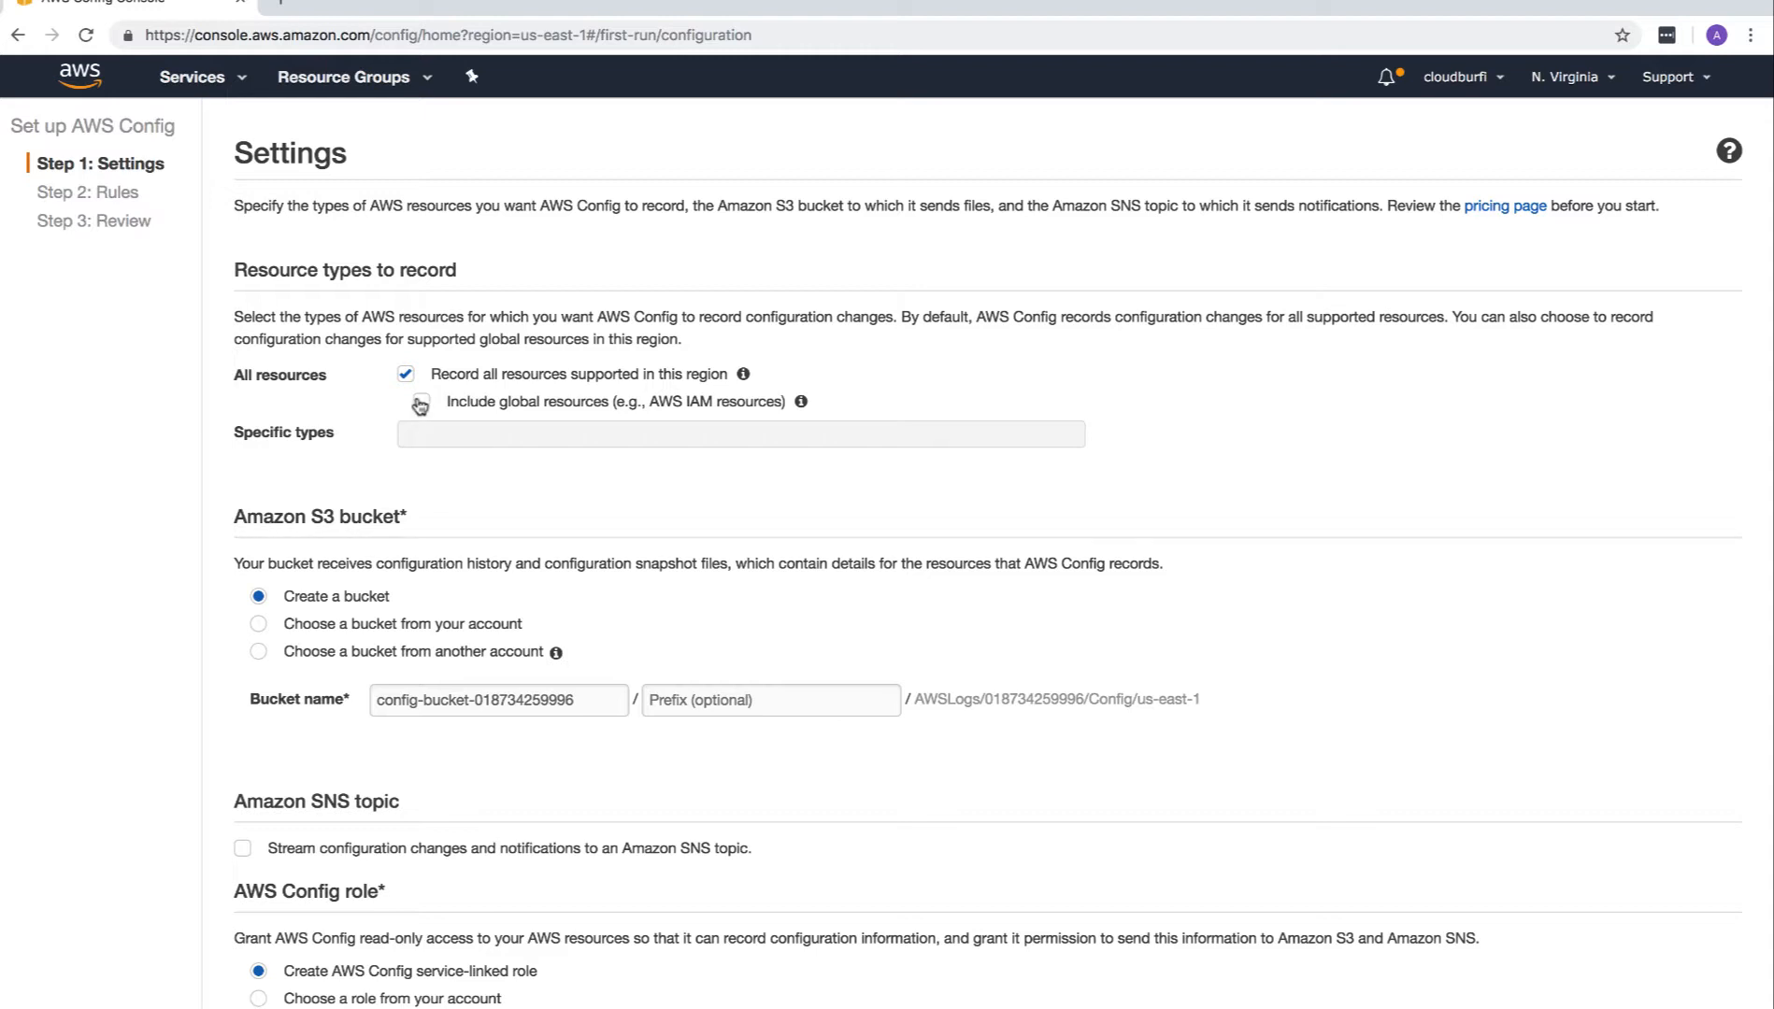
{"action": "left_click", "coordinate": [419, 402]}
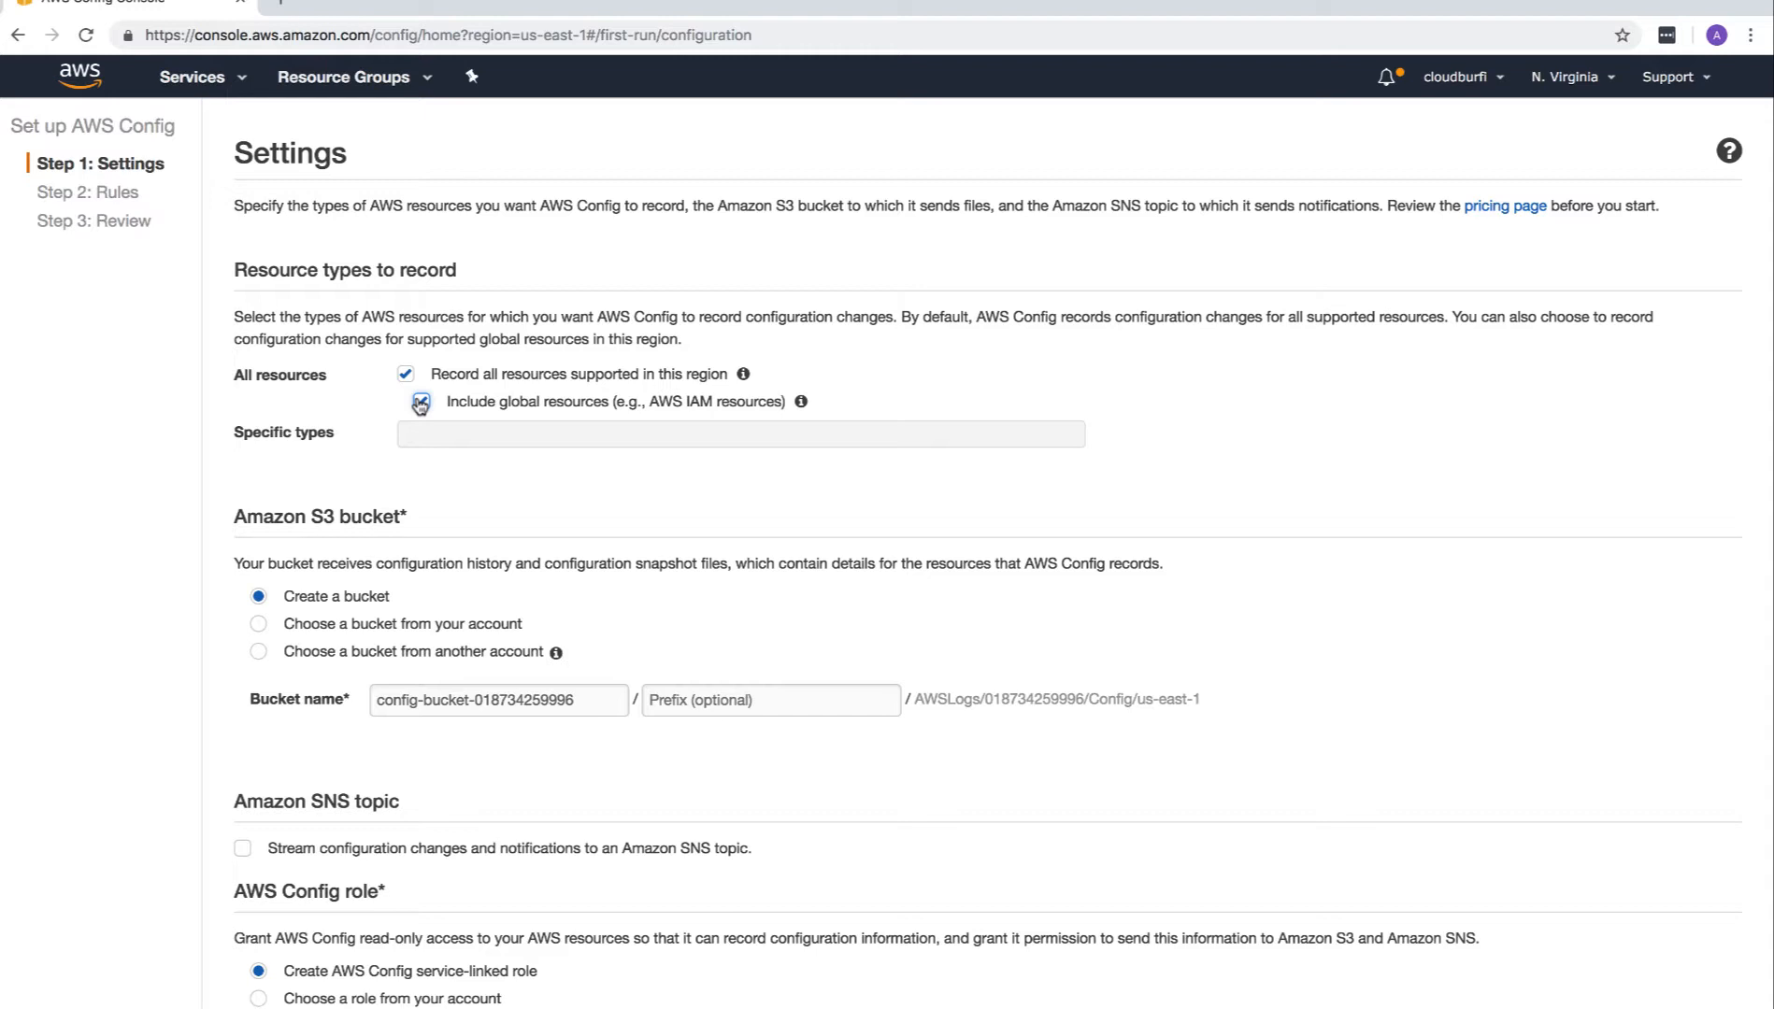
{"action": "left_click", "coordinate": [419, 401]}
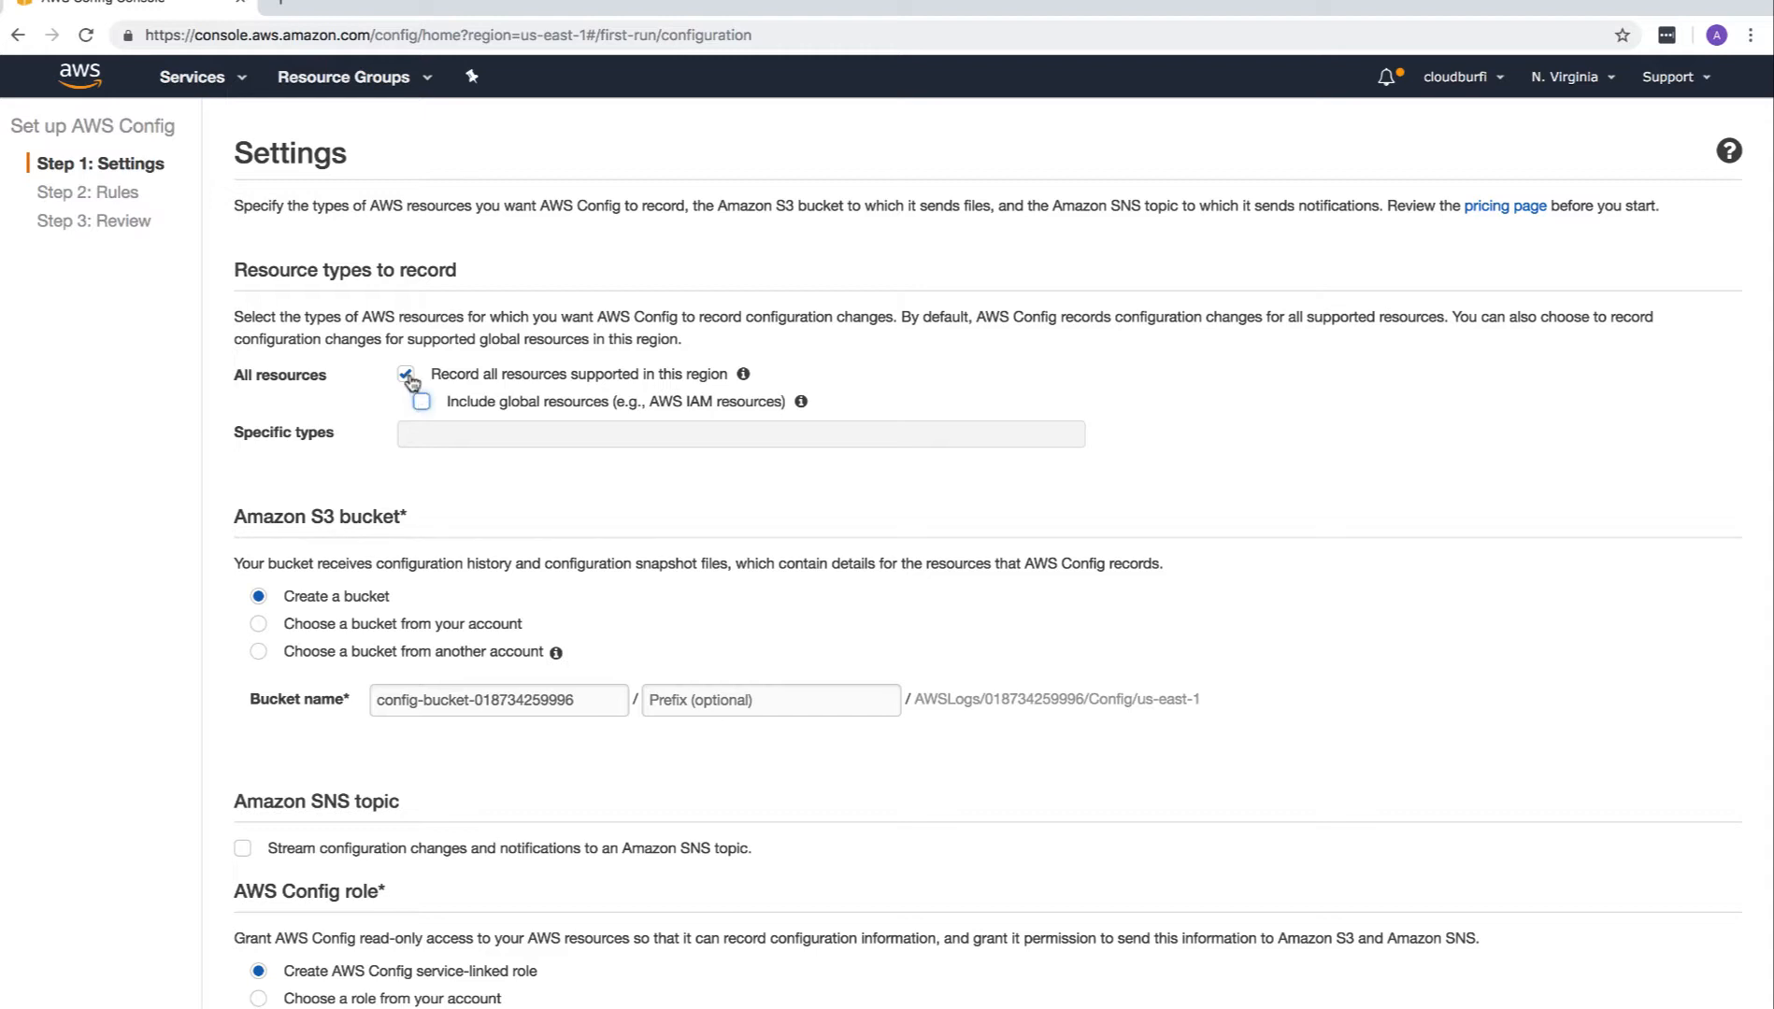
Uncheck Record all resources and browse the specific resource type list without choosing any.
{"action": "left_click", "coordinate": [404, 374]}
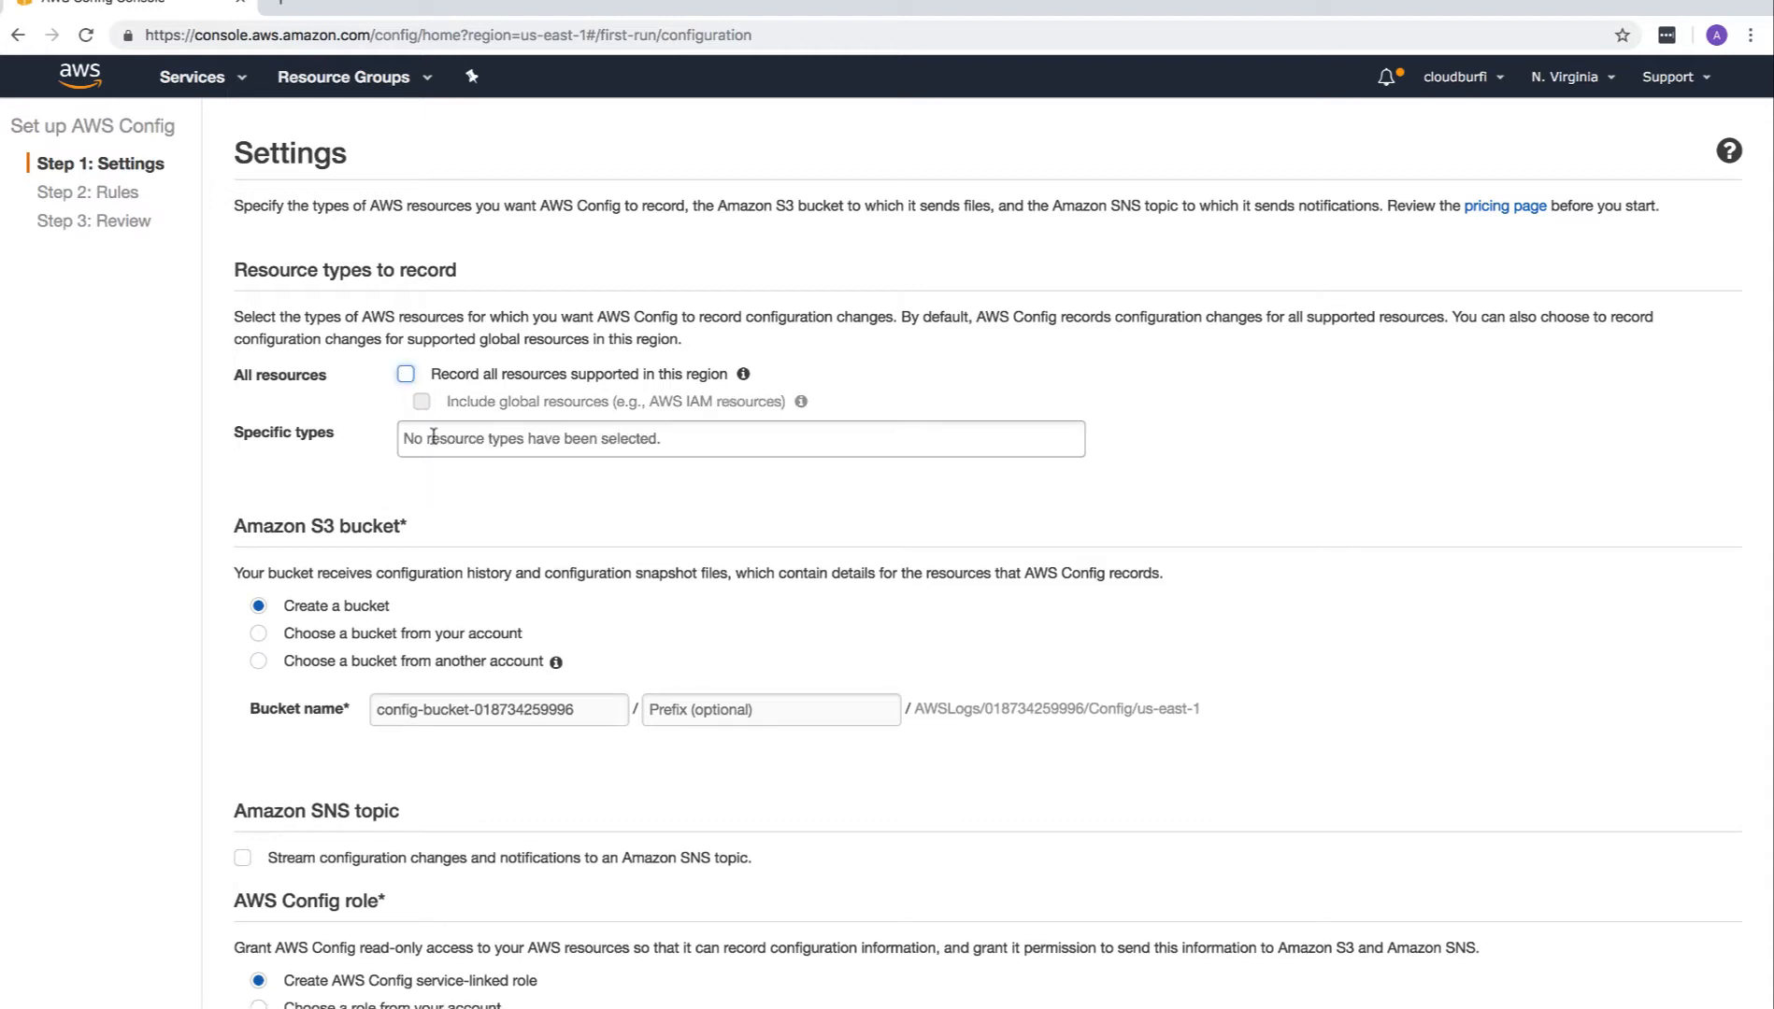
{"action": "left_click", "coordinate": [741, 439]}
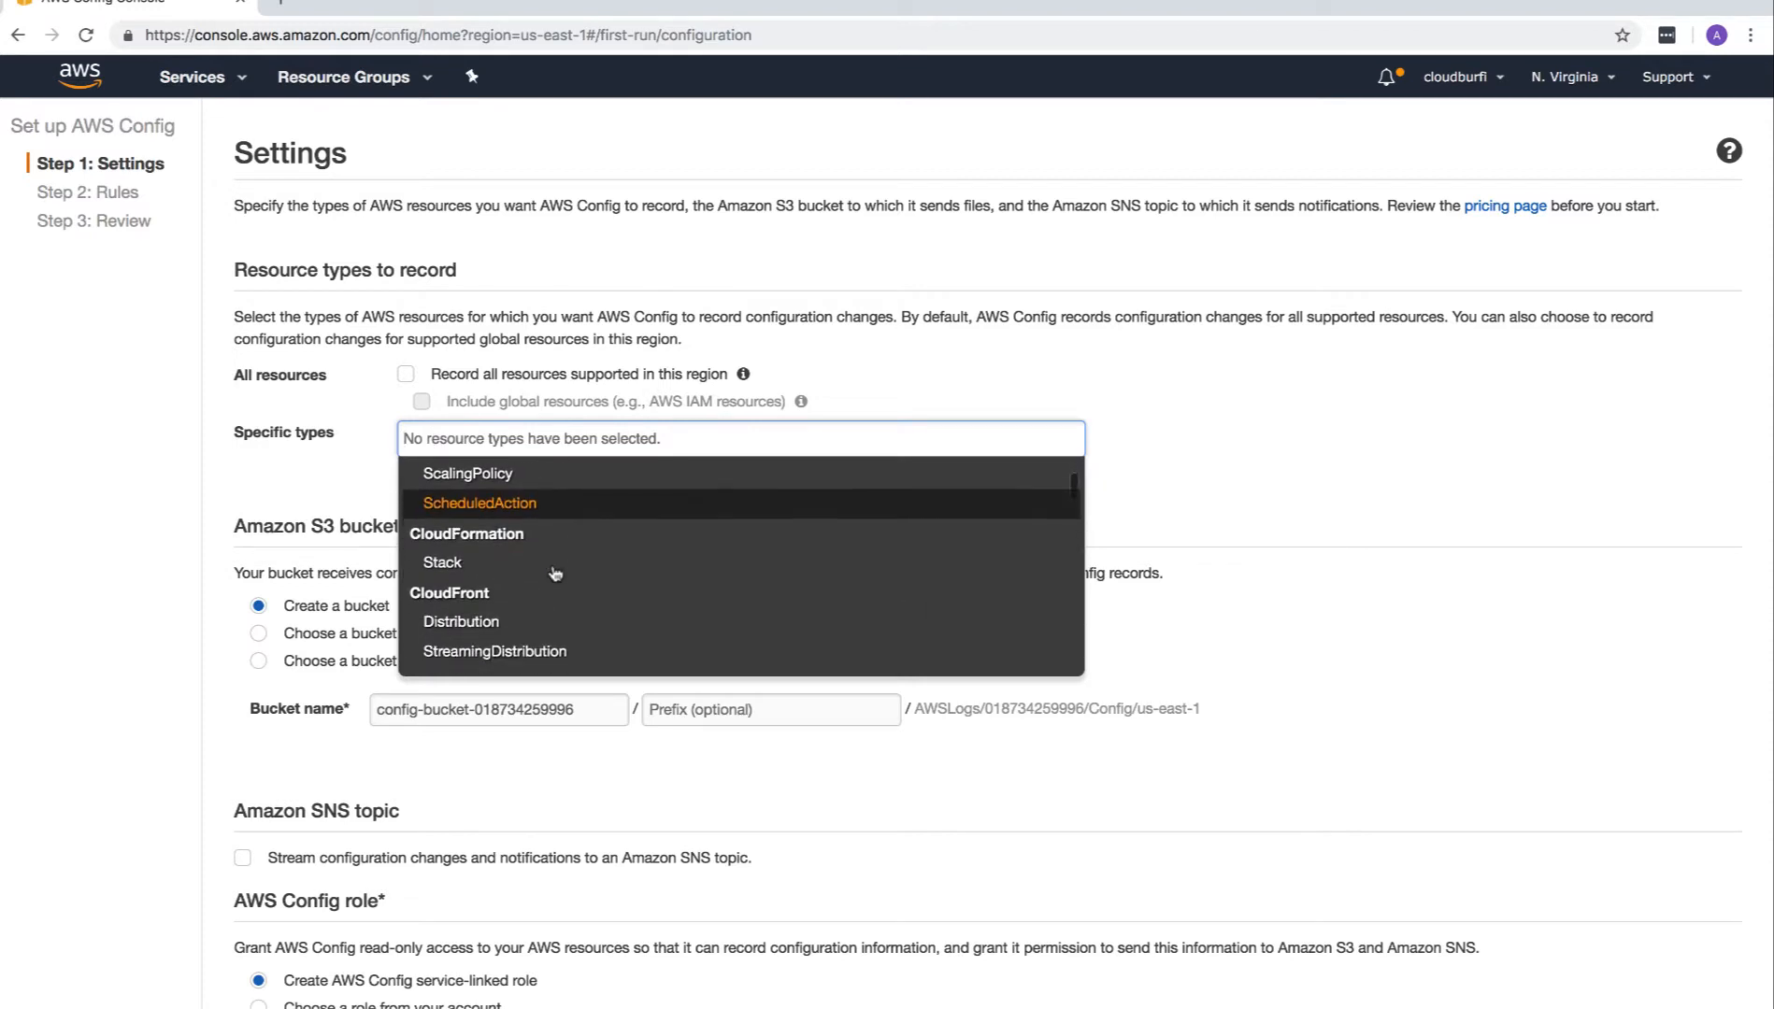
{"action": "scroll", "scroll_direction": "down", "scroll_amount": 3}
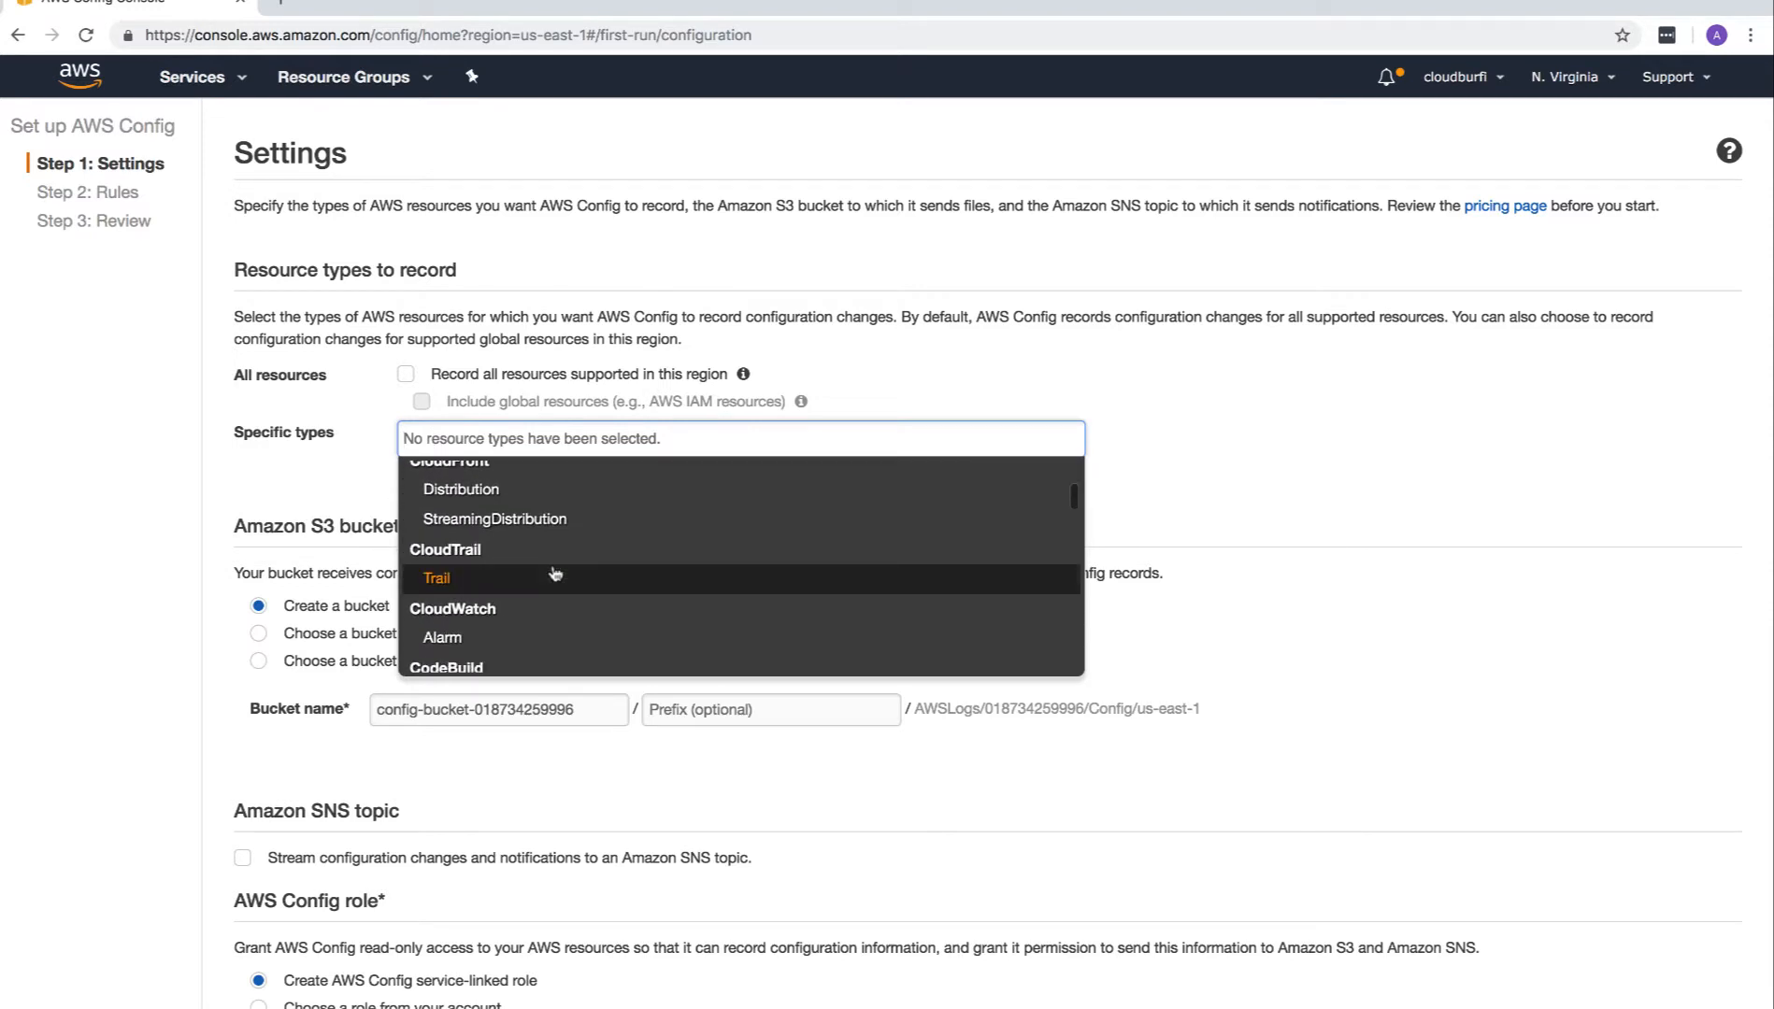
{"action": "scroll", "scroll_direction": "down", "scroll_amount": 3}
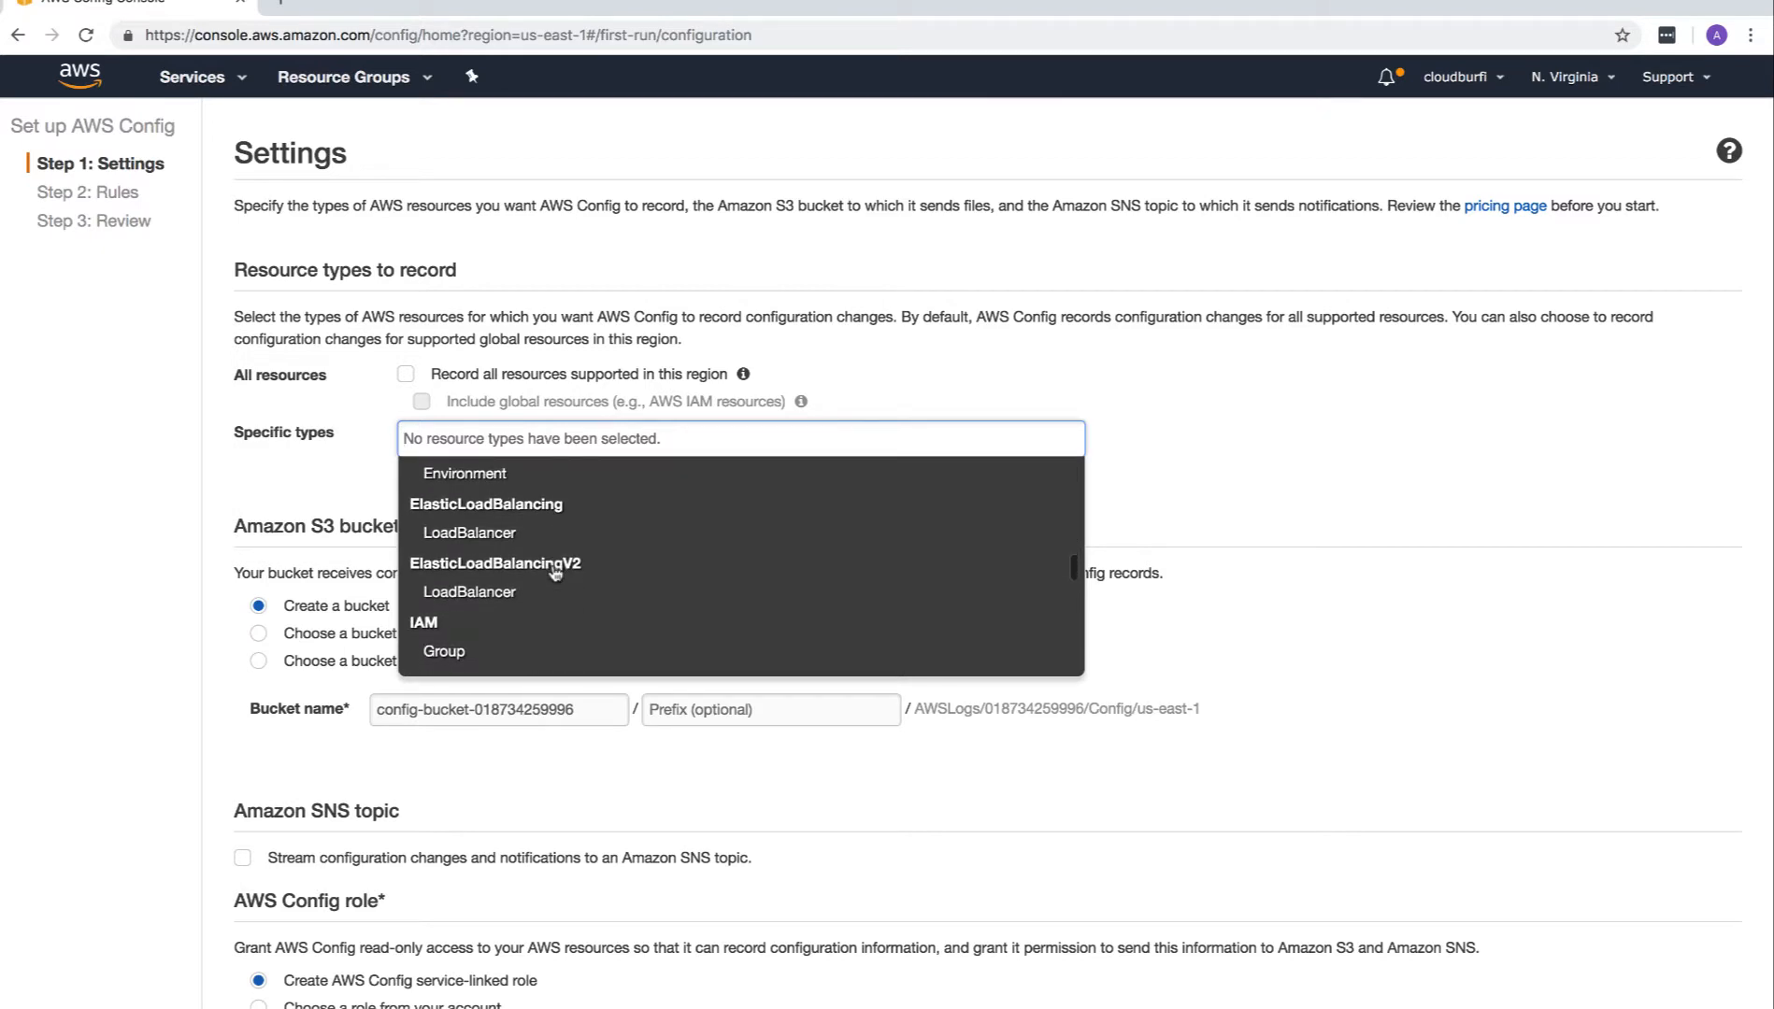
{"action": "scroll", "scroll_direction": "down", "scroll_amount": 3}
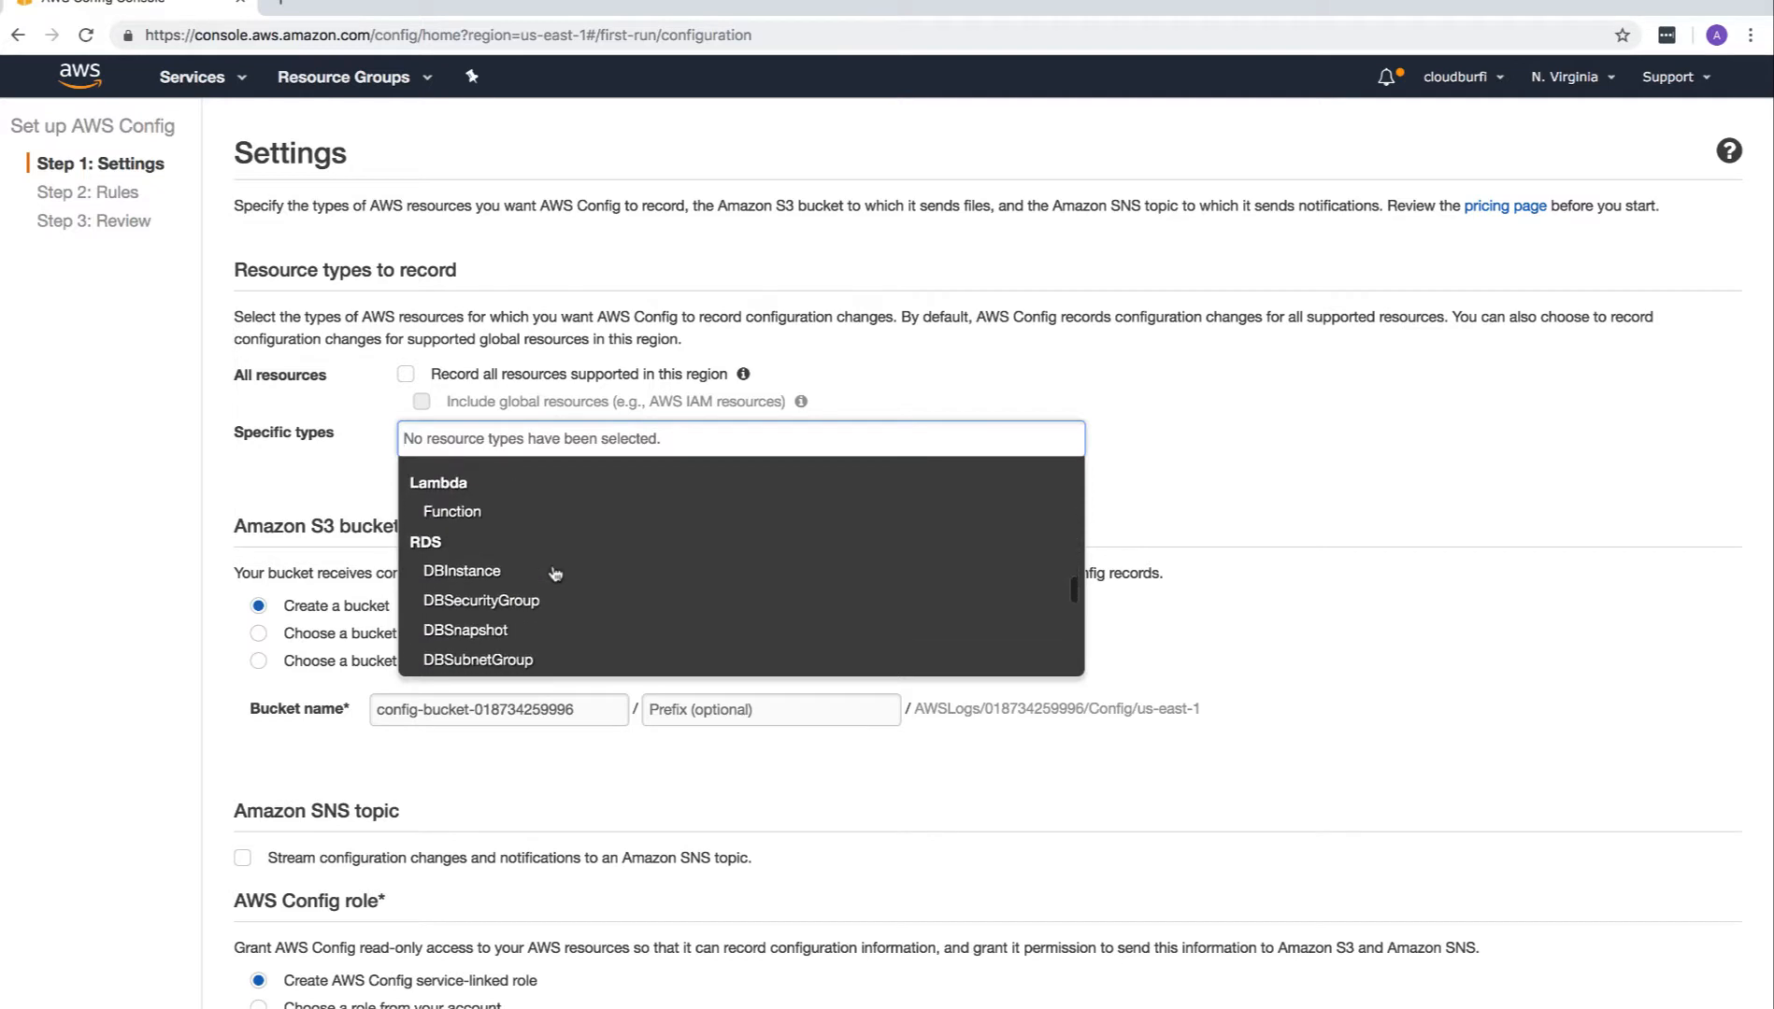
{"action": "scroll", "scroll_direction": "down", "scroll_amount": 3}
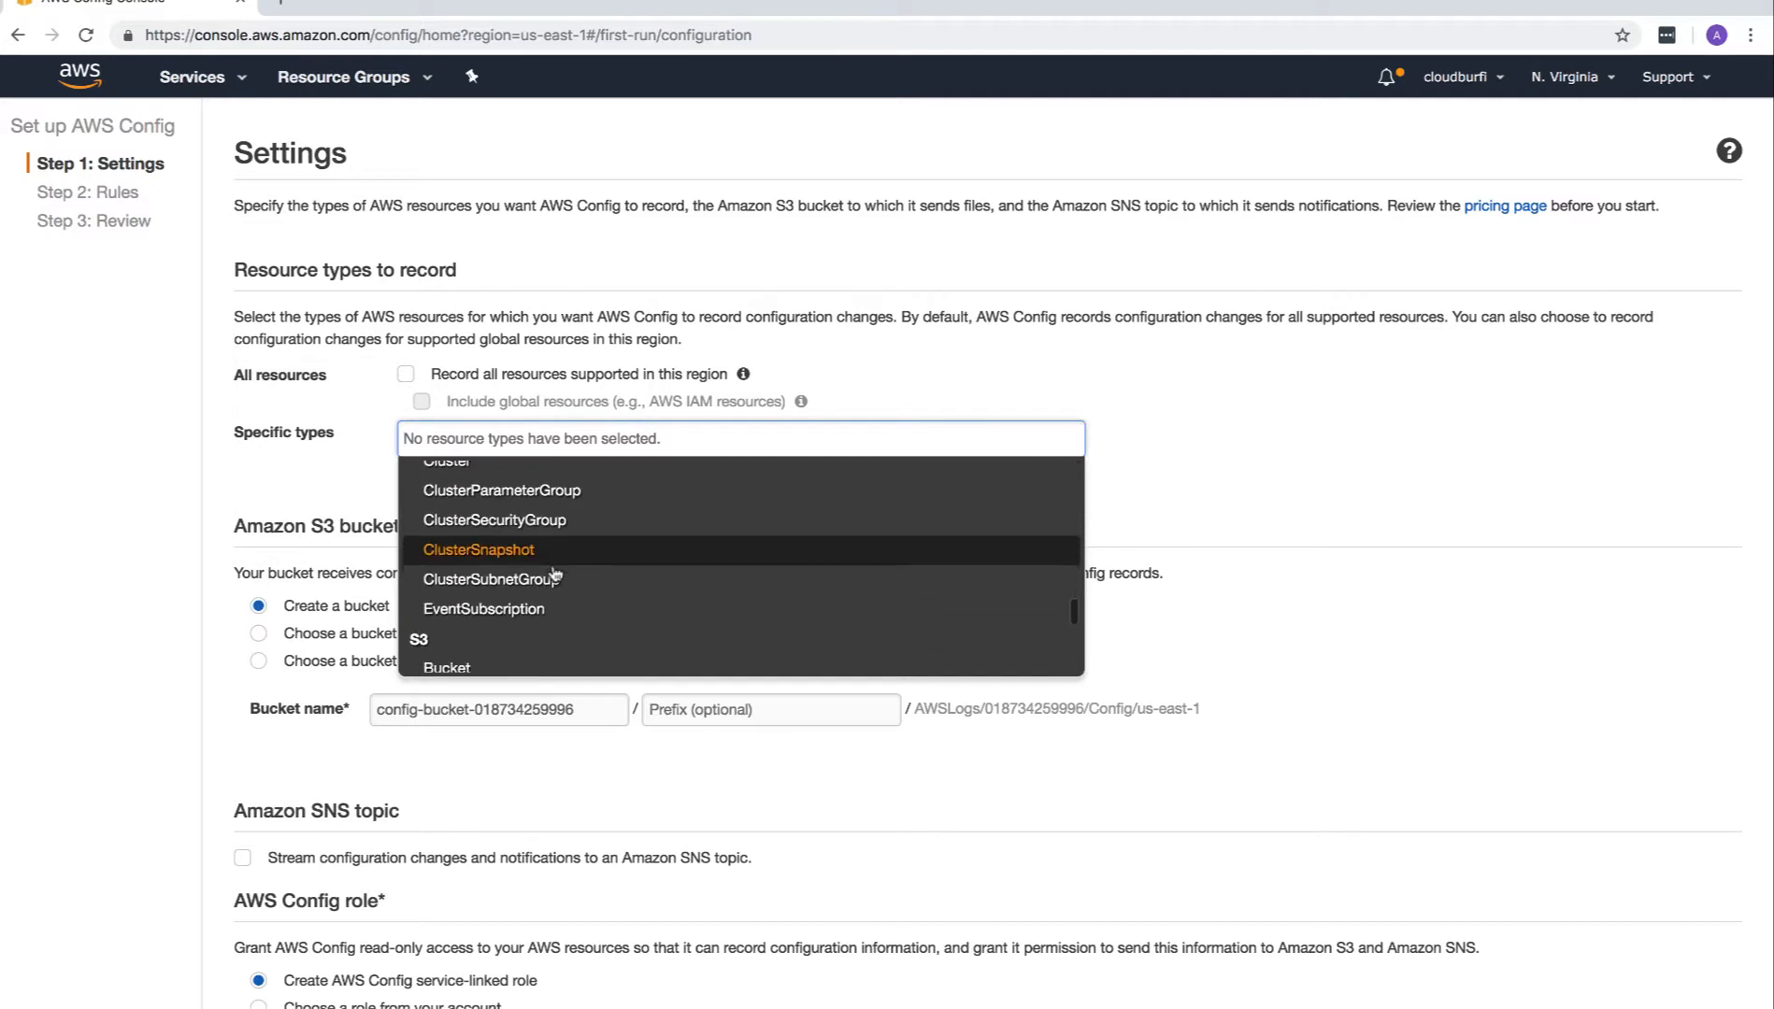
{"action": "scroll", "scroll_direction": "down", "scroll_amount": 3}
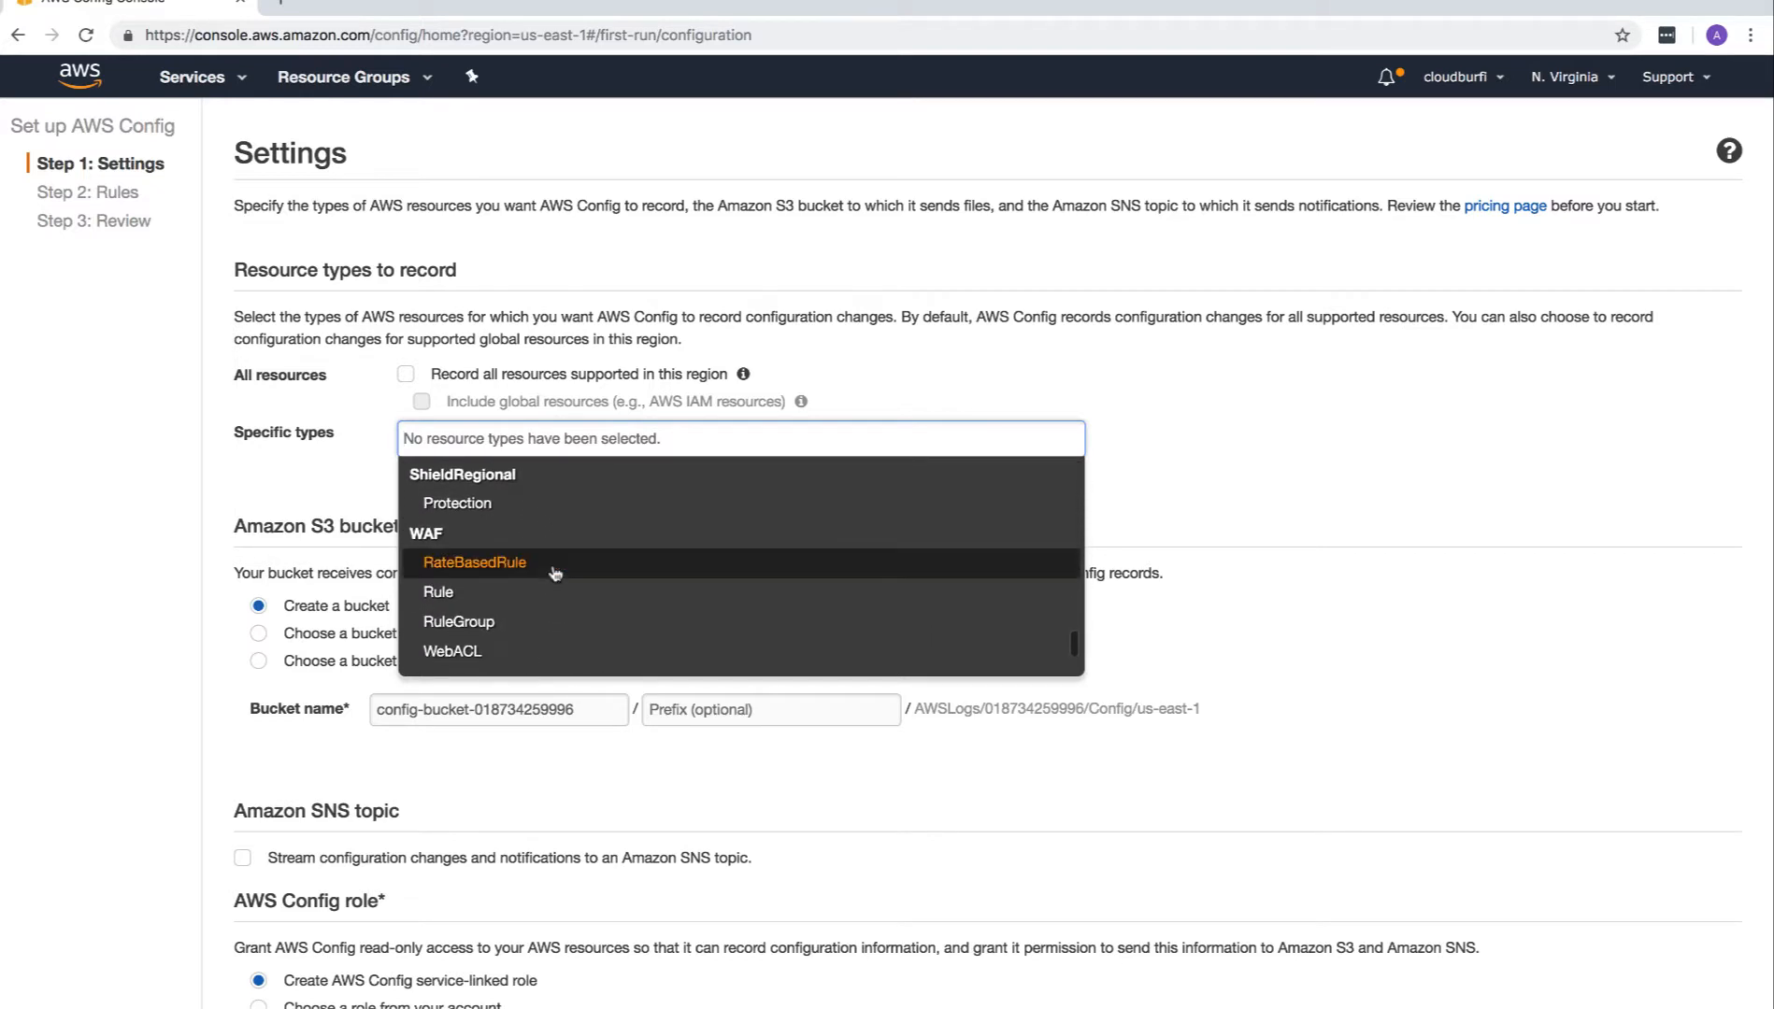
{"action": "scroll", "scroll_direction": "down", "scroll_amount": 3}
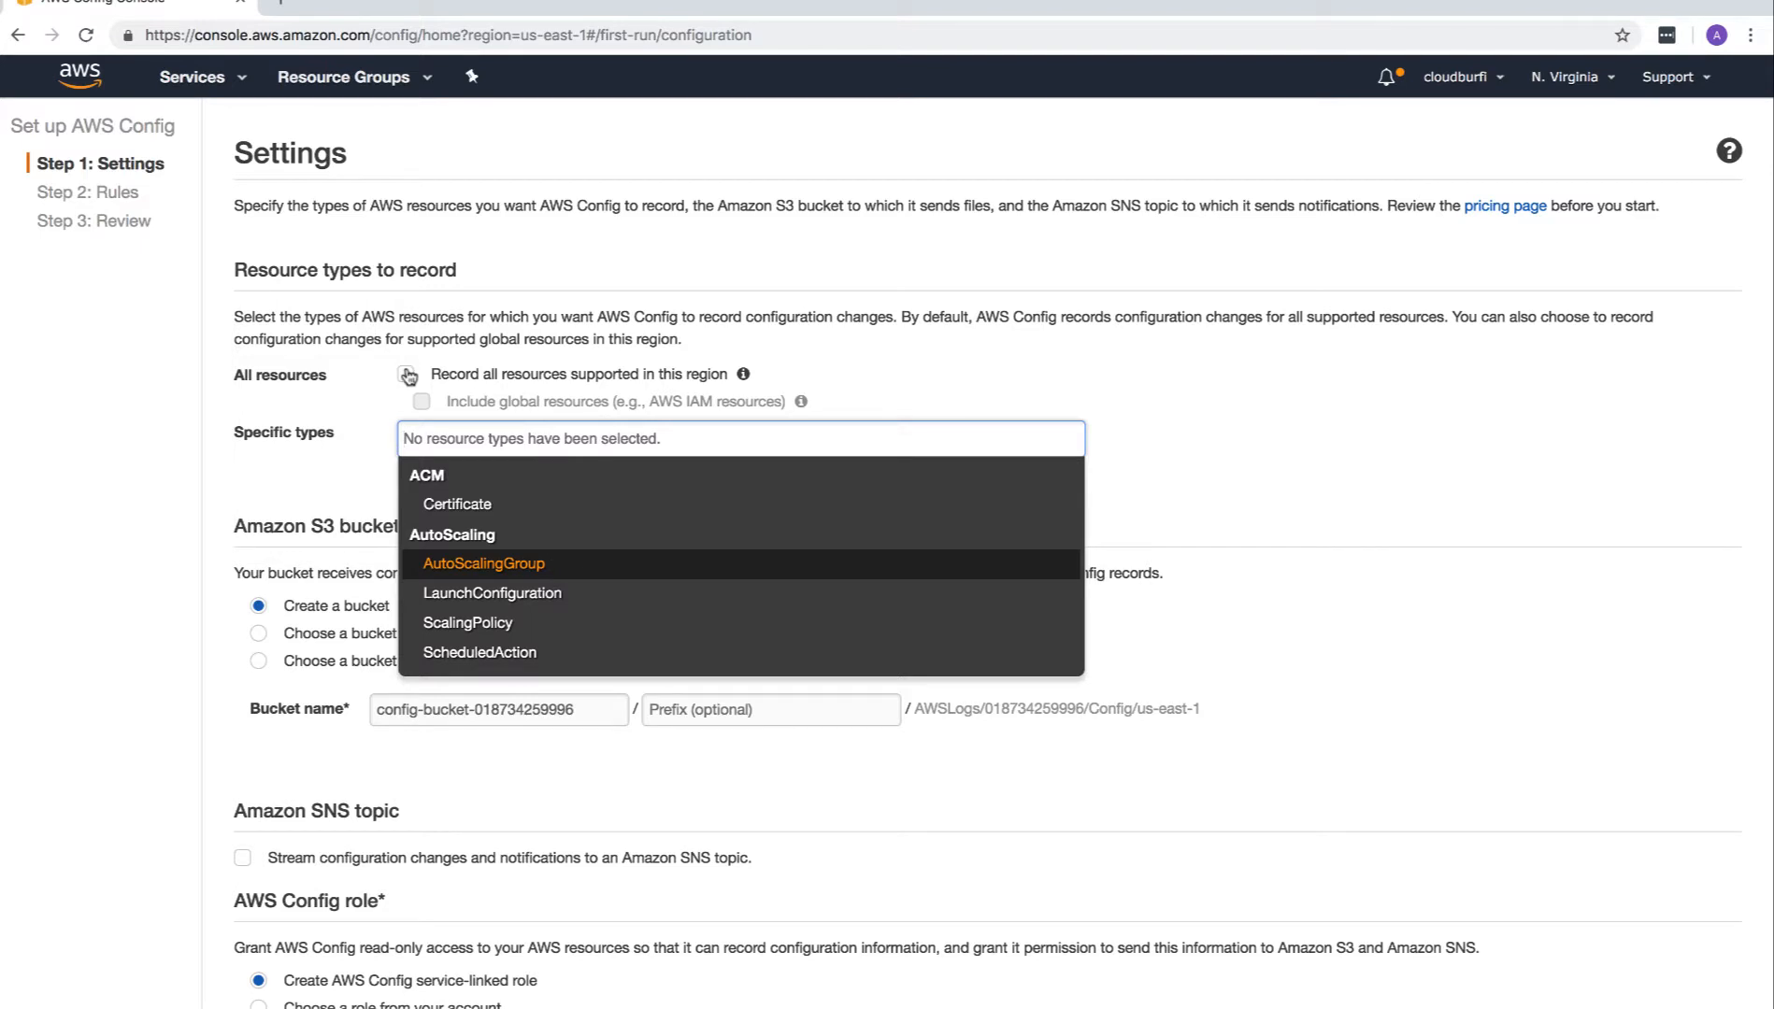
Re-enable Record all resources and Include global resources such as IAM.
{"action": "left_click", "coordinate": [407, 375]}
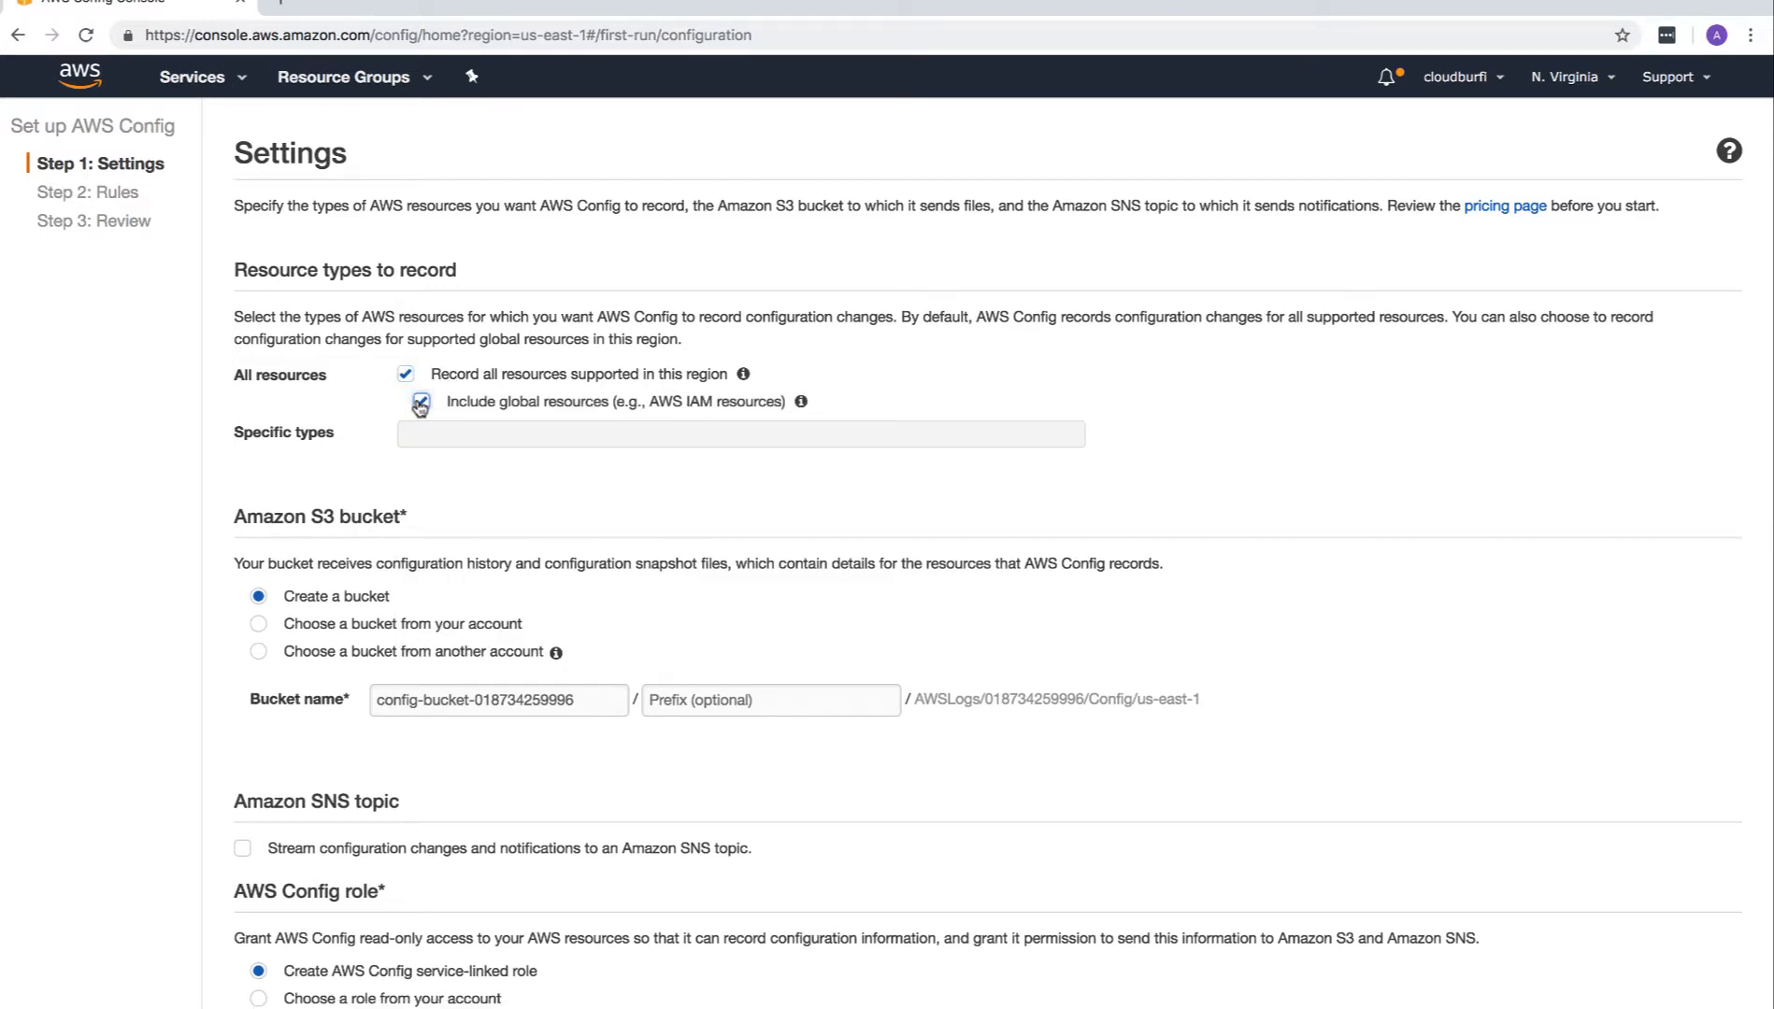
{"action": "left_click", "coordinate": [420, 401]}
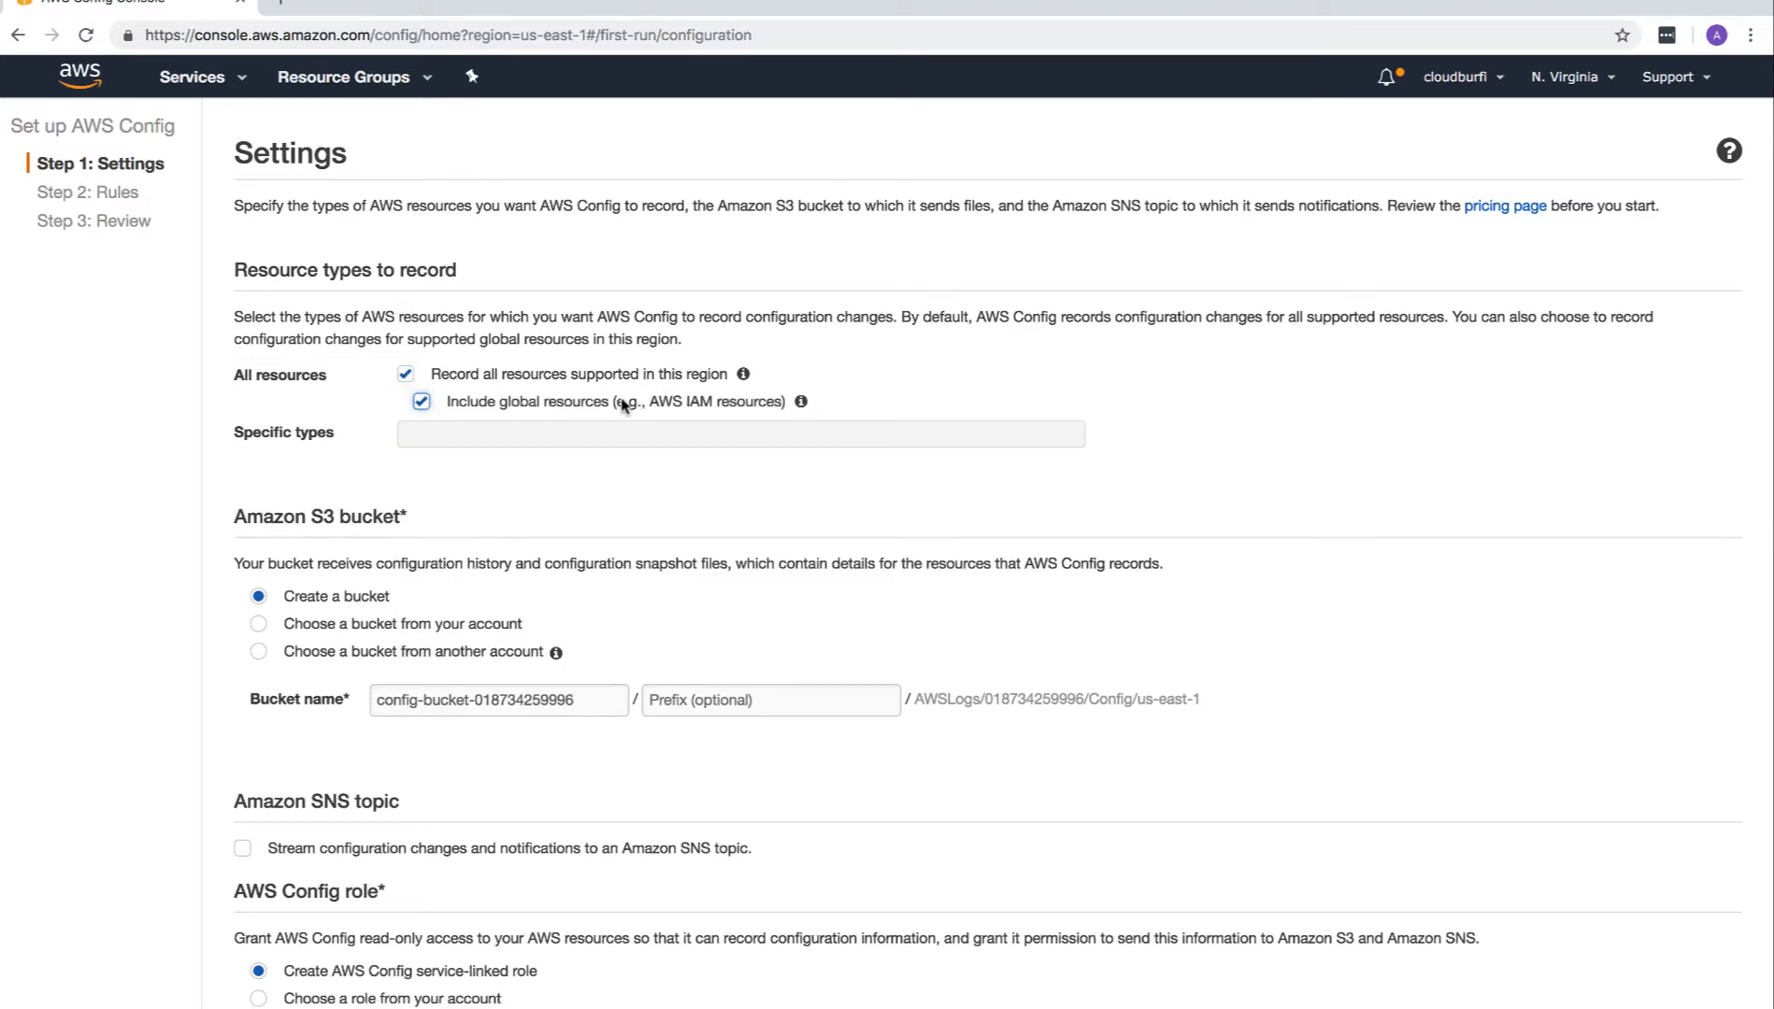
{"action": "scroll", "scroll_direction": "down", "scroll_amount": 3}
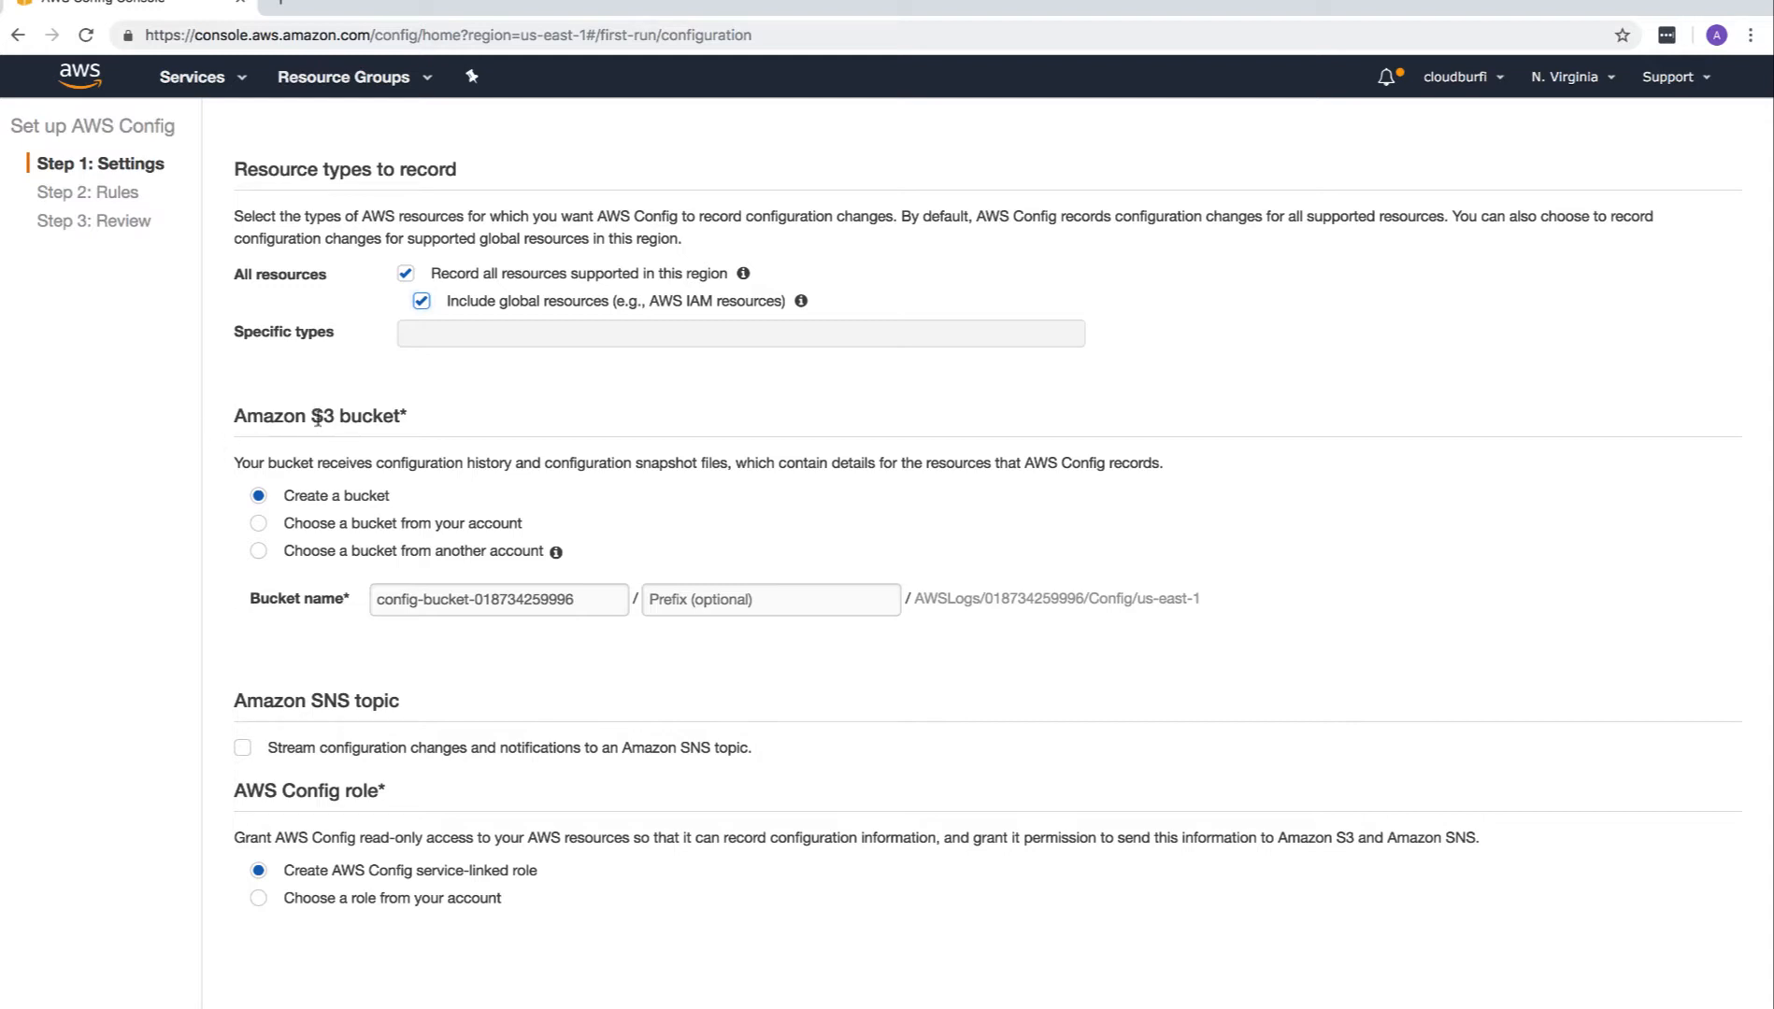
Select the suggested S3 bucket name, keep it, and scroll to the Next button.
{"action": "double_click", "coordinate": [306, 496]}
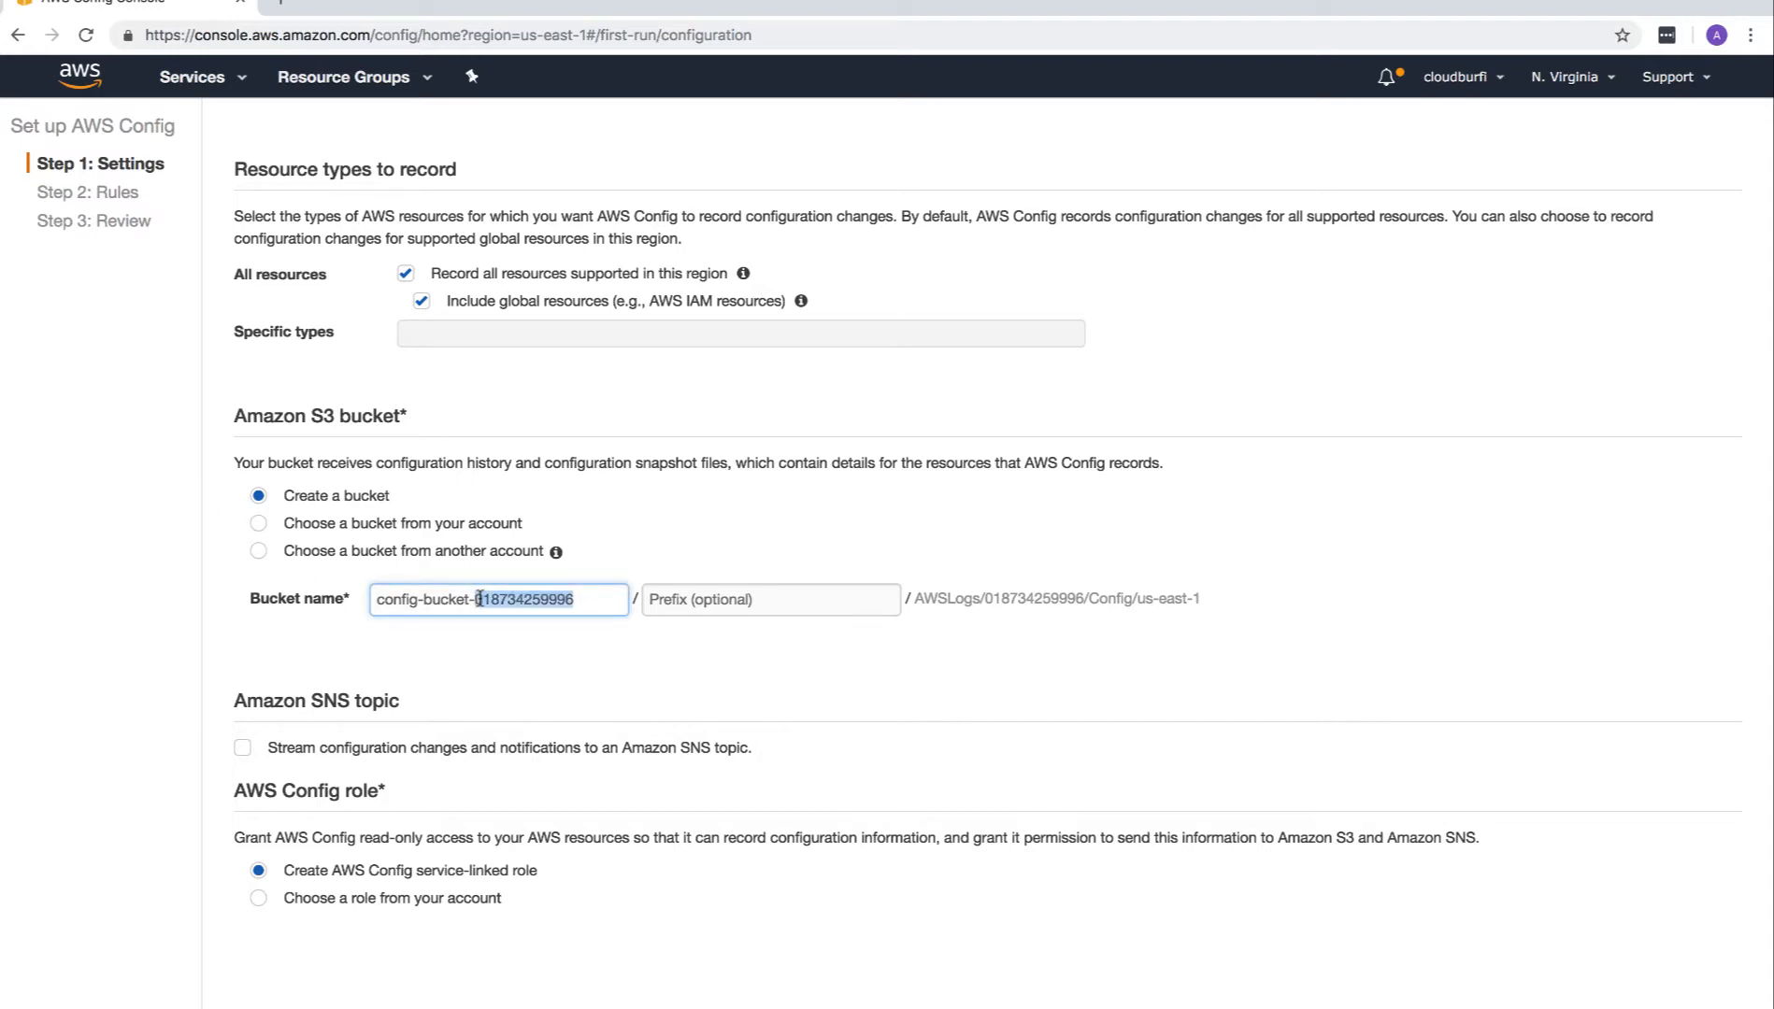
{"action": "triple_click", "coordinate": [498, 598]}
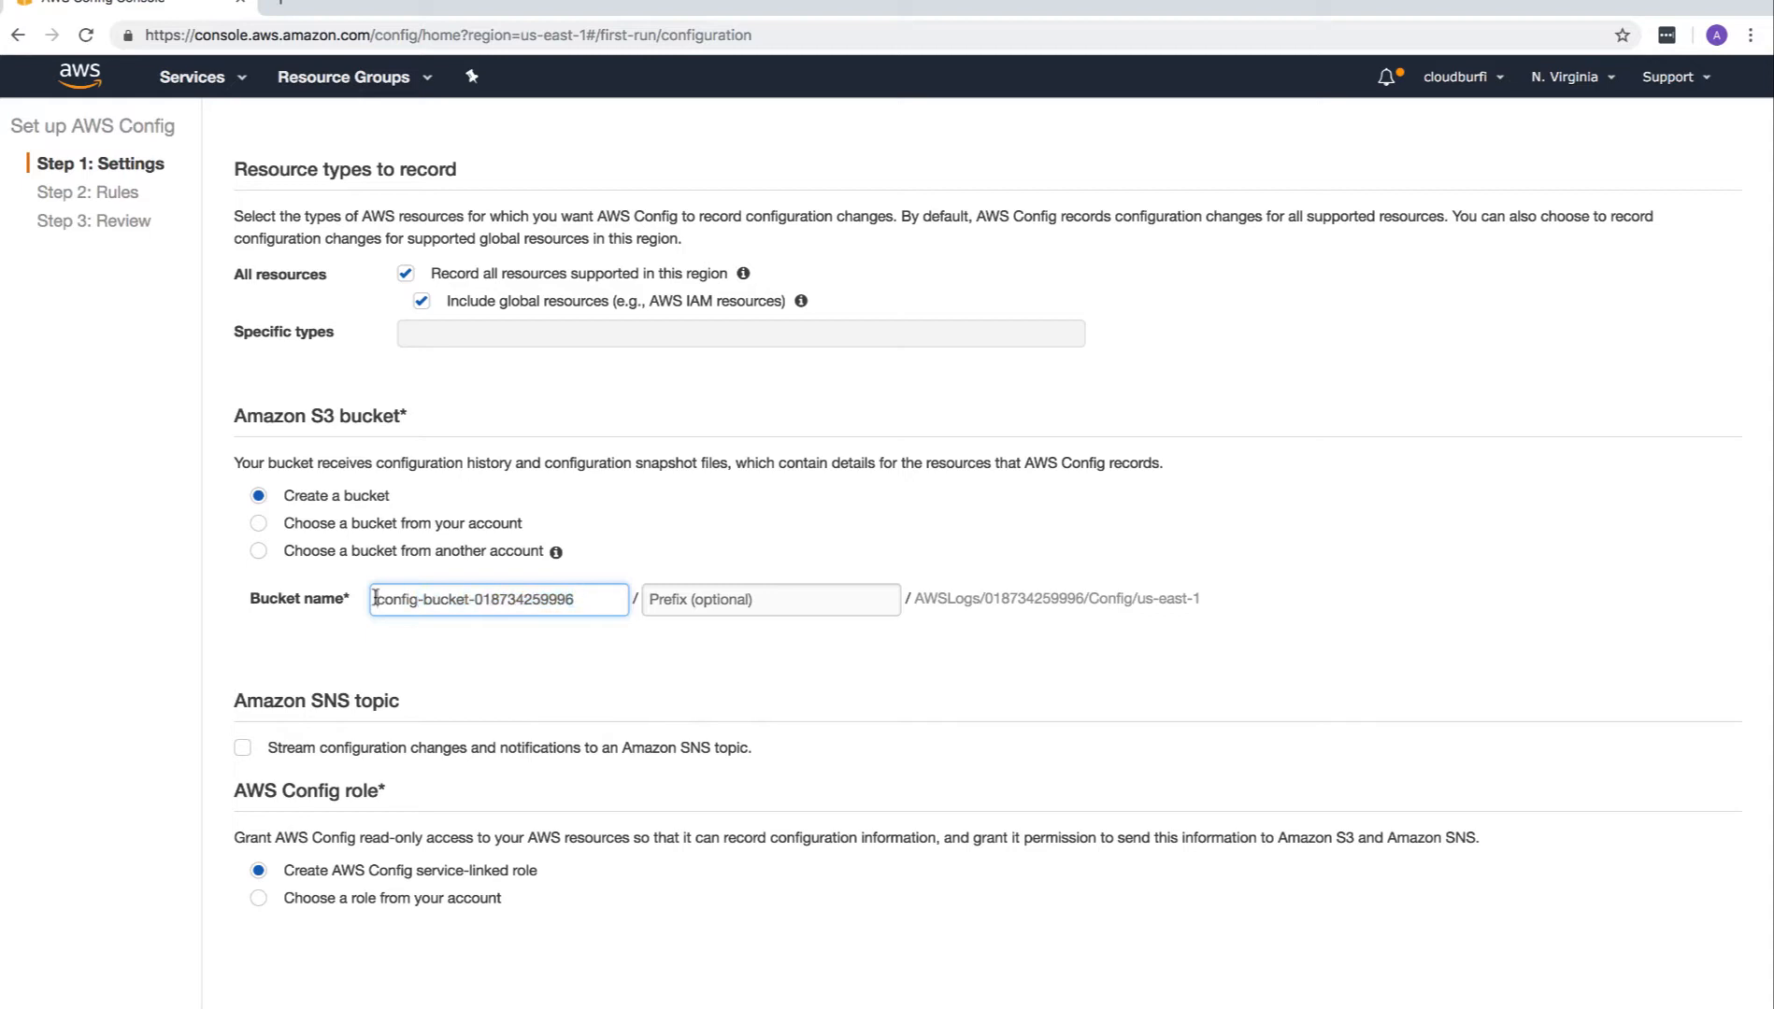
{"action": "scroll", "scroll_direction": "down", "scroll_amount": 3}
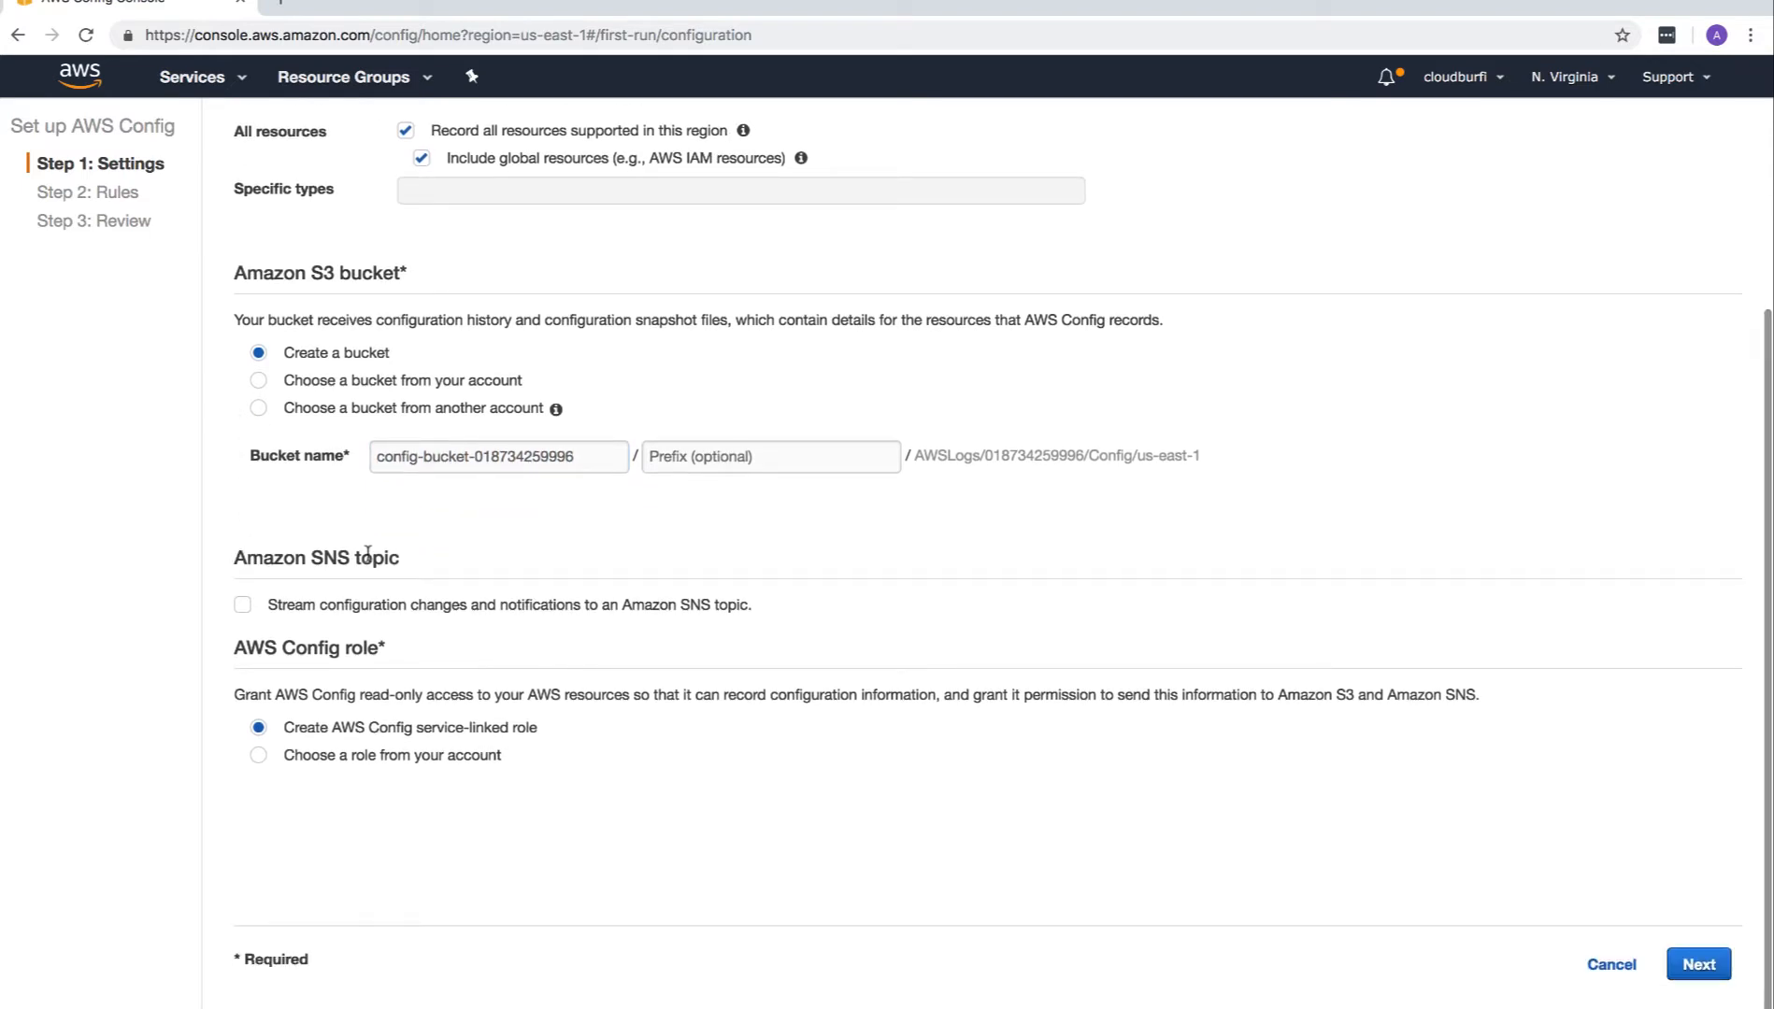
{"action": "mouse_move", "coordinate": [208, 590]}
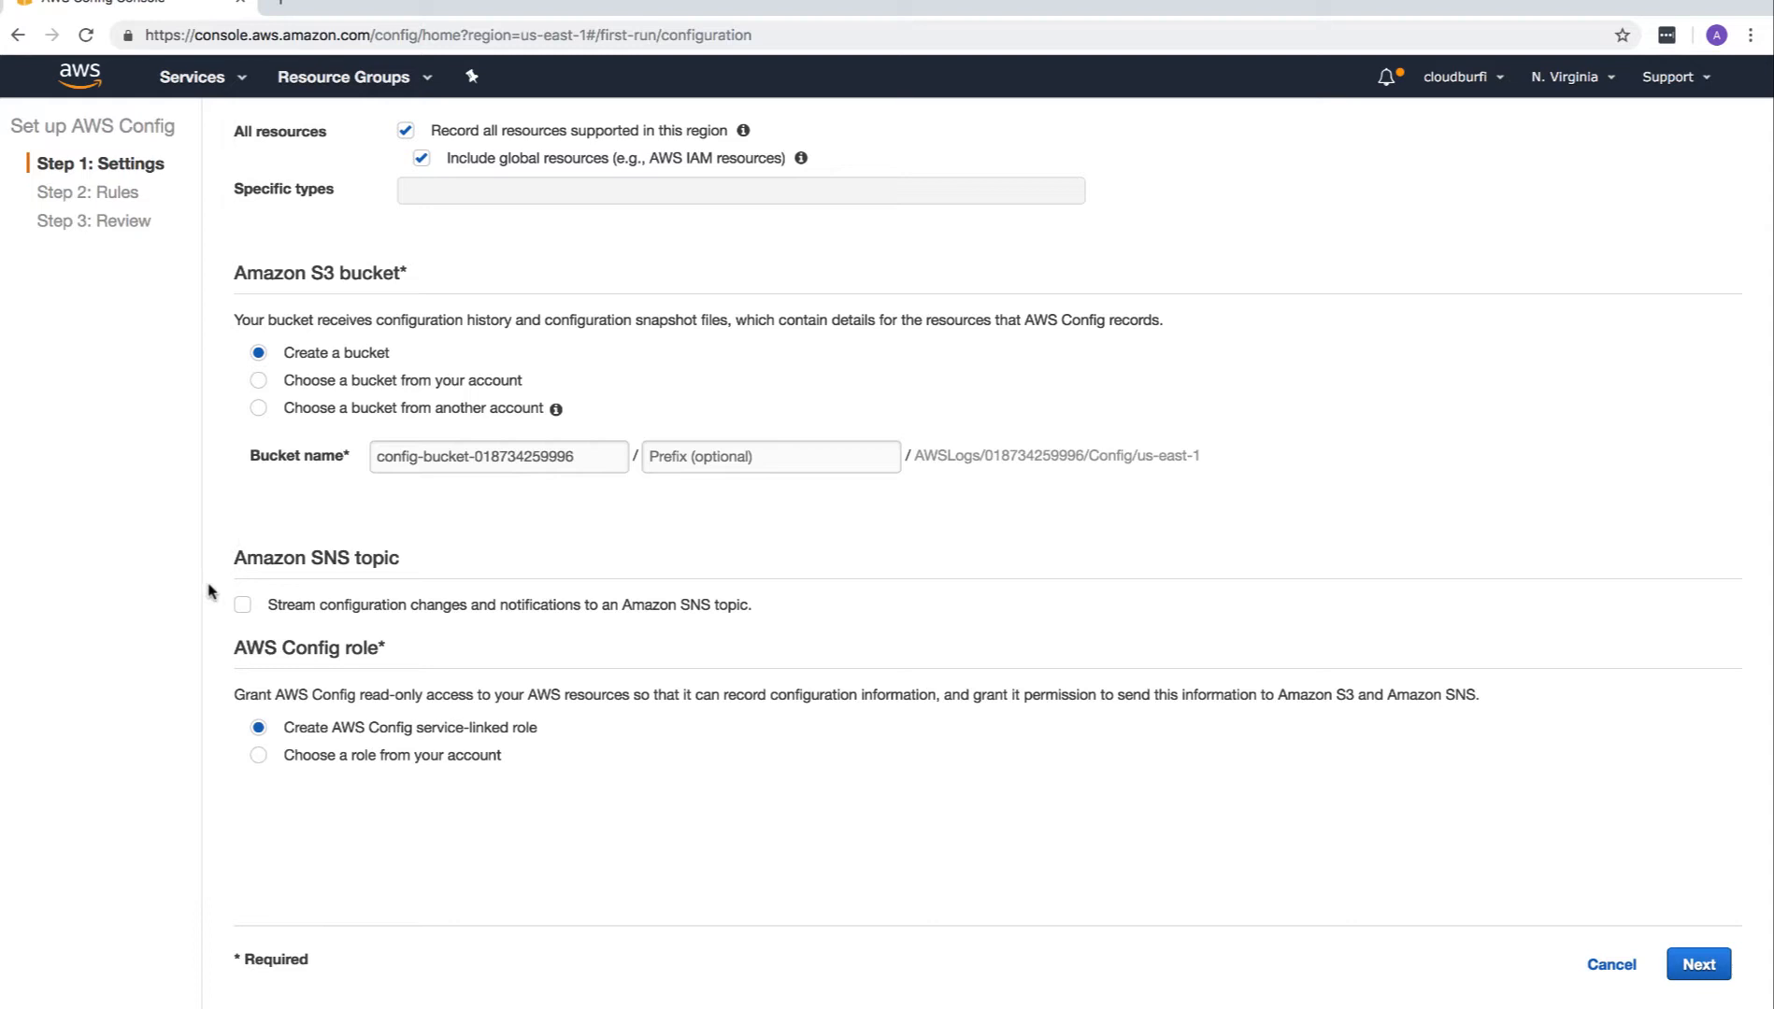
{"action": "mouse_move", "coordinate": [189, 586]}
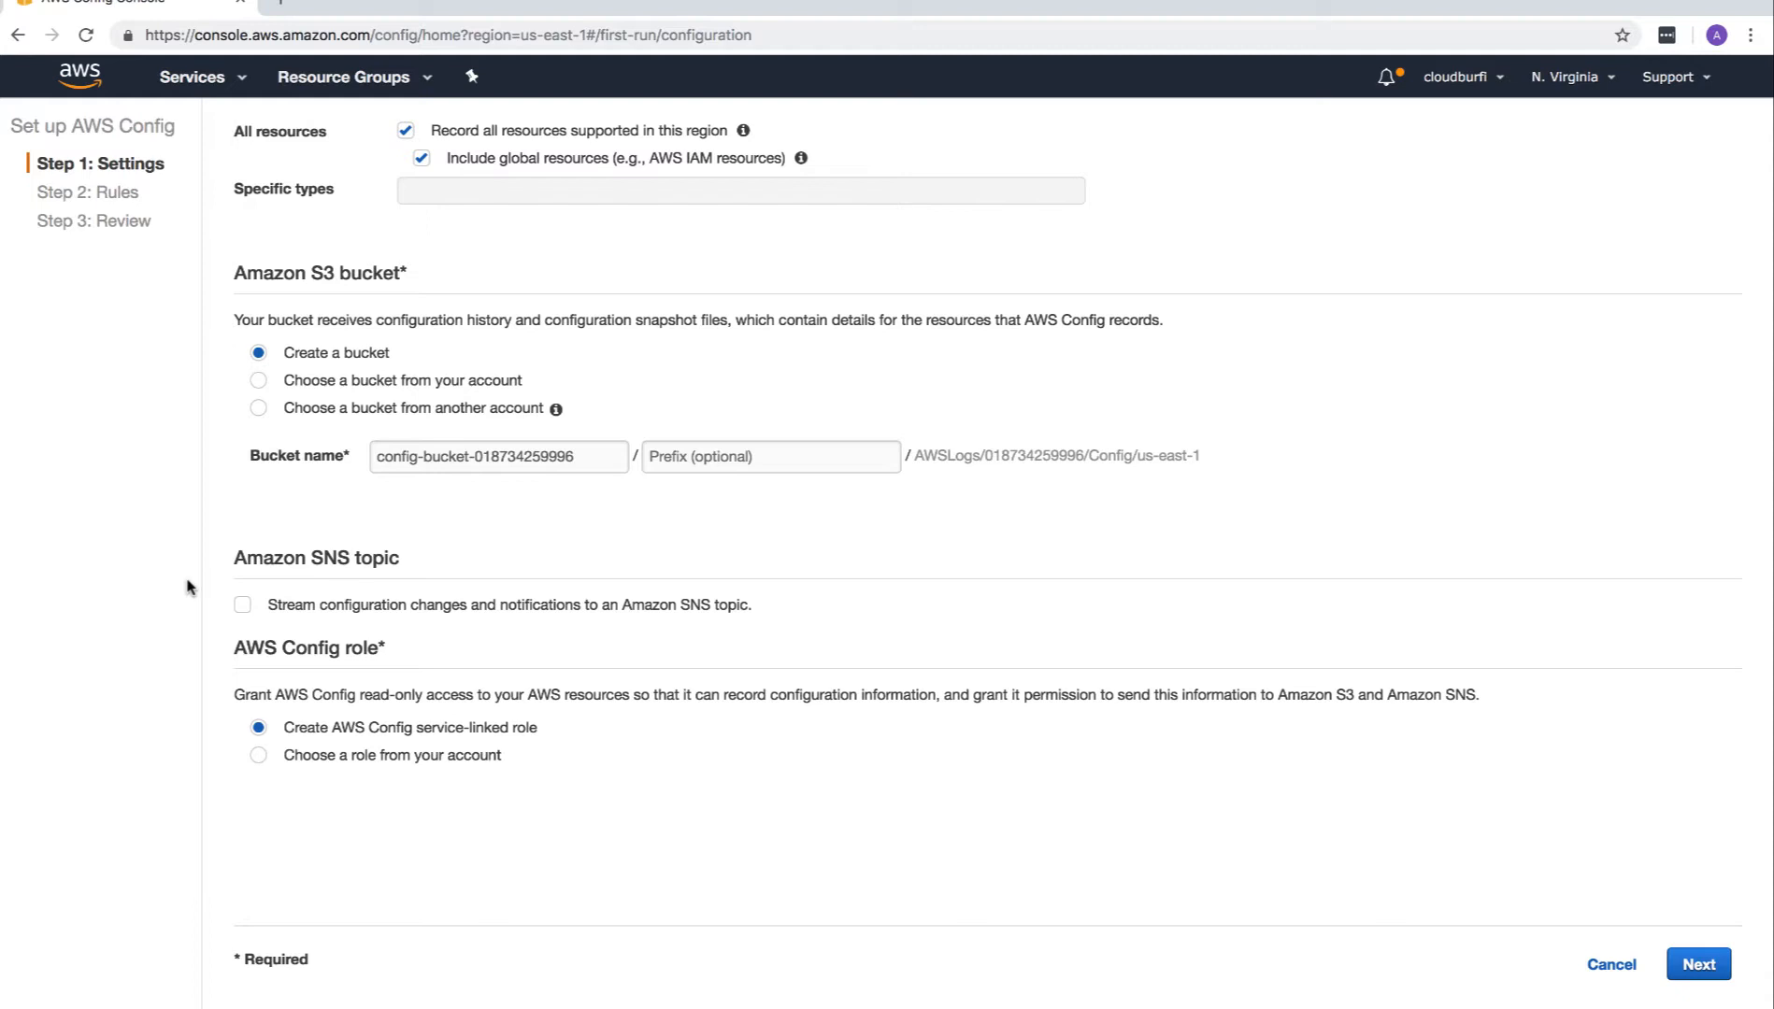
{"action": "mouse_move", "coordinate": [198, 590]}
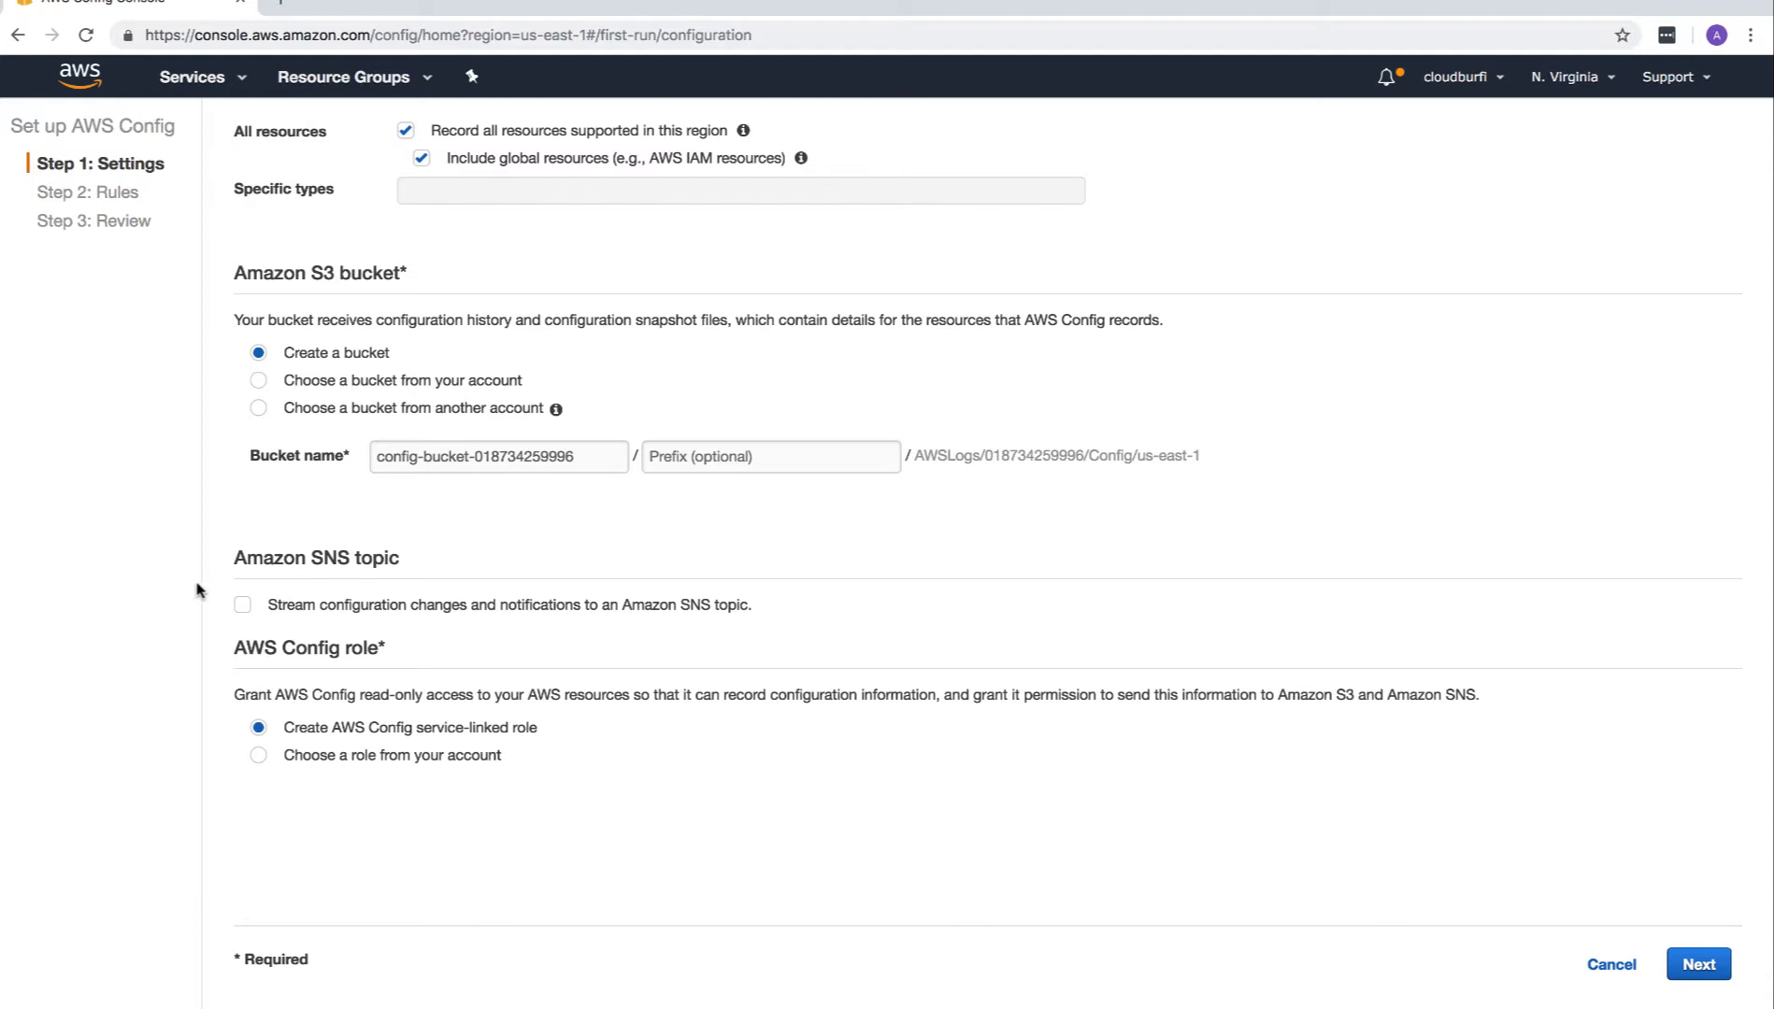
{"action": "left_click", "coordinate": [242, 605]}
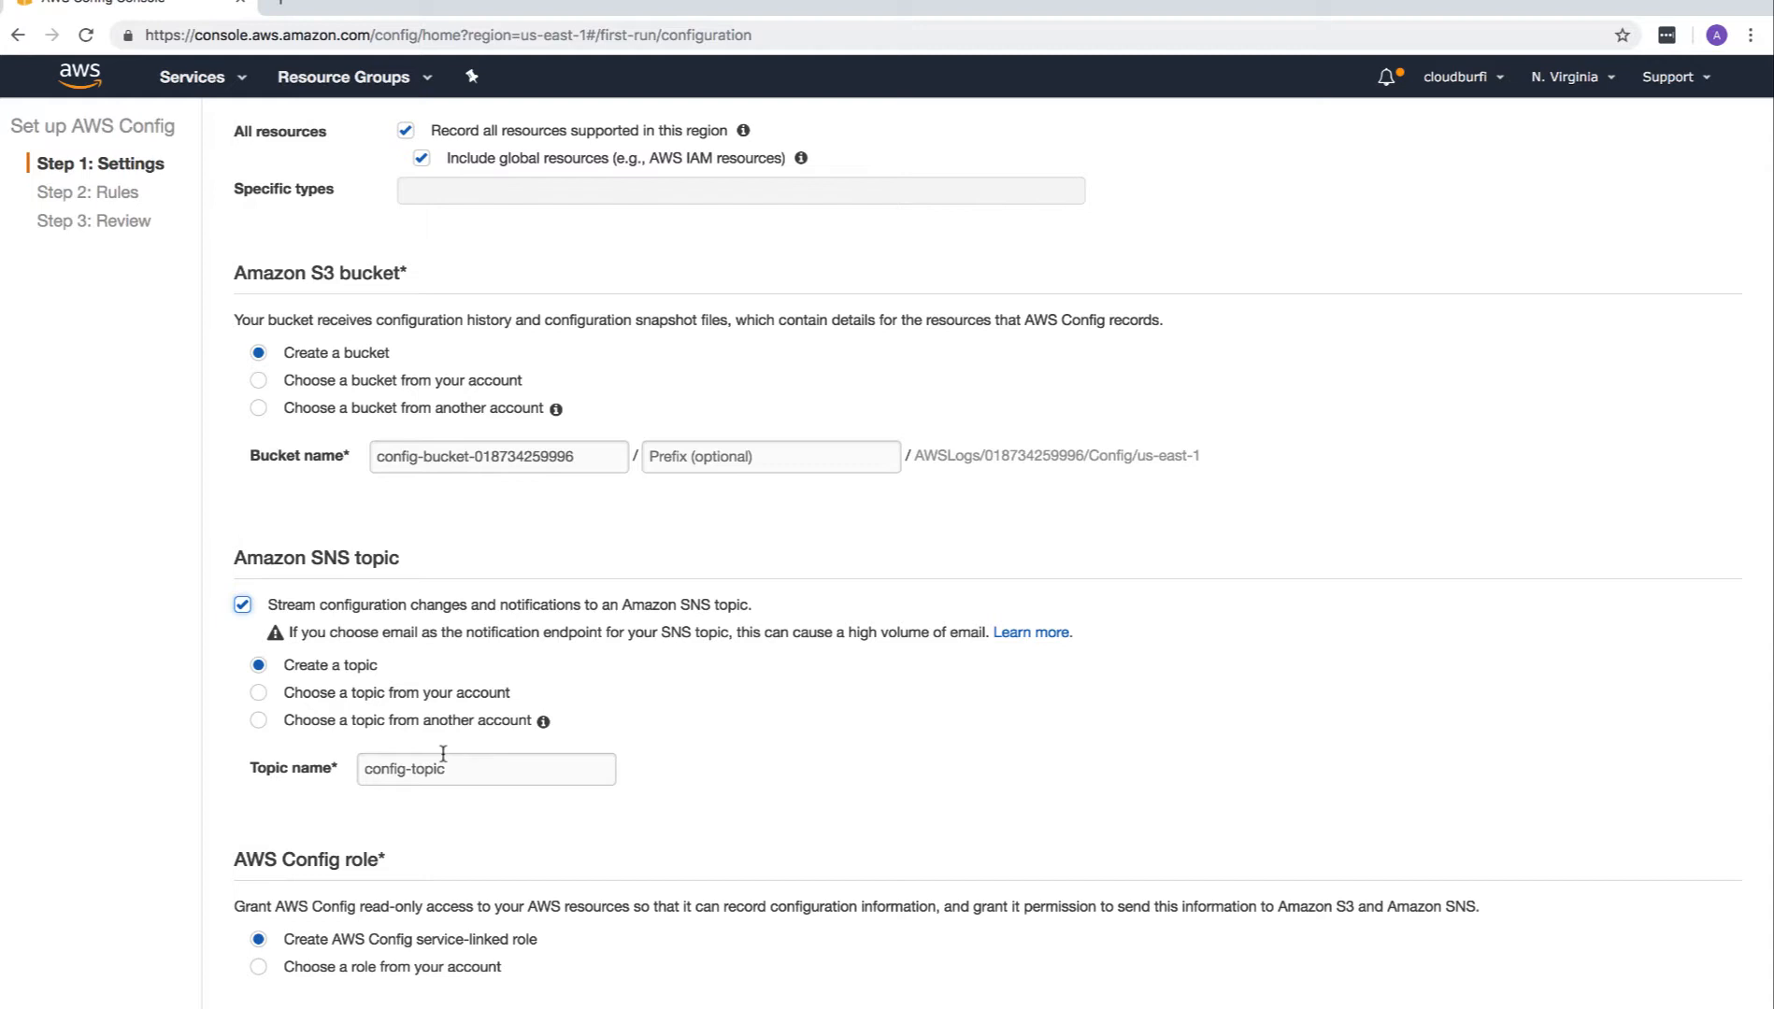
{"action": "left_click", "coordinate": [485, 769]}
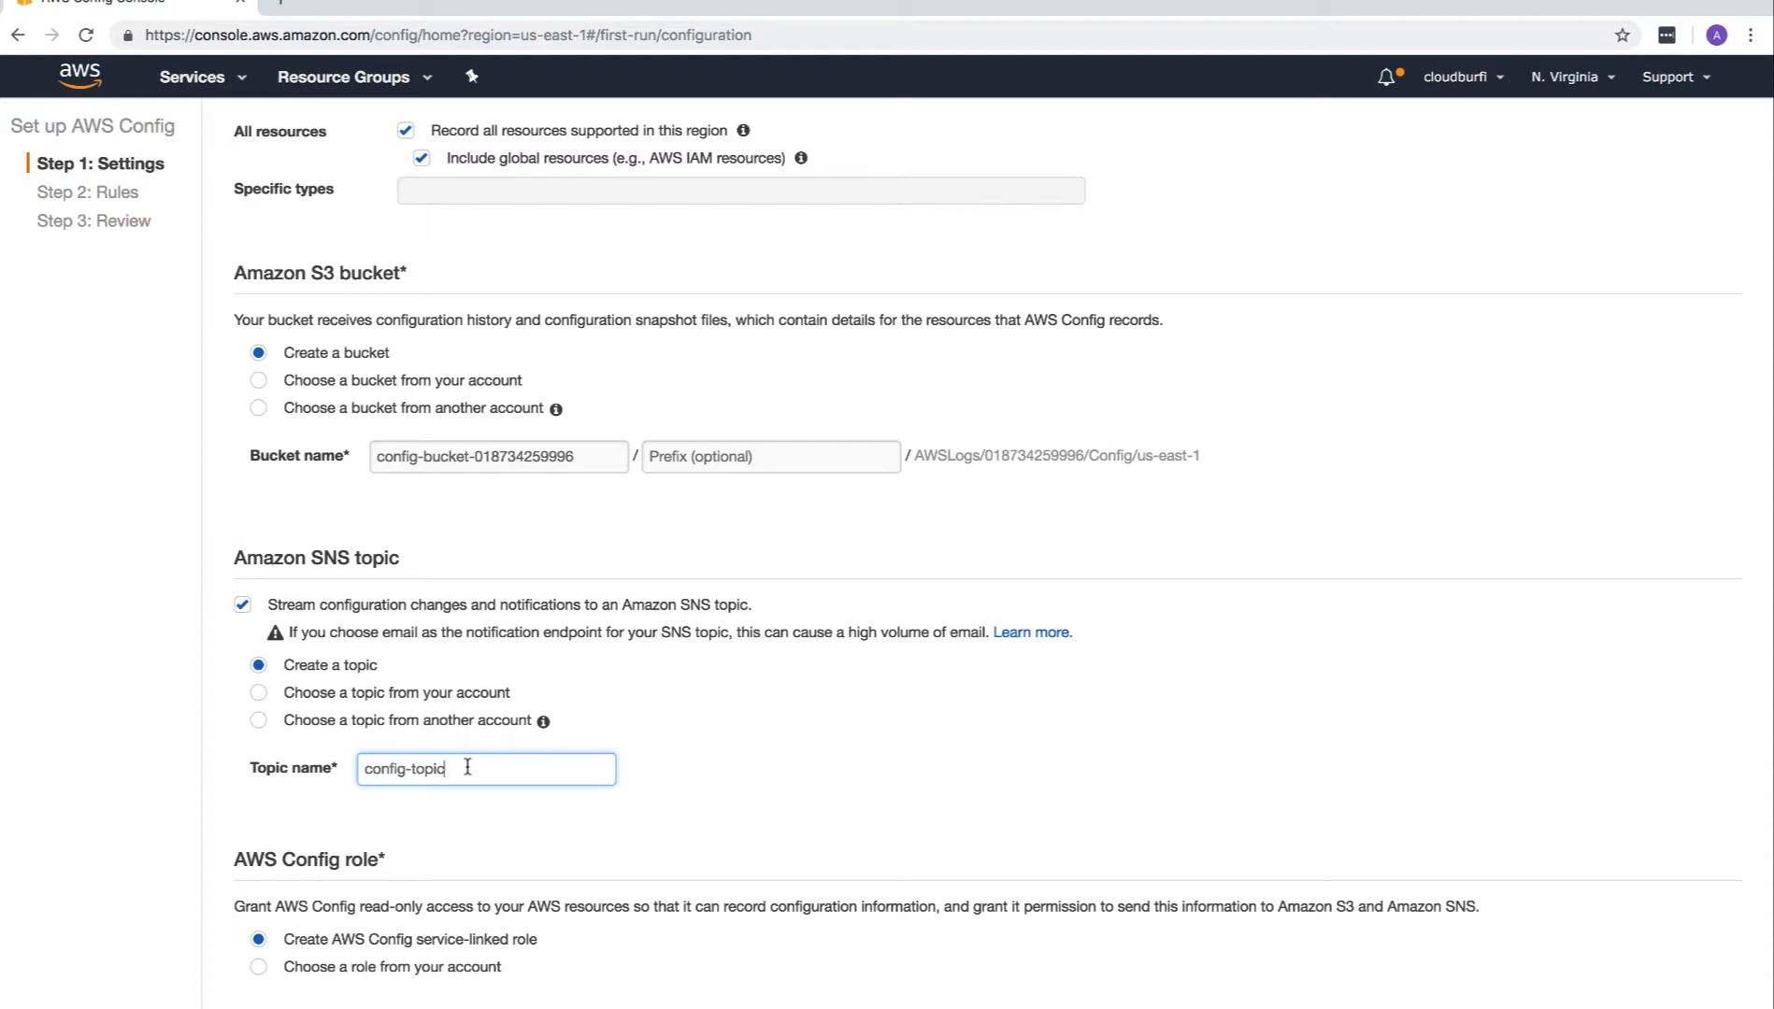
{"action": "scroll", "scroll_direction": "down", "scroll_amount": 3}
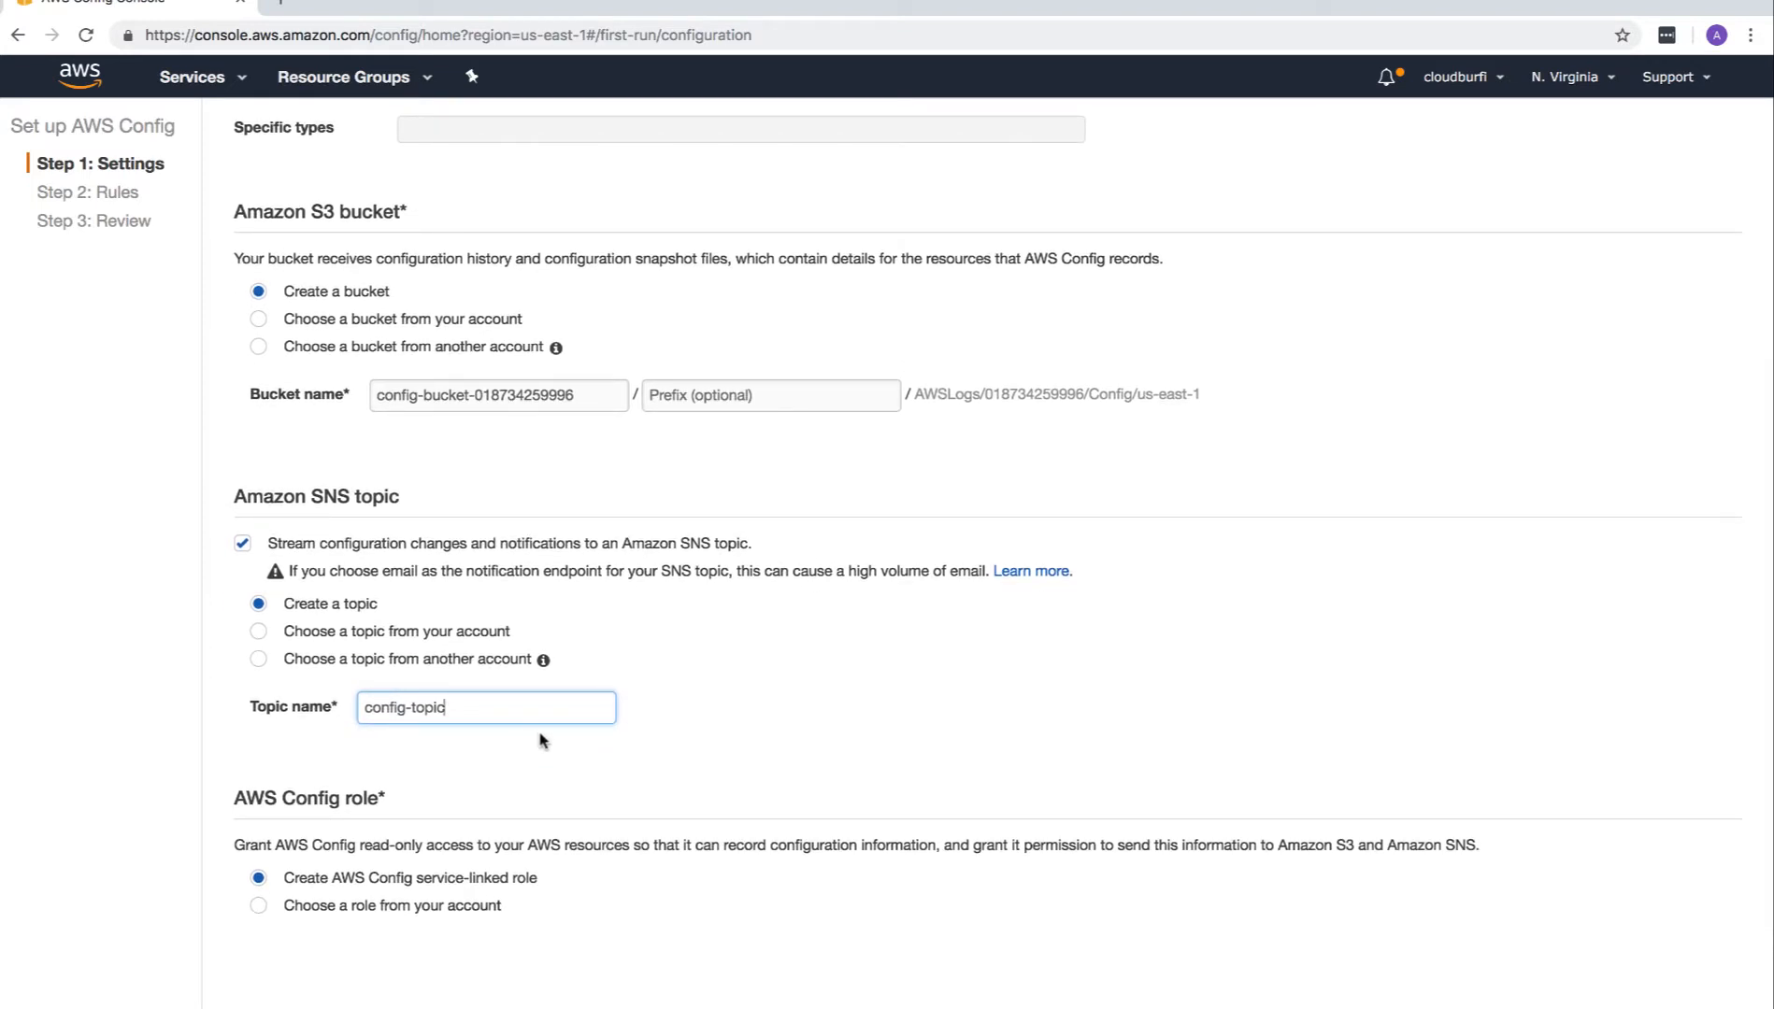
{"action": "scroll", "scroll_direction": "down", "scroll_amount": 3}
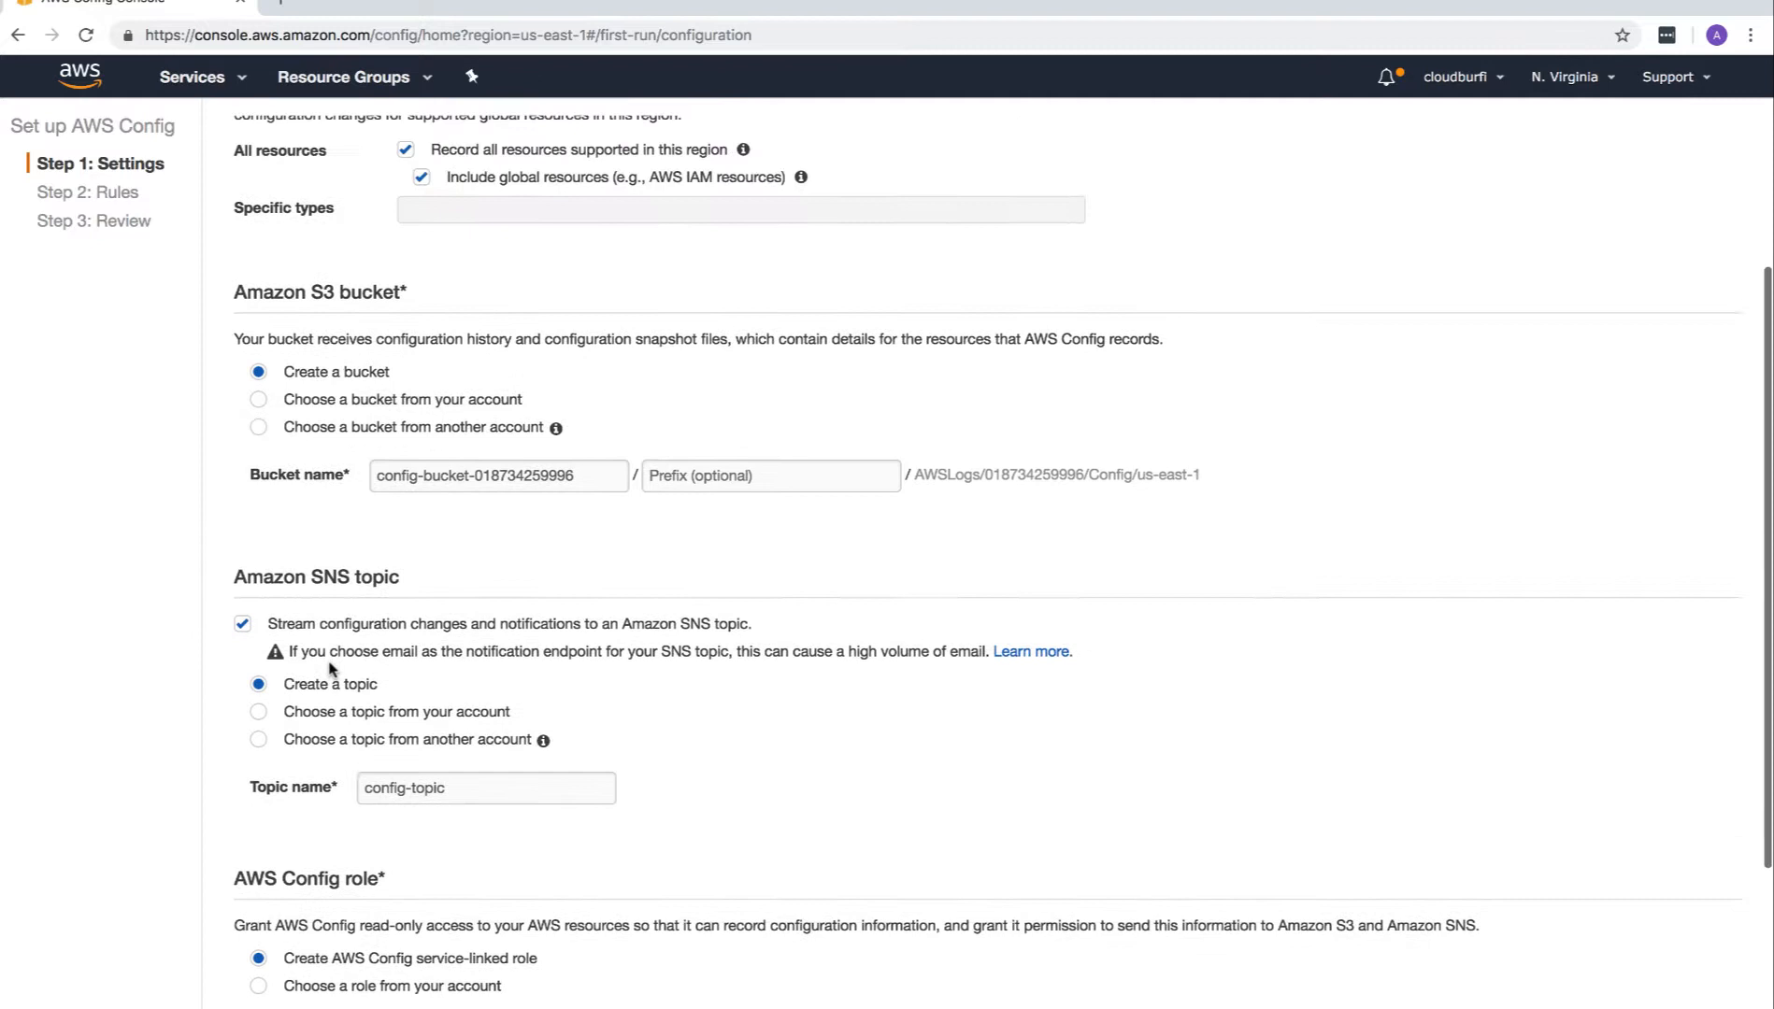
{"action": "scroll", "scroll_direction": "up", "scroll_amount": 3}
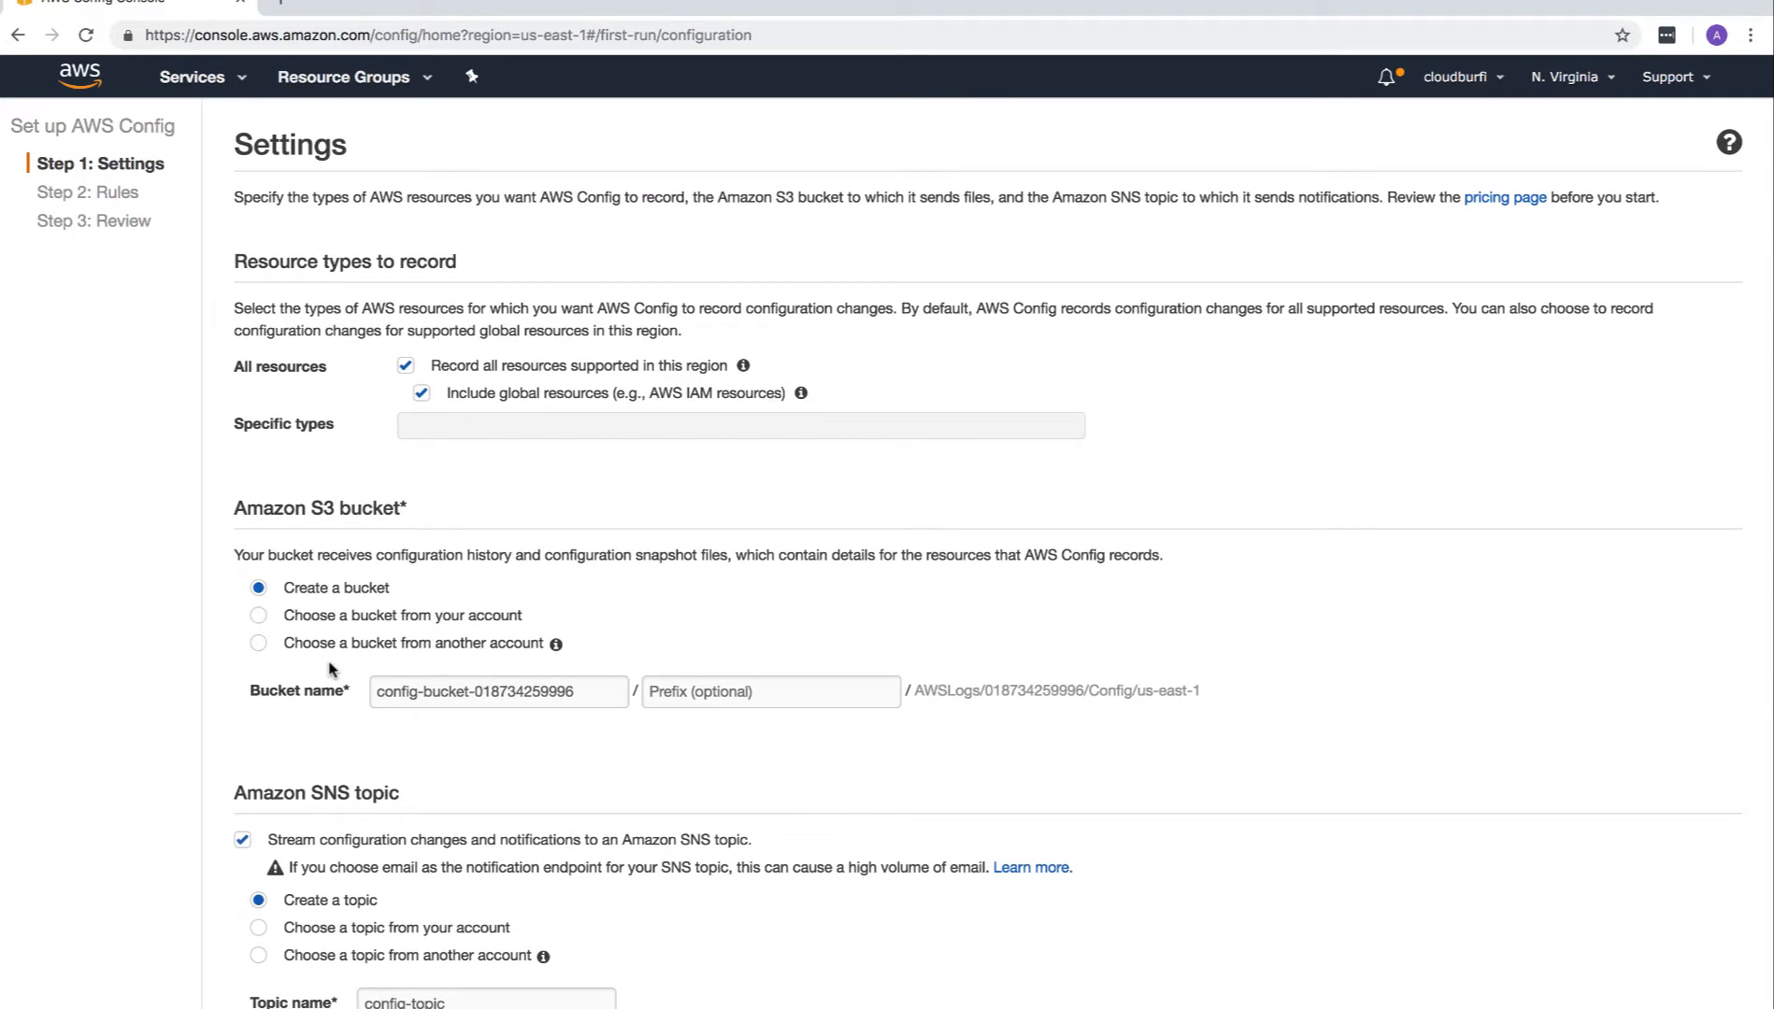
{"action": "scroll", "scroll_direction": "down", "scroll_amount": 3}
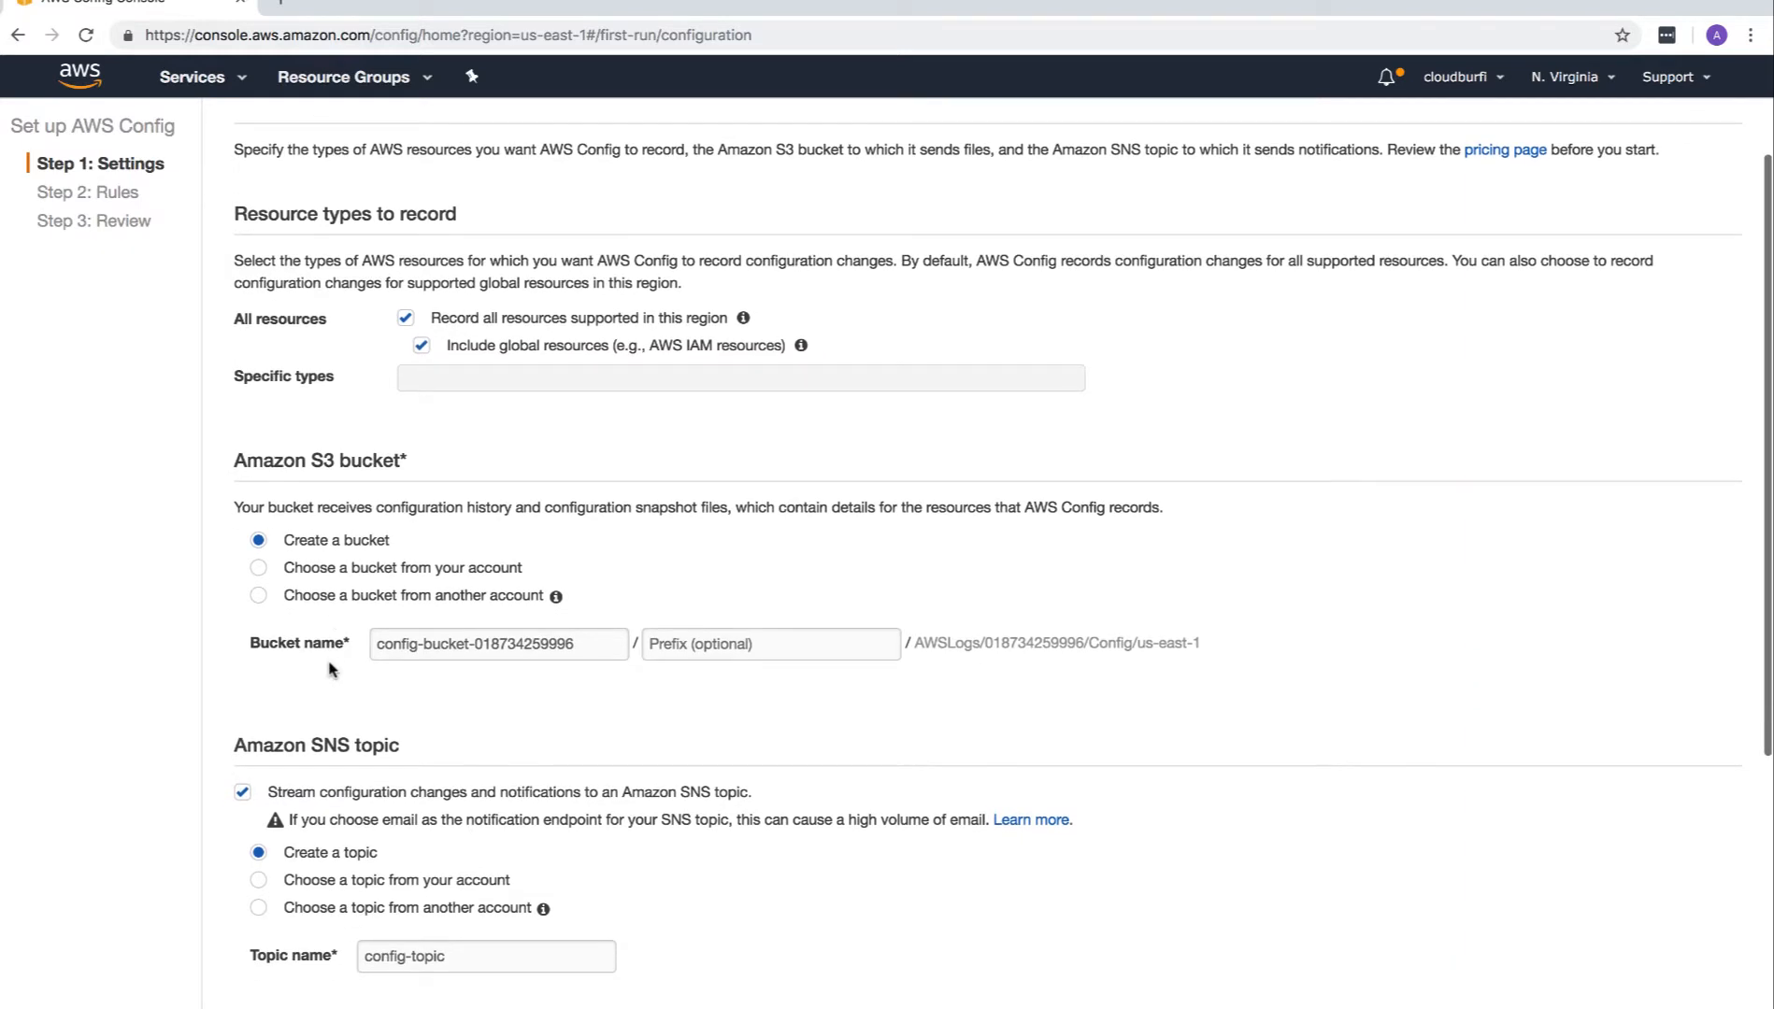
{"action": "mouse_move", "coordinate": [339, 363]}
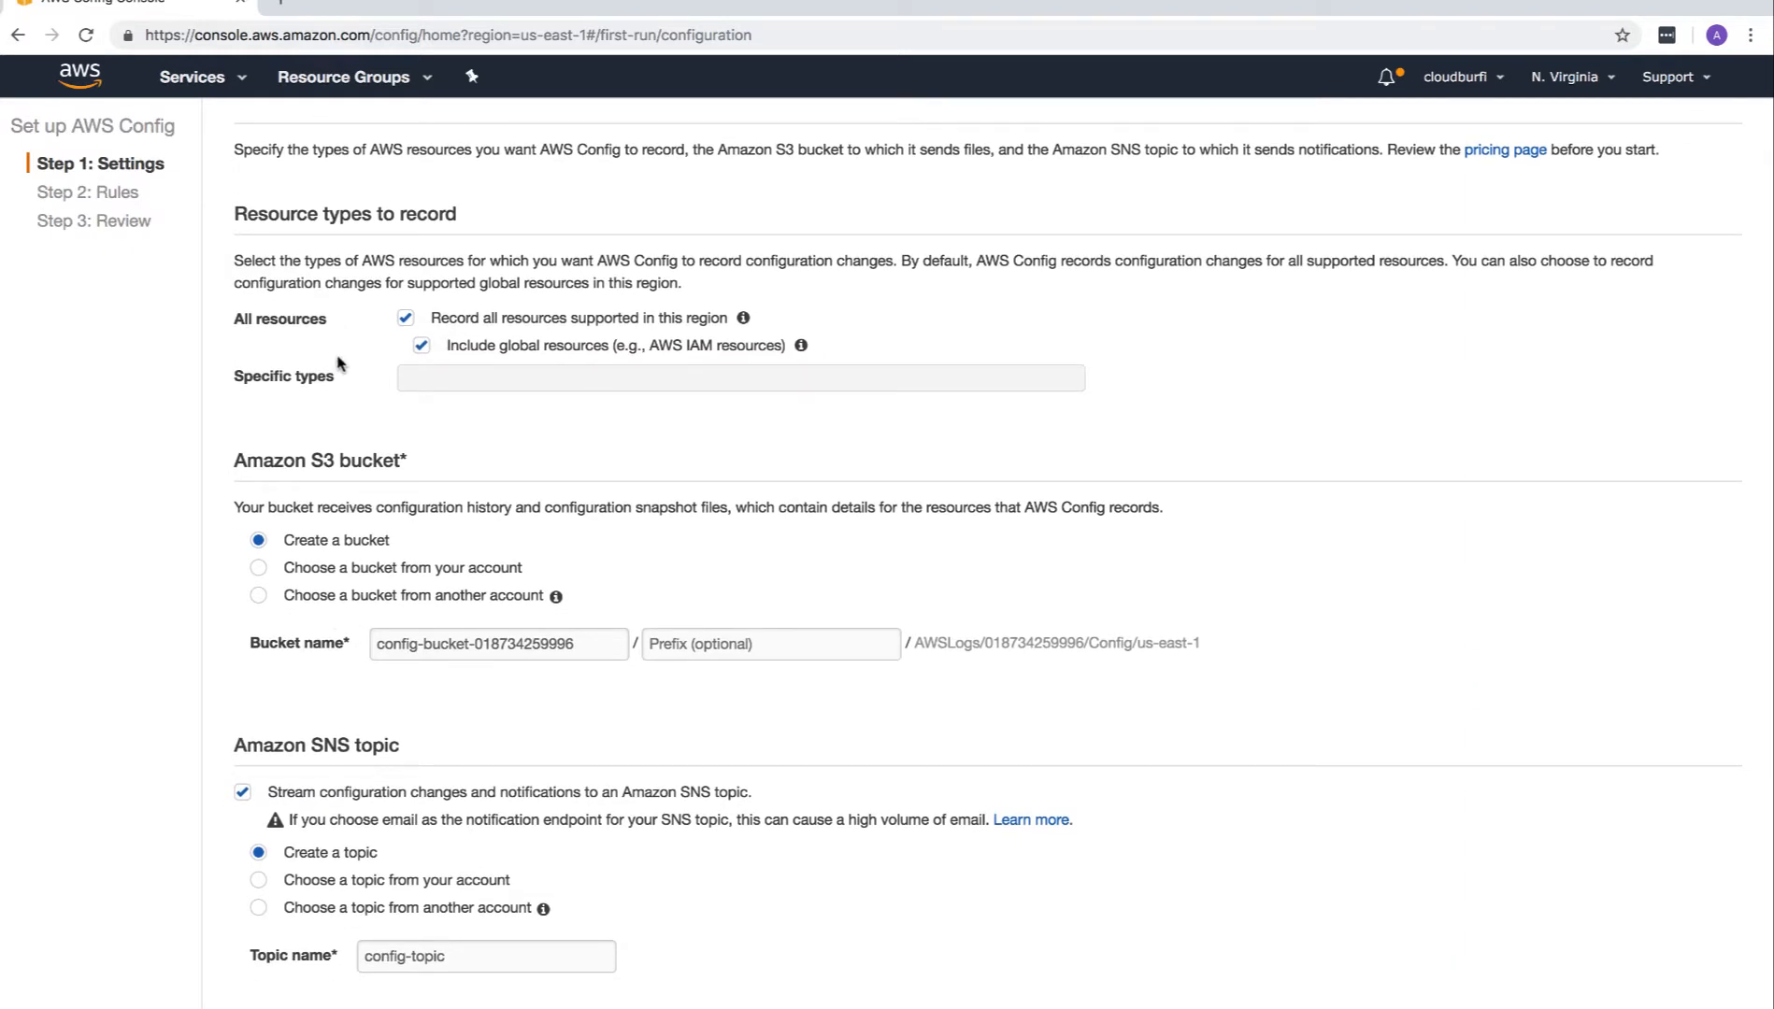
{"action": "scroll", "scroll_direction": "down", "scroll_amount": 3}
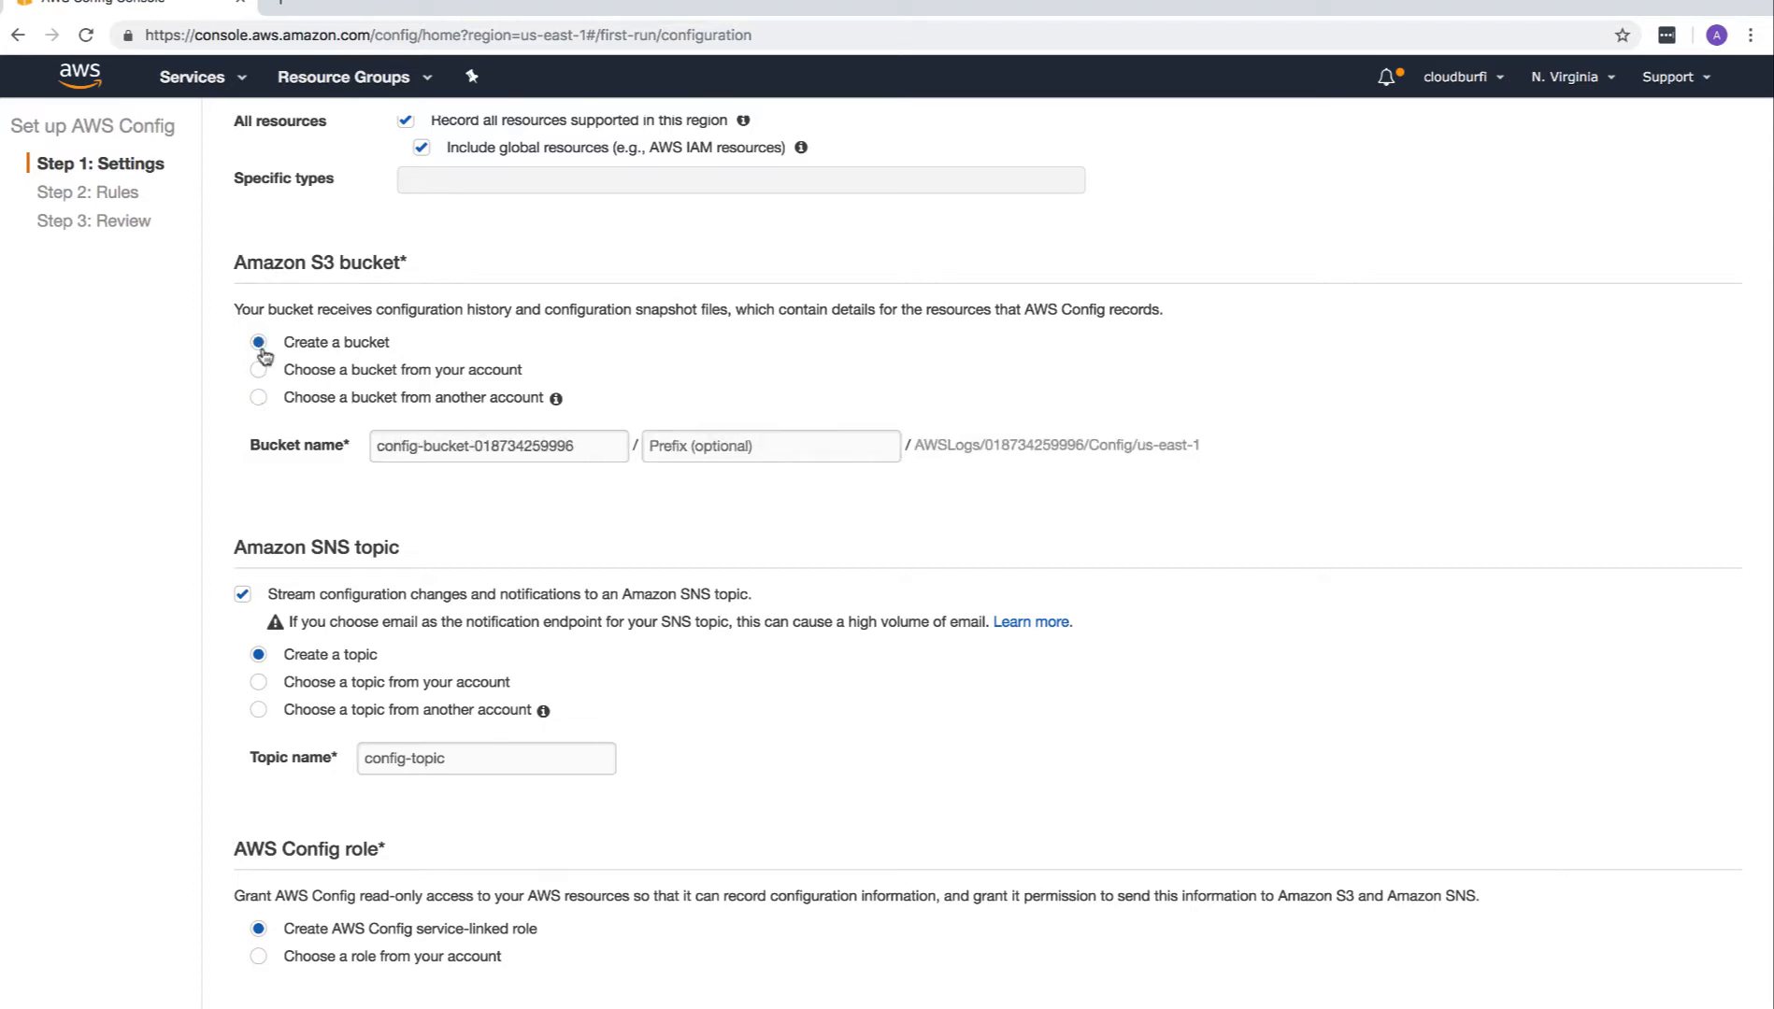
{"action": "scroll", "scroll_direction": "down", "scroll_amount": 3}
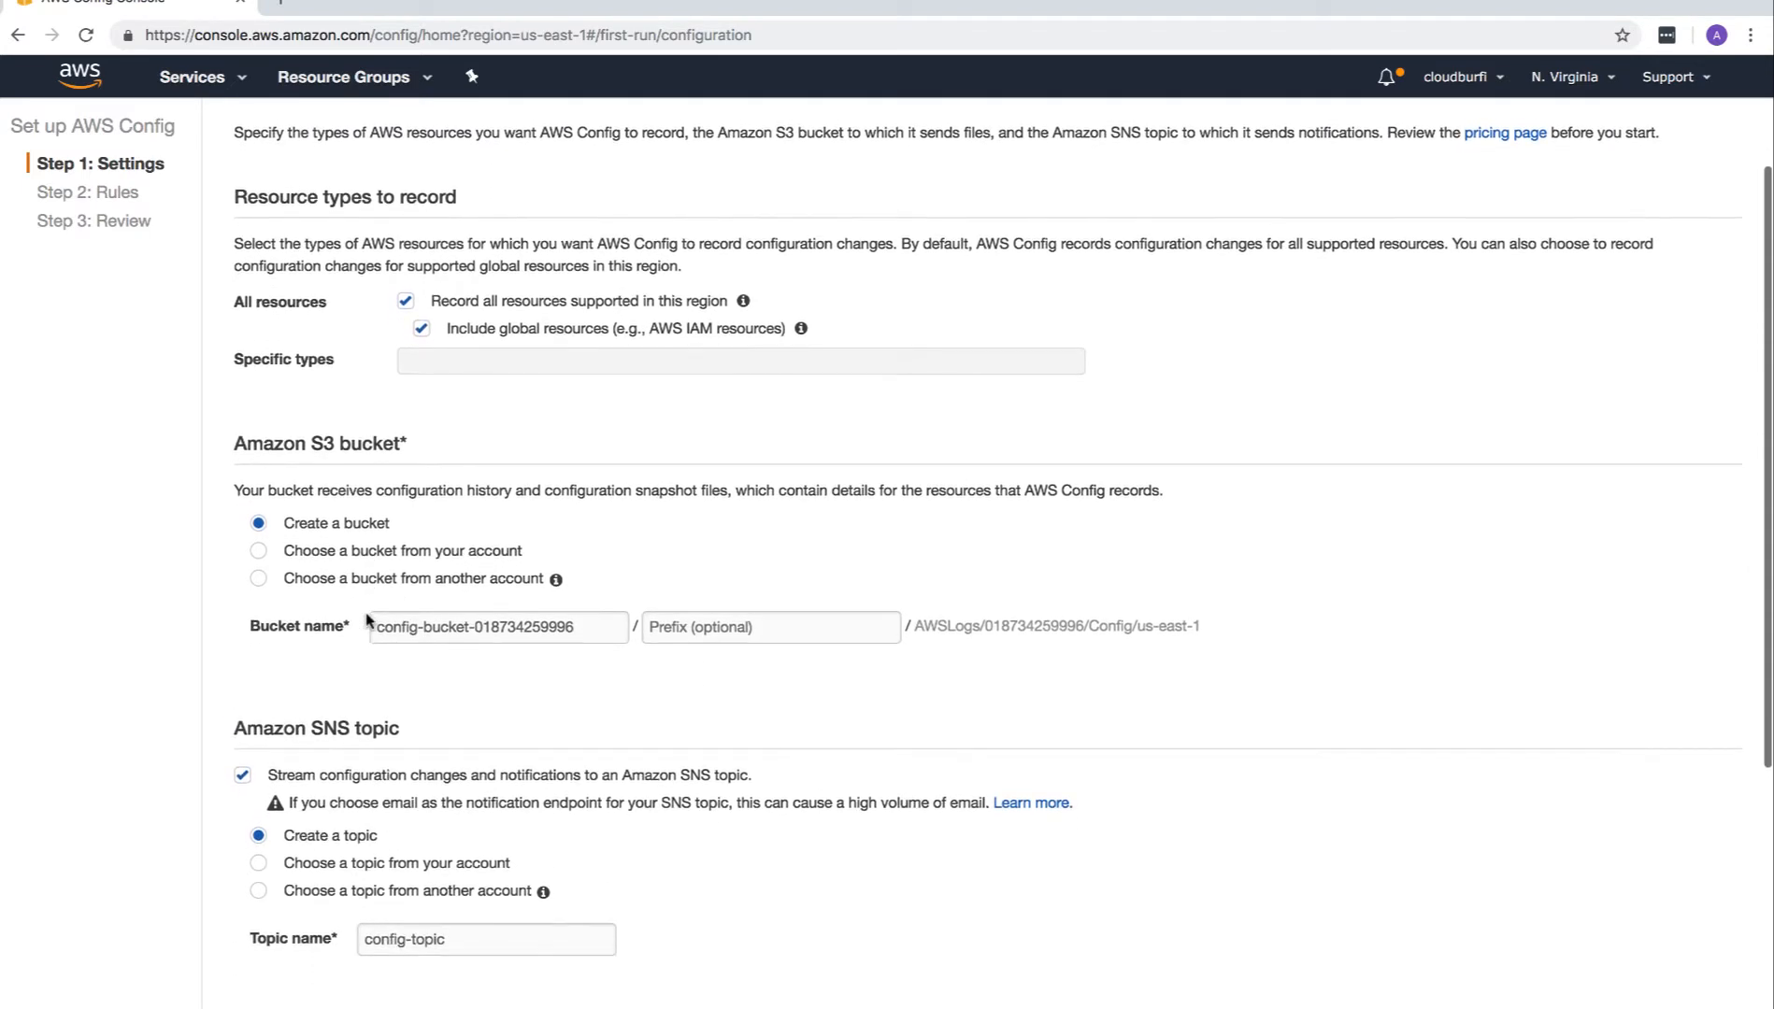
{"action": "scroll", "scroll_direction": "down", "scroll_amount": 3}
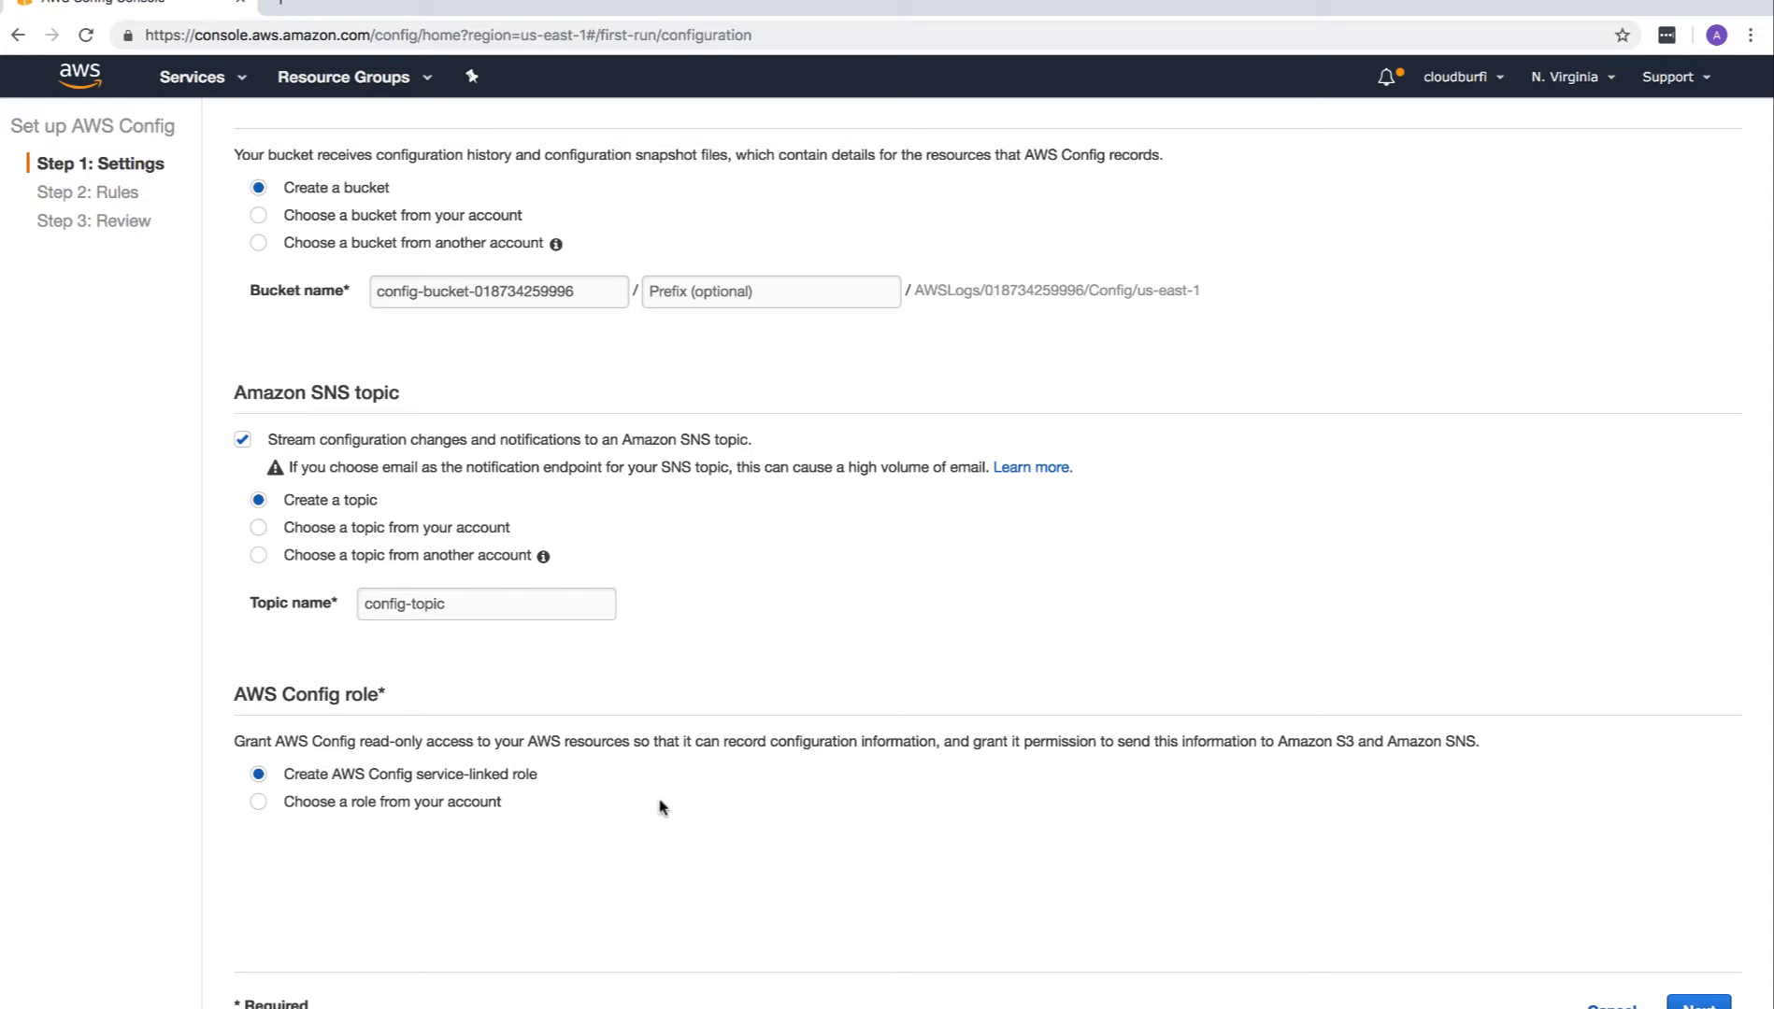
{"action": "scroll", "scroll_direction": "down", "scroll_amount": 3}
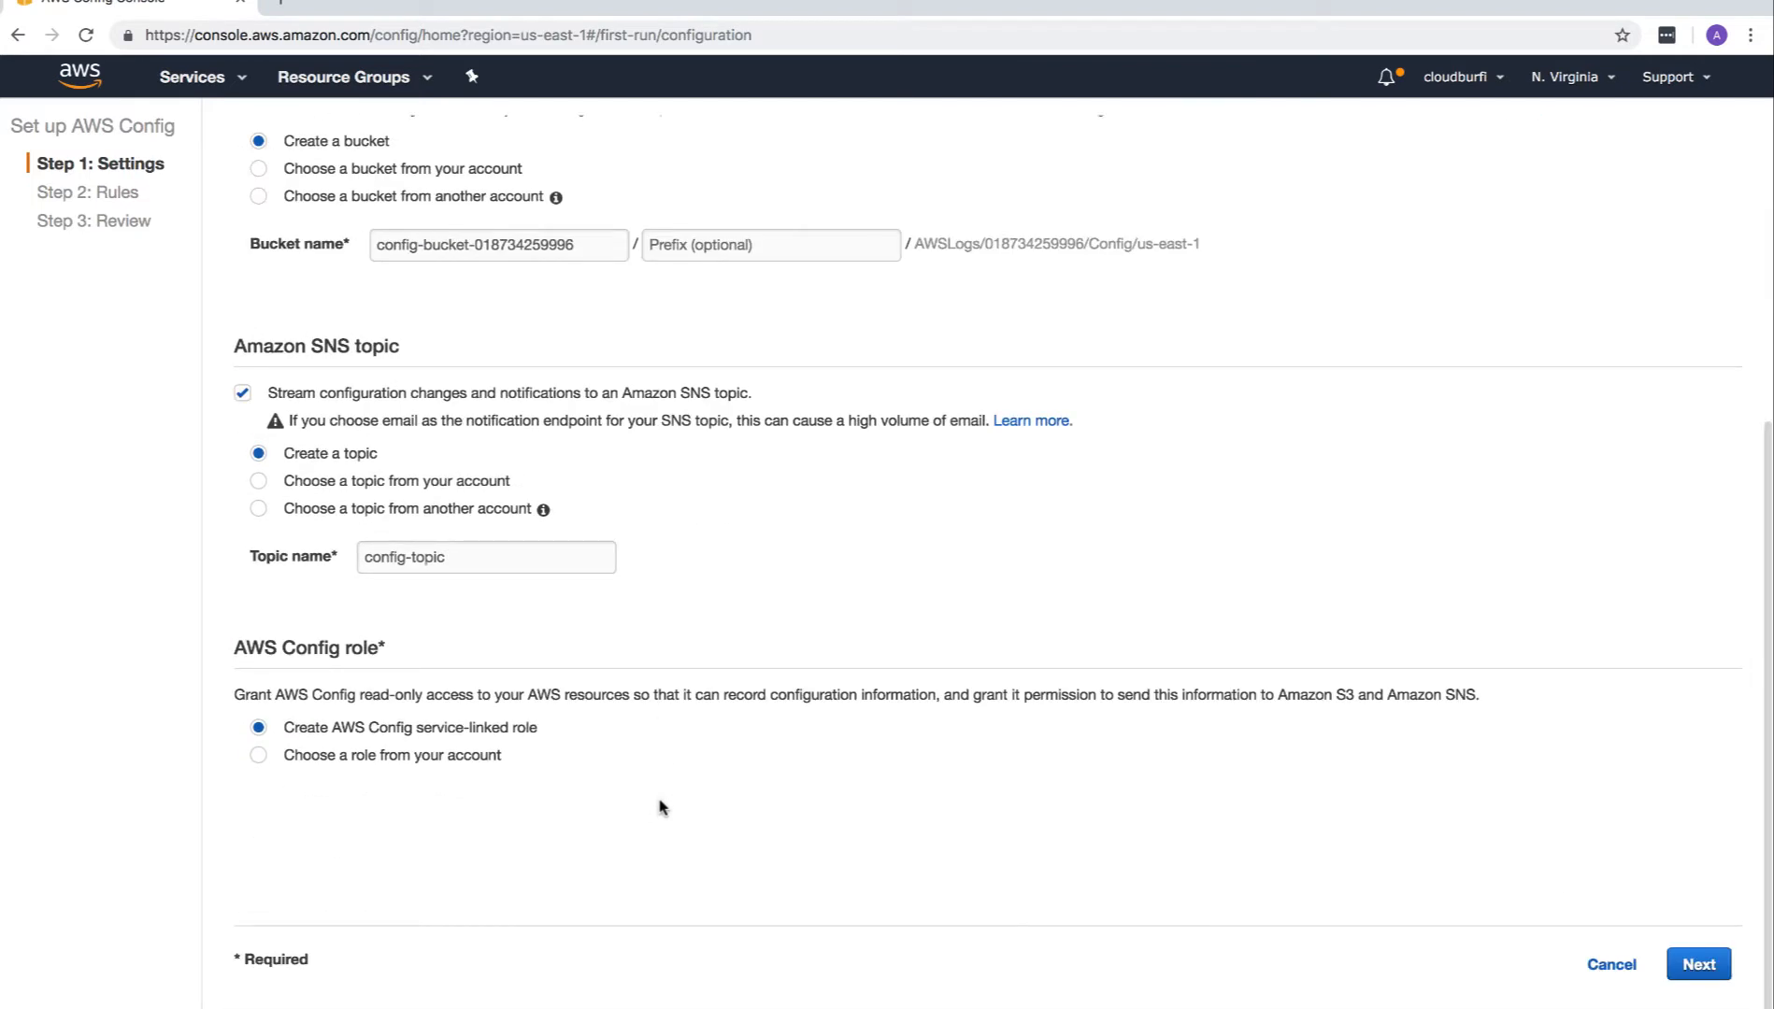
Advance to the Rules step and page through the managed rules to the last page, selecting none.
{"action": "left_click", "coordinate": [1698, 964]}
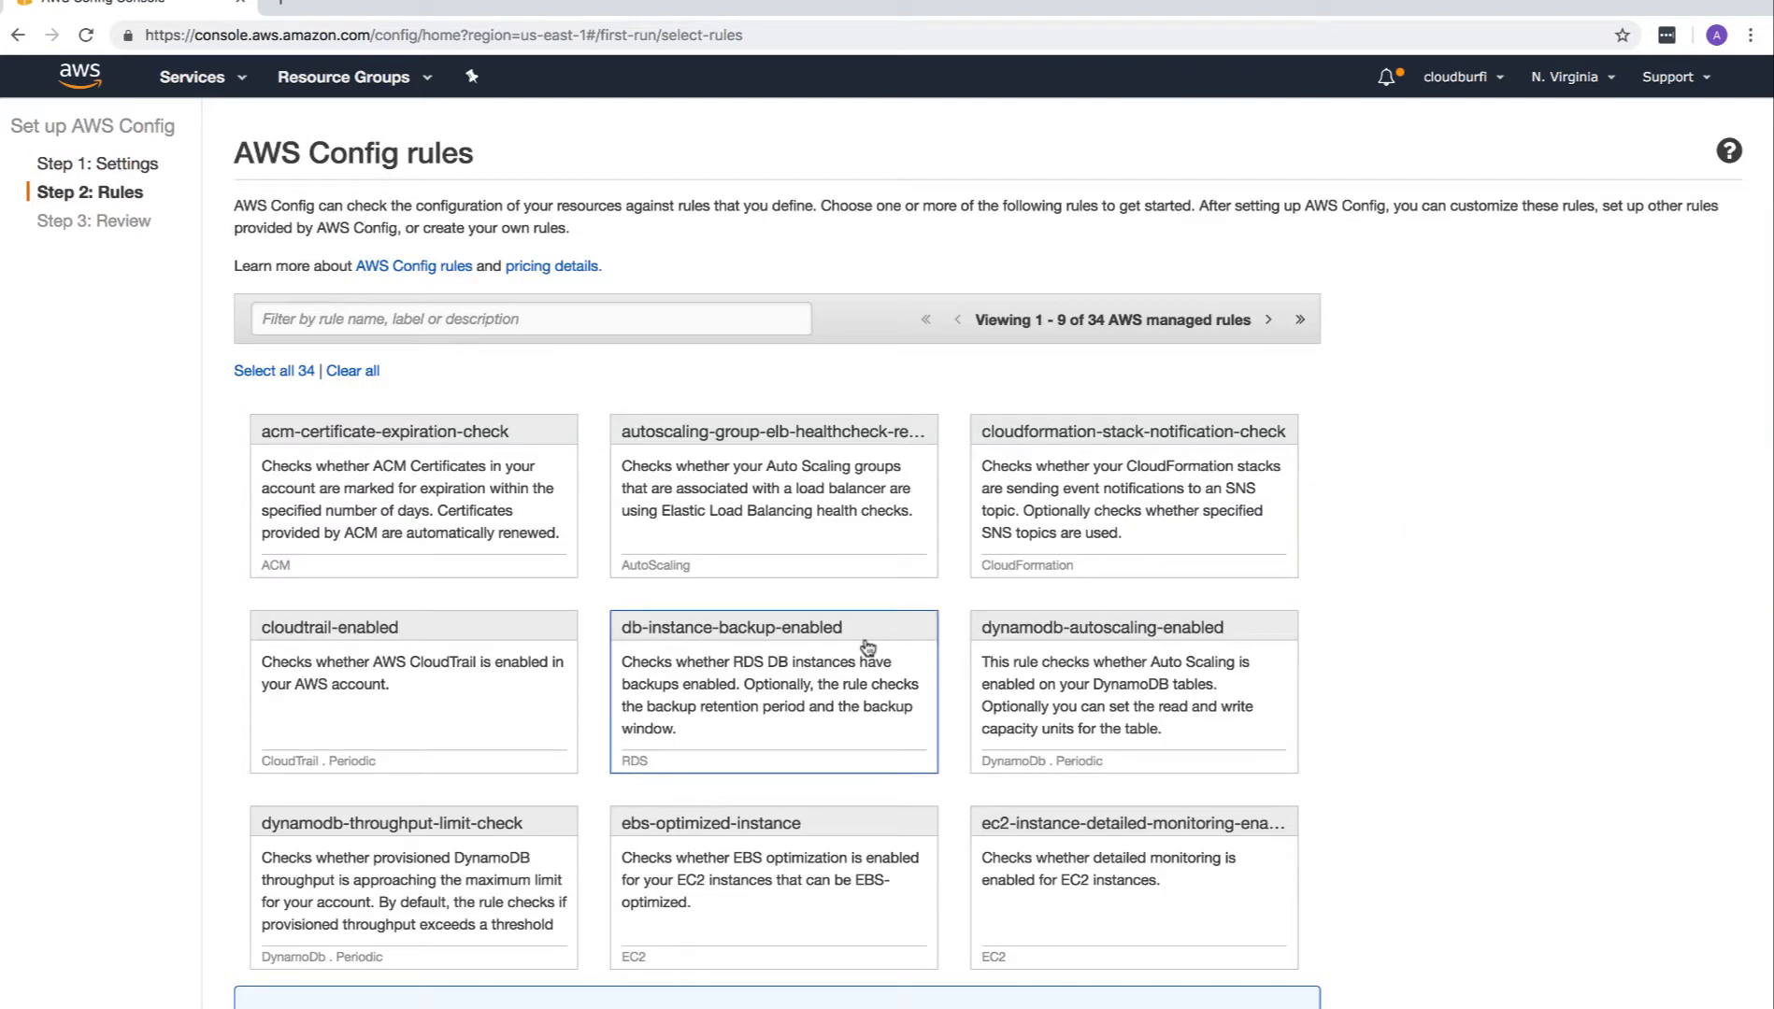
{"action": "mouse_move", "coordinate": [206, 440]}
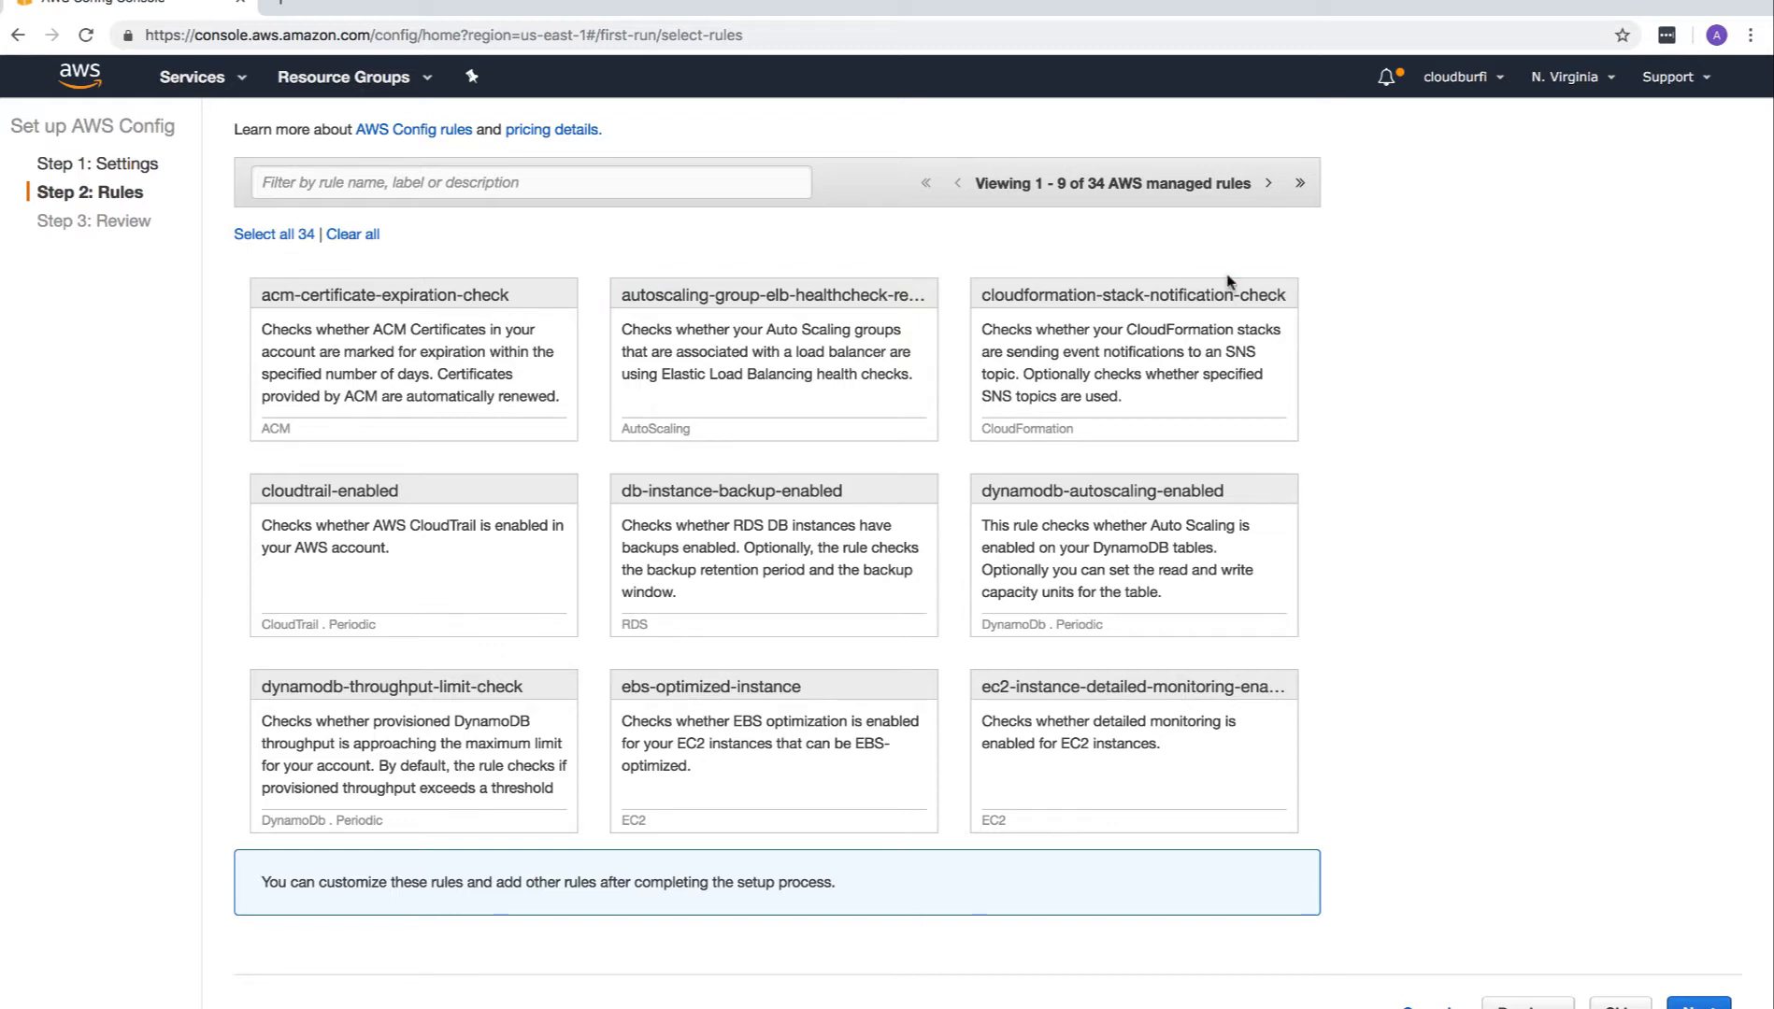
{"action": "left_click", "coordinate": [1267, 184]}
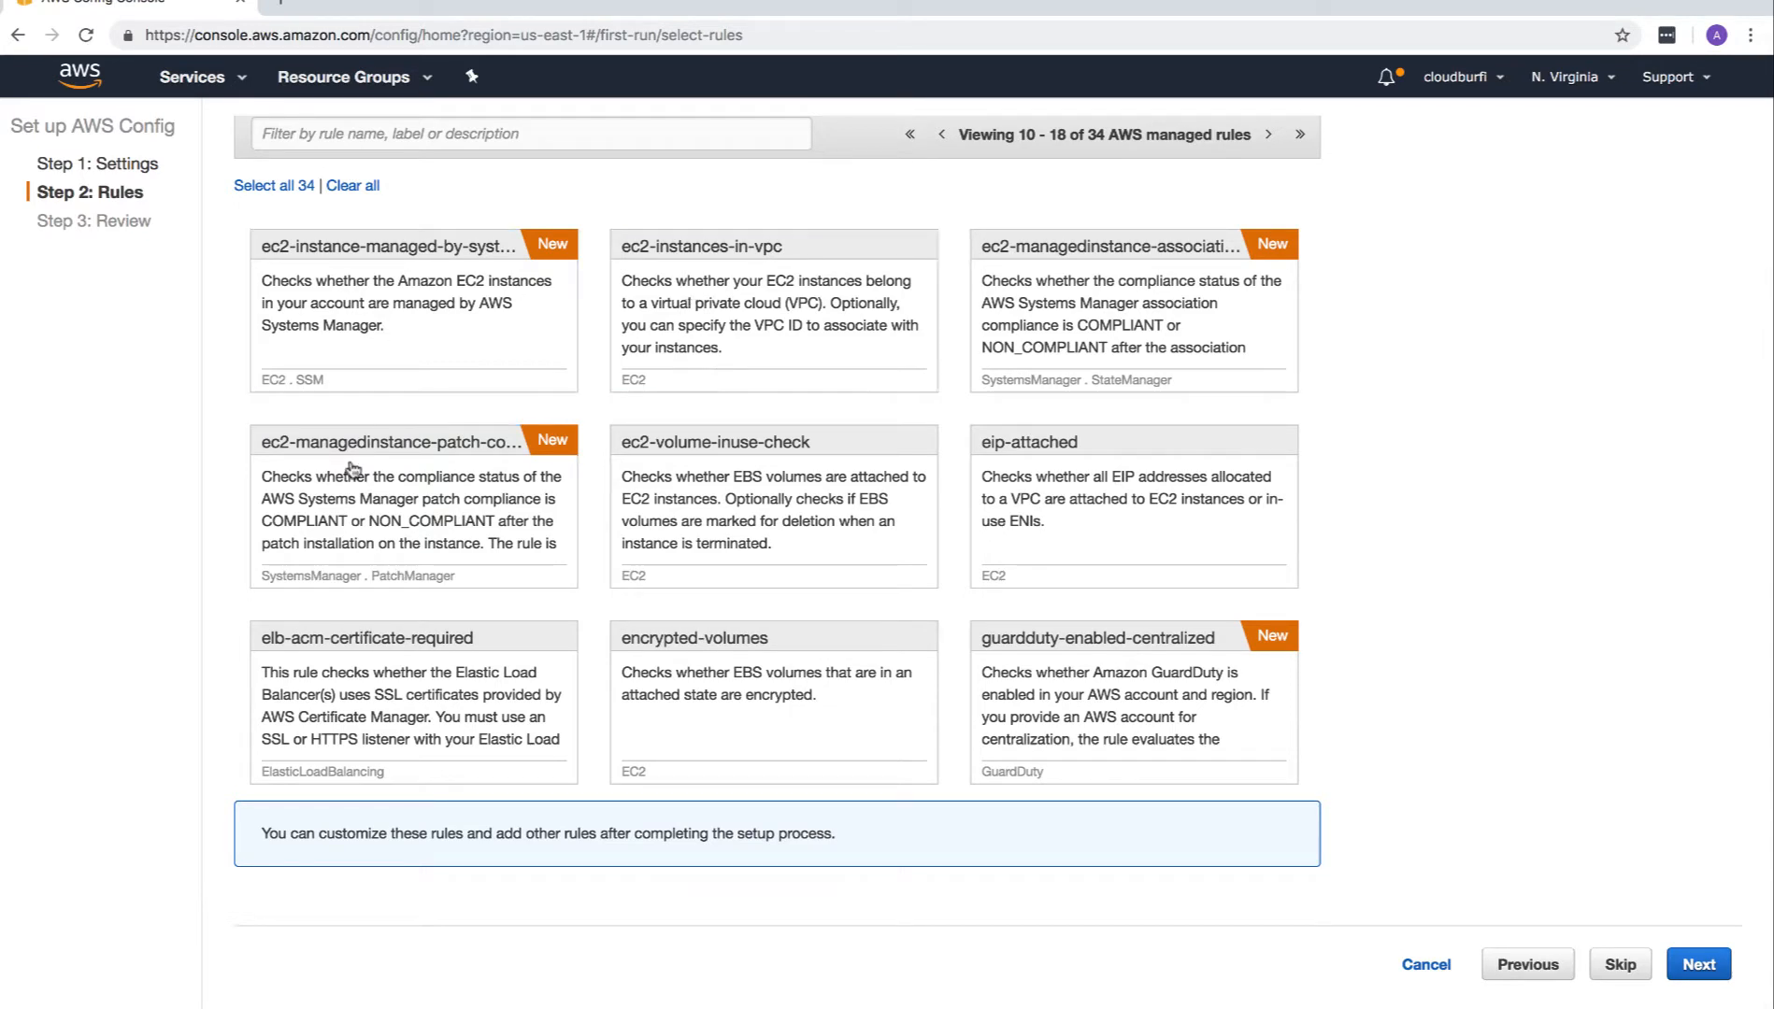
{"action": "left_click", "coordinate": [1268, 135]}
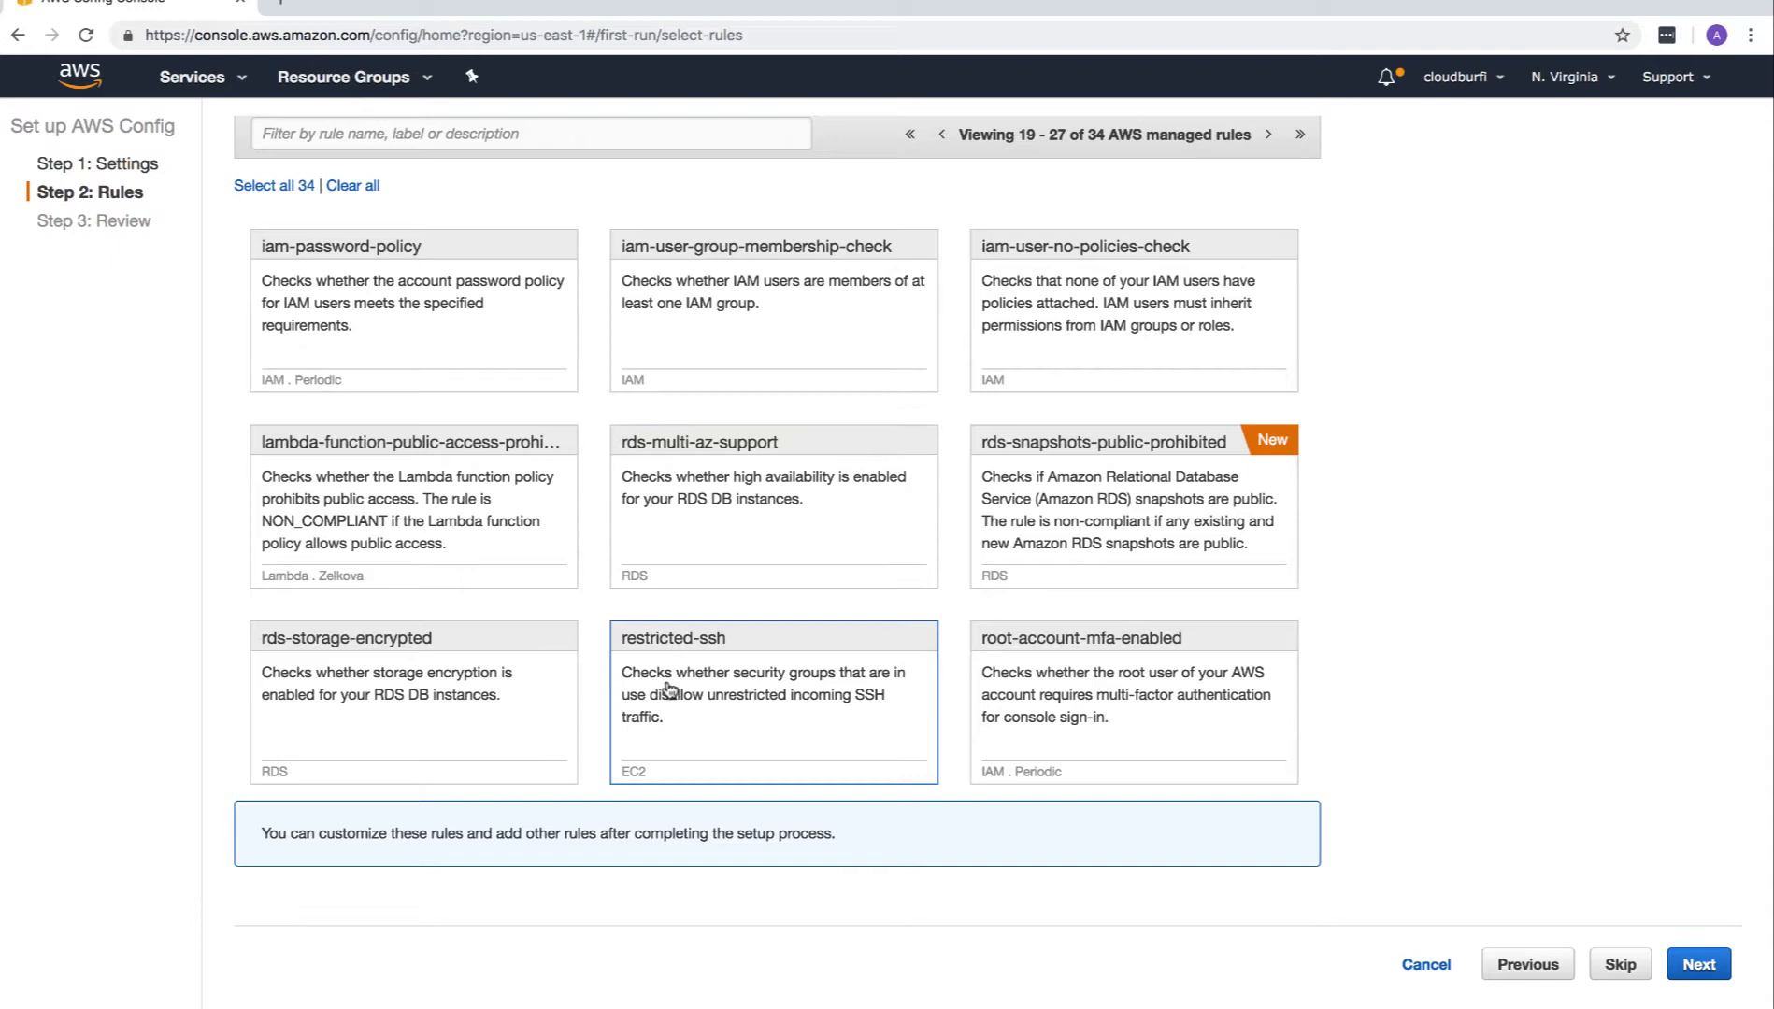
{"action": "mouse_move", "coordinate": [794, 693]}
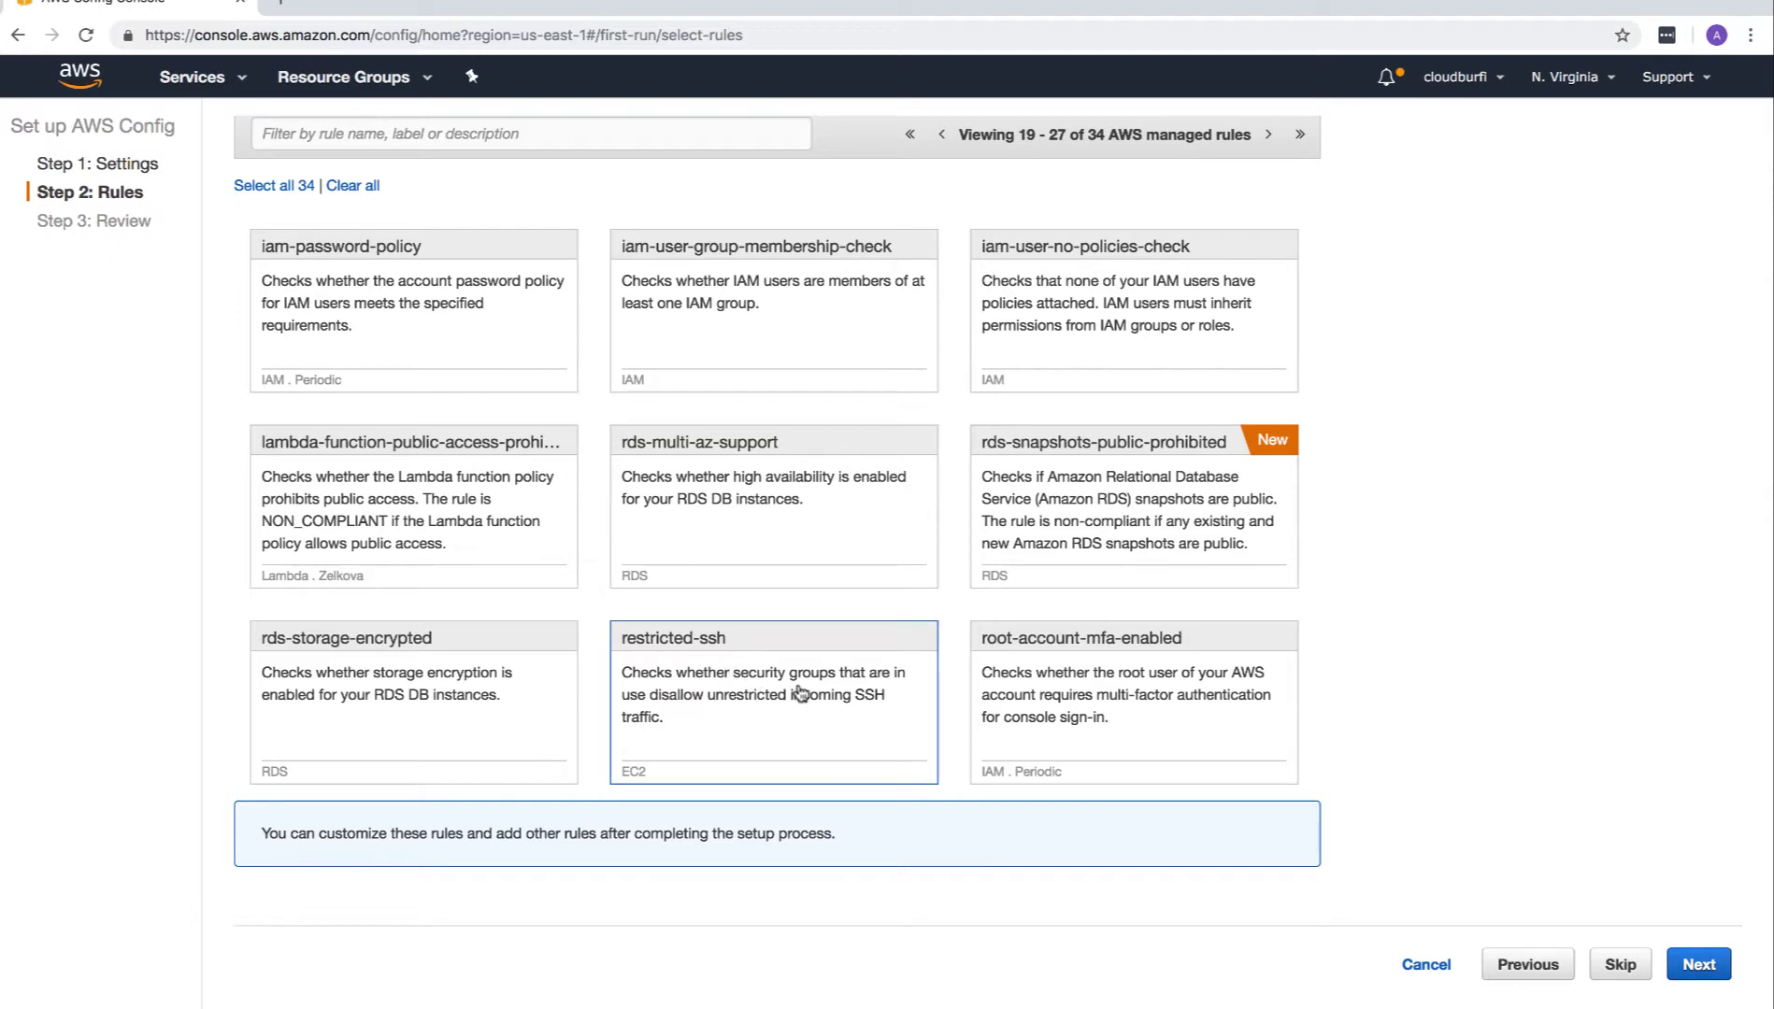
{"action": "mouse_move", "coordinate": [710, 683]}
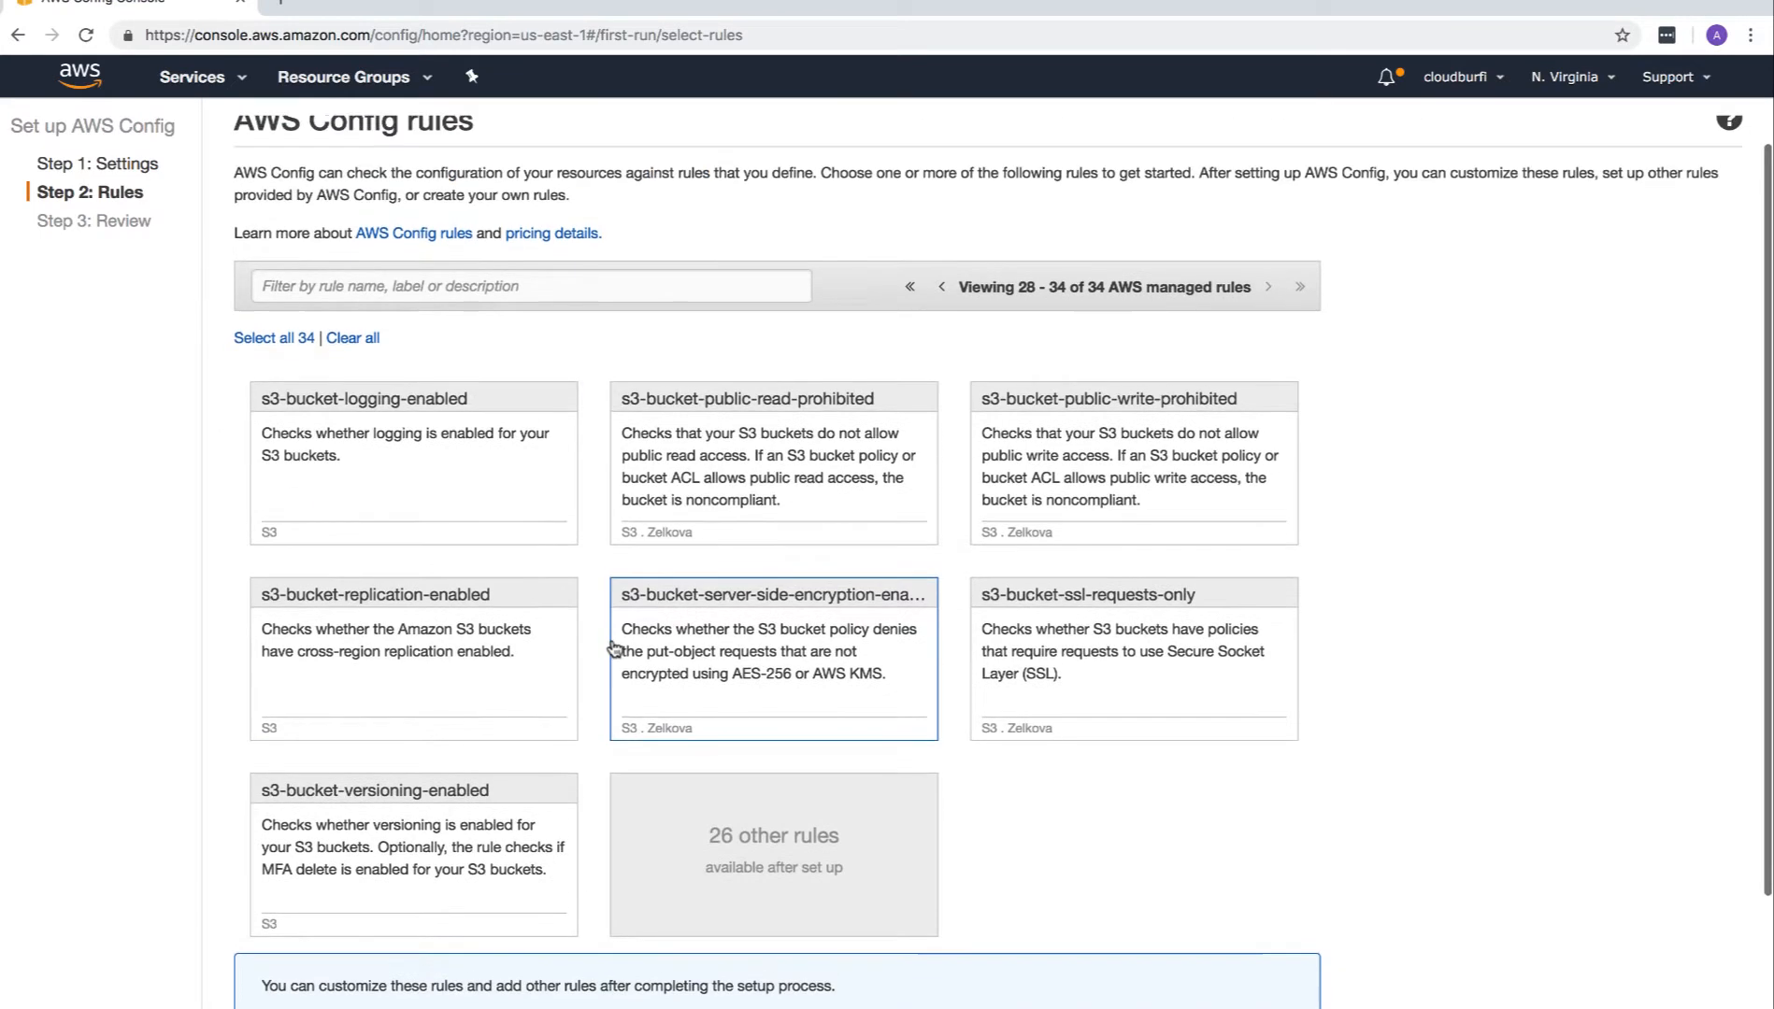
{"action": "scroll", "scroll_direction": "down", "scroll_amount": 3}
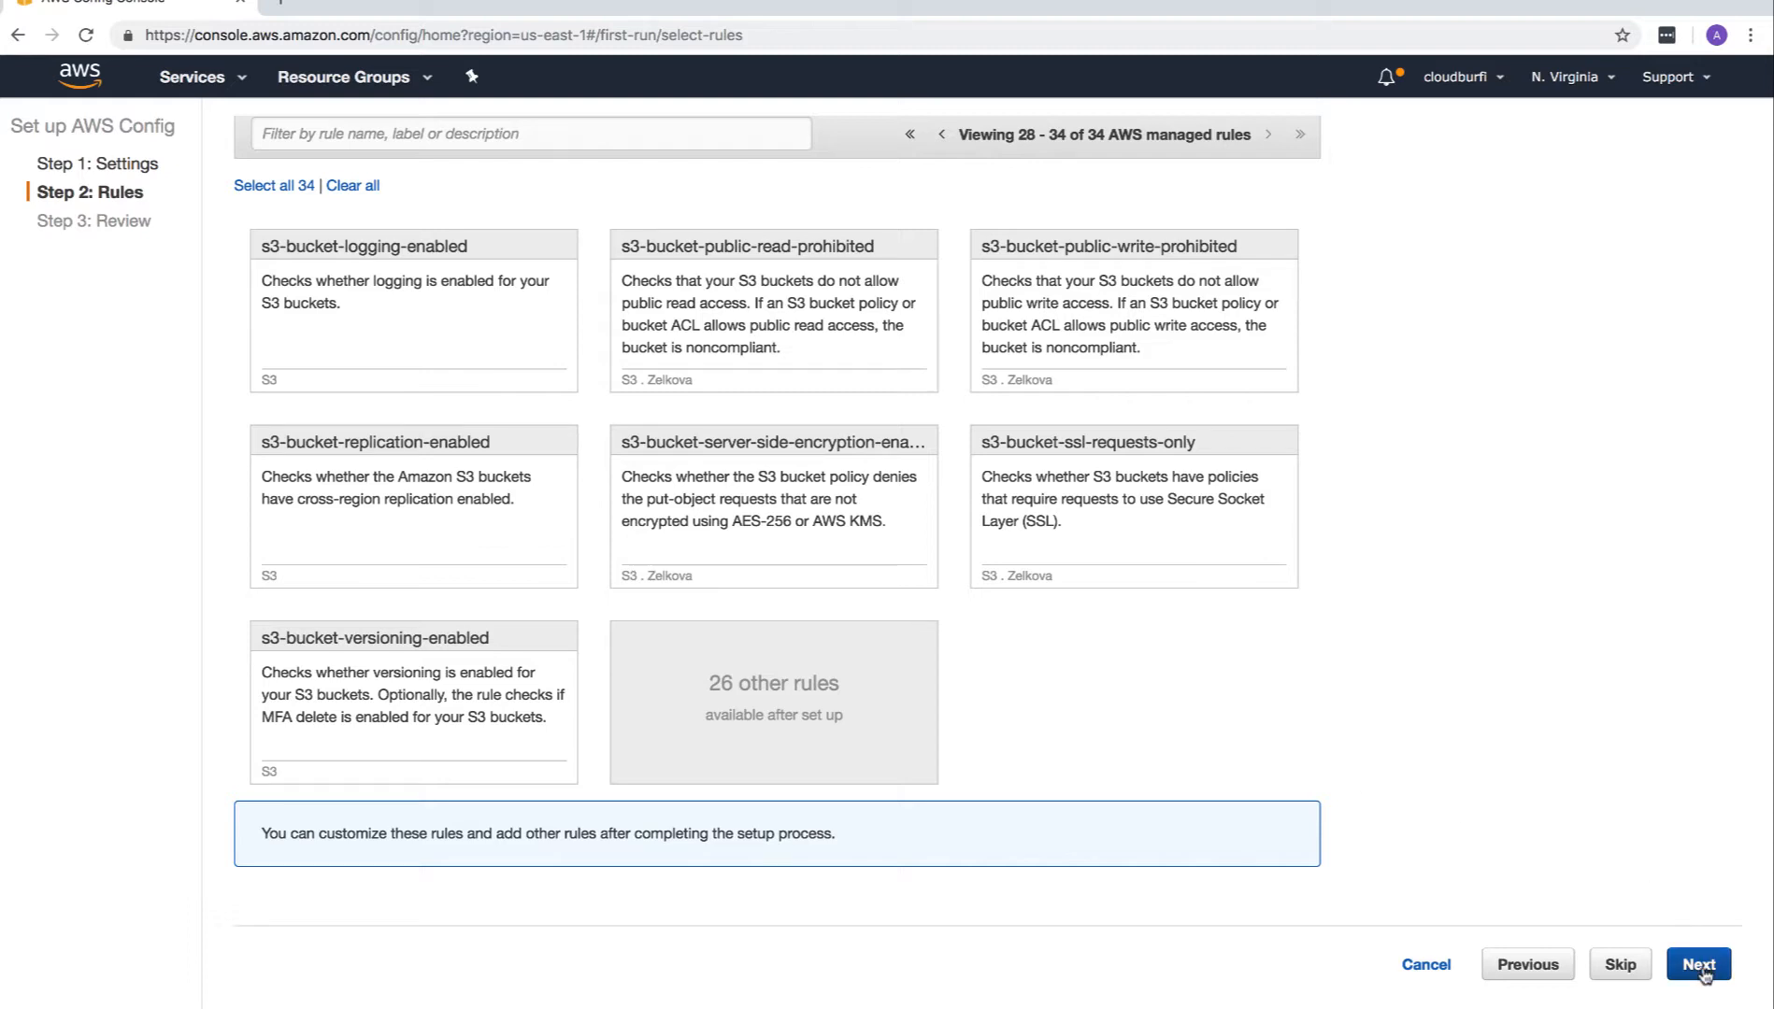
Confirm the Config setup with no rules, then reopen Config from the console home page.
{"action": "left_click", "coordinate": [1697, 965]}
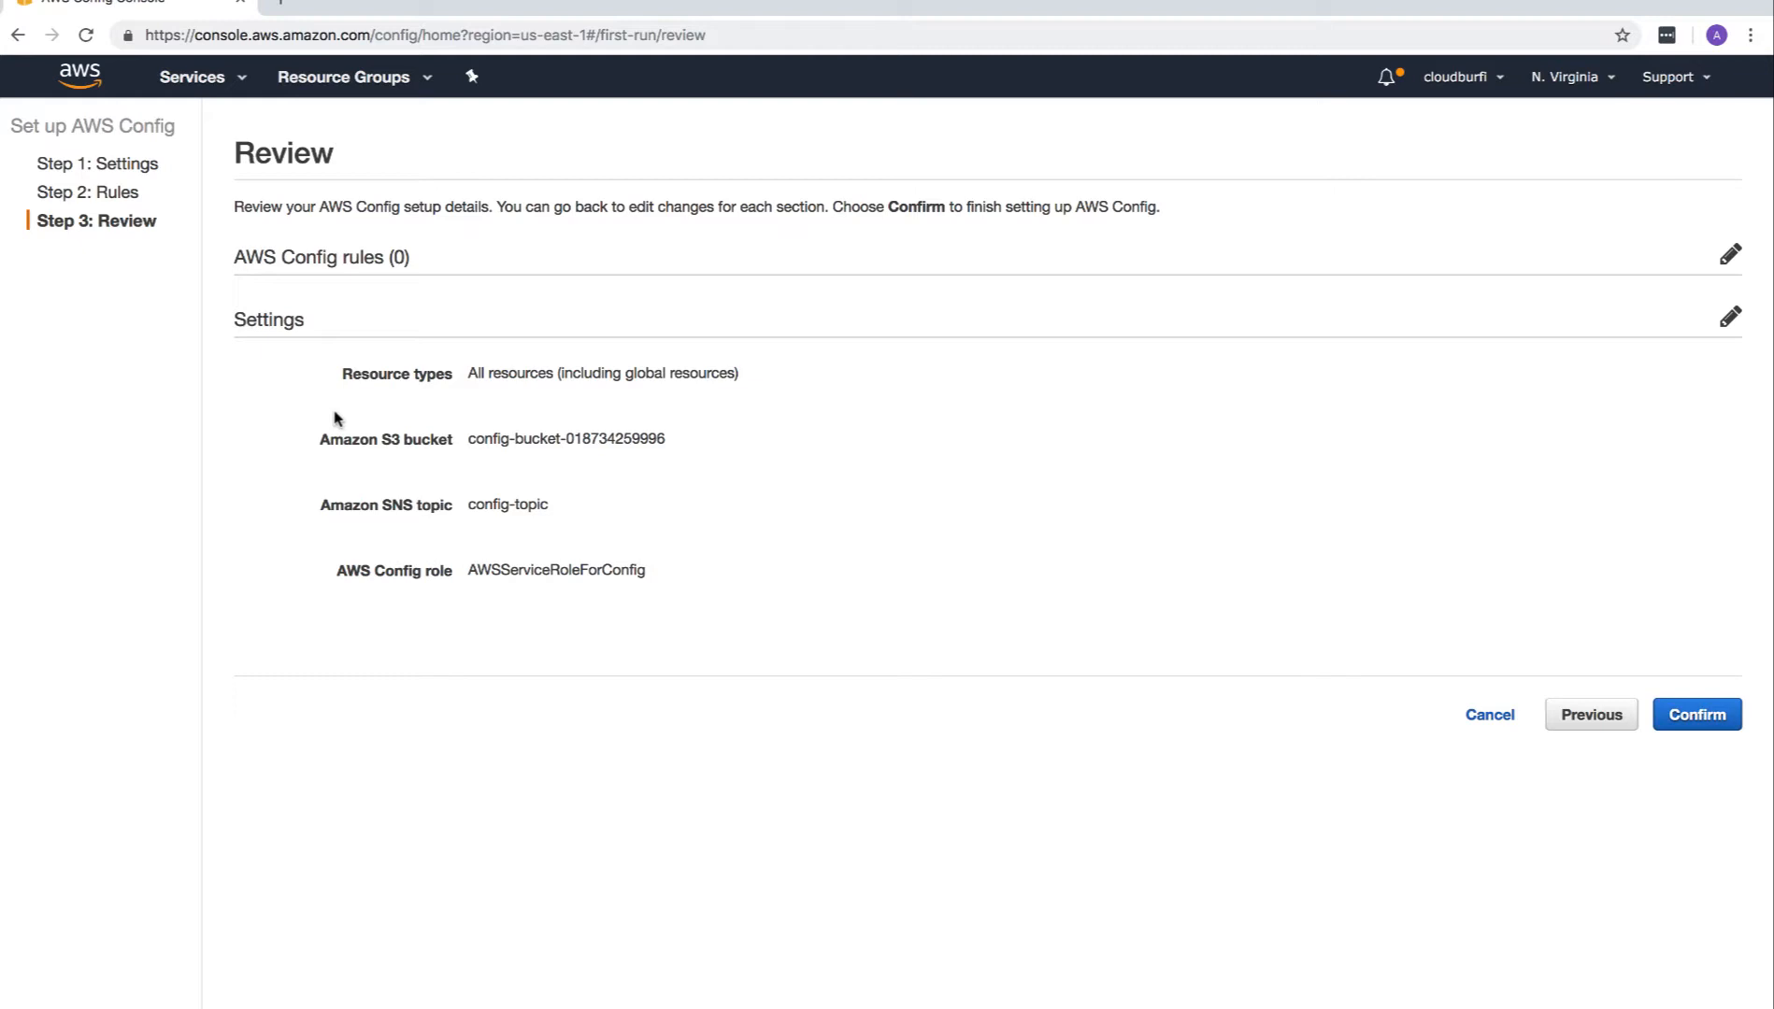
{"action": "mouse_move", "coordinate": [526, 275]}
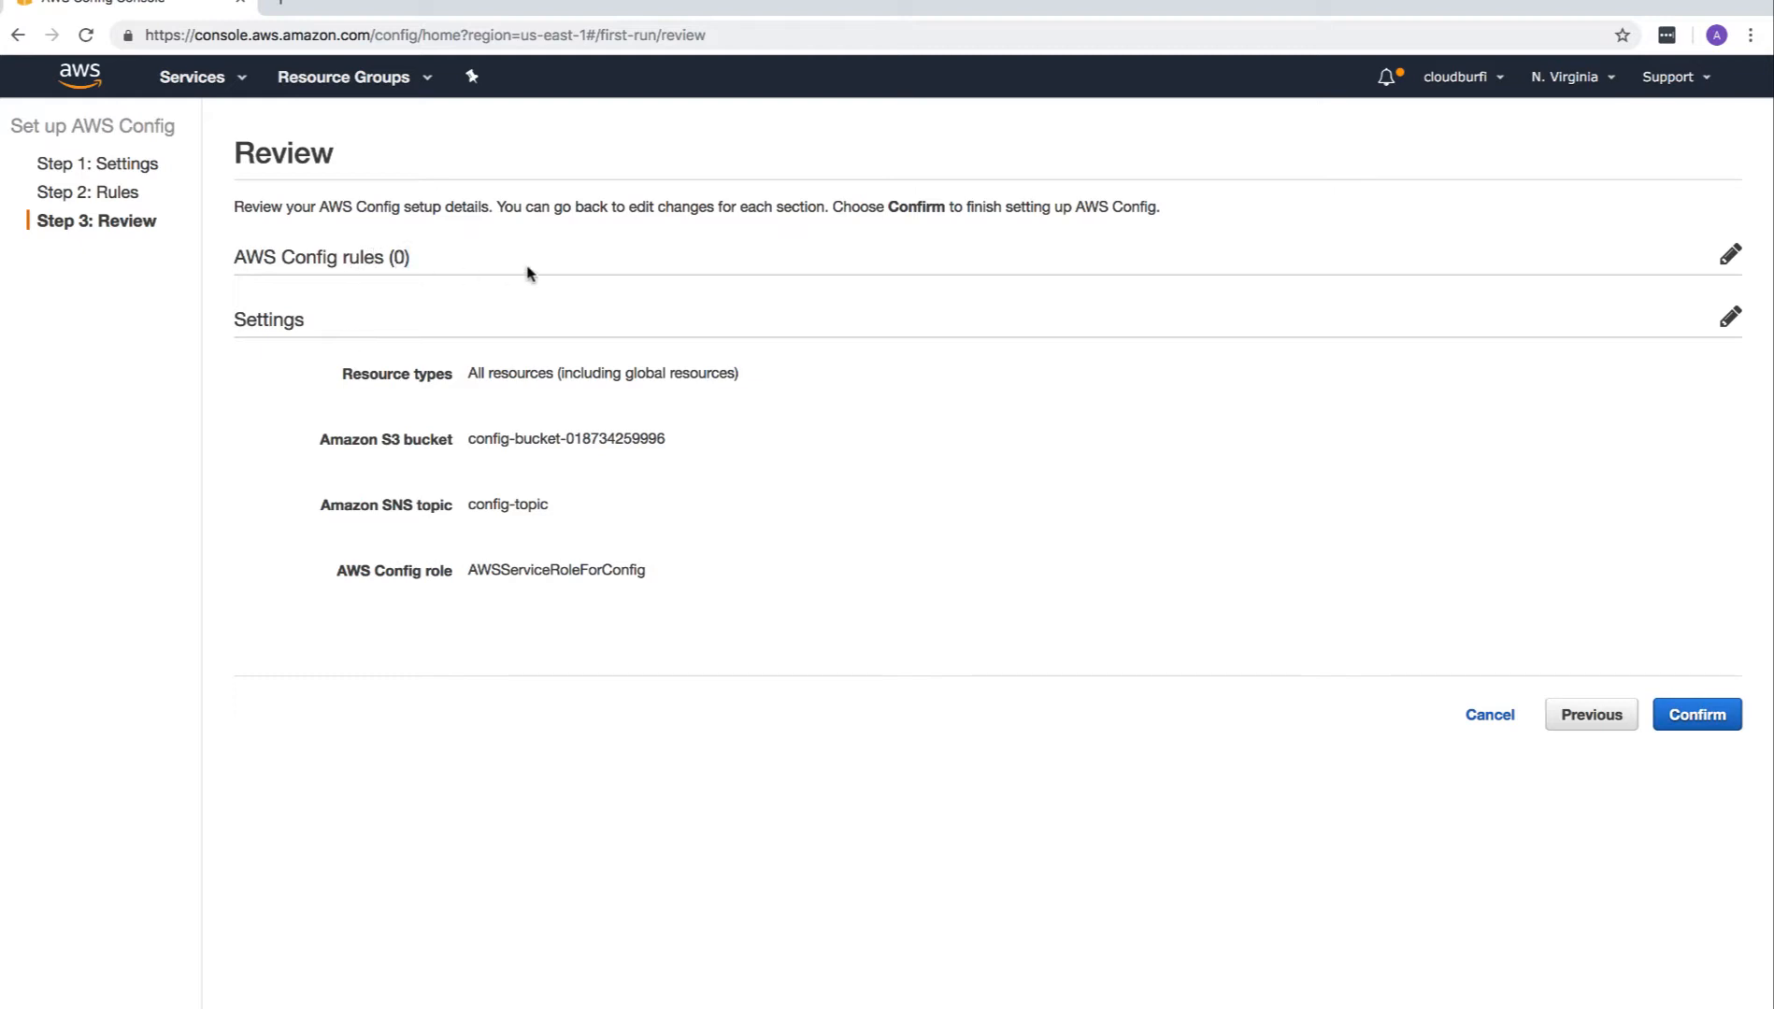
{"action": "mouse_move", "coordinate": [1555, 617]}
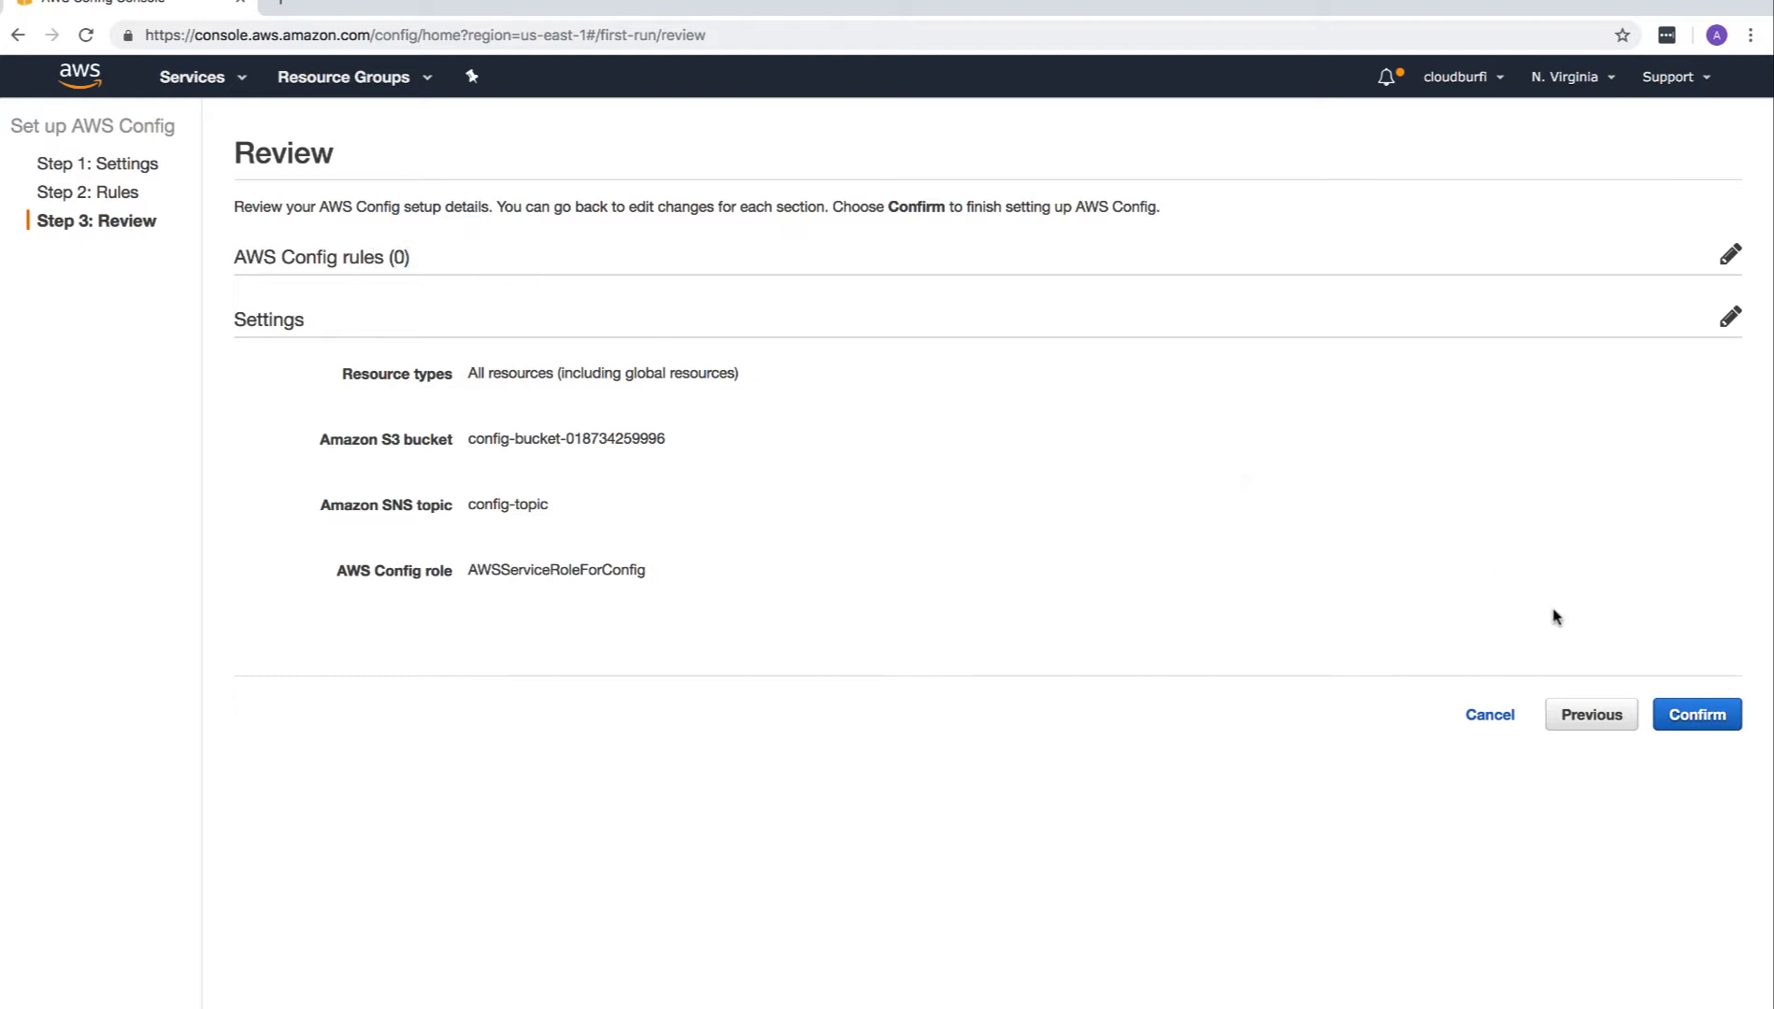
{"action": "left_click", "coordinate": [1695, 714]}
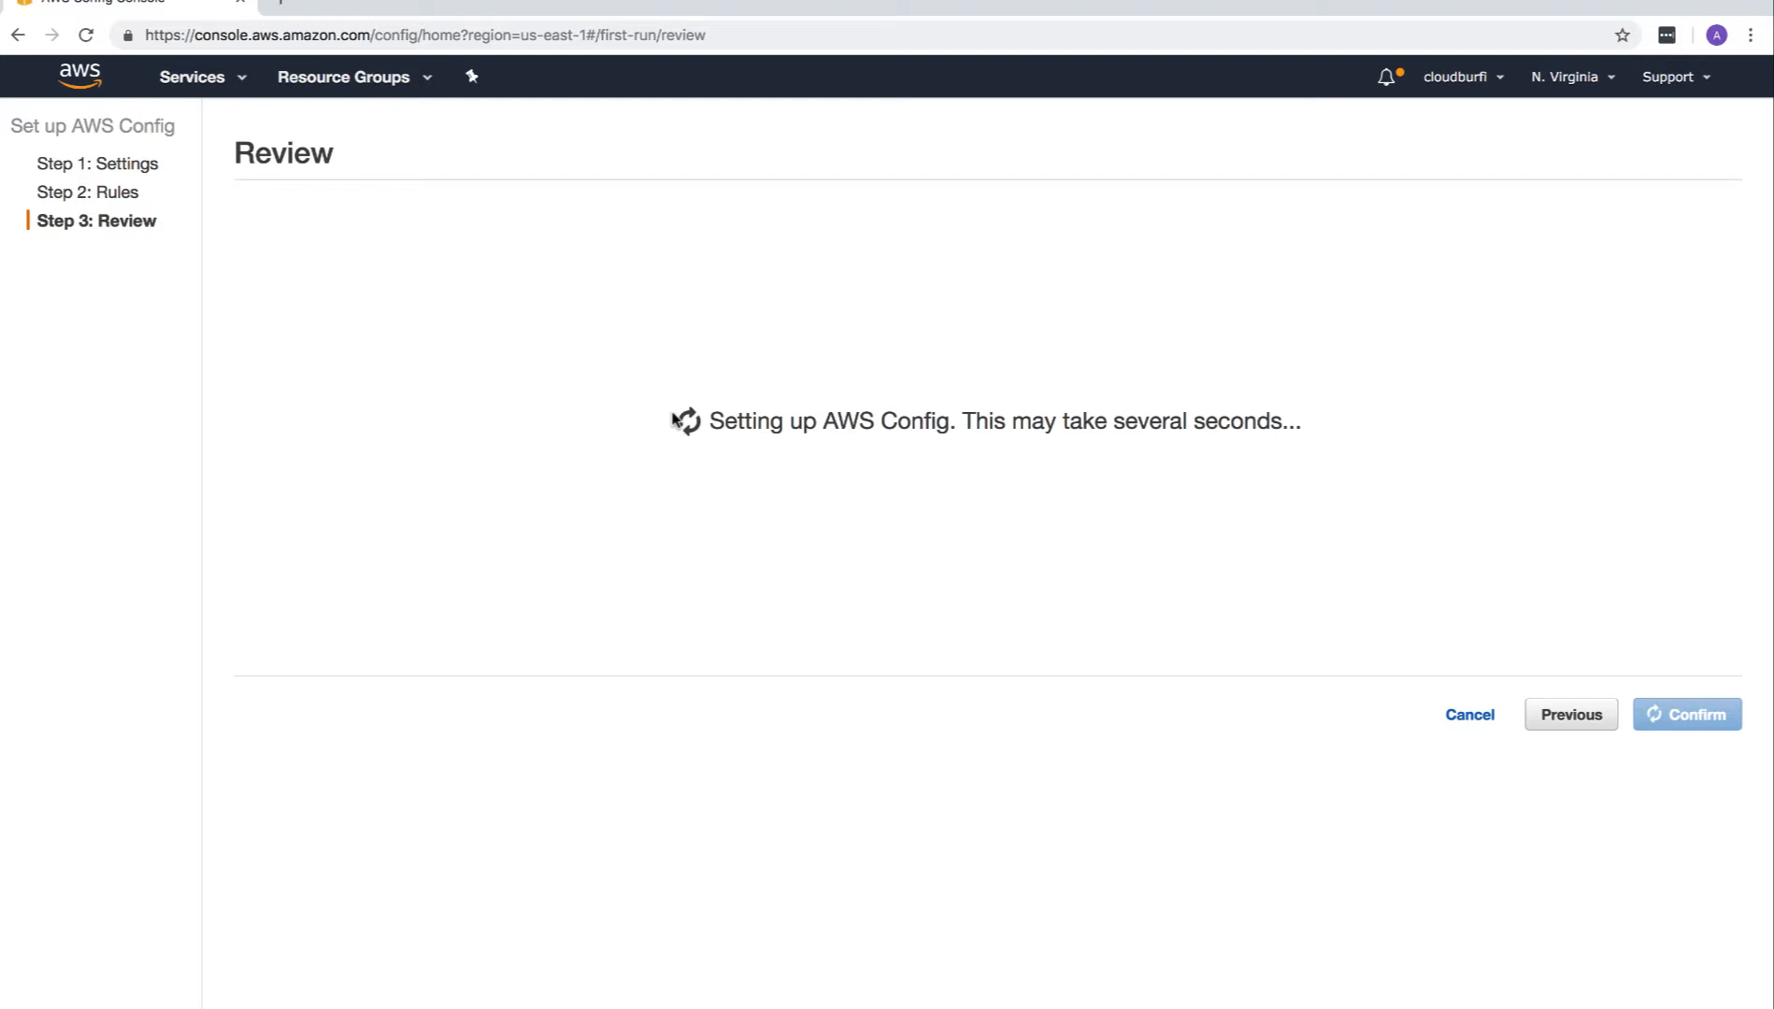
{"action": "left_click", "coordinate": [1686, 714]}
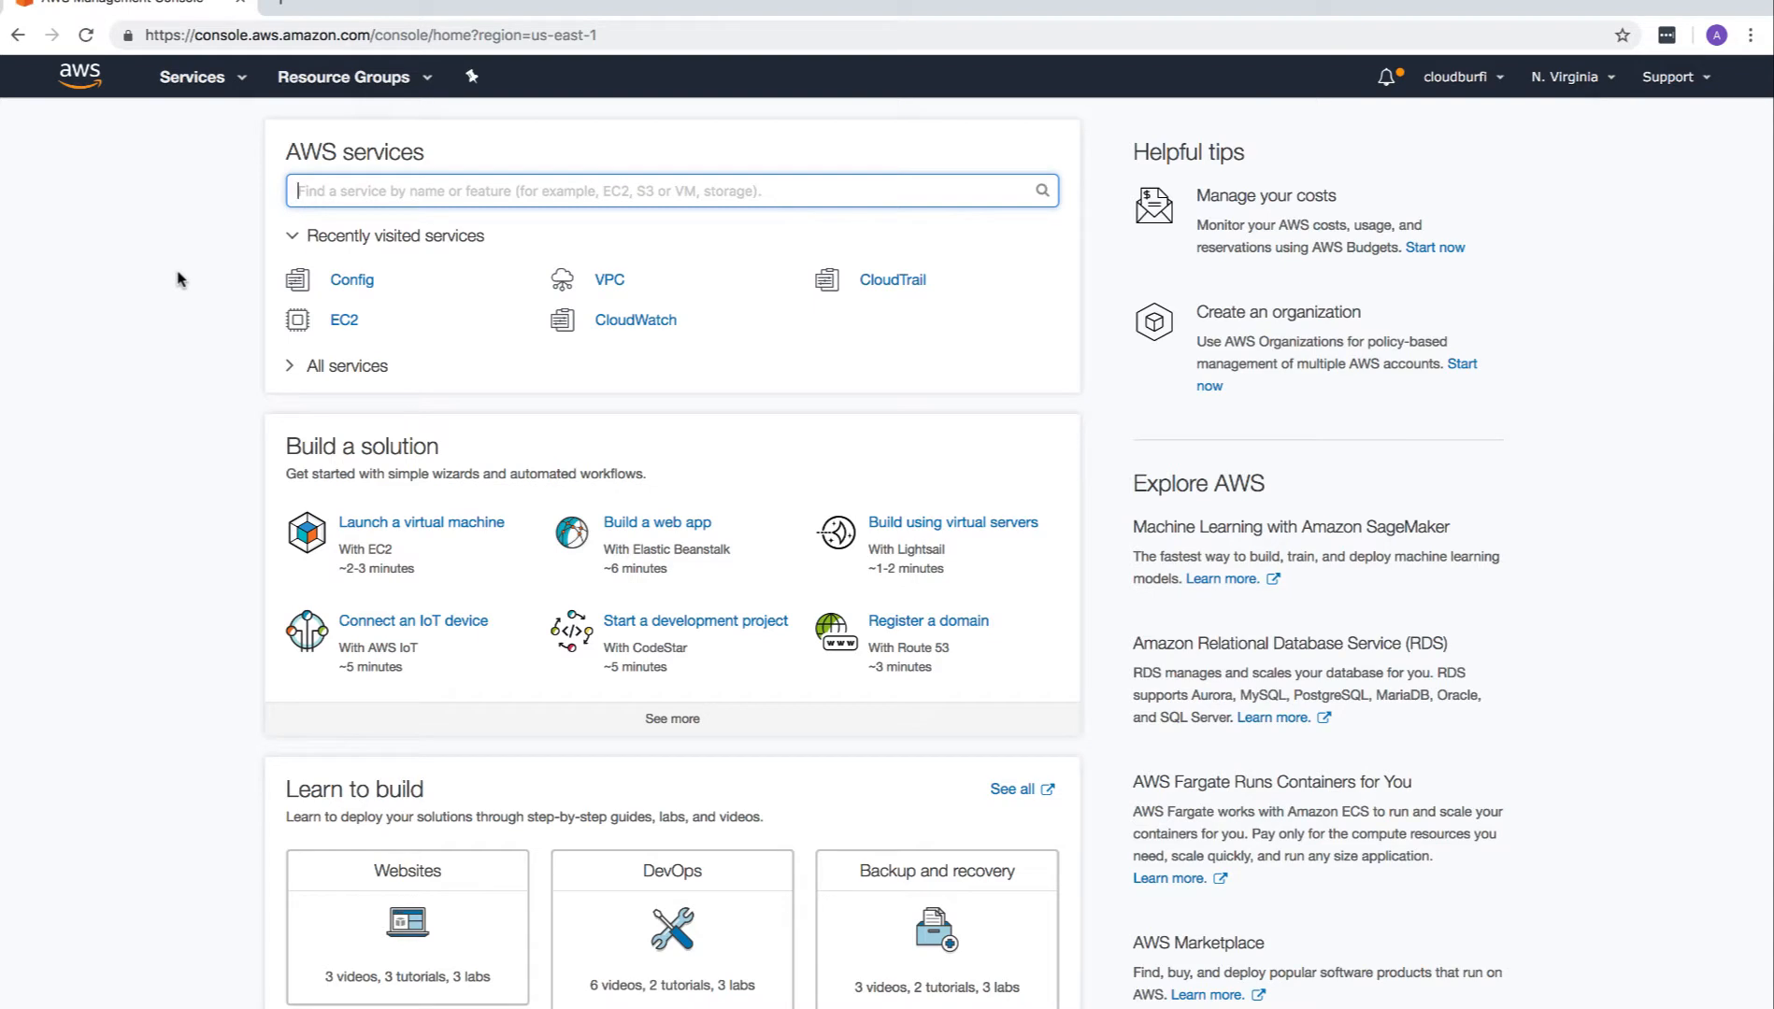
{"action": "mouse_move", "coordinate": [350, 280]}
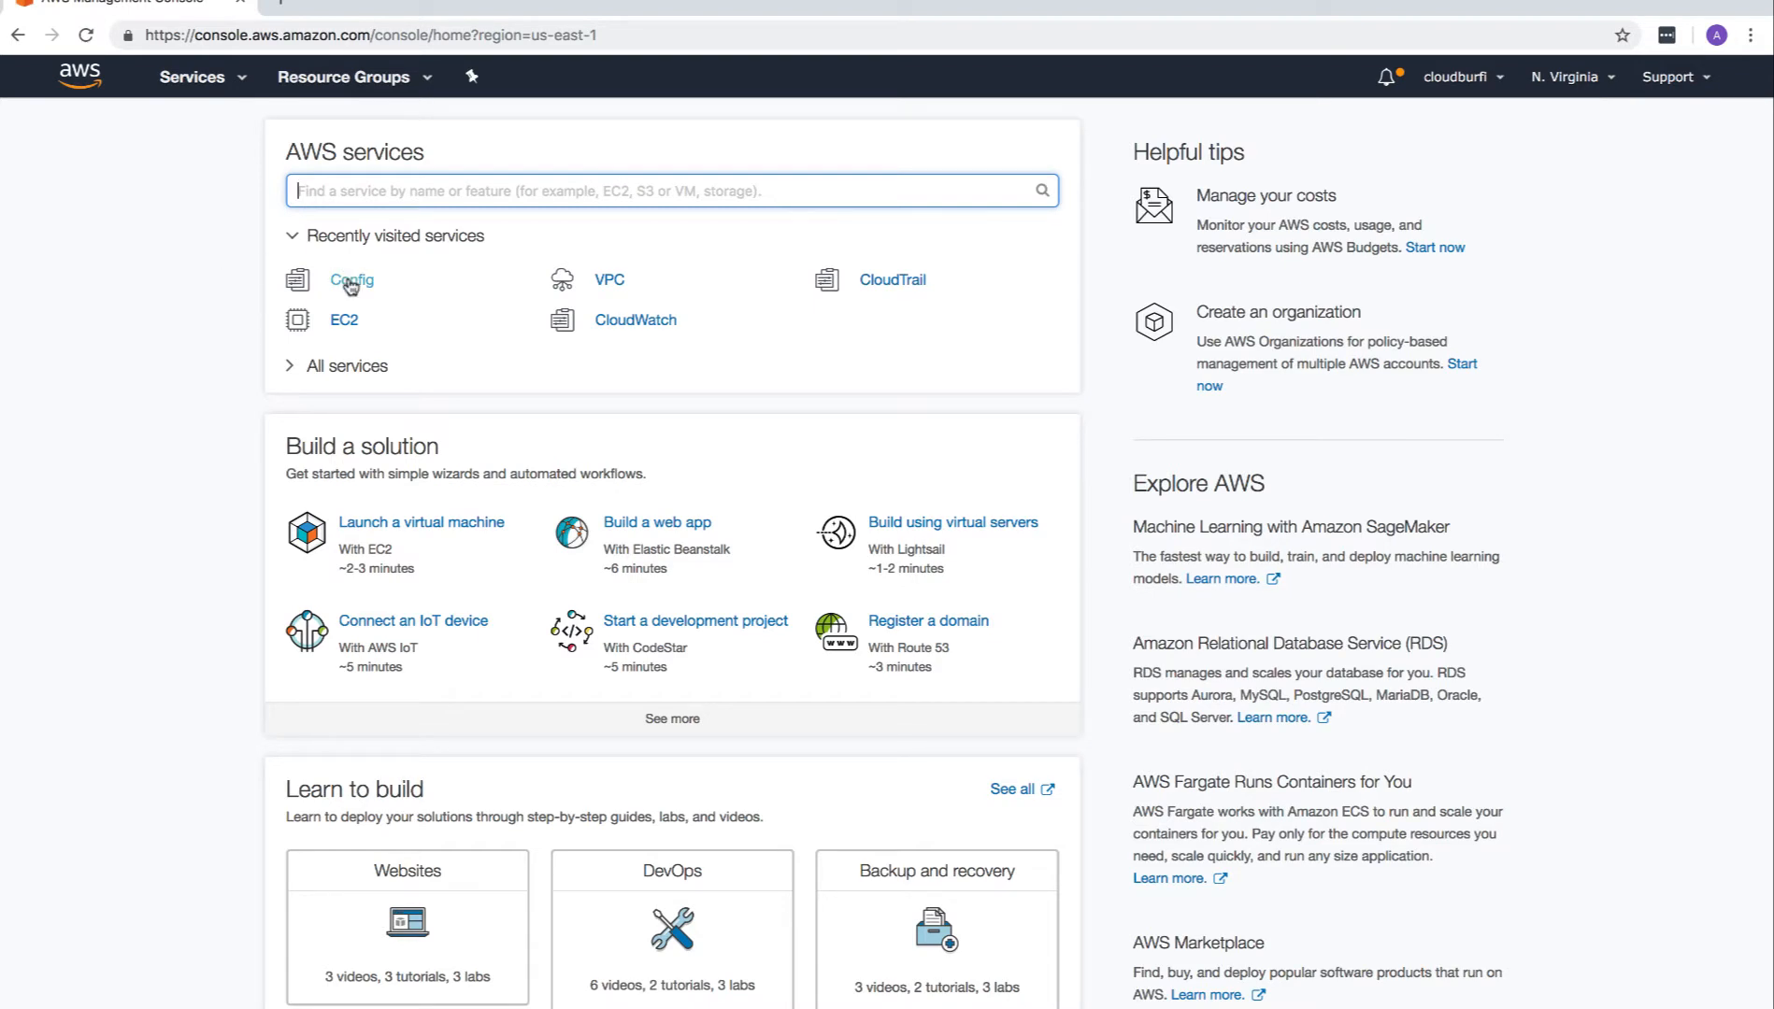
{"action": "left_click", "coordinate": [350, 279]}
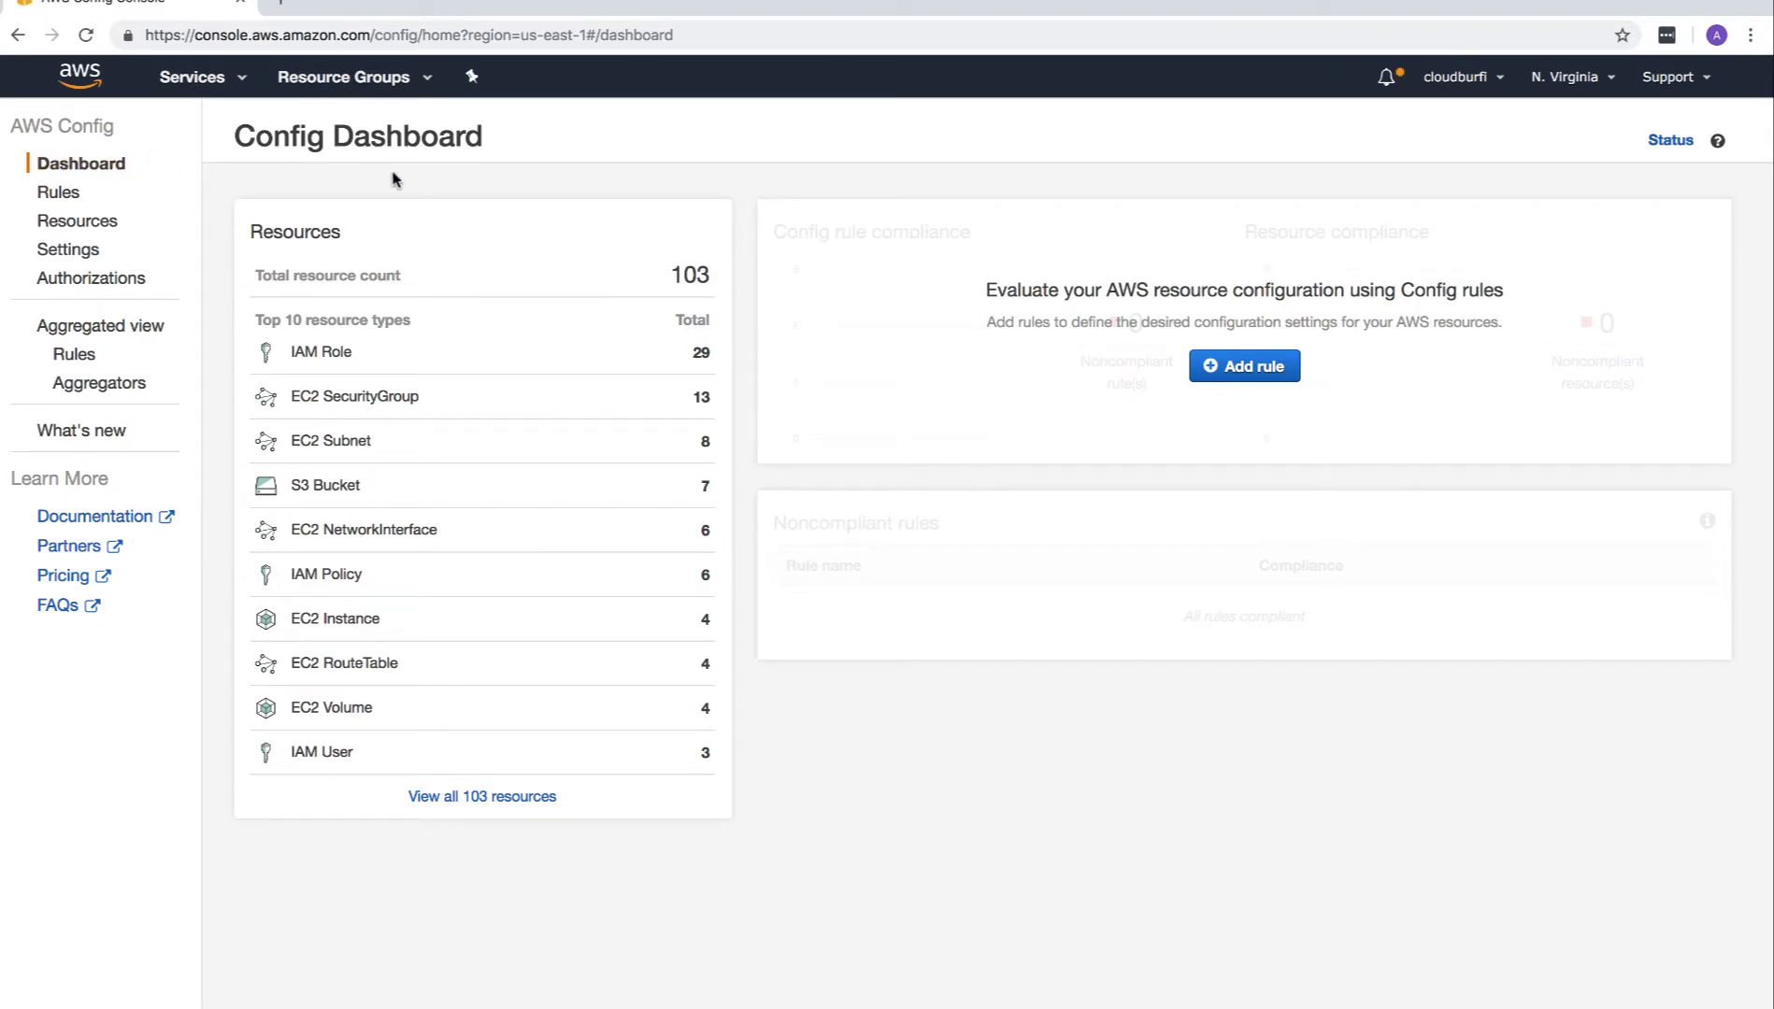
{"action": "mouse_move", "coordinate": [587, 274]}
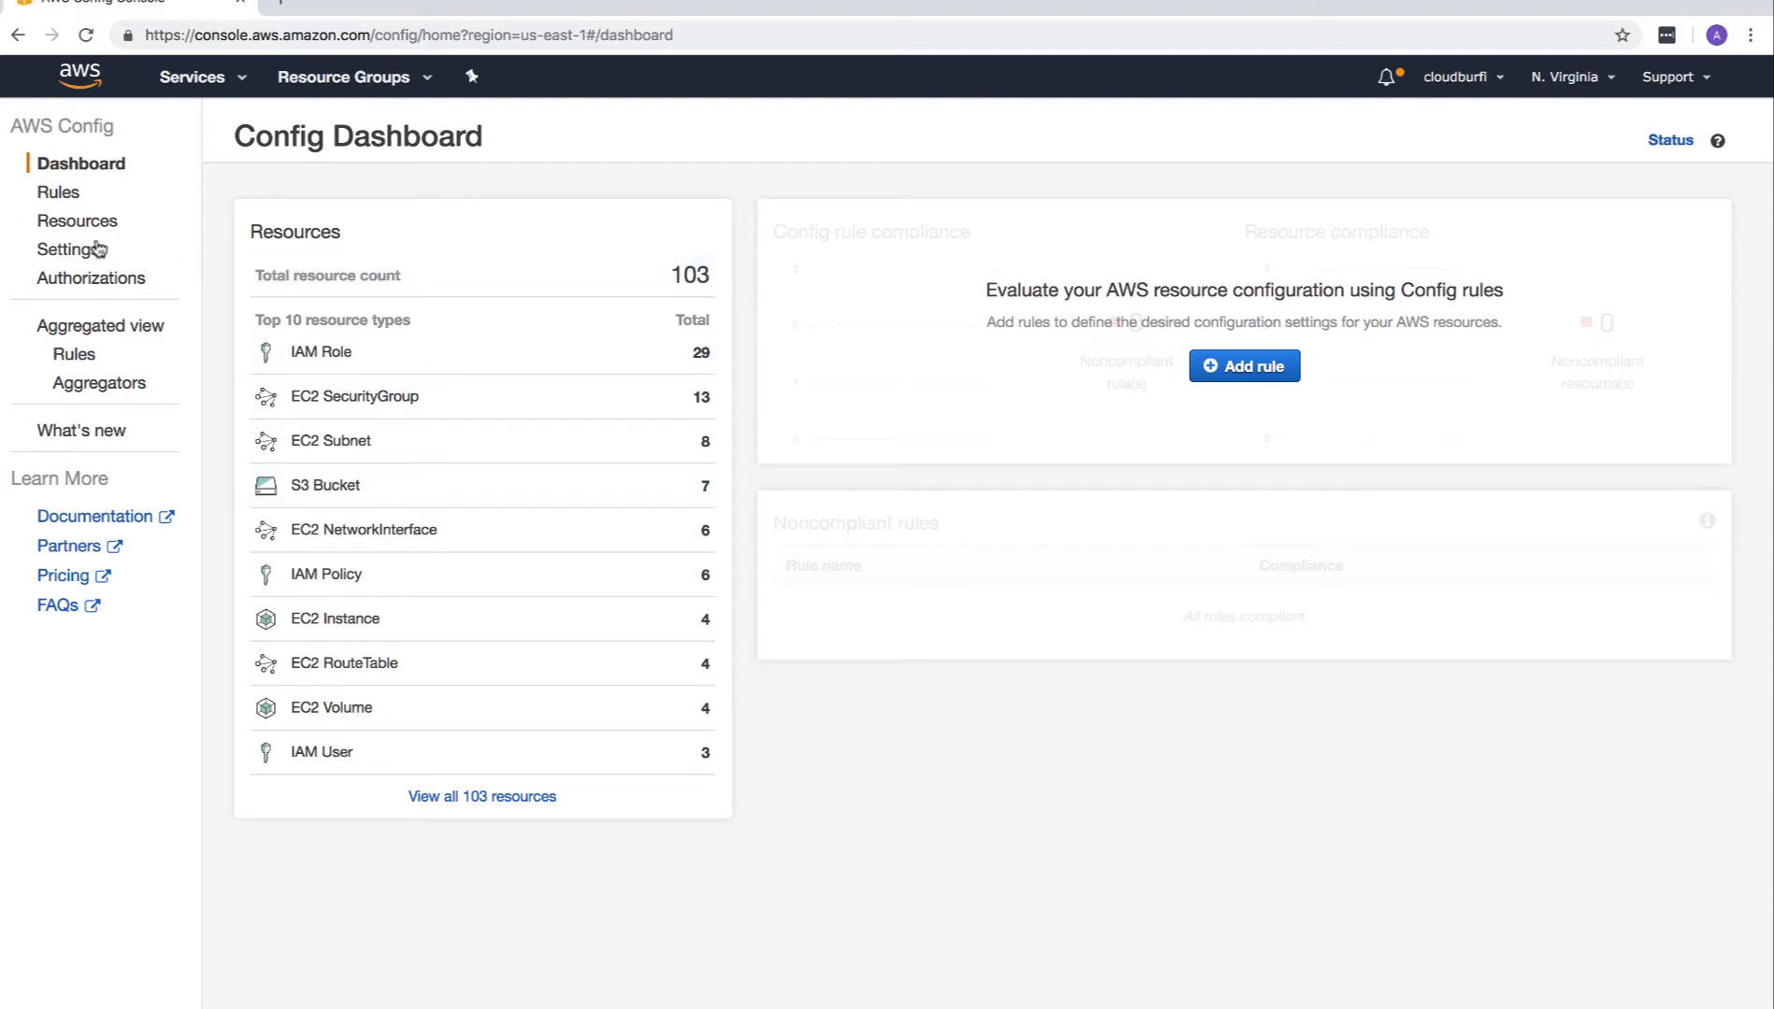
Open the Resources inventory from the Config sidebar.
{"action": "left_click", "coordinate": [78, 221]}
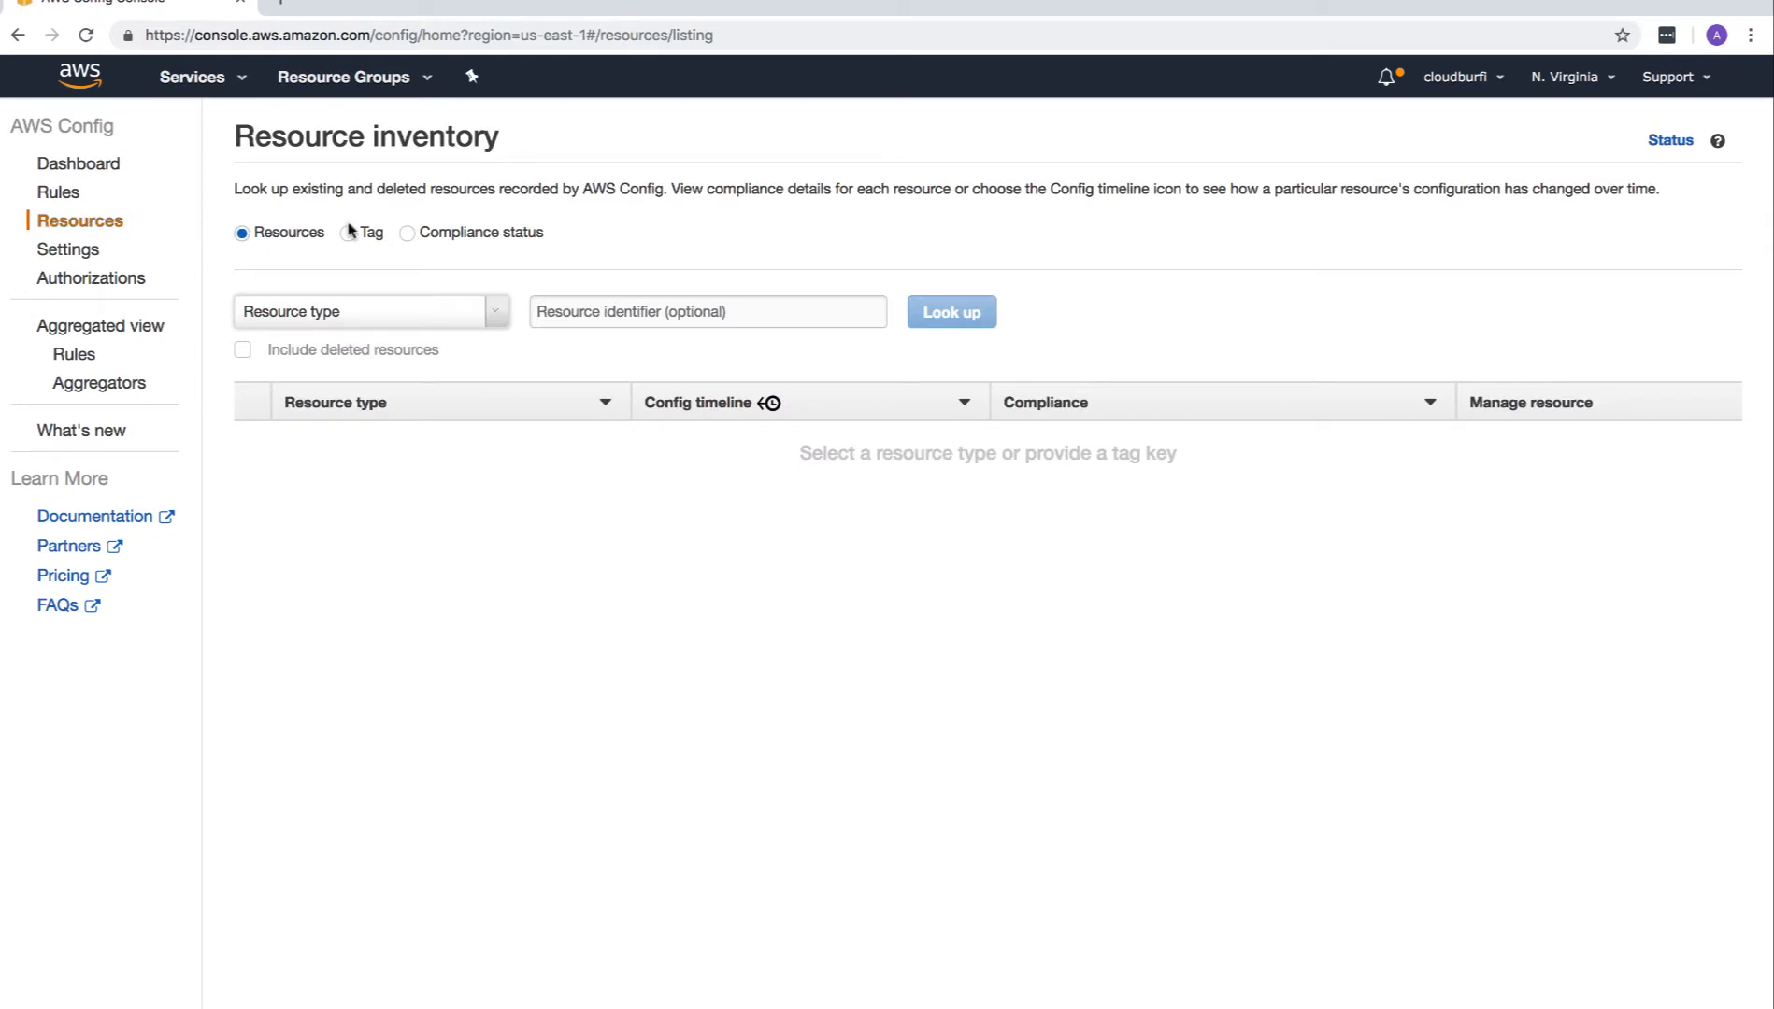
{"action": "mouse_move", "coordinate": [348, 595]}
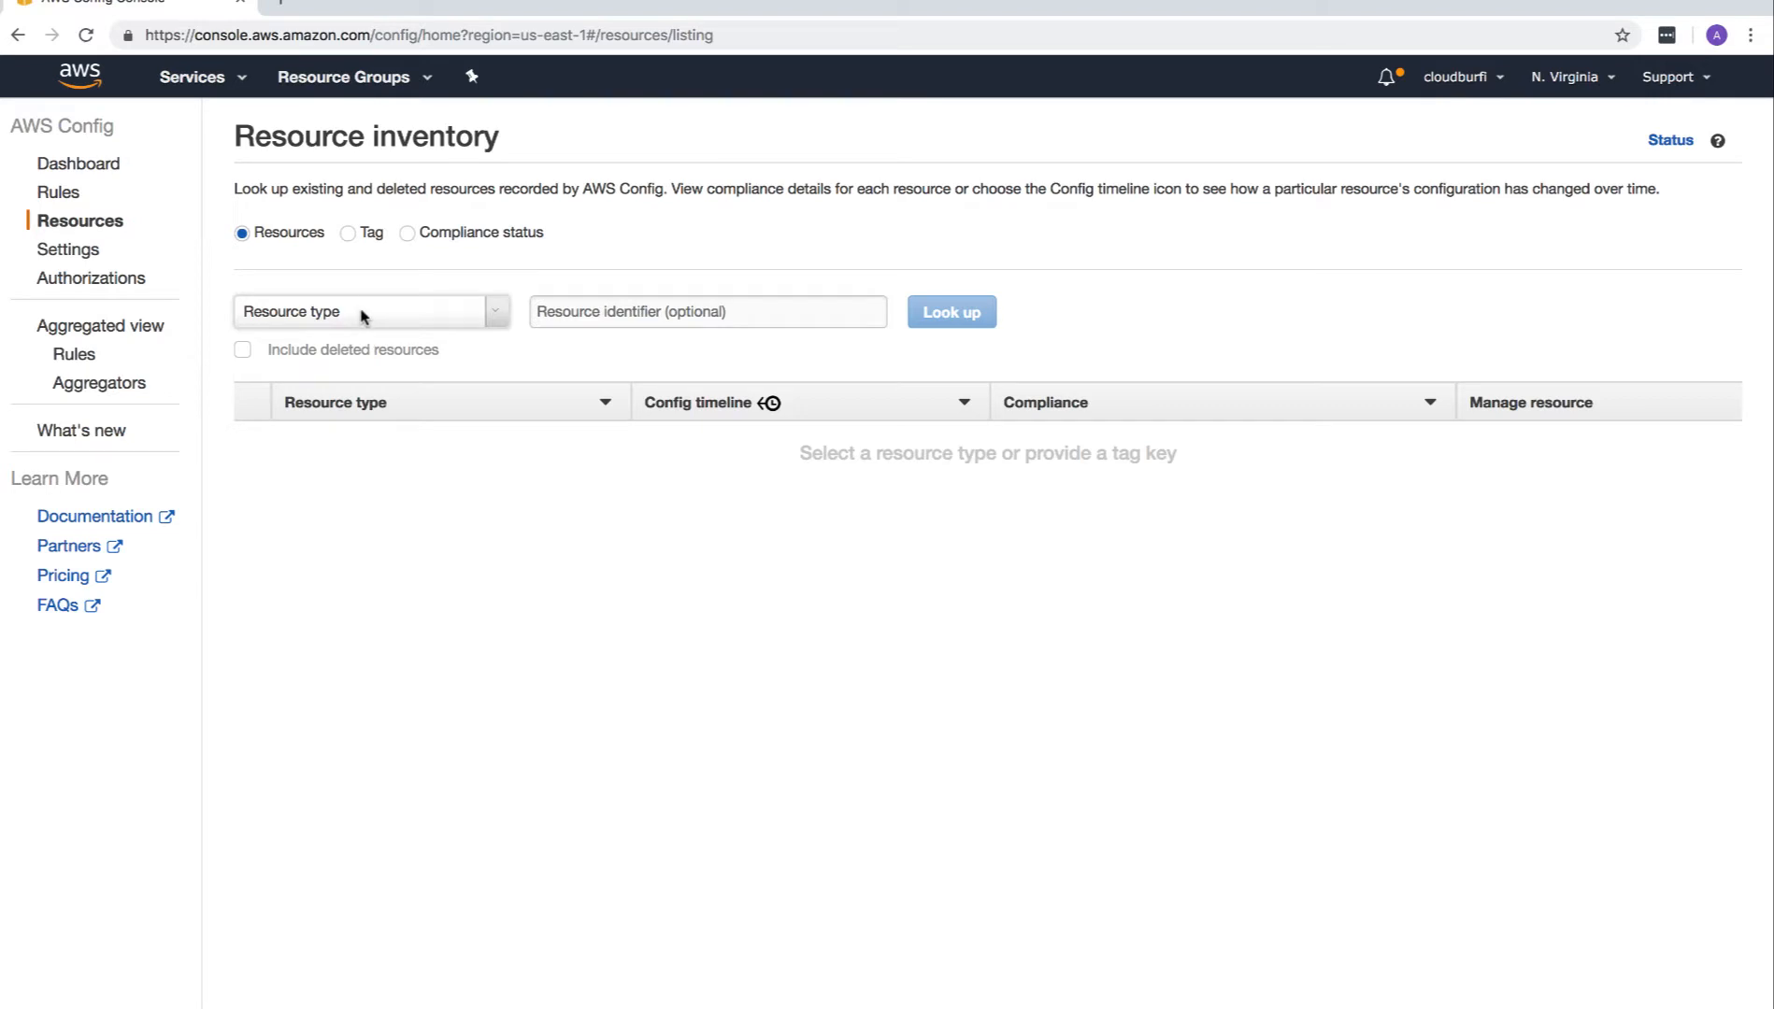
Look up recorded resources of type EC2: Instance.
{"action": "left_click", "coordinate": [362, 312]}
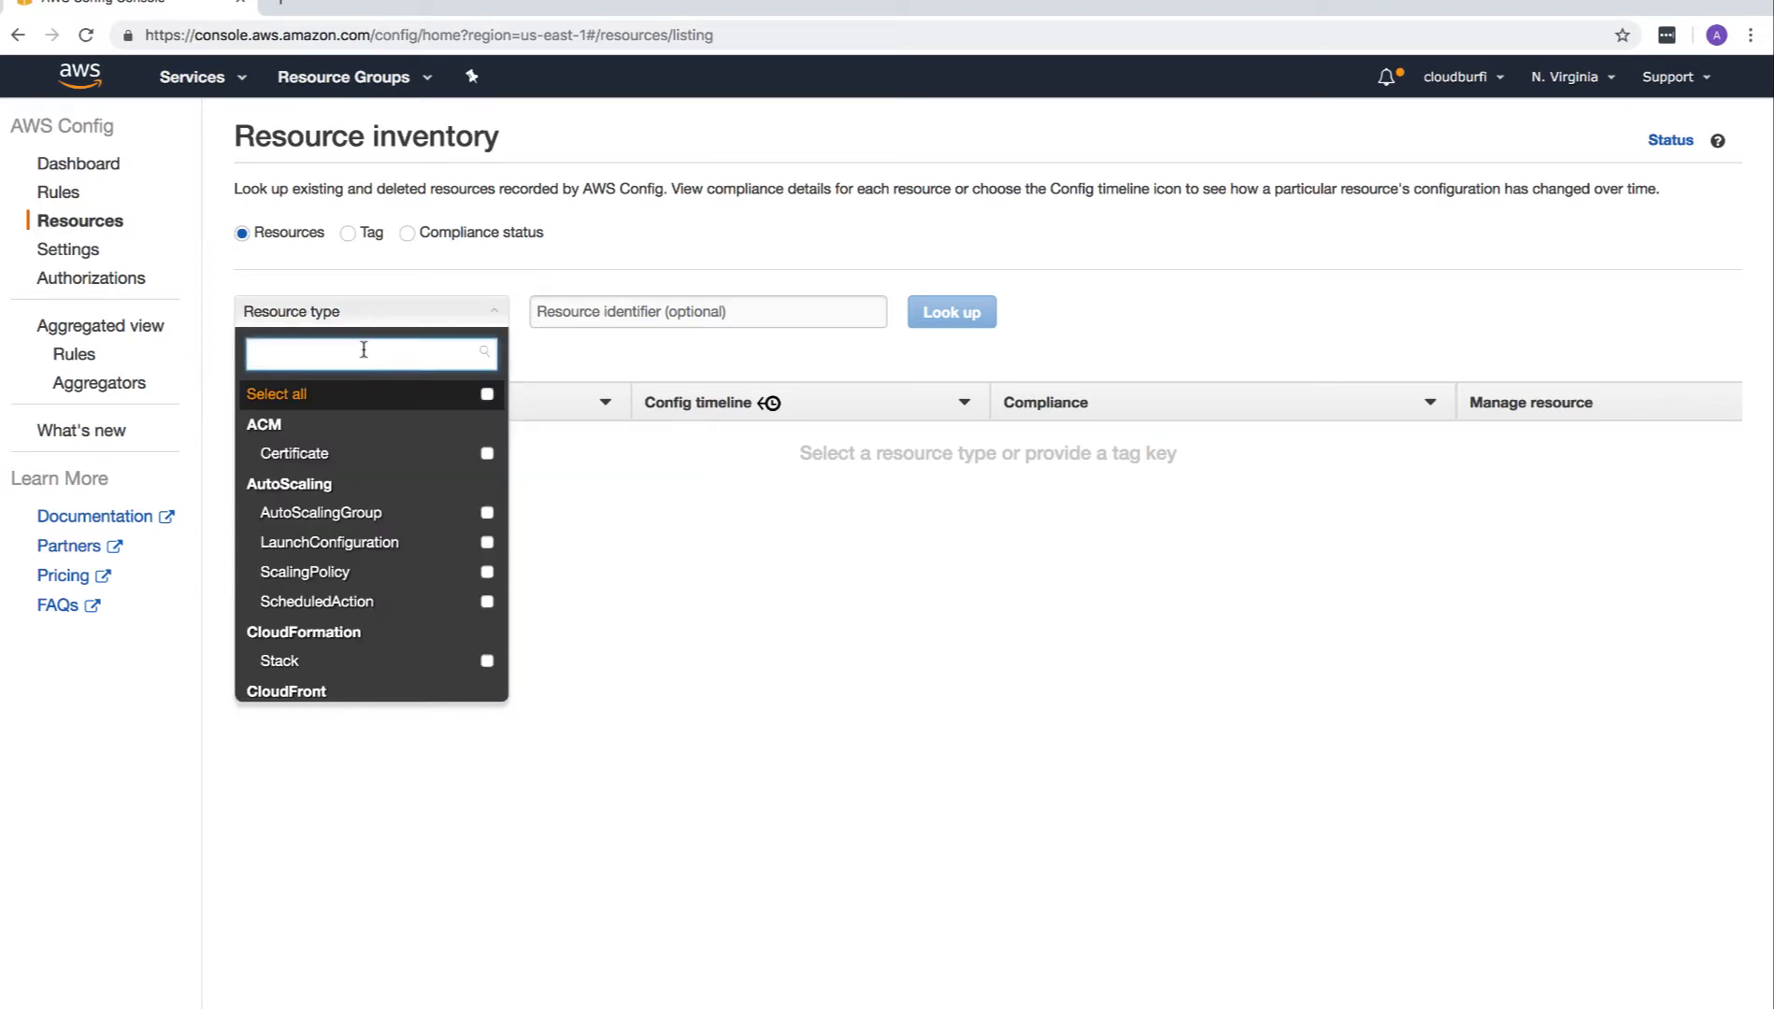
{"action": "scroll", "scroll_direction": "down", "scroll_amount": 3}
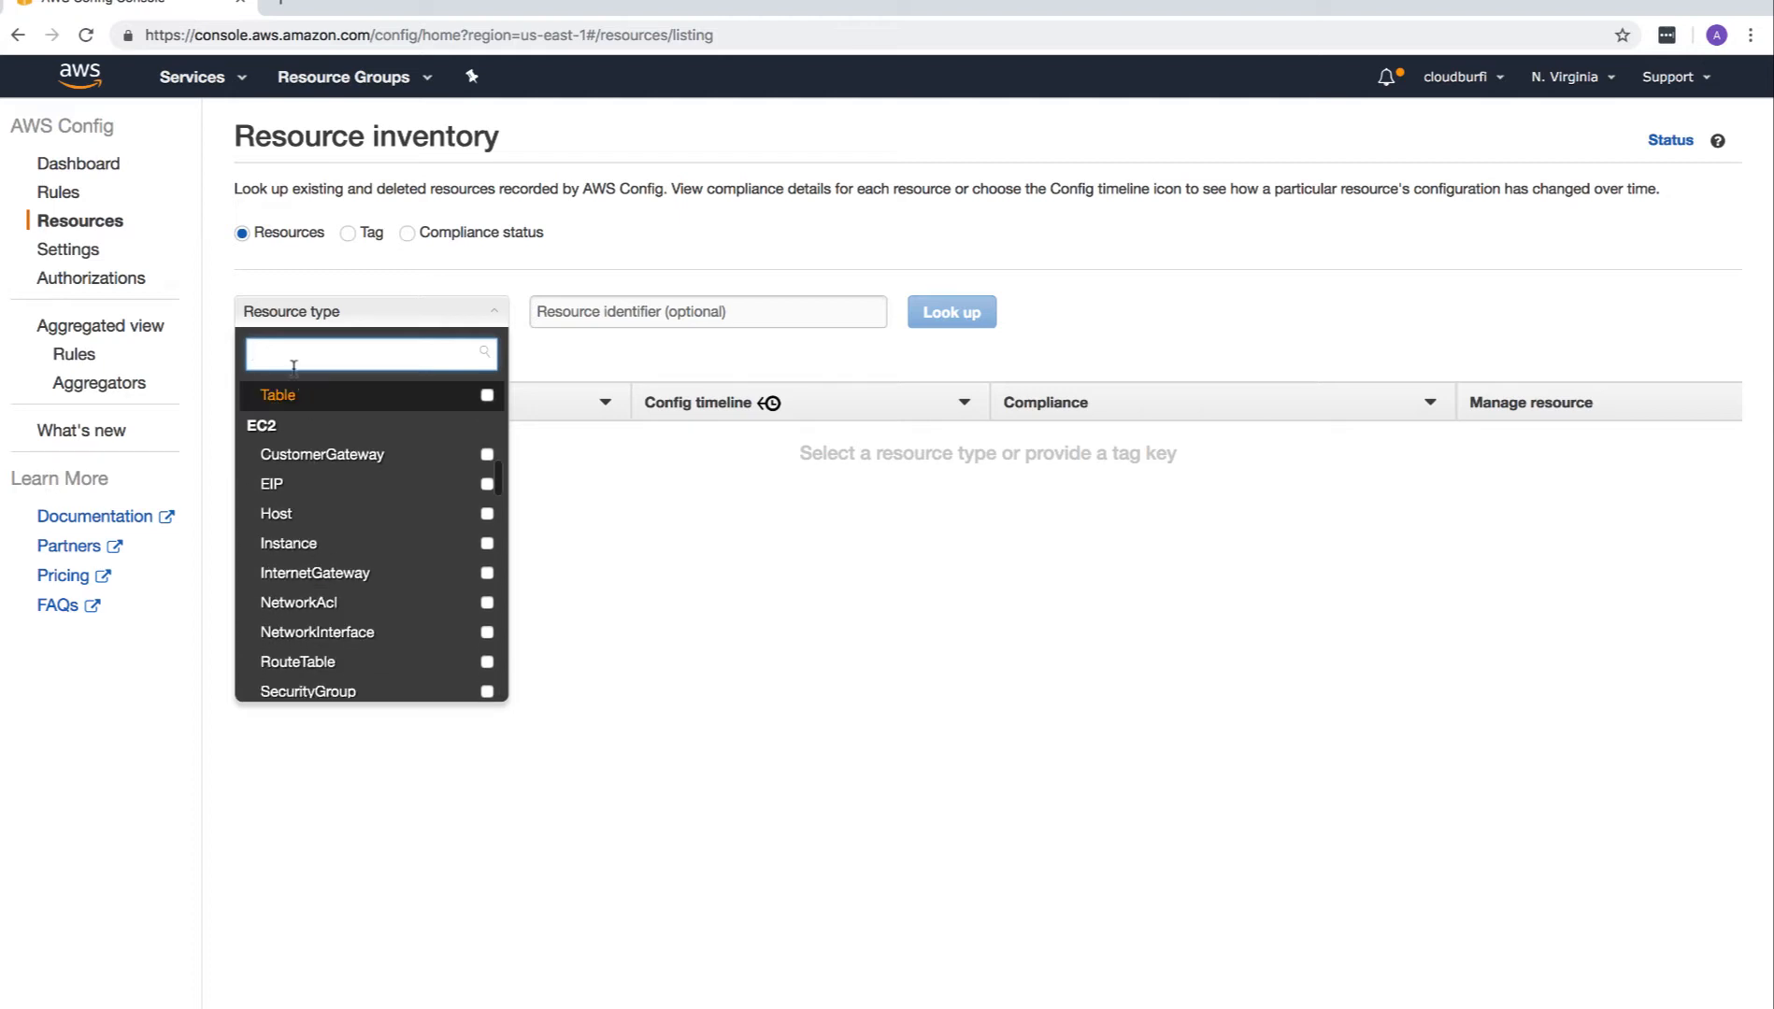
{"action": "type", "text": "inst"}
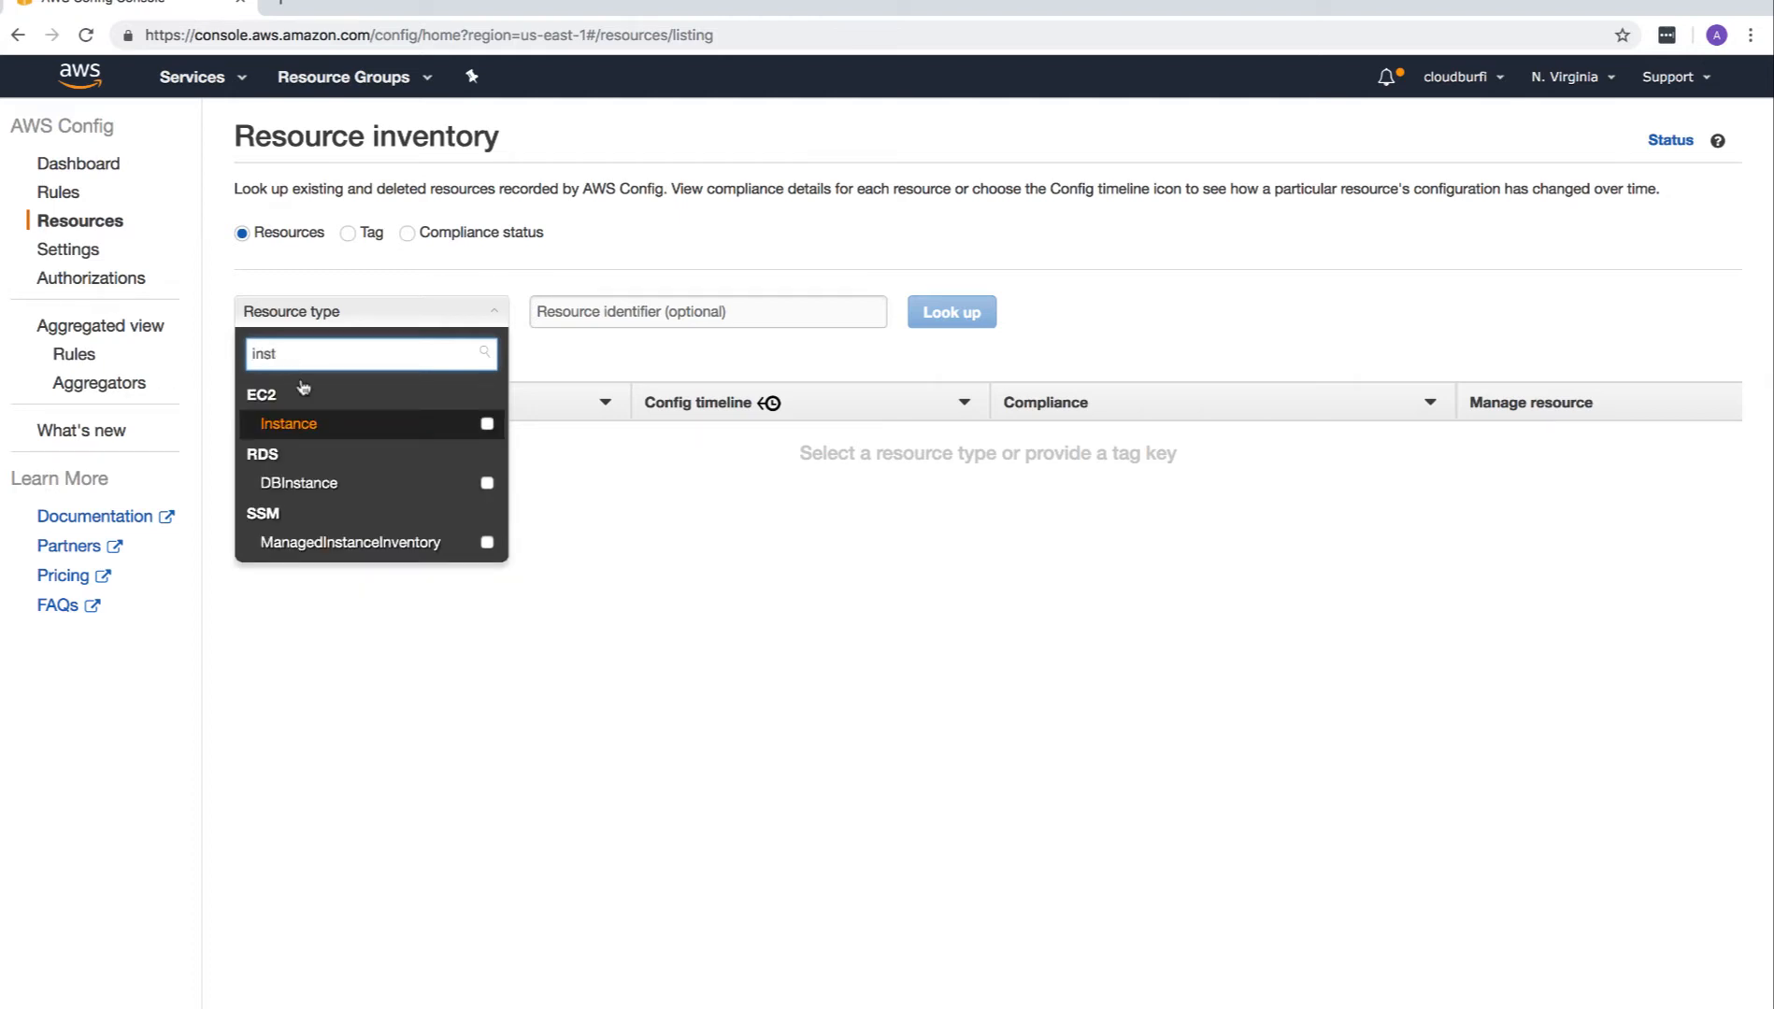
{"action": "left_click", "coordinate": [289, 423]}
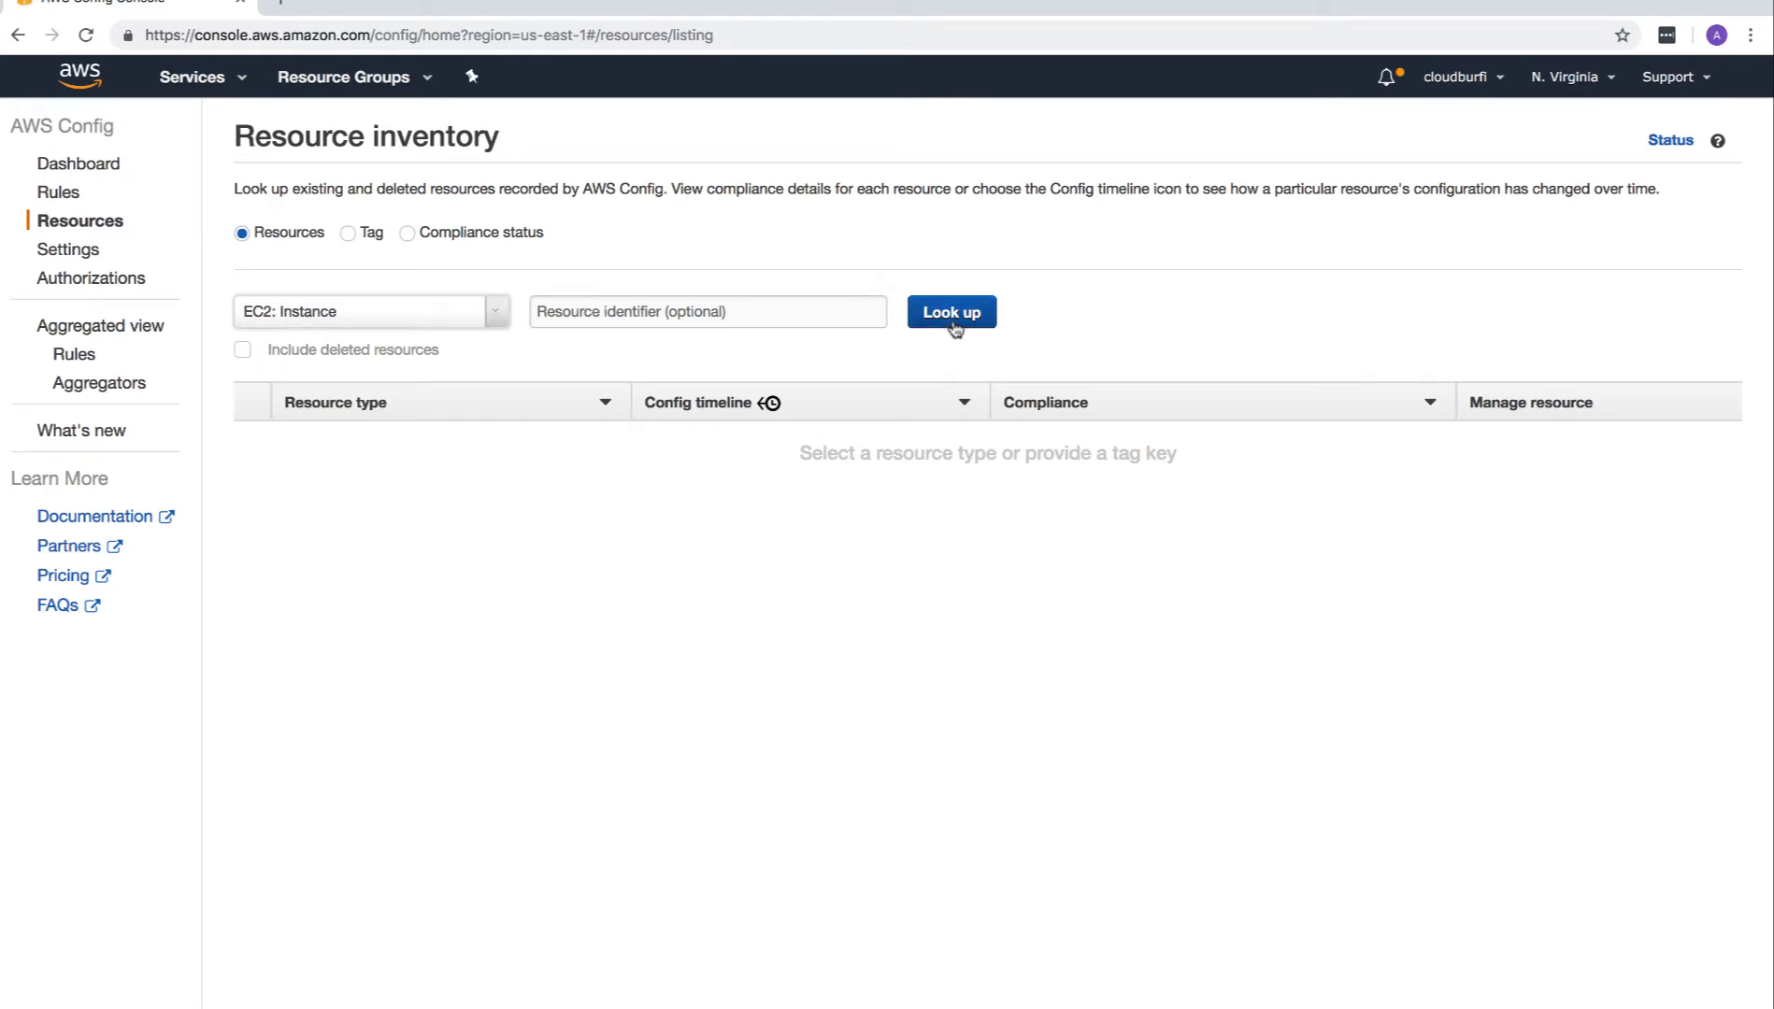
{"action": "left_click", "coordinate": [951, 311]}
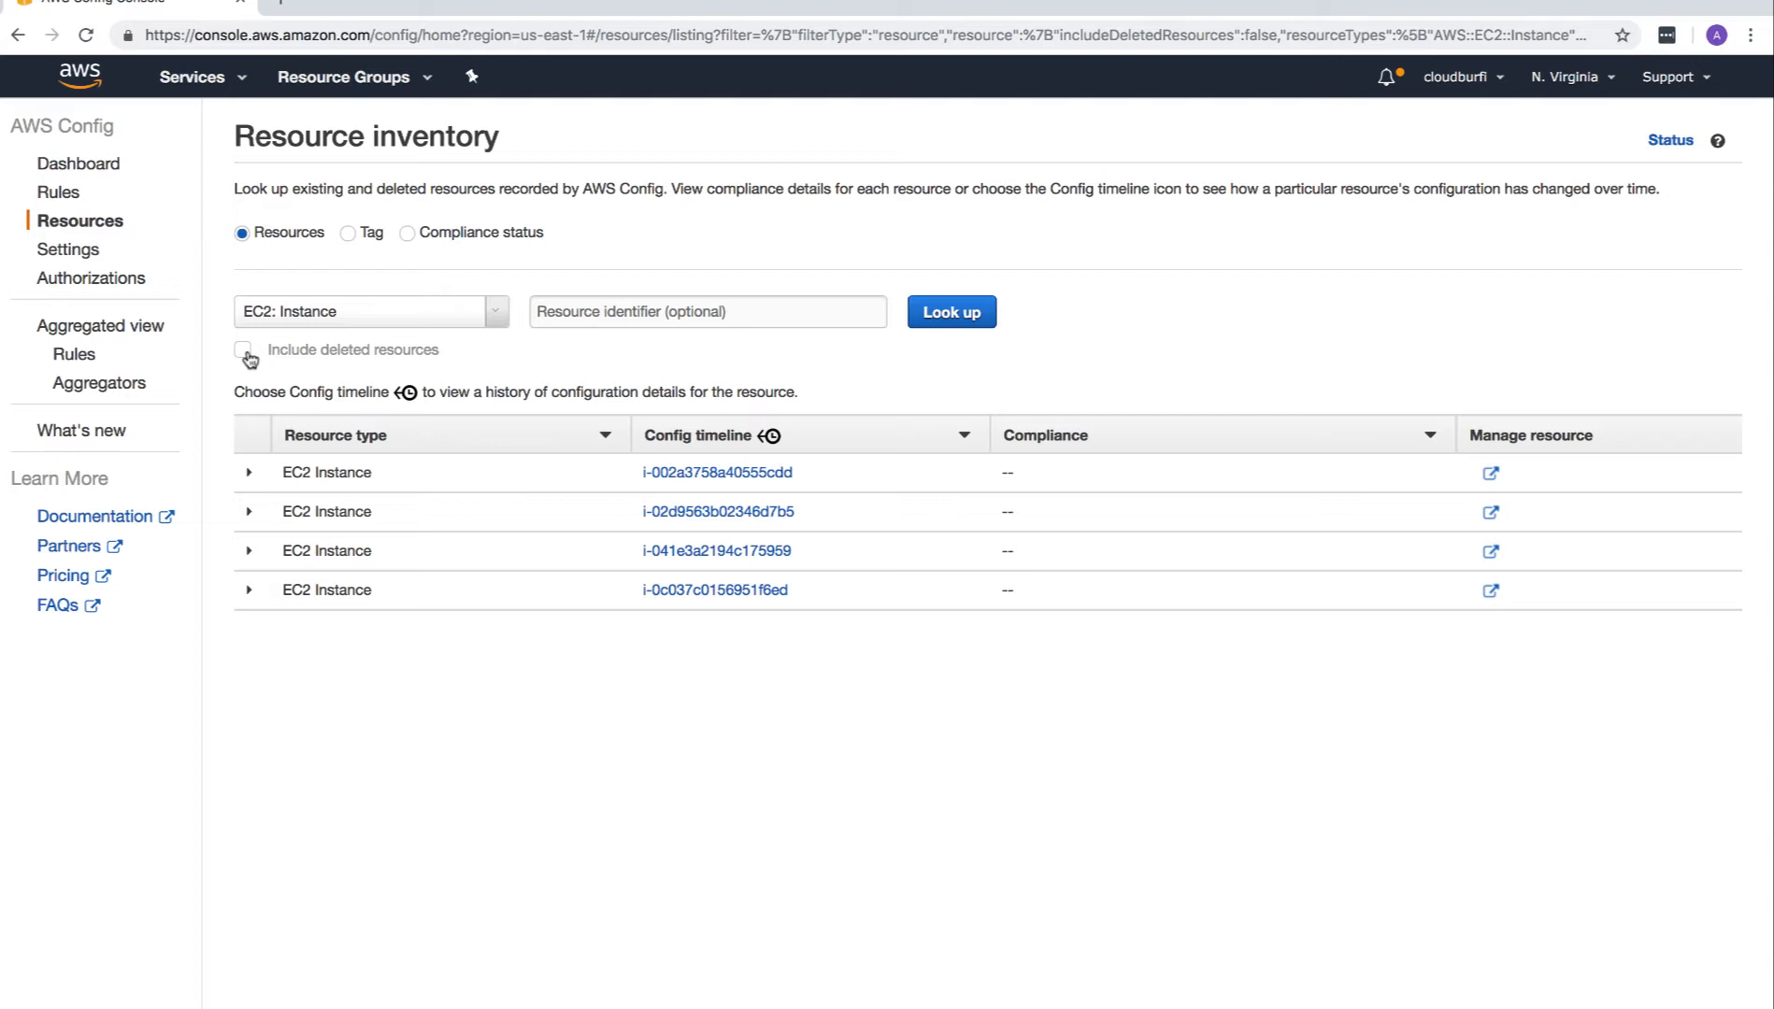
{"action": "mouse_move", "coordinate": [365, 374]}
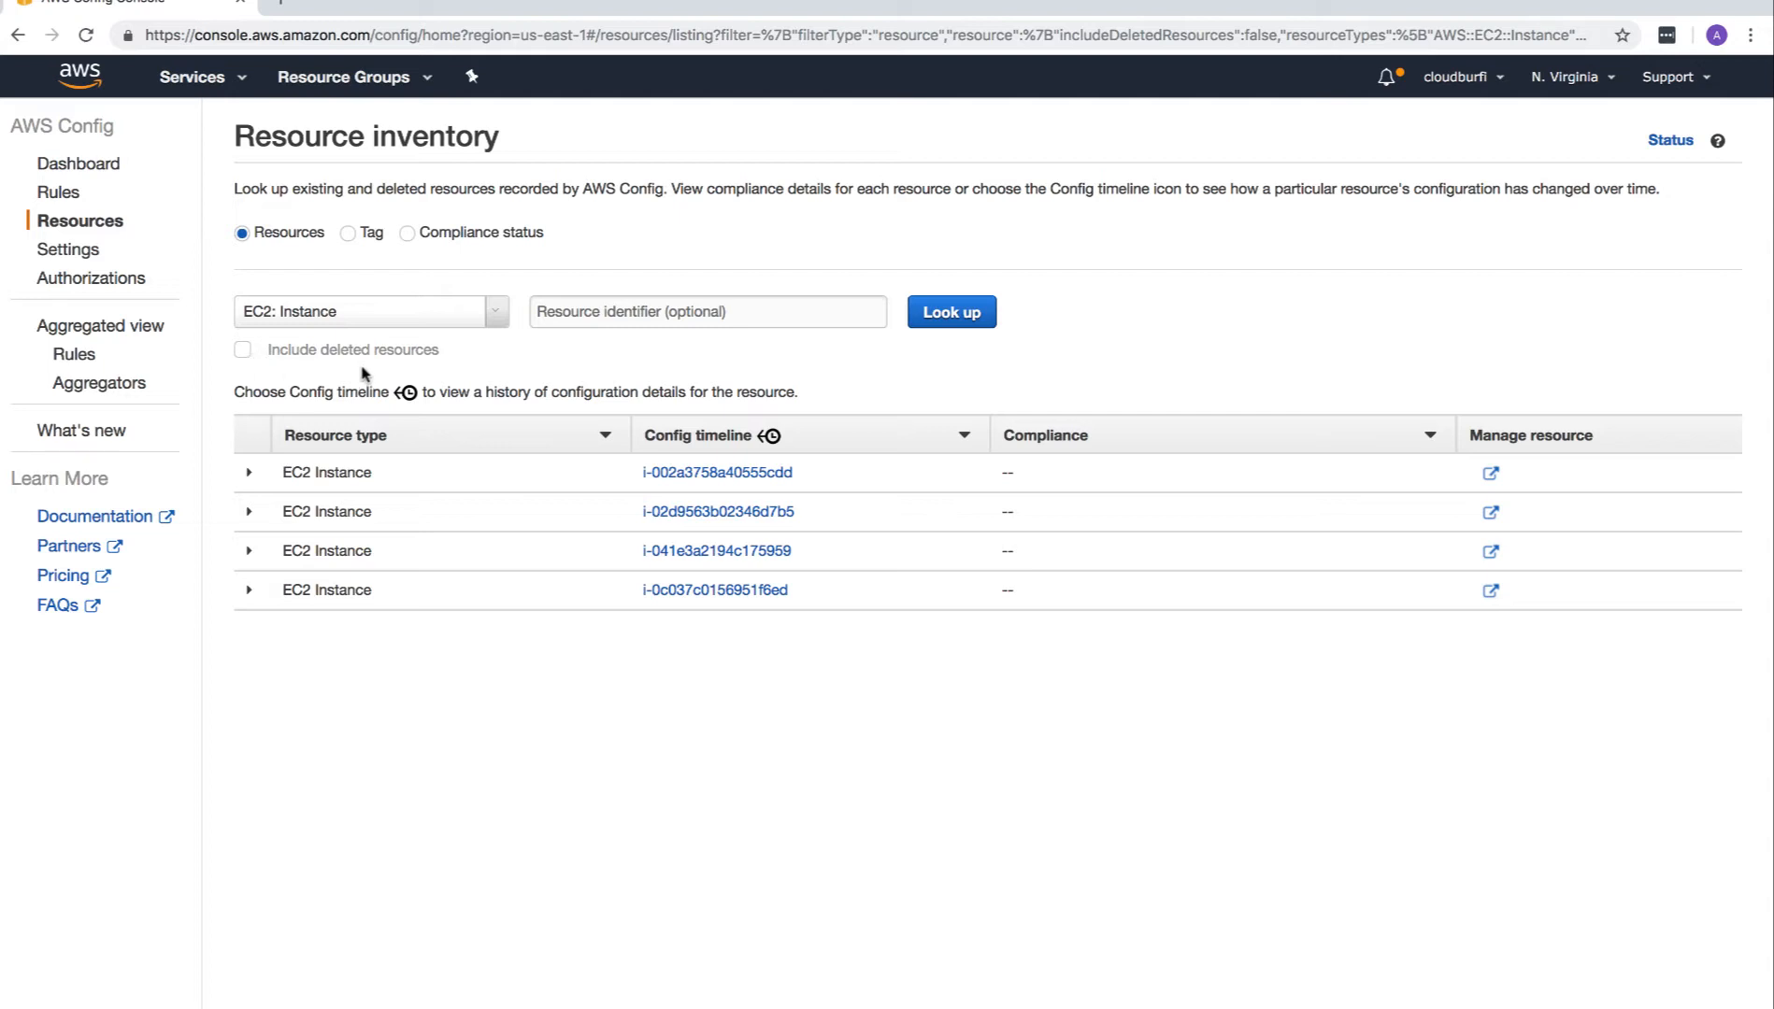
{"action": "mouse_move", "coordinate": [441, 352]}
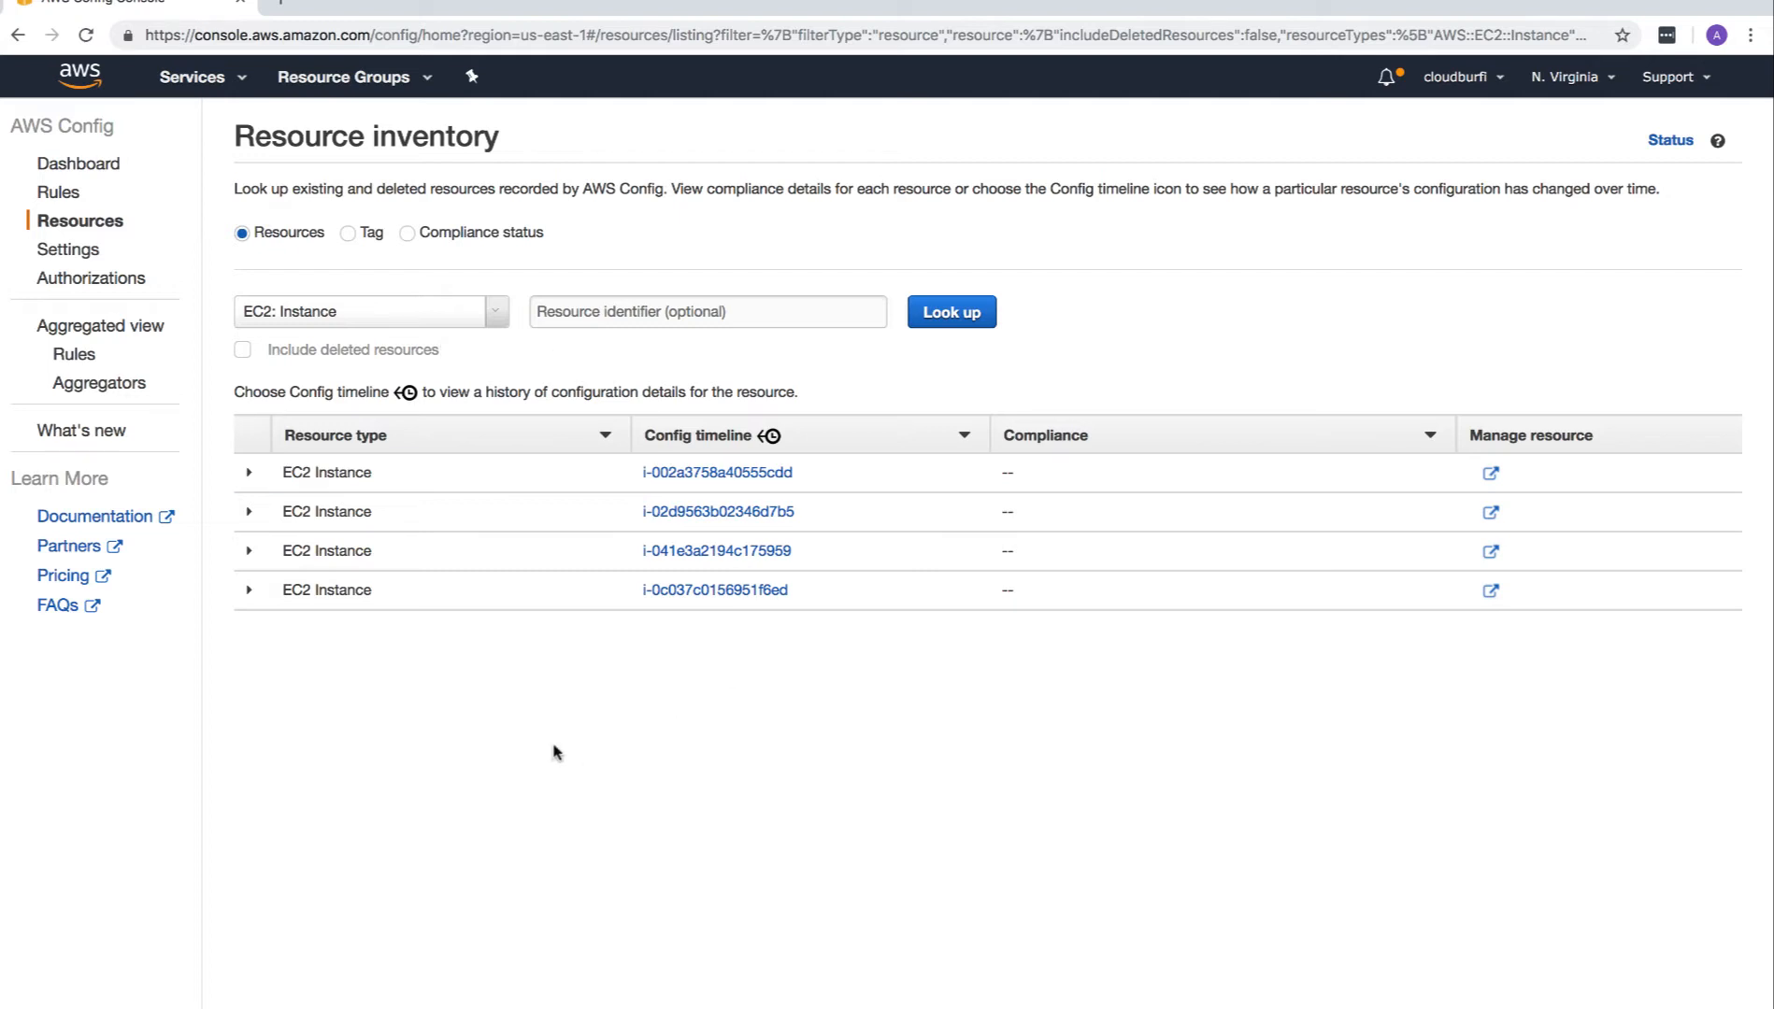
{"action": "mouse_move", "coordinate": [538, 743]}
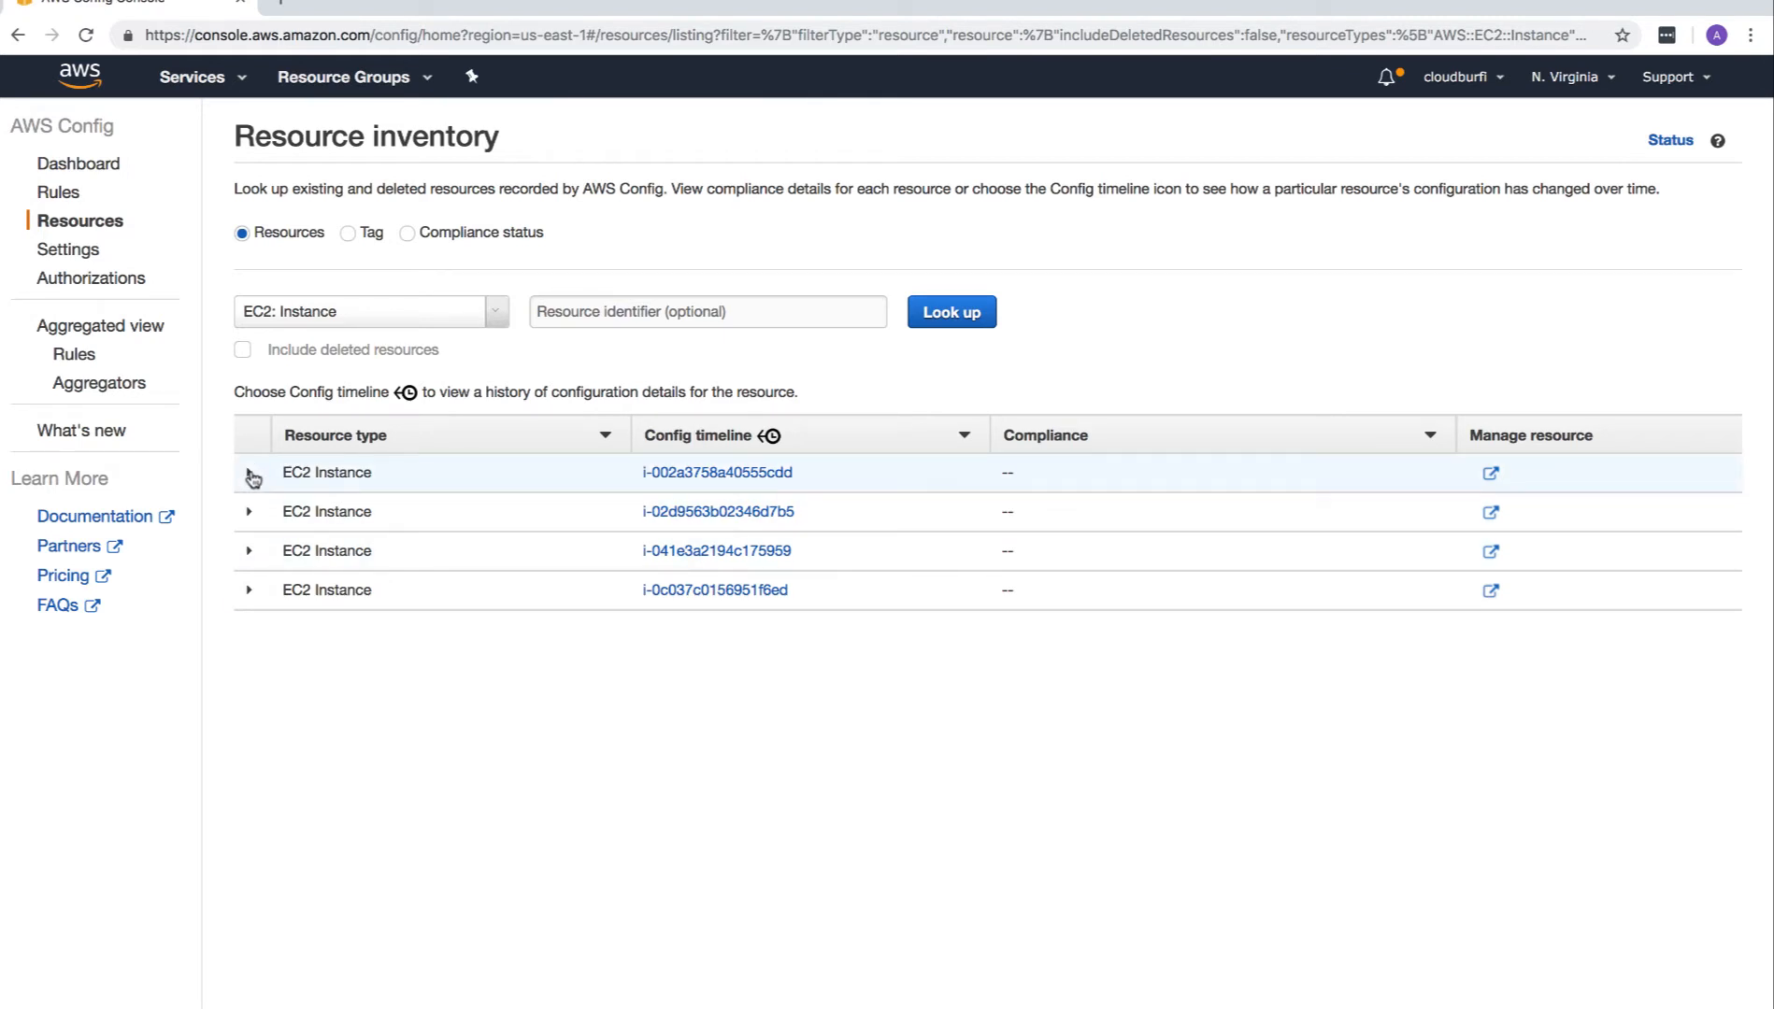
Open the configuration timeline of the first instance, i-002a3758a40555cdd.
{"action": "left_click", "coordinate": [251, 473]}
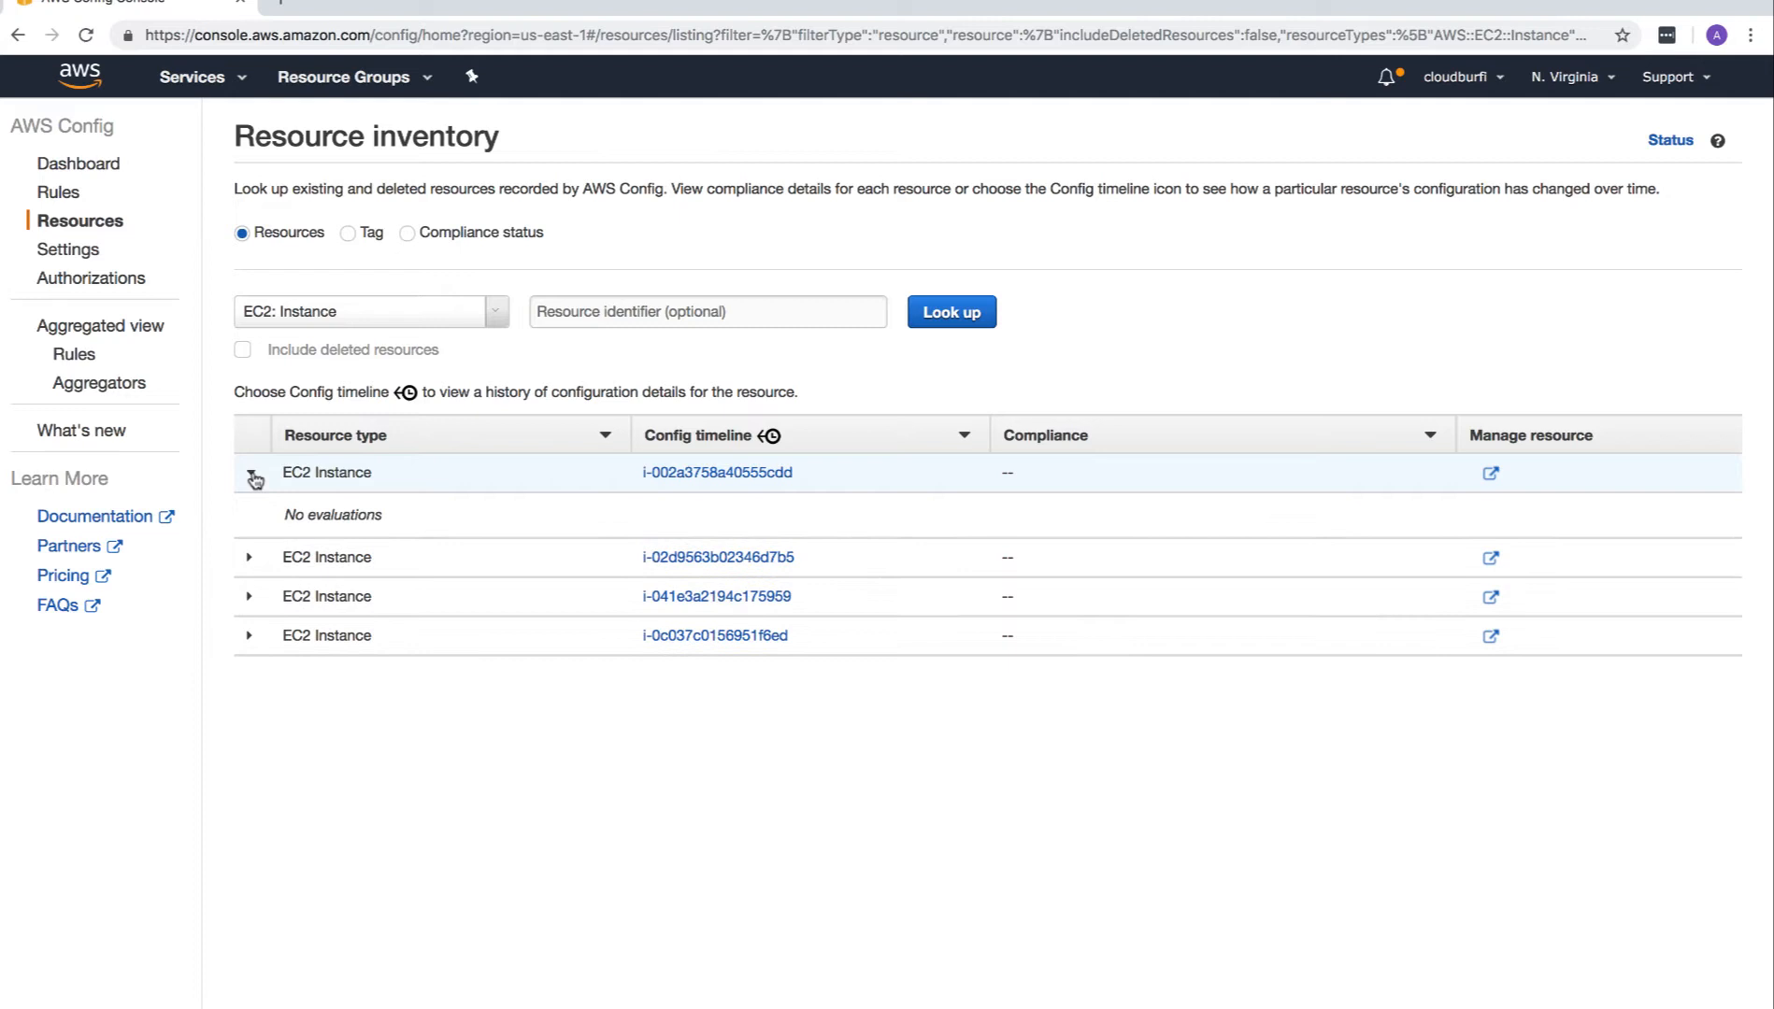
{"action": "left_click", "coordinate": [251, 472]}
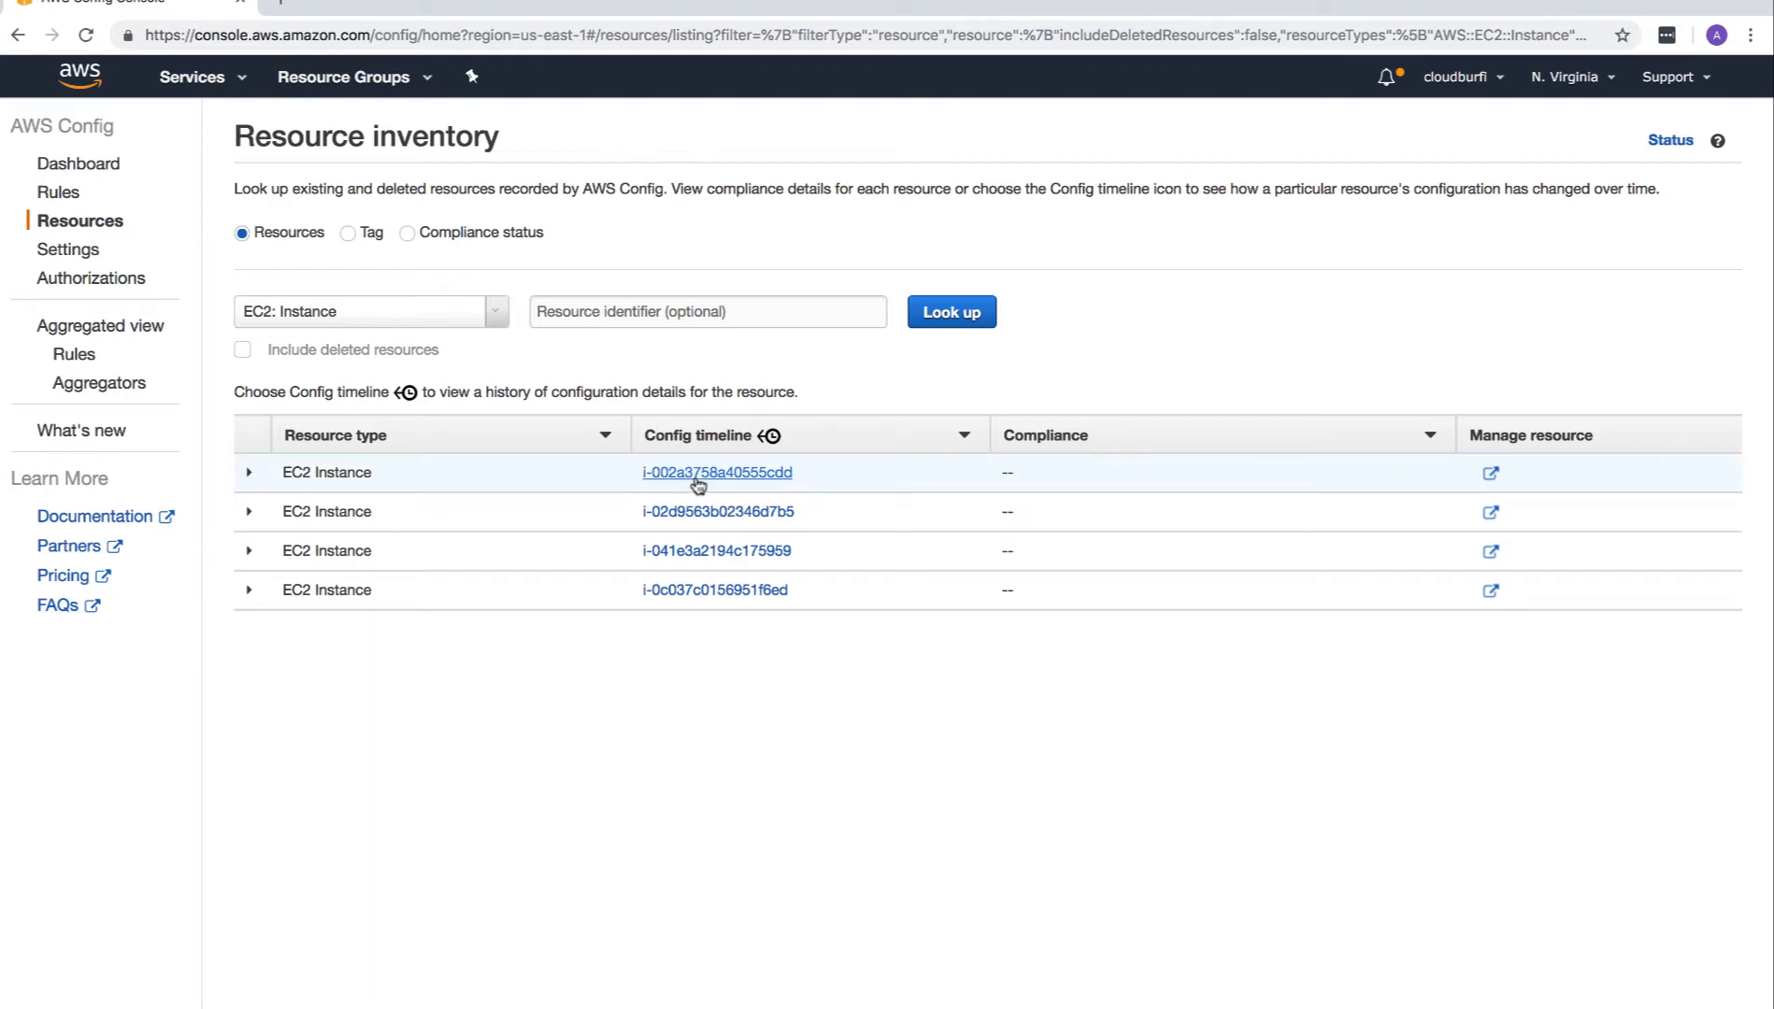
{"action": "left_click", "coordinate": [715, 472]}
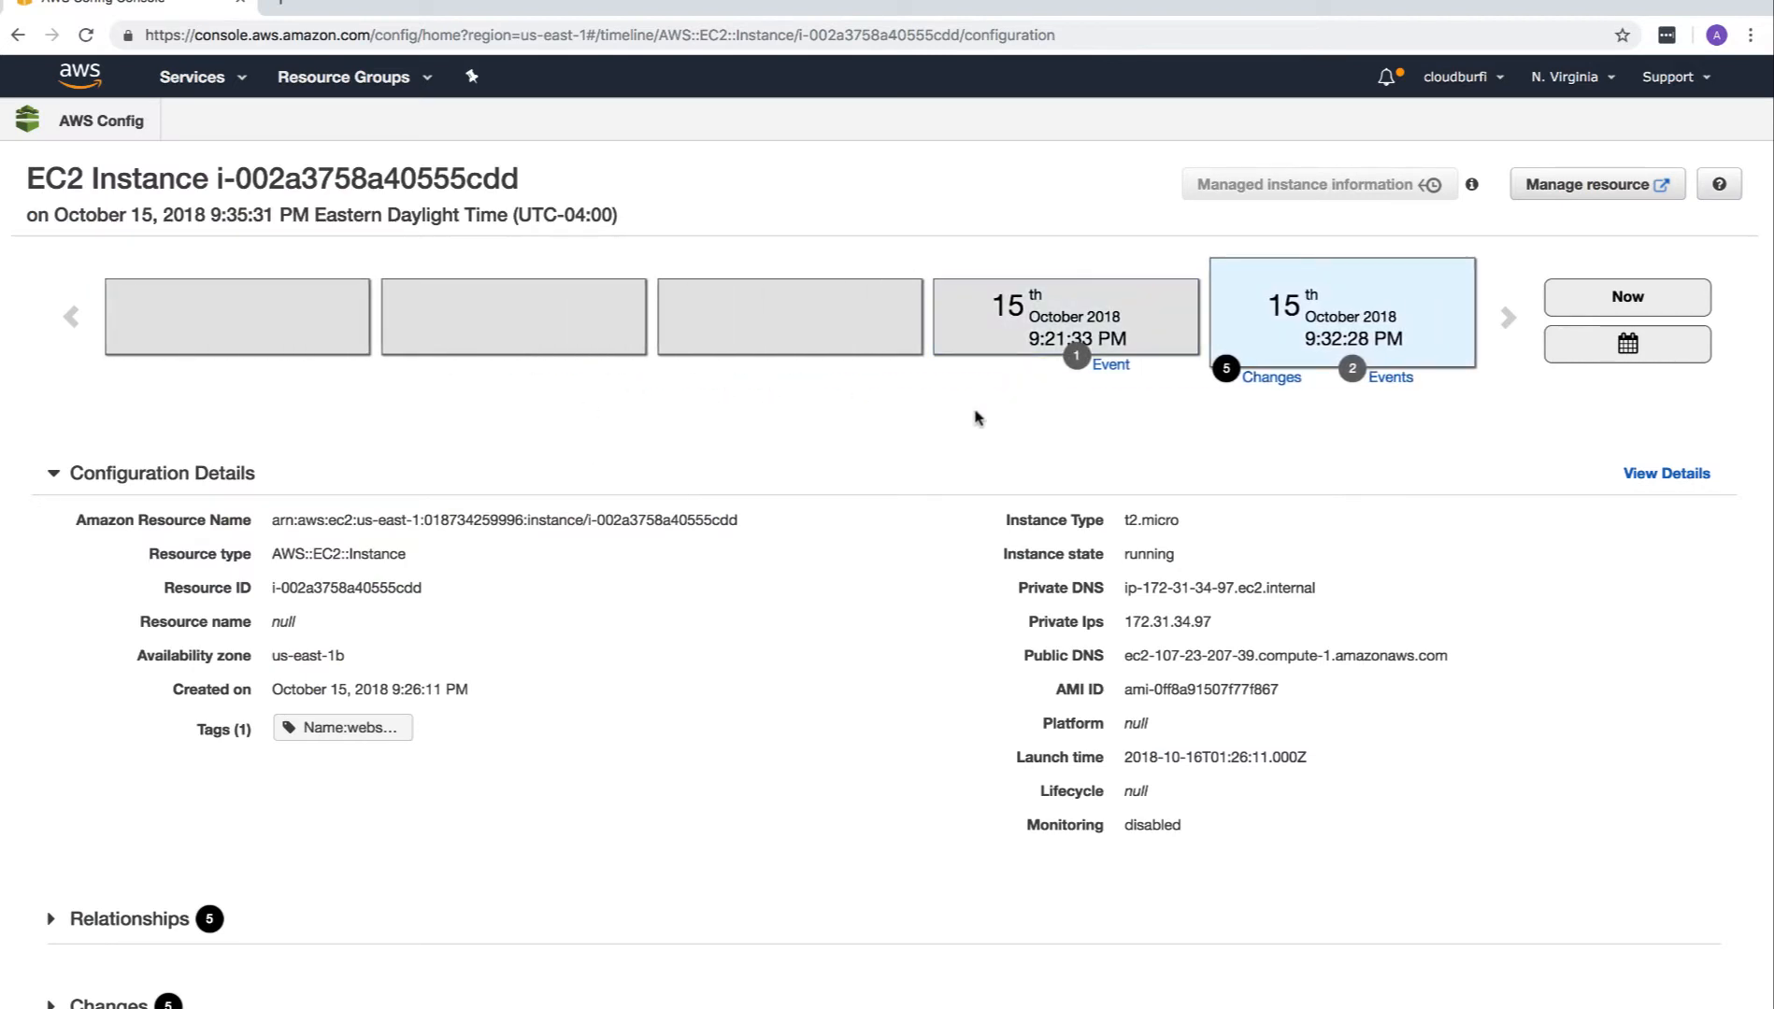
{"action": "mouse_move", "coordinate": [367, 391]}
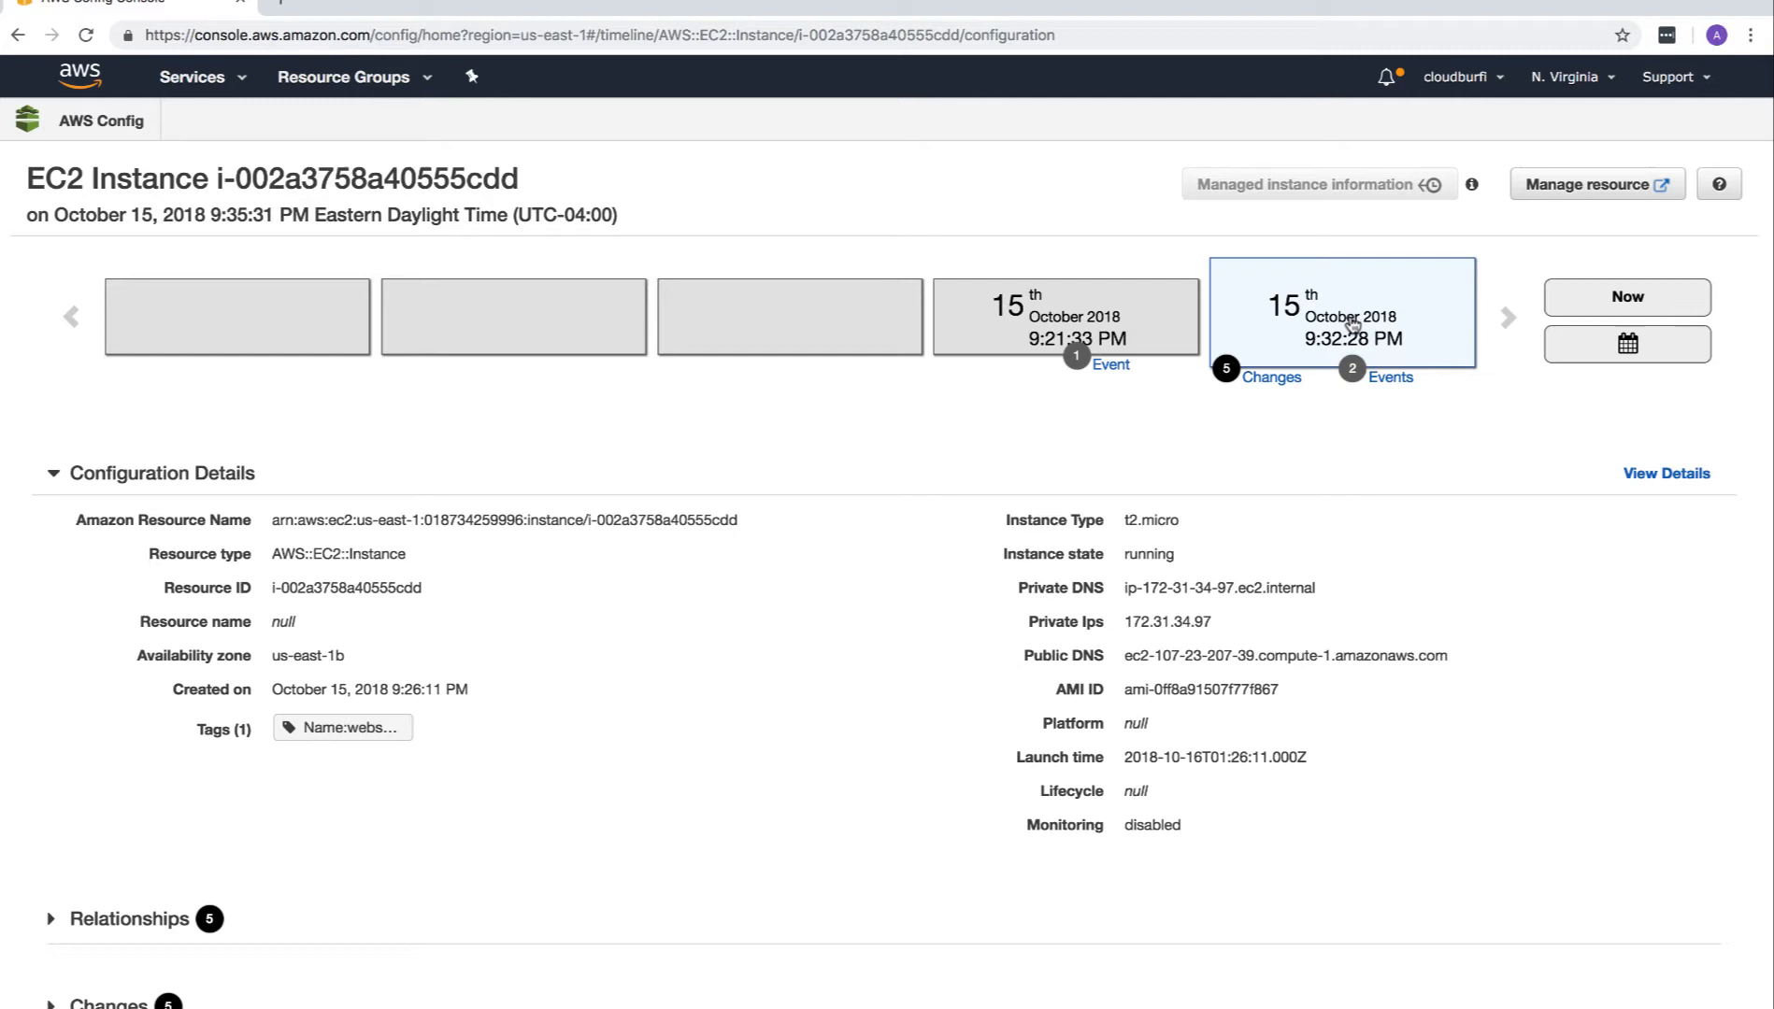
{"action": "mouse_move", "coordinate": [1267, 328]}
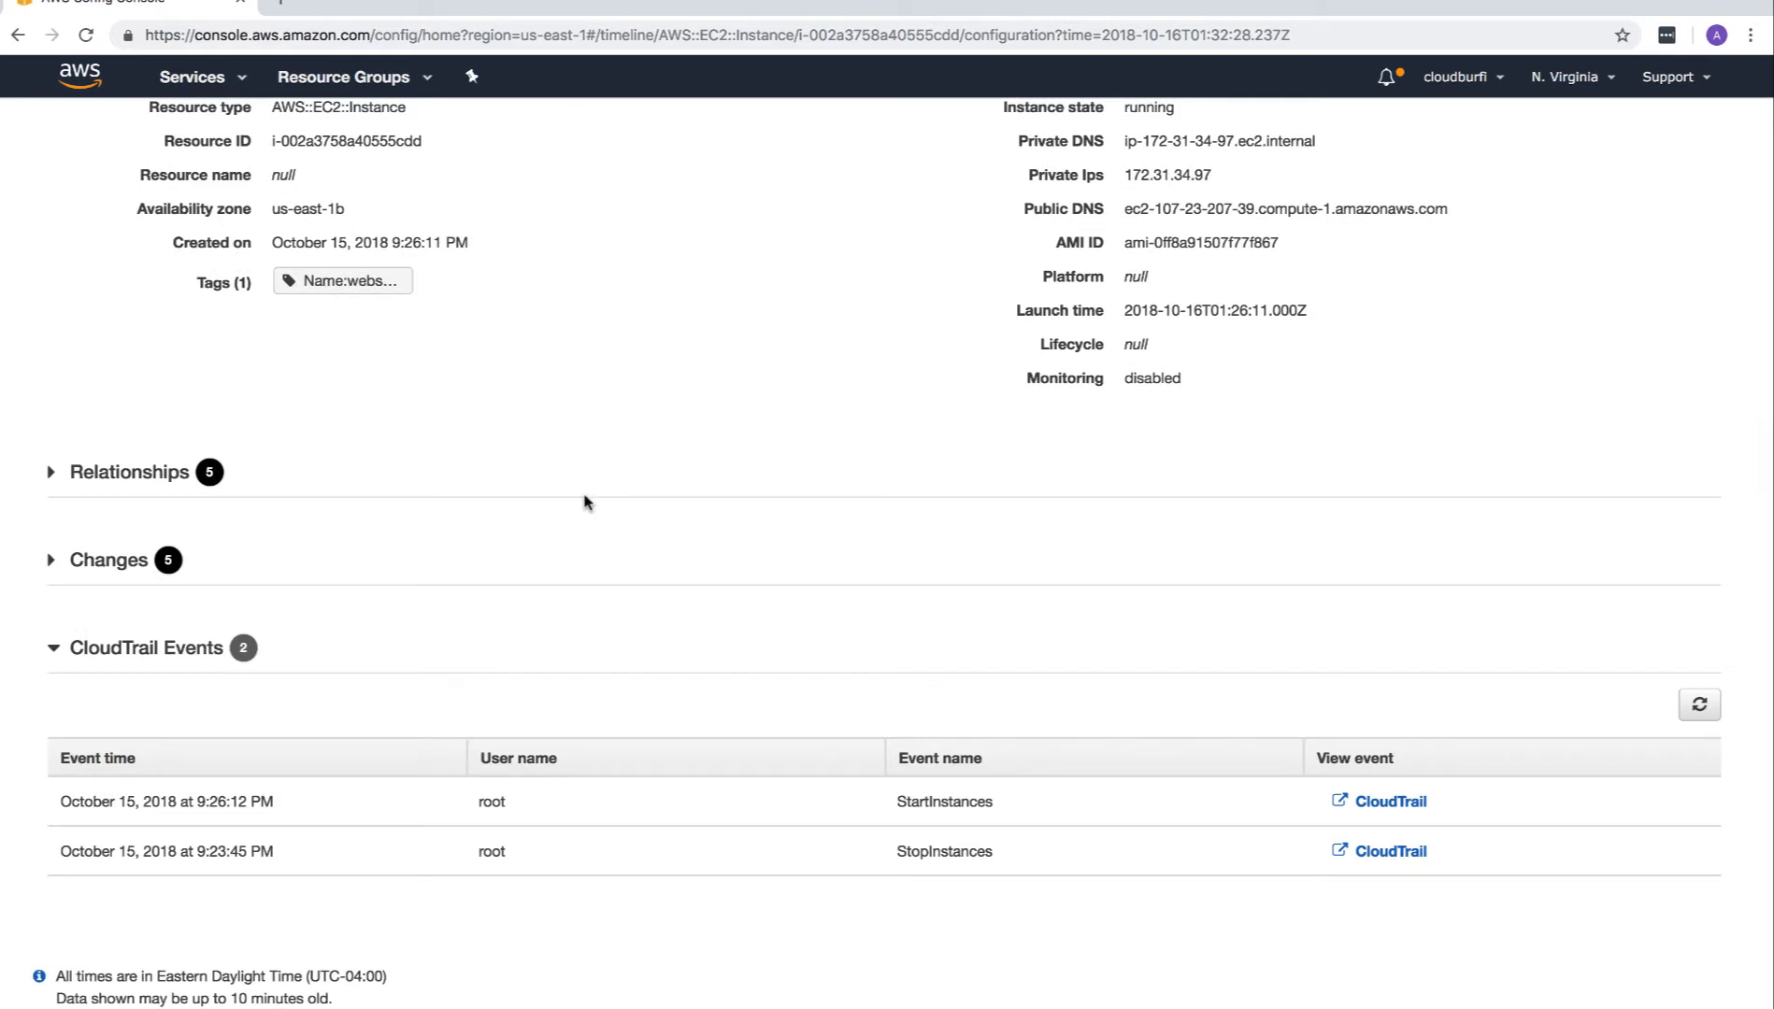
{"action": "mouse_move", "coordinate": [728, 815]}
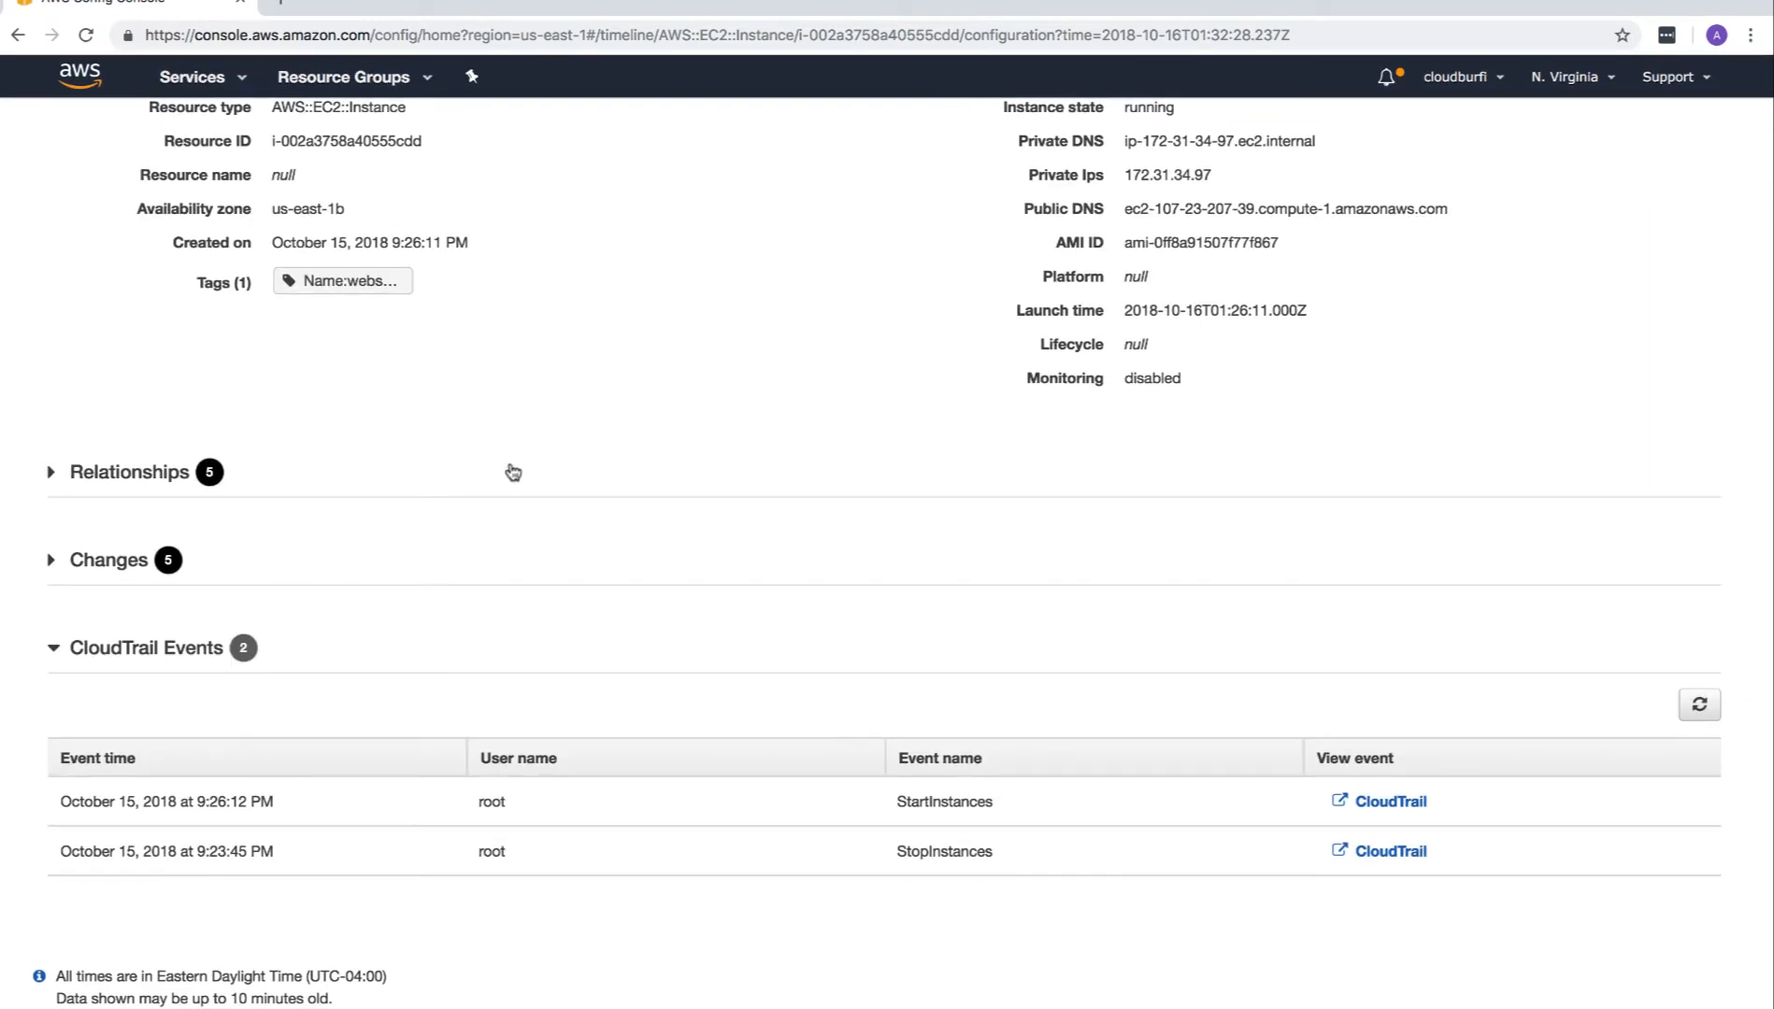
Scroll to CloudTrail Events showing StartInstances and StopInstances calls by root.
{"action": "scroll", "scroll_direction": "down", "scroll_amount": 3}
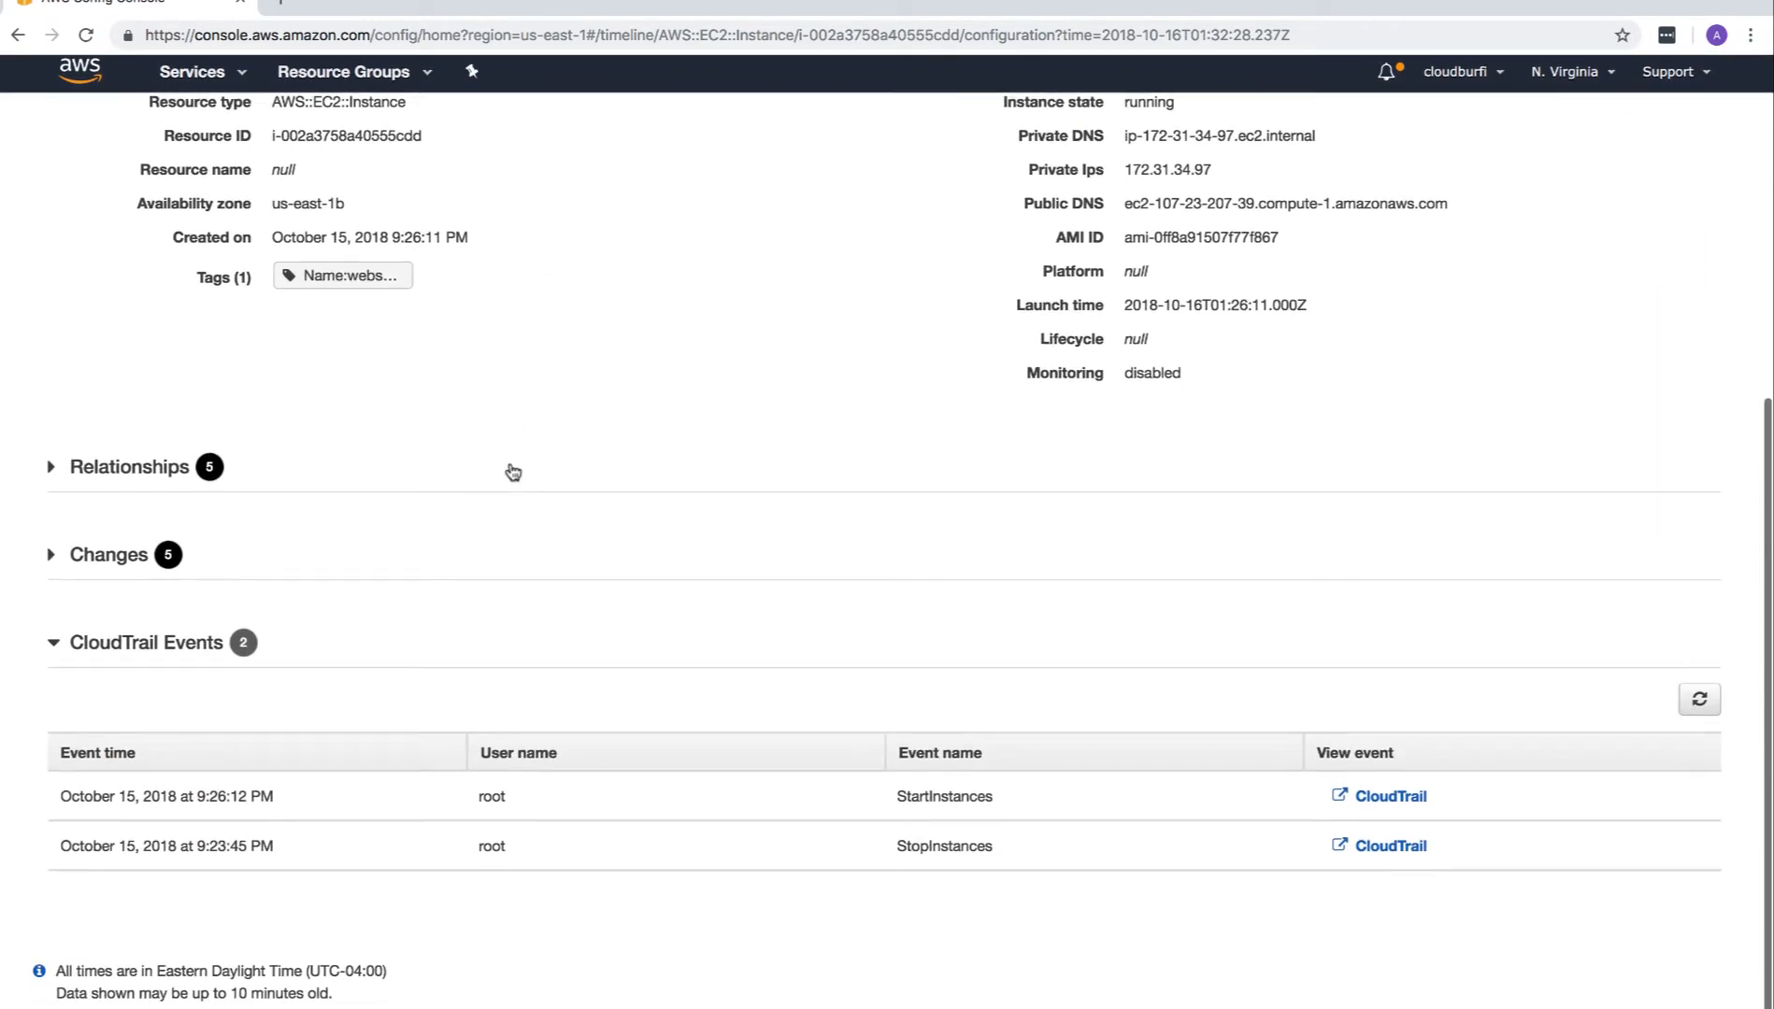
{"action": "scroll", "scroll_direction": "down", "scroll_amount": 3}
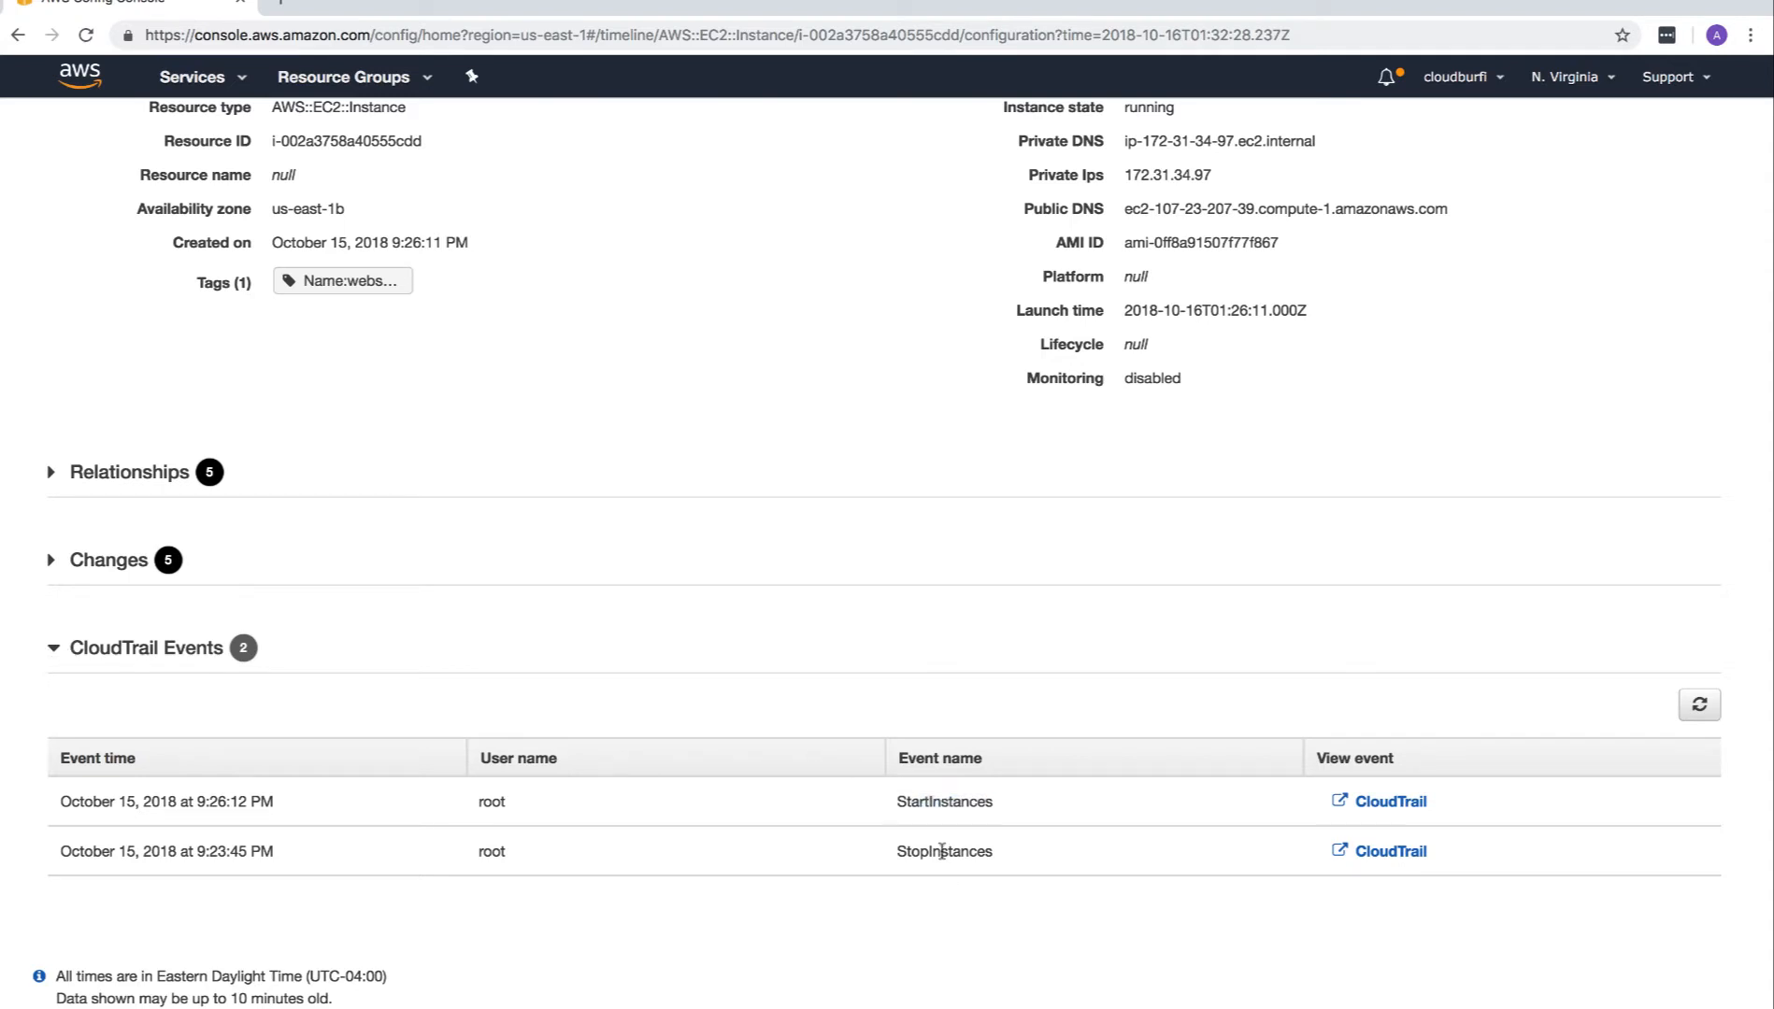
{"action": "mouse_move", "coordinate": [777, 719]}
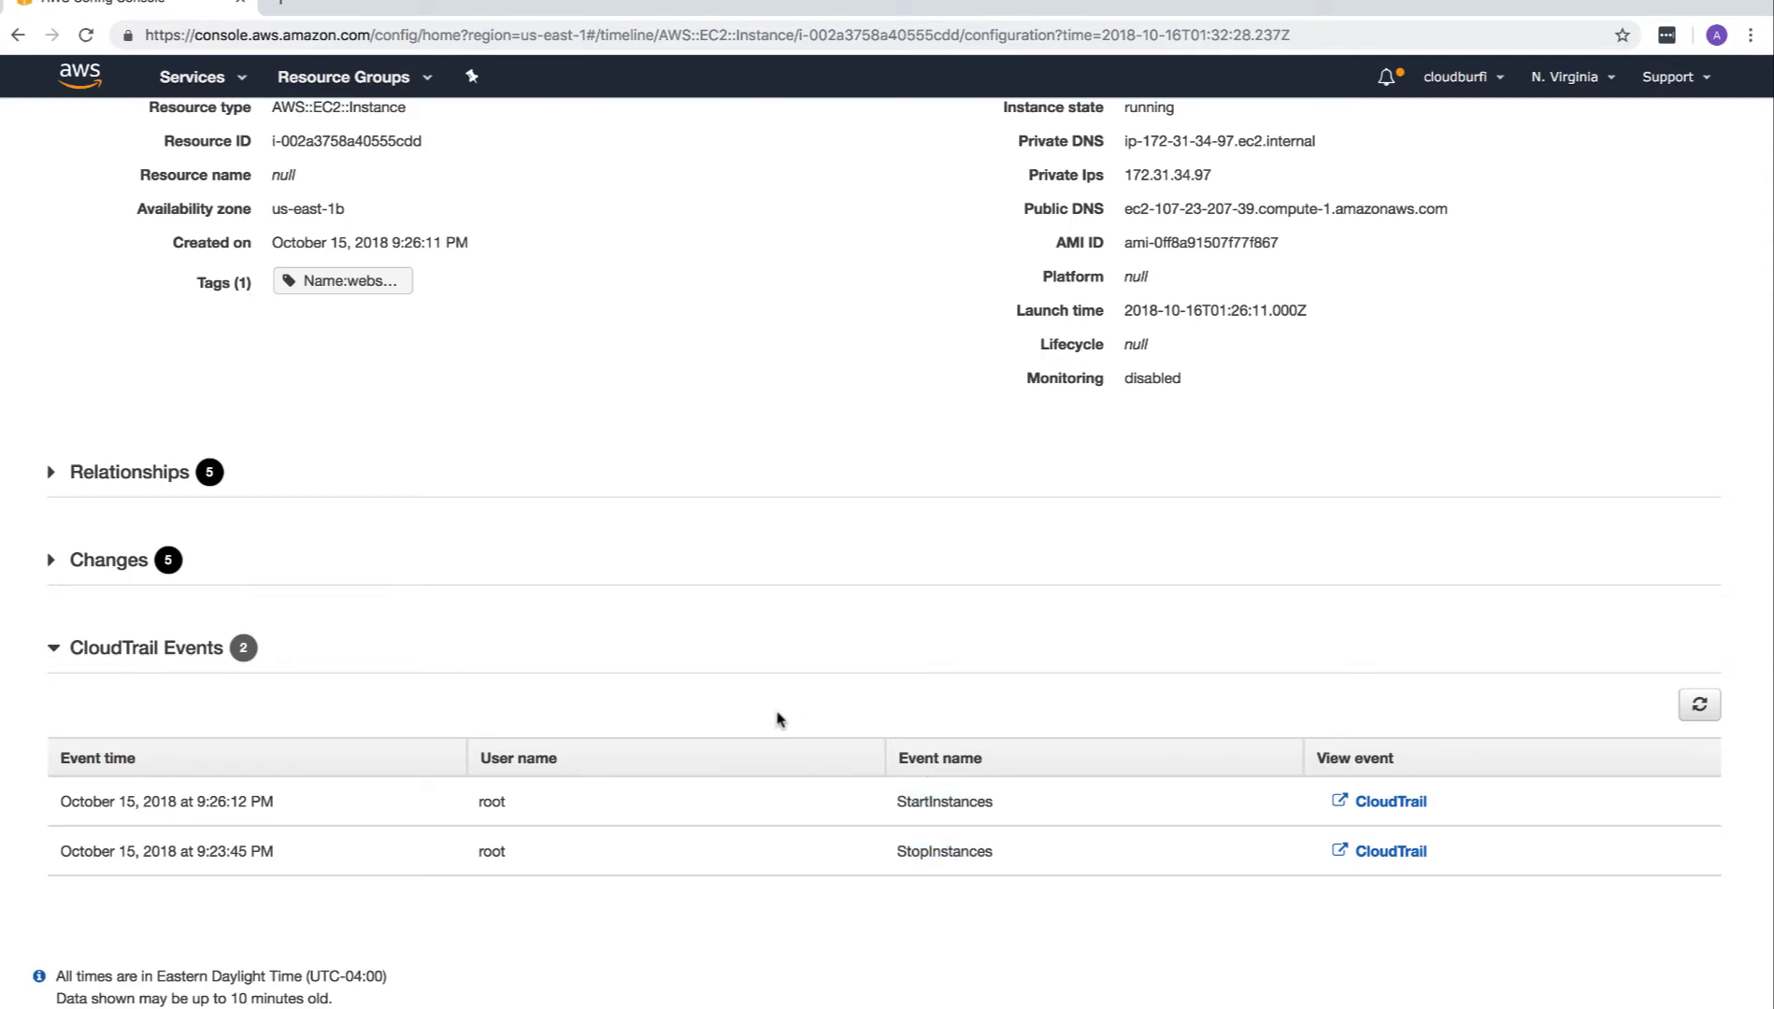
{"action": "left_click", "coordinate": [109, 559]}
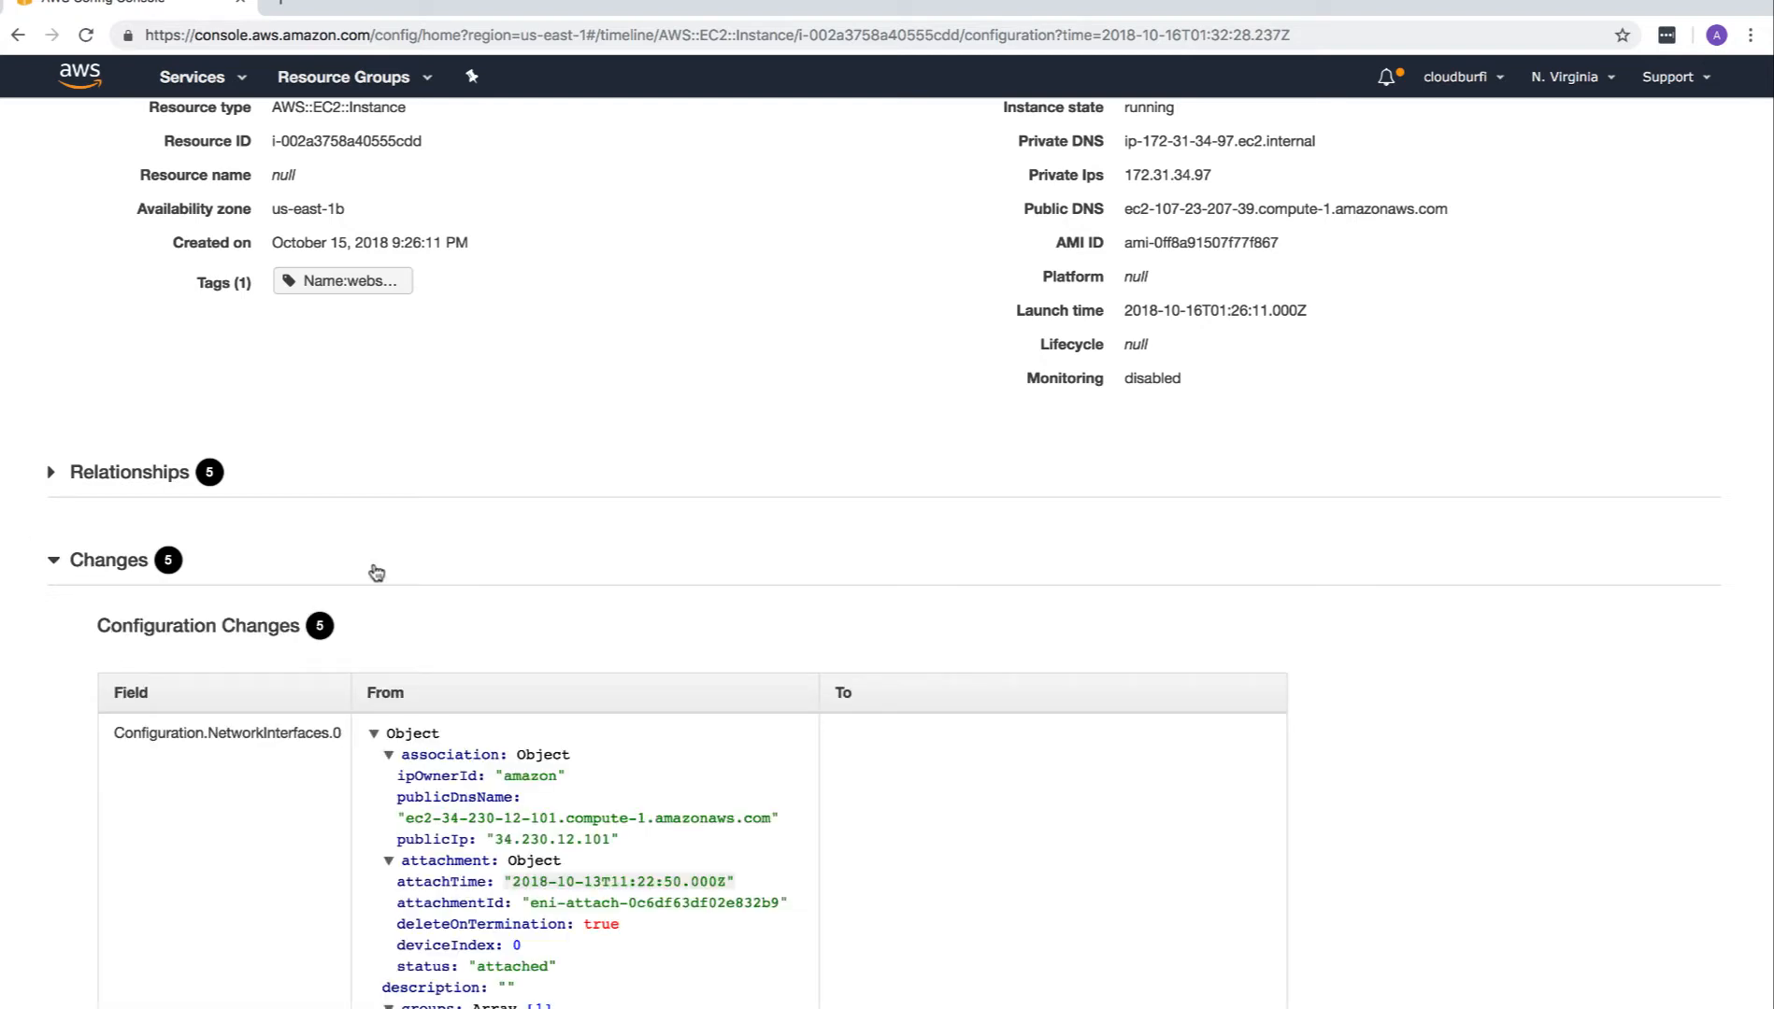
{"action": "scroll", "scroll_direction": "down", "scroll_amount": 3}
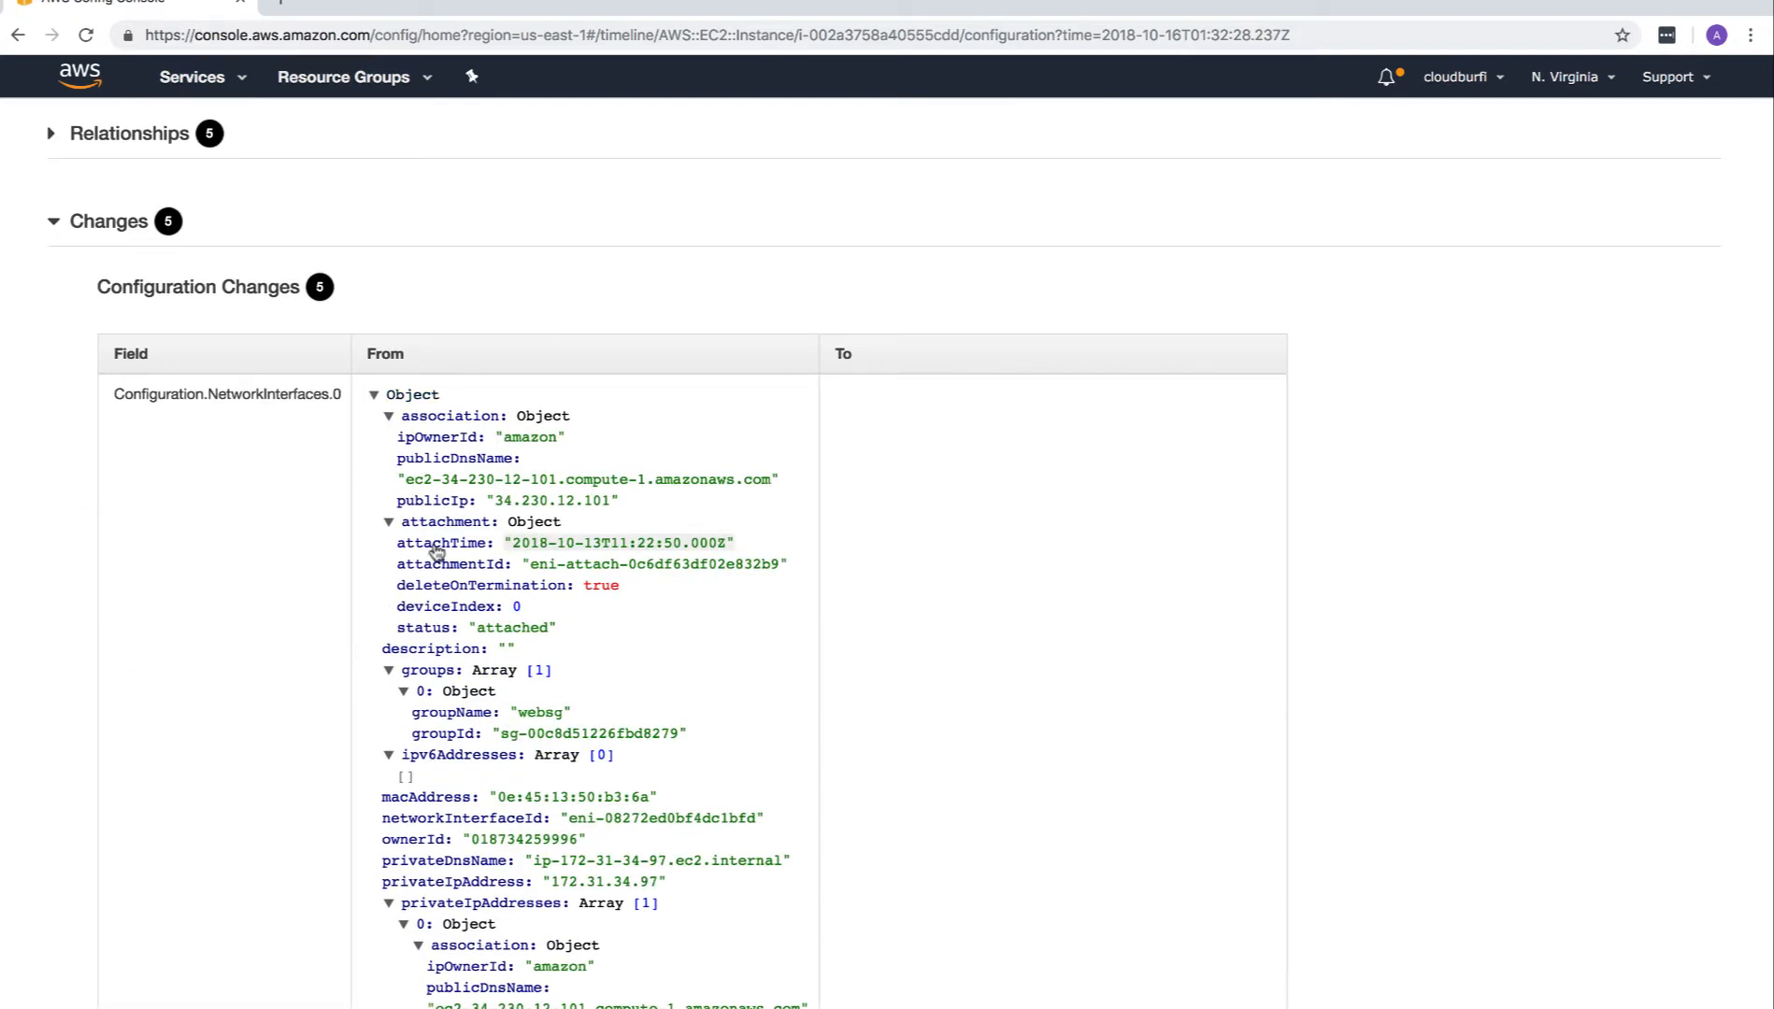
{"action": "scroll", "scroll_direction": "down", "scroll_amount": 3}
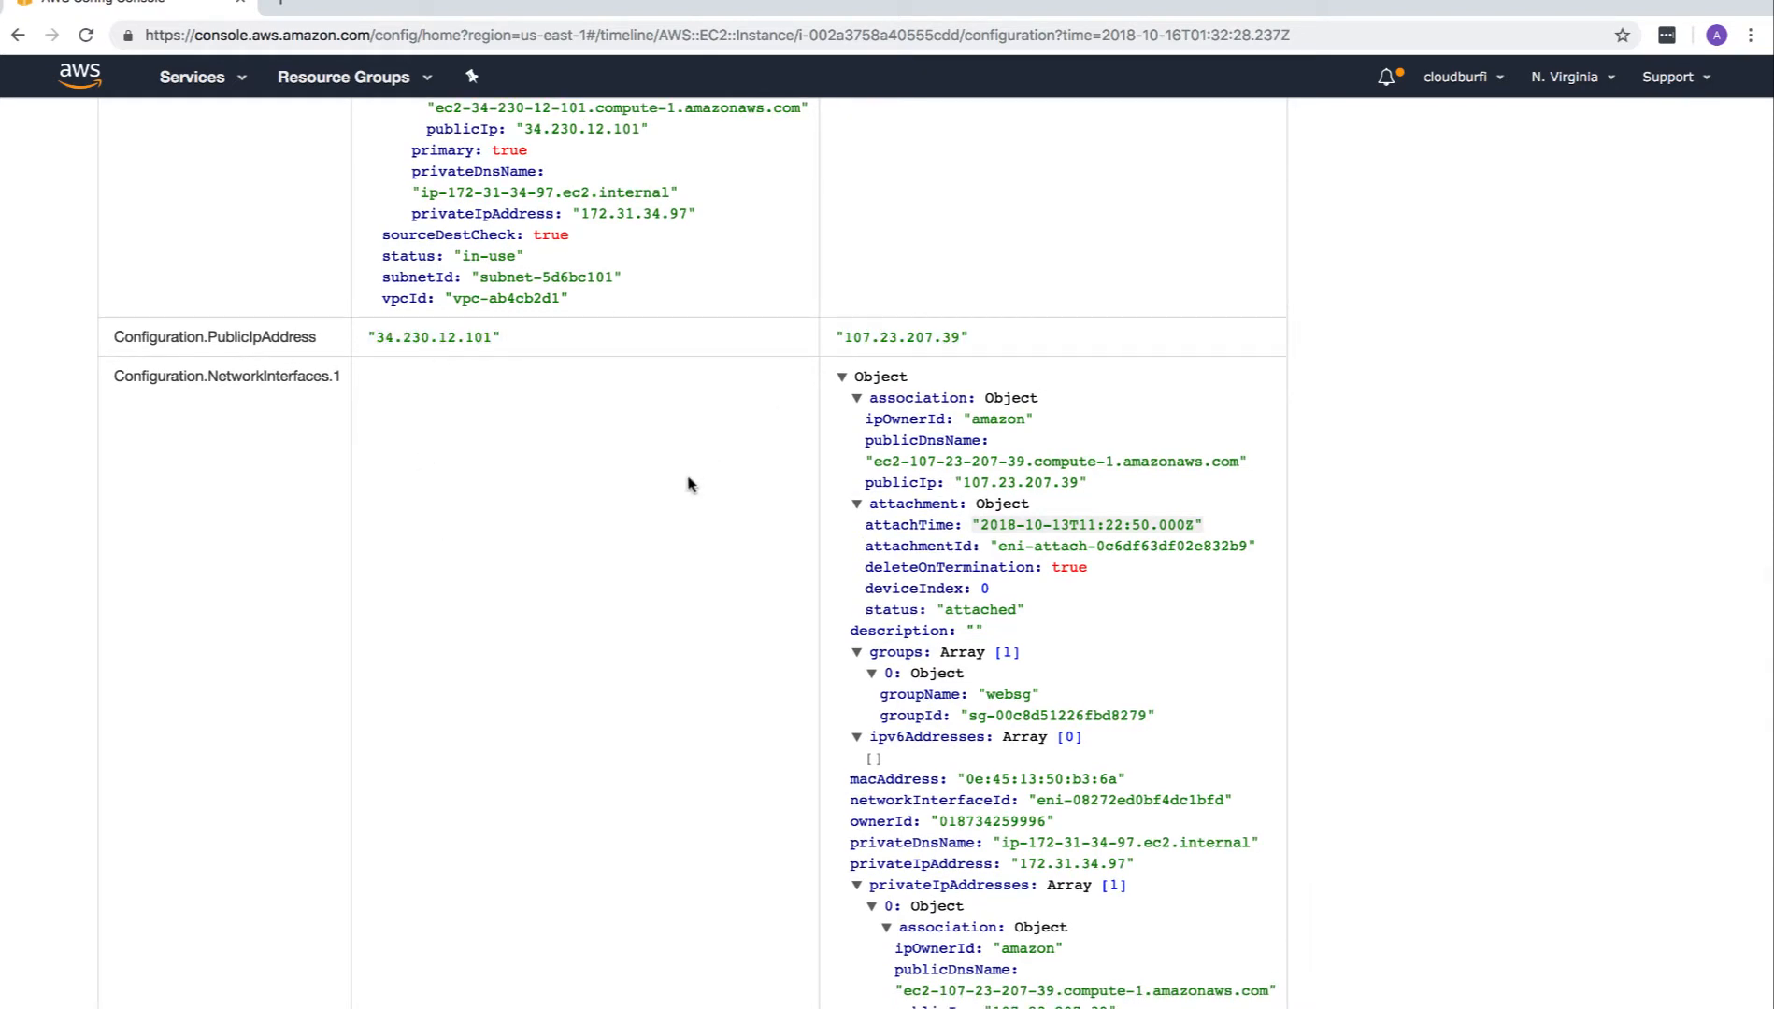
{"action": "scroll", "scroll_direction": "down", "scroll_amount": 3}
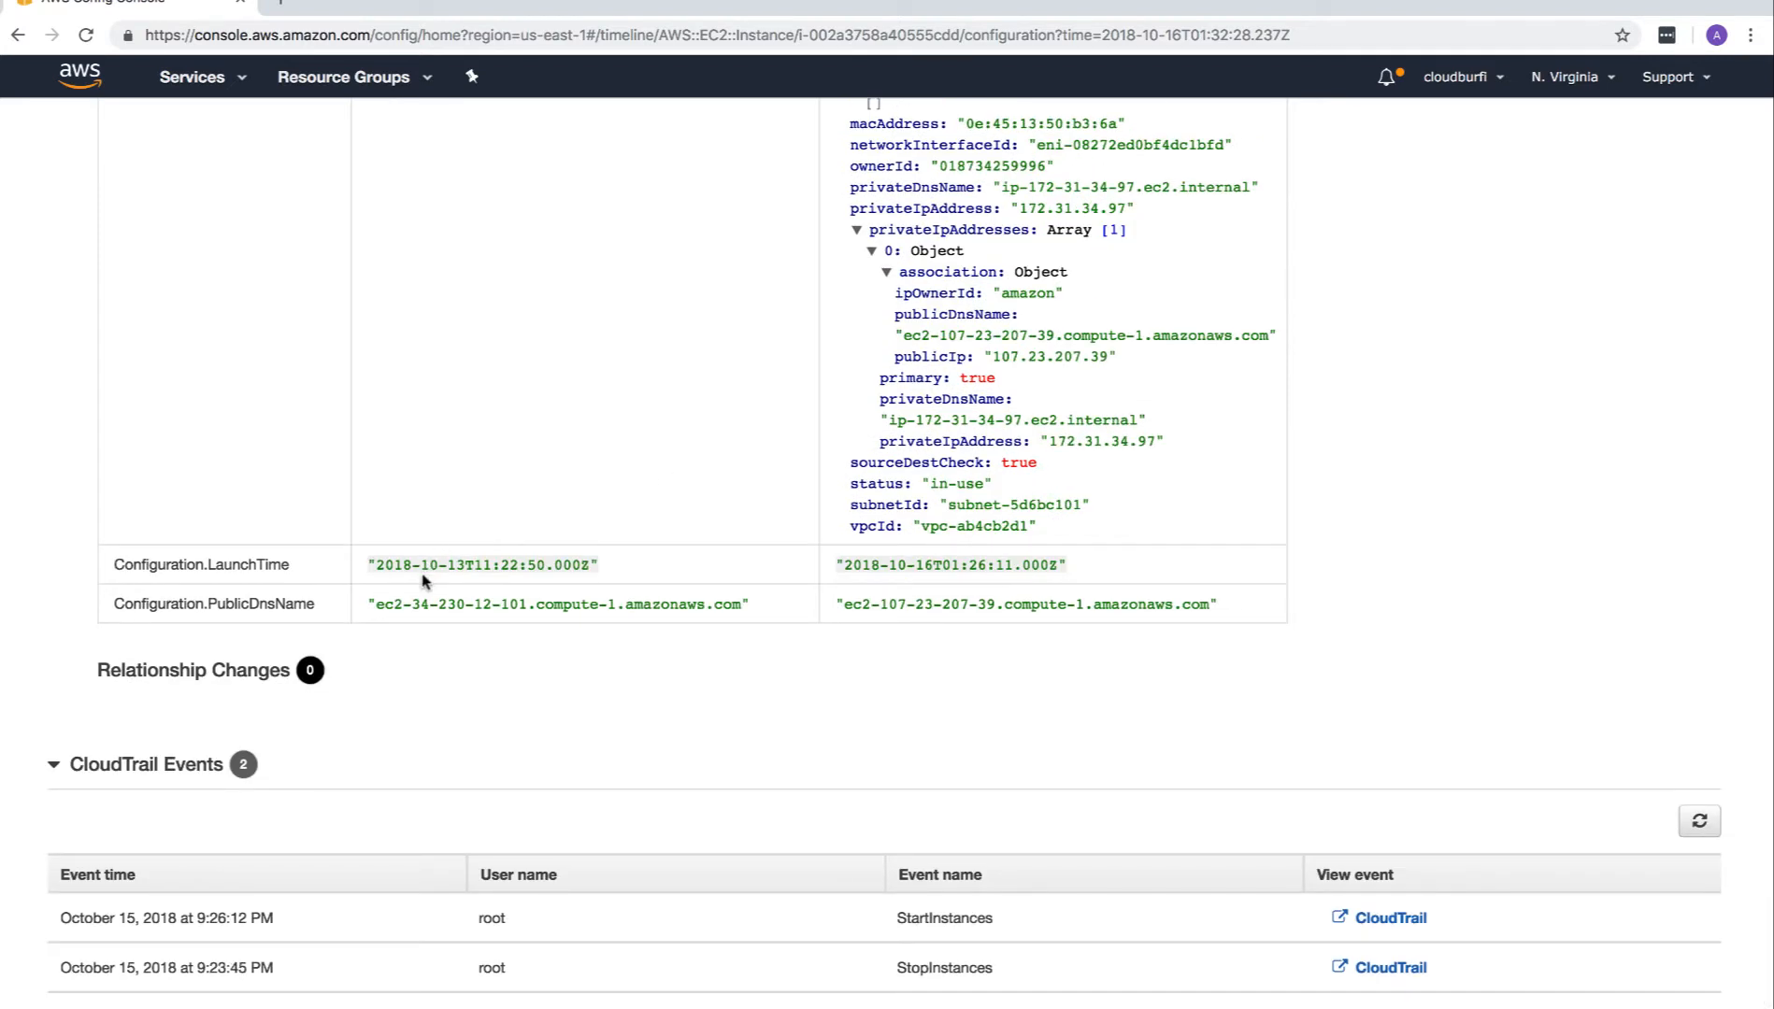
{"action": "double_click", "coordinate": [951, 565]}
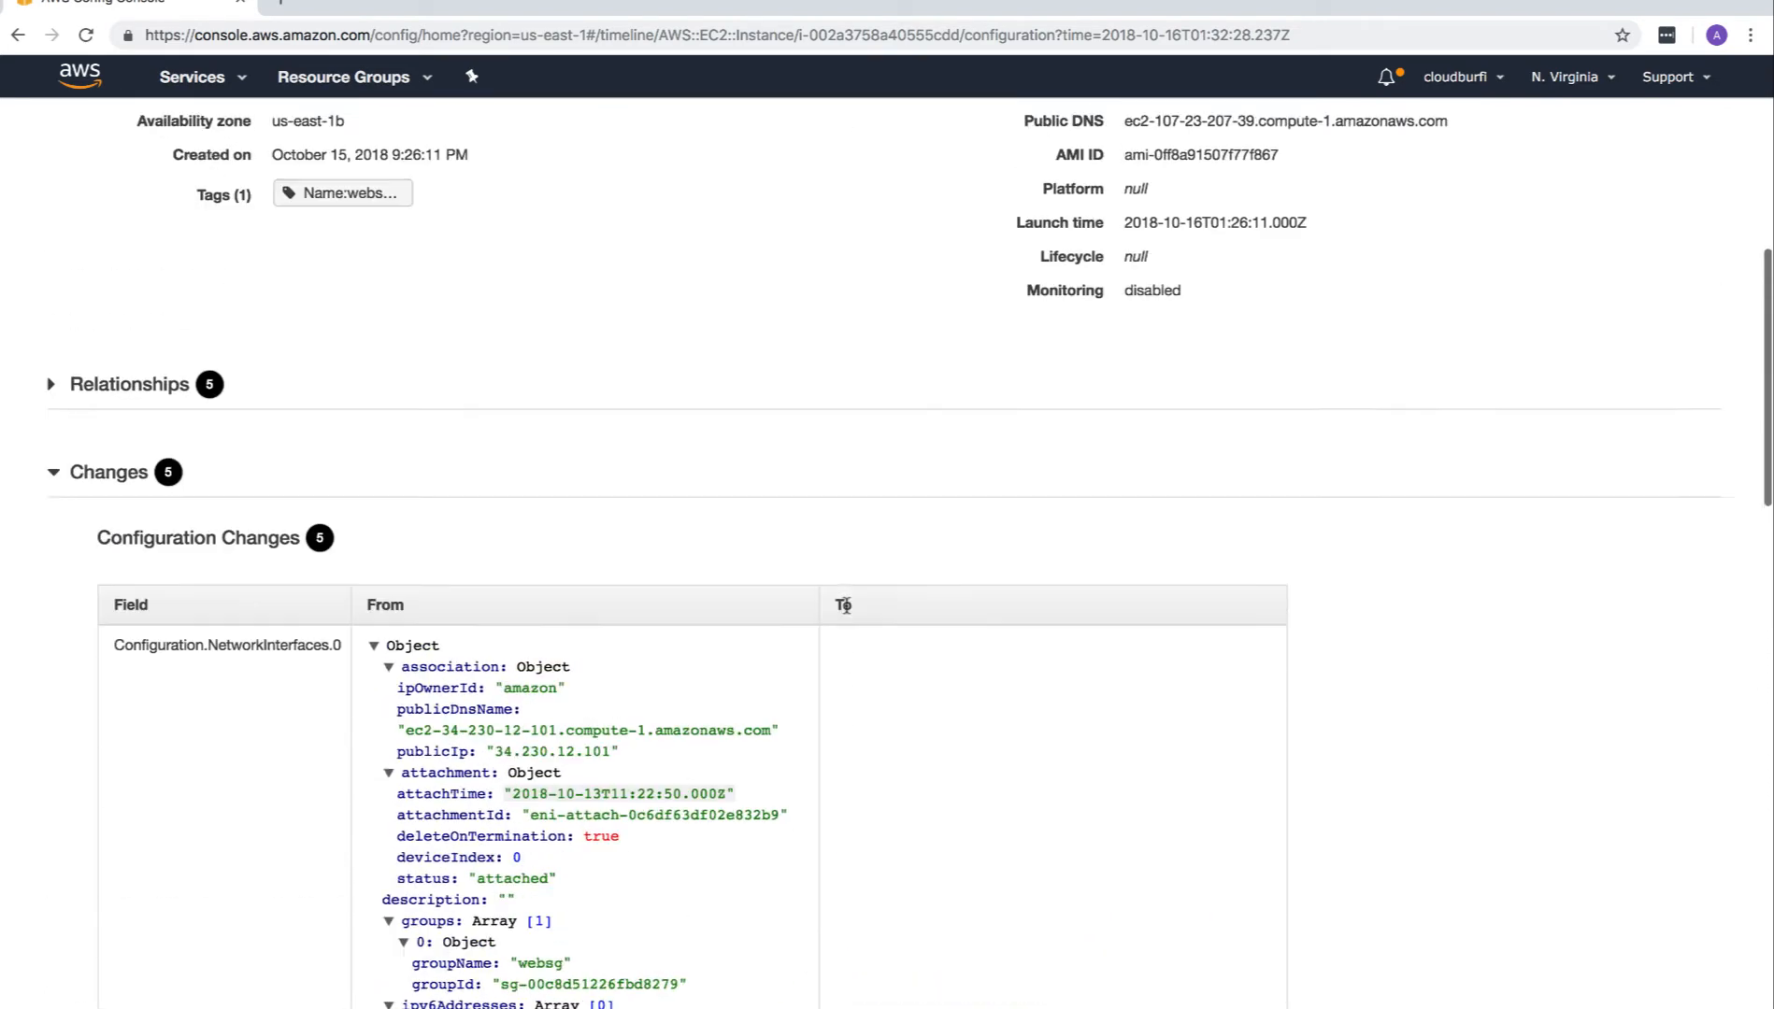
{"action": "left_click", "coordinate": [50, 472]}
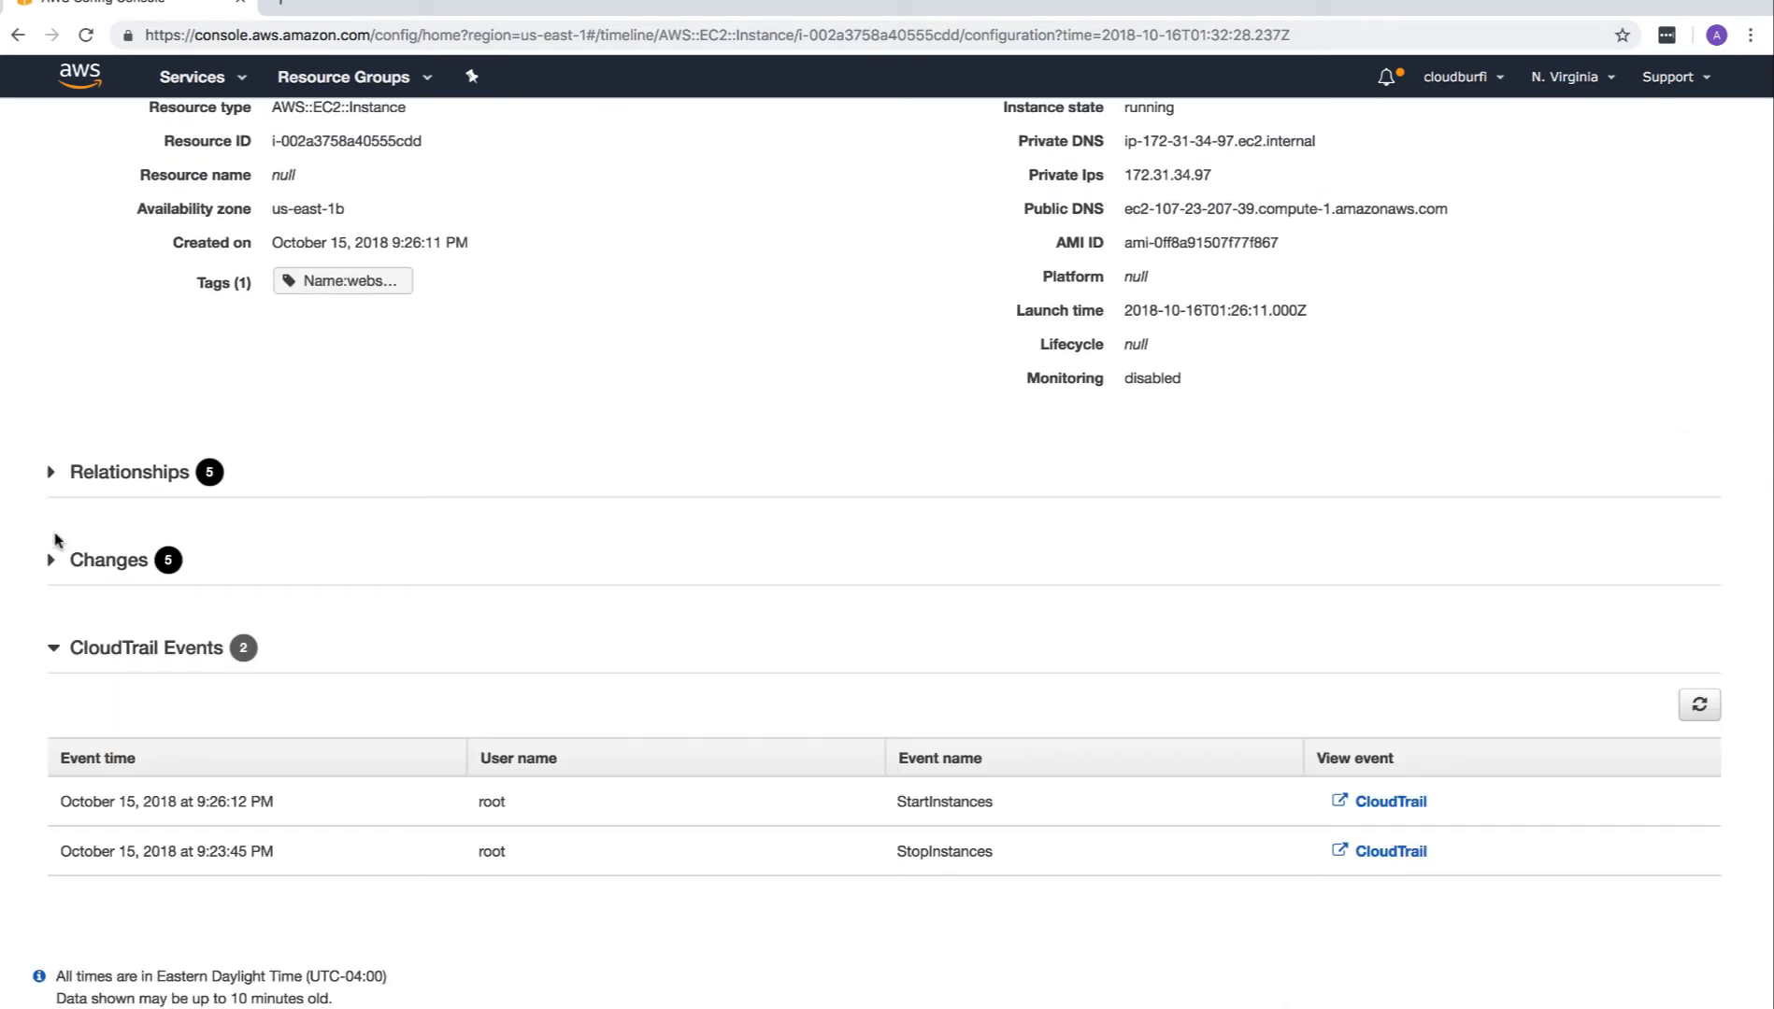
Expand the instance's Relationships and open the related VPC's details.
{"action": "left_click", "coordinate": [129, 472]}
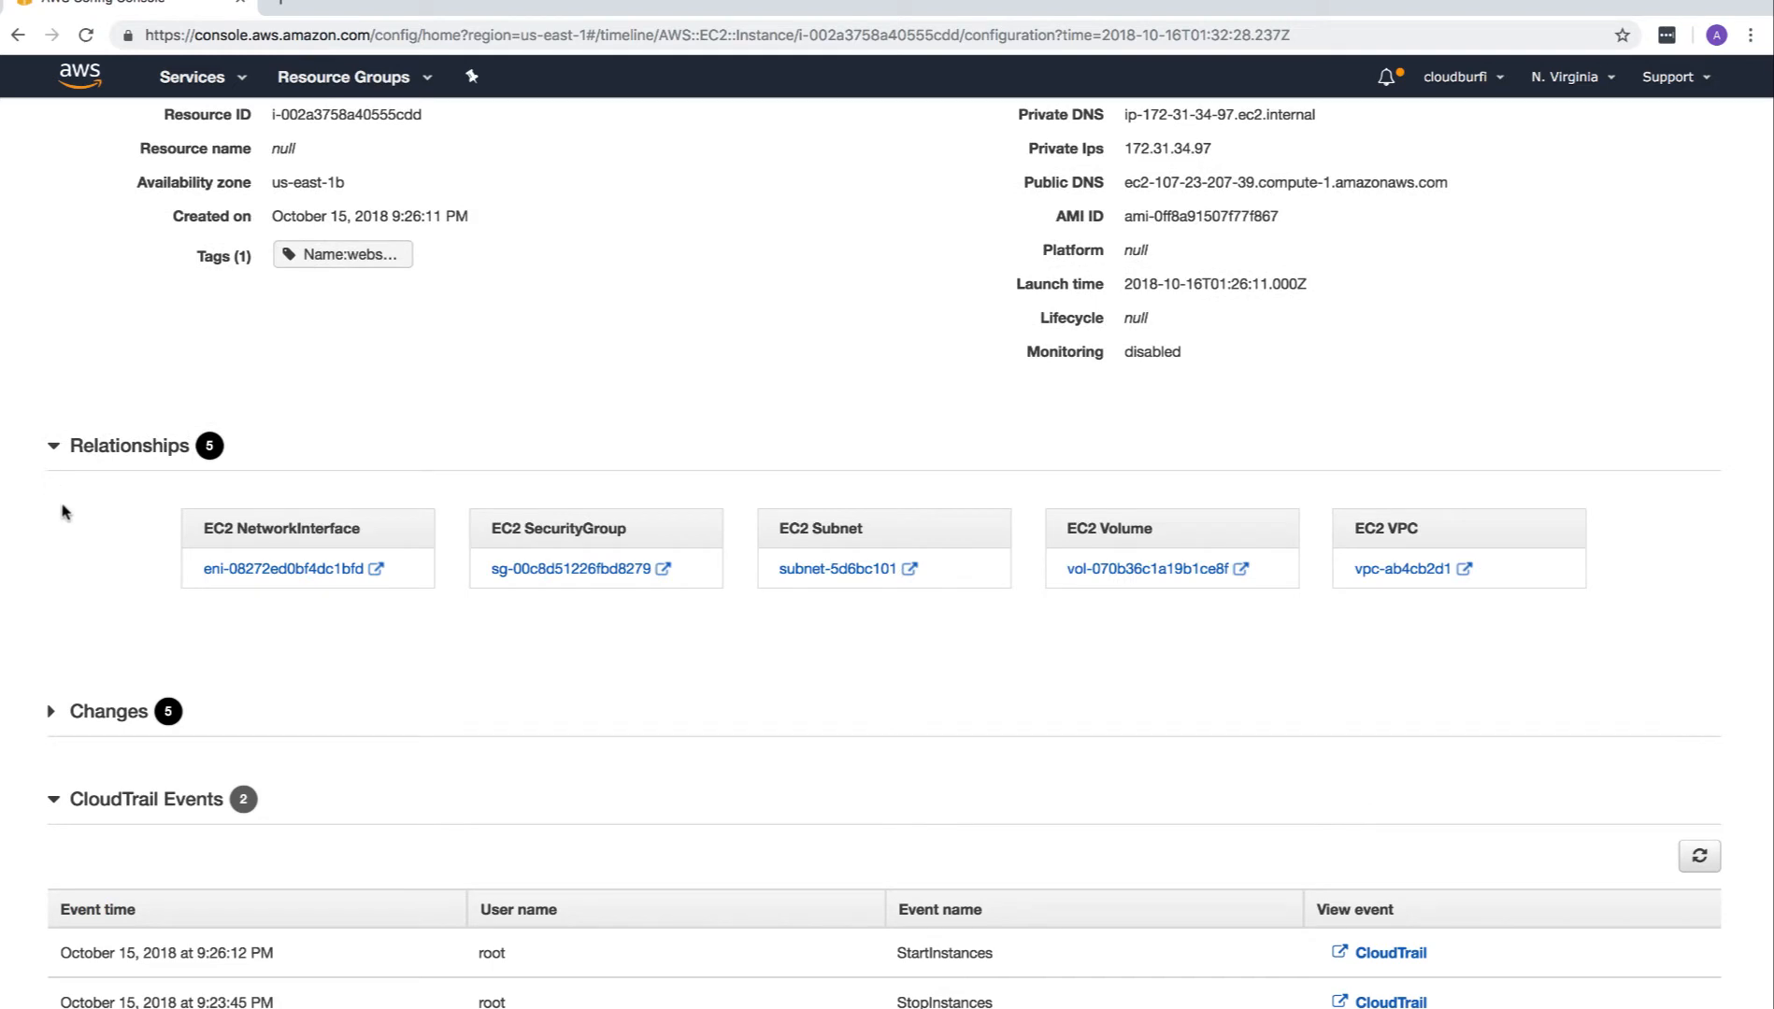
{"action": "mouse_move", "coordinate": [427, 623]}
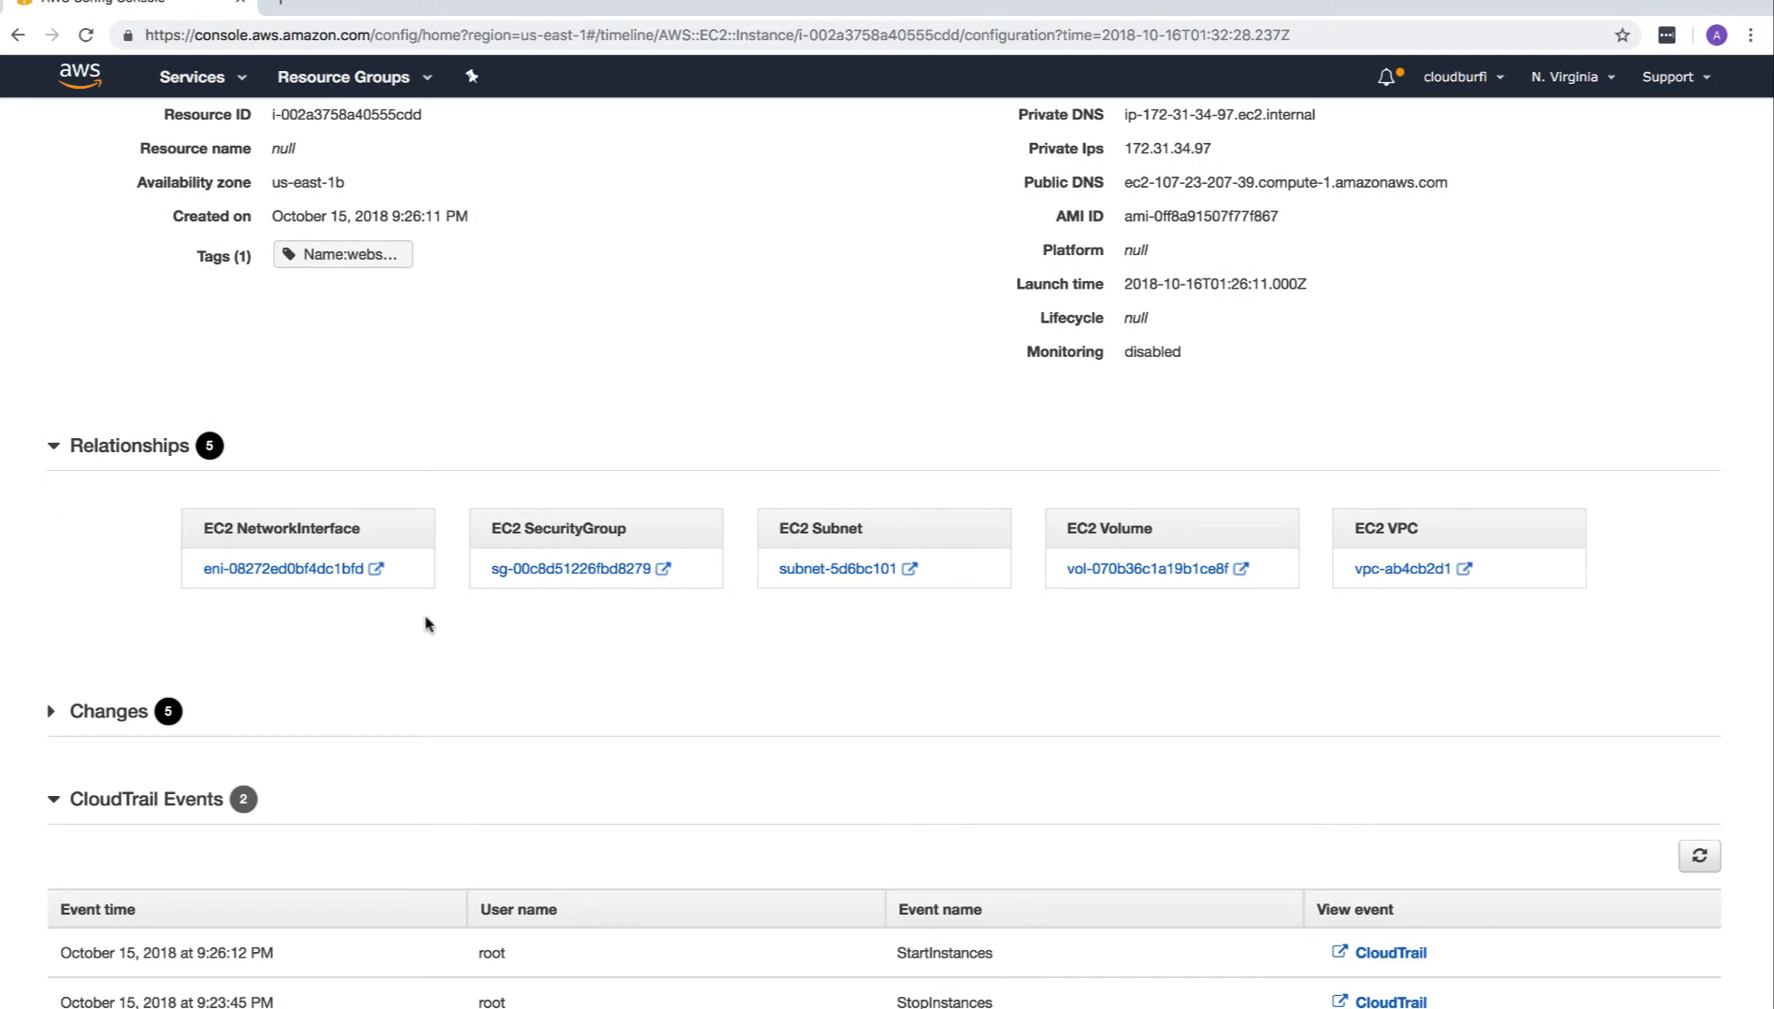
{"action": "mouse_move", "coordinate": [351, 593]}
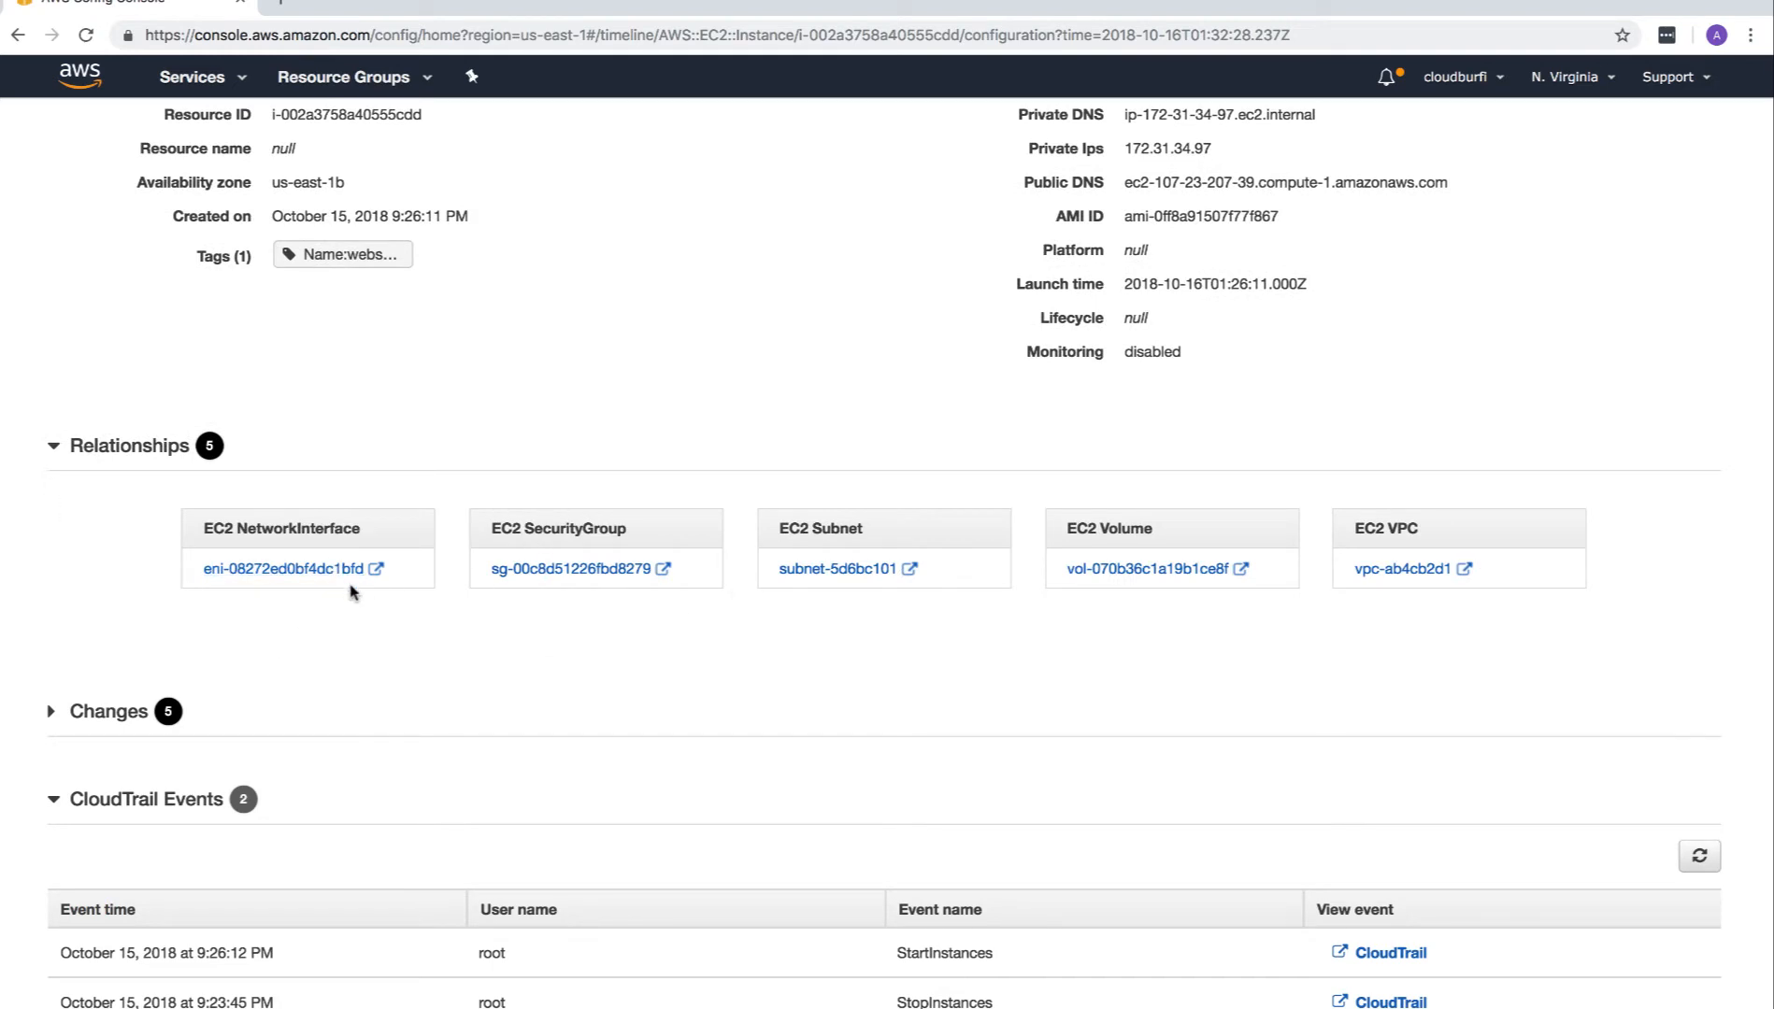
{"action": "mouse_move", "coordinate": [1146, 568]}
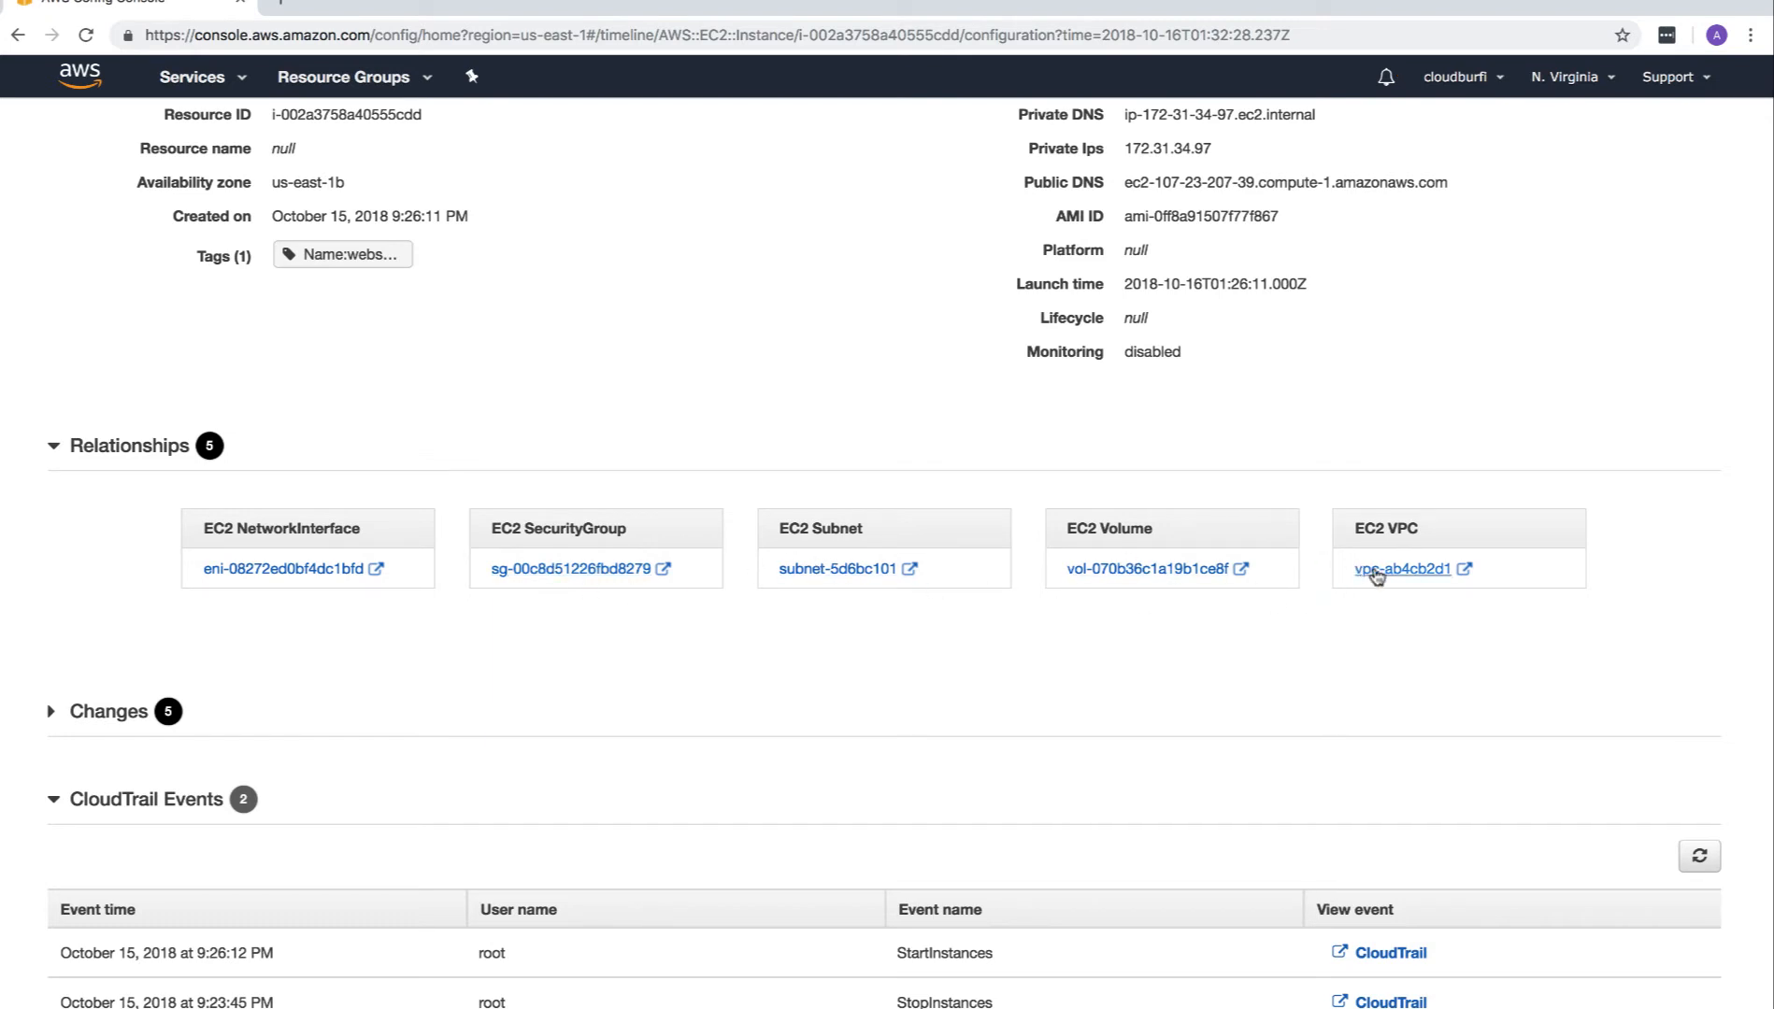
{"action": "left_click", "coordinate": [1405, 569]}
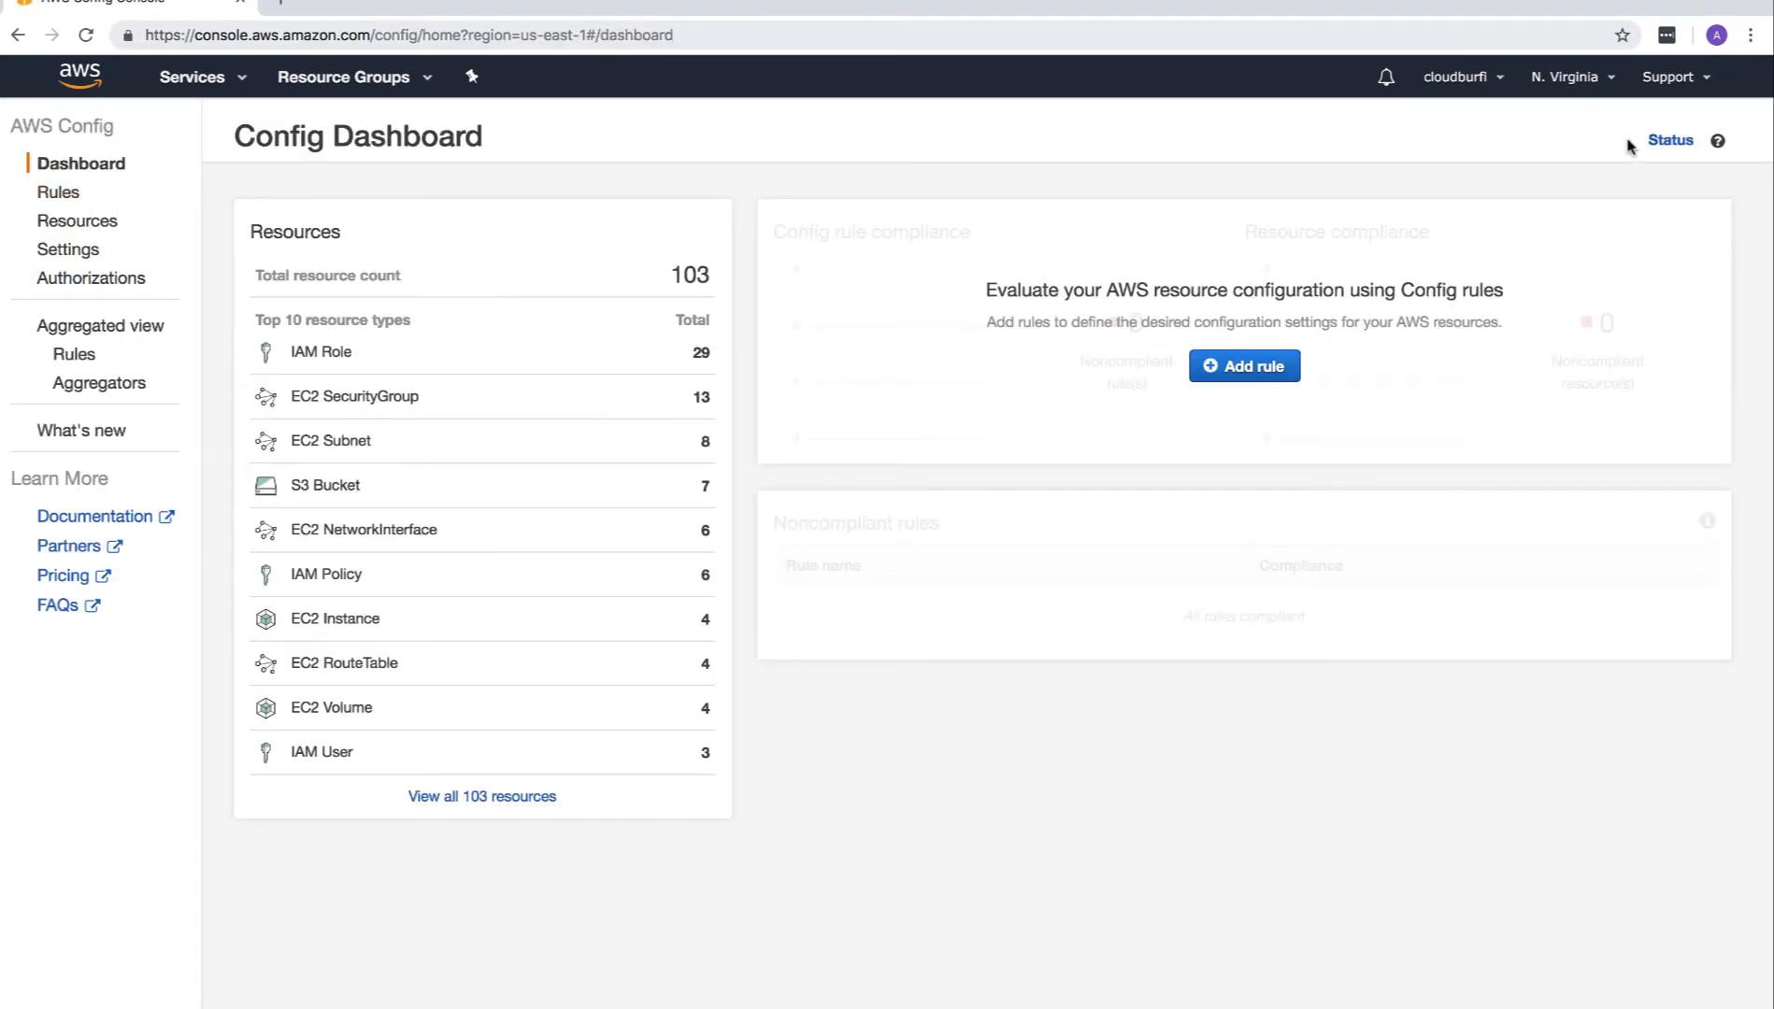
{"action": "left_click", "coordinate": [1668, 140]}
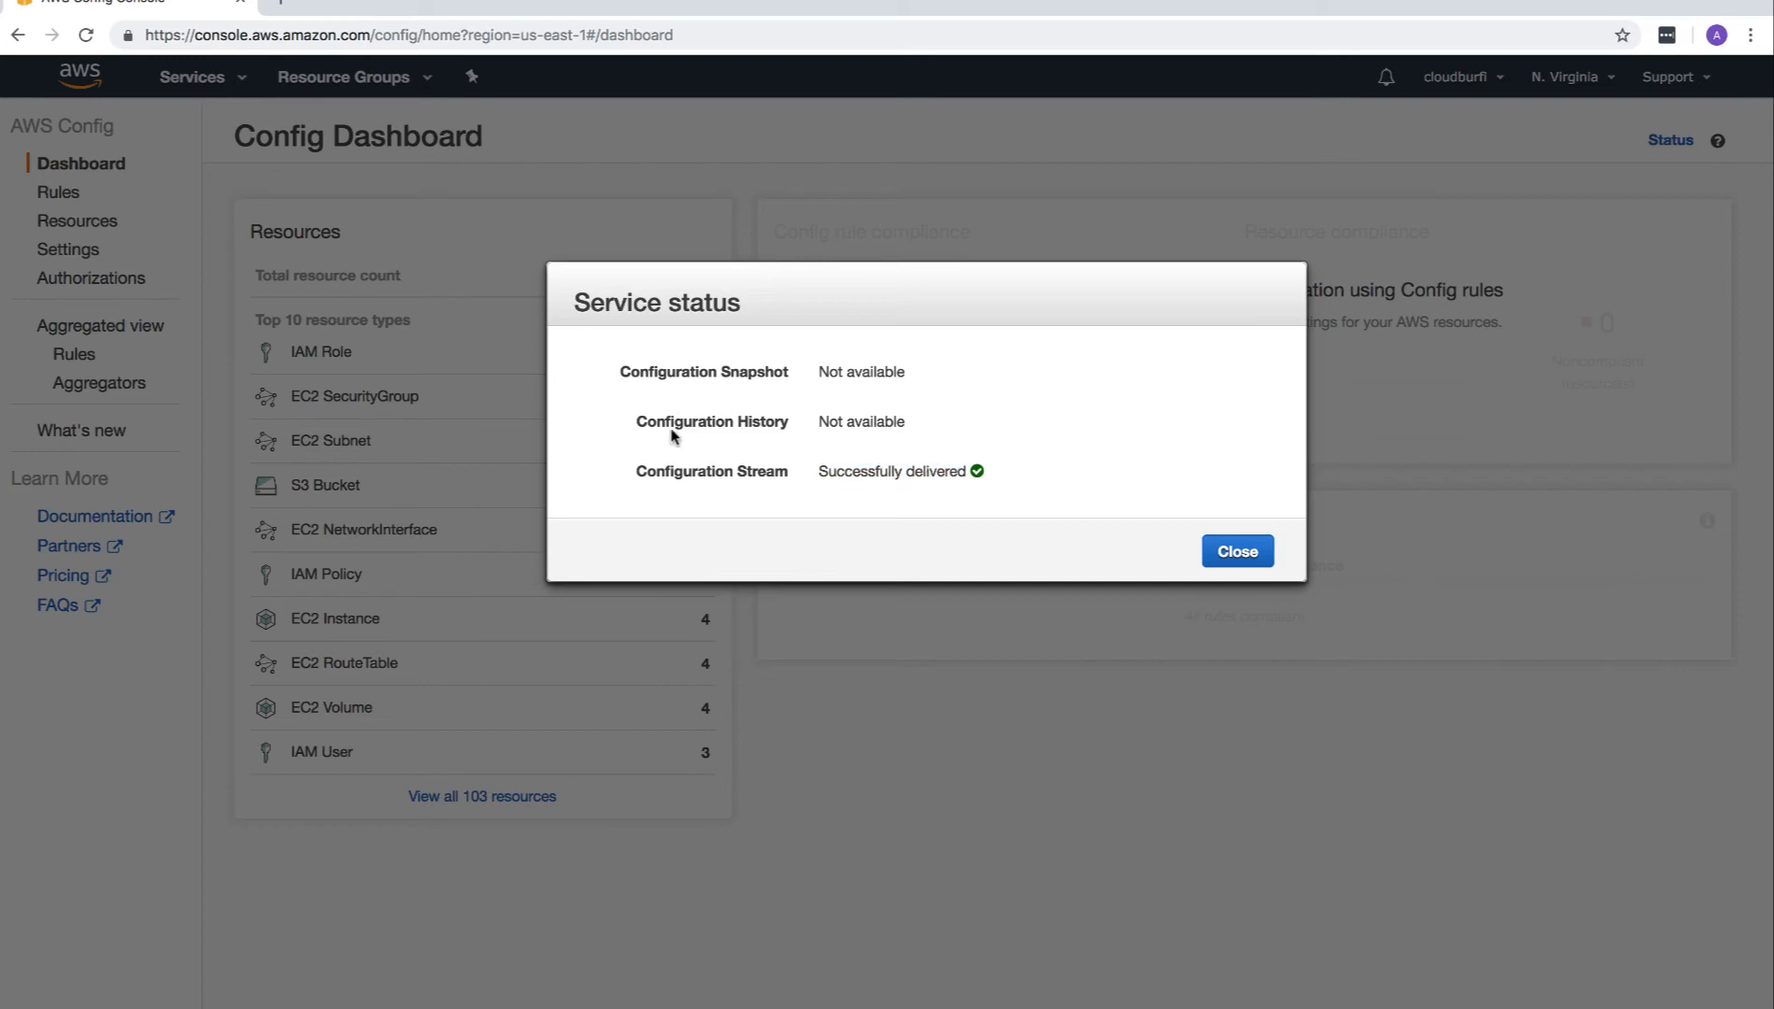
{"action": "mouse_move", "coordinate": [811, 378]}
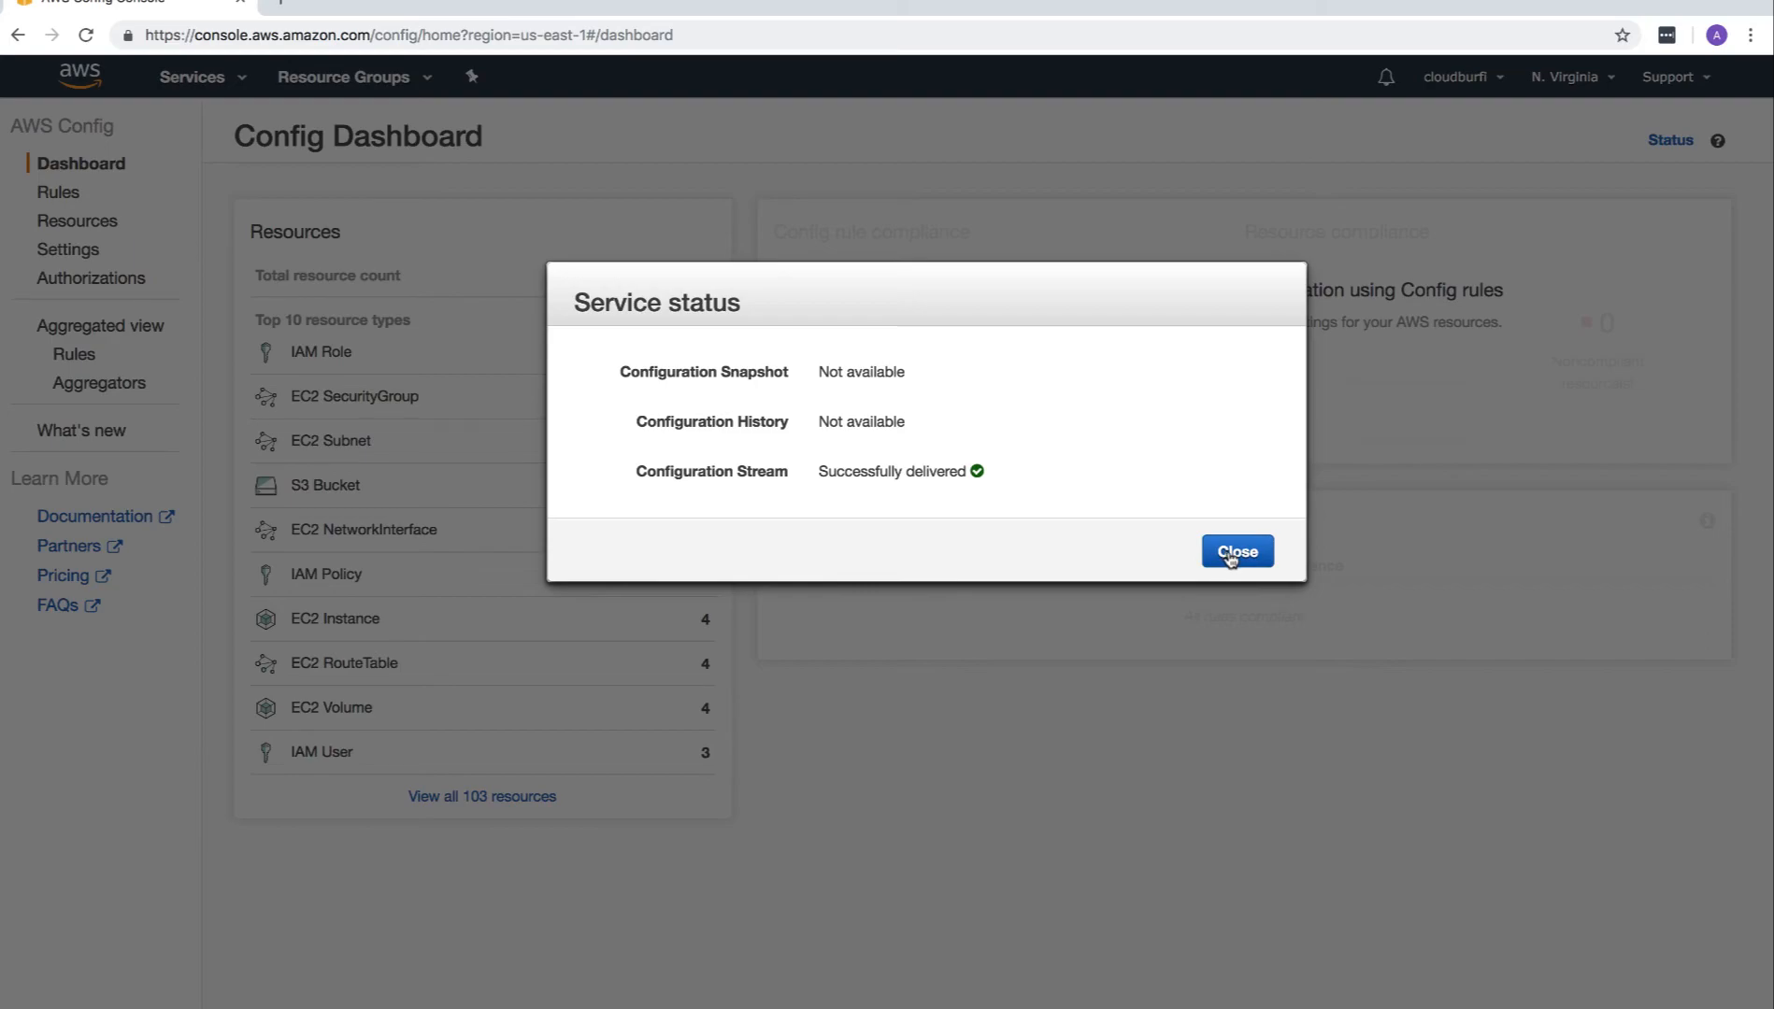
{"action": "left_click", "coordinate": [1235, 551]}
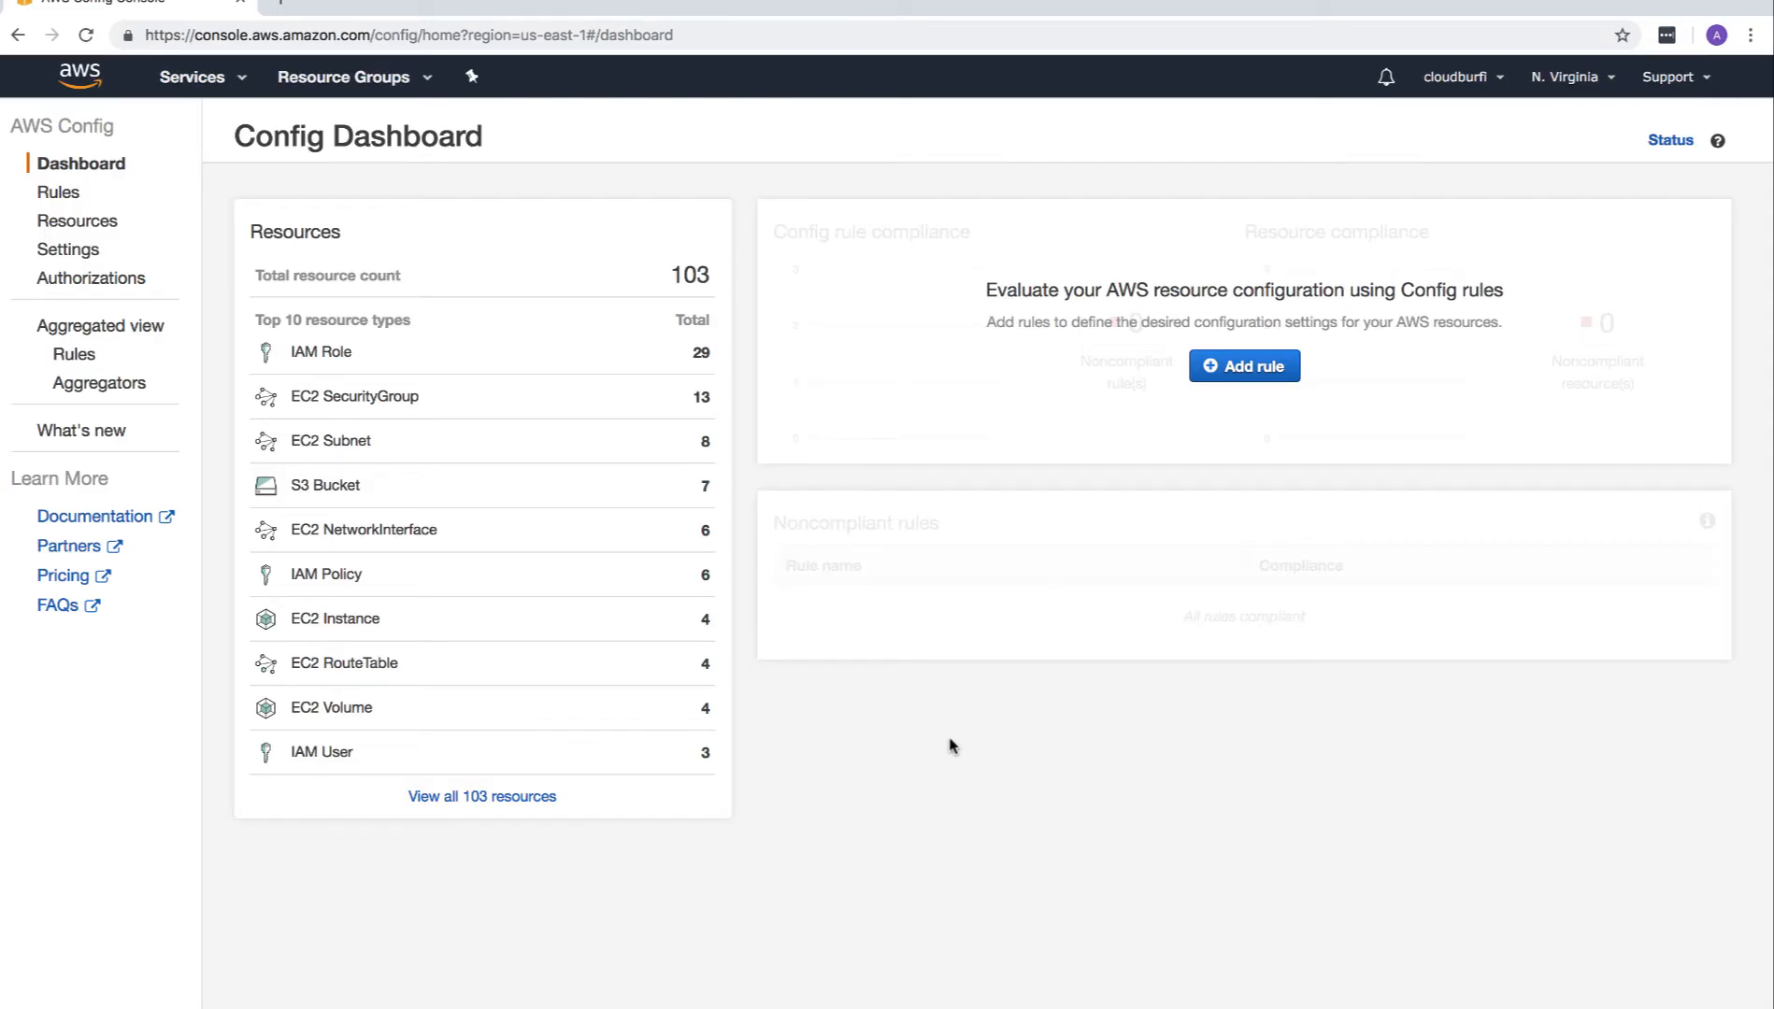
Open the Config resource inventory and try looking up resources by the tag 'Name'.
{"action": "left_click", "coordinate": [77, 221]}
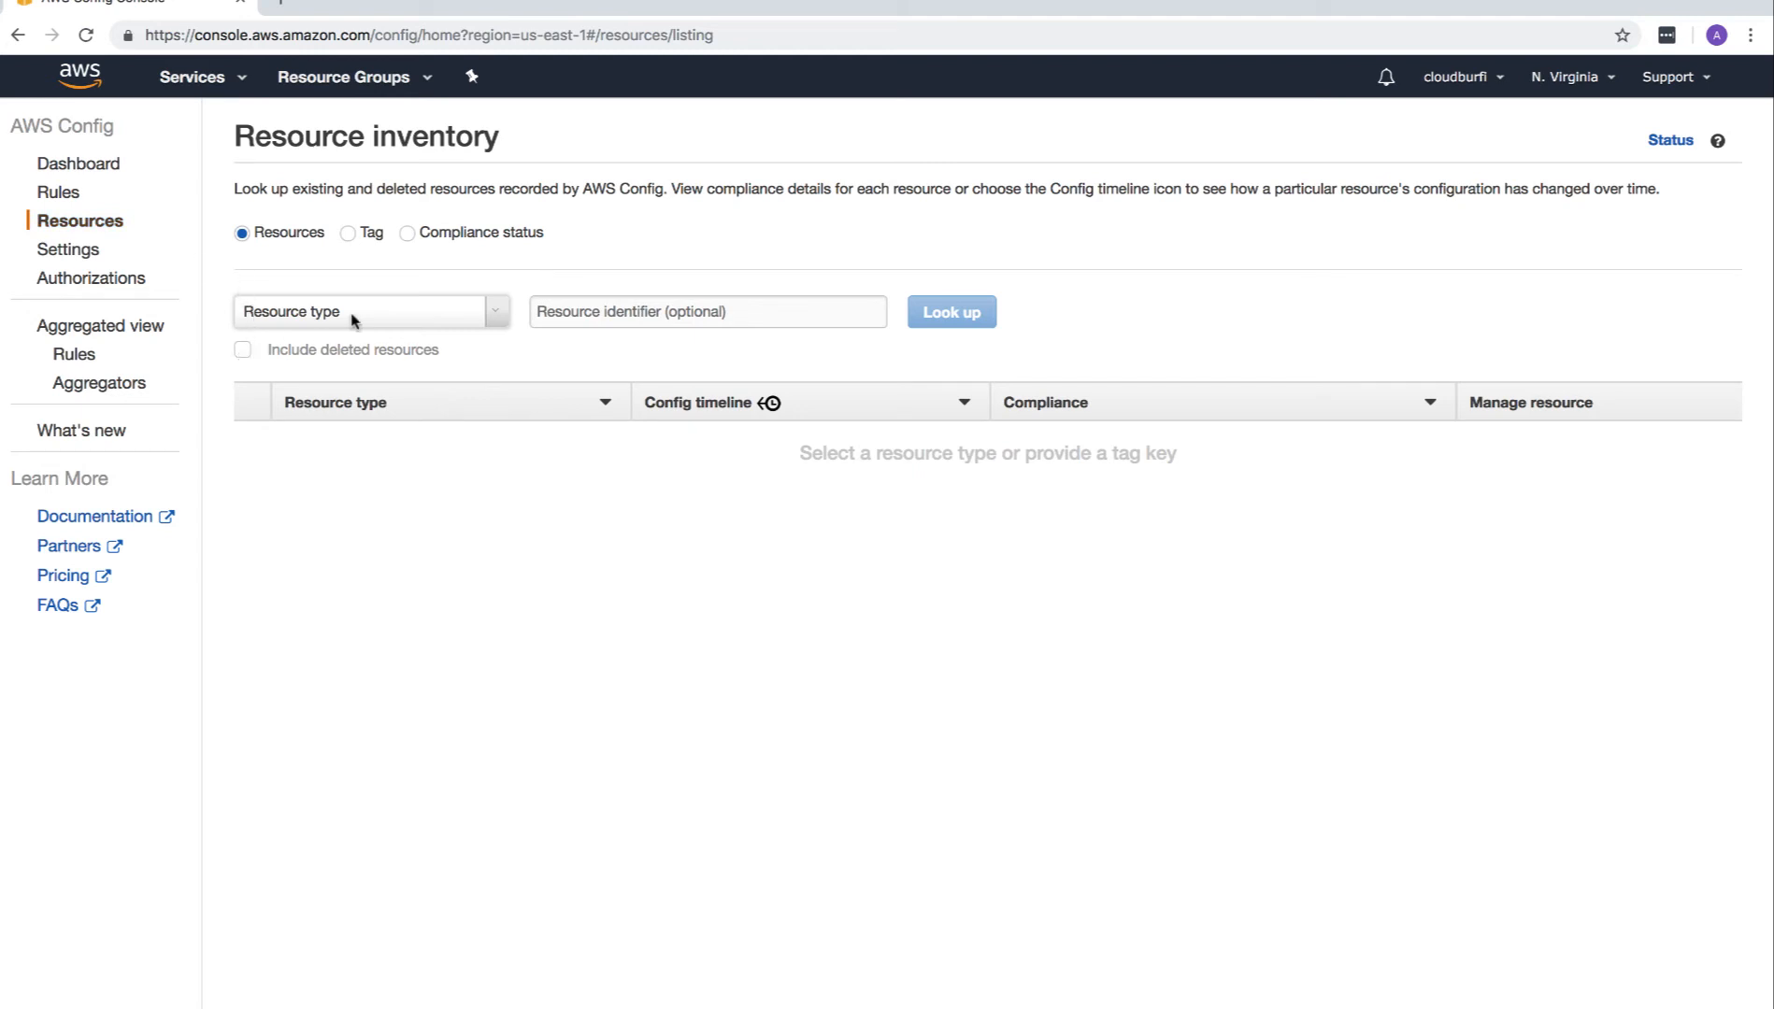
{"action": "left_click", "coordinate": [348, 232]}
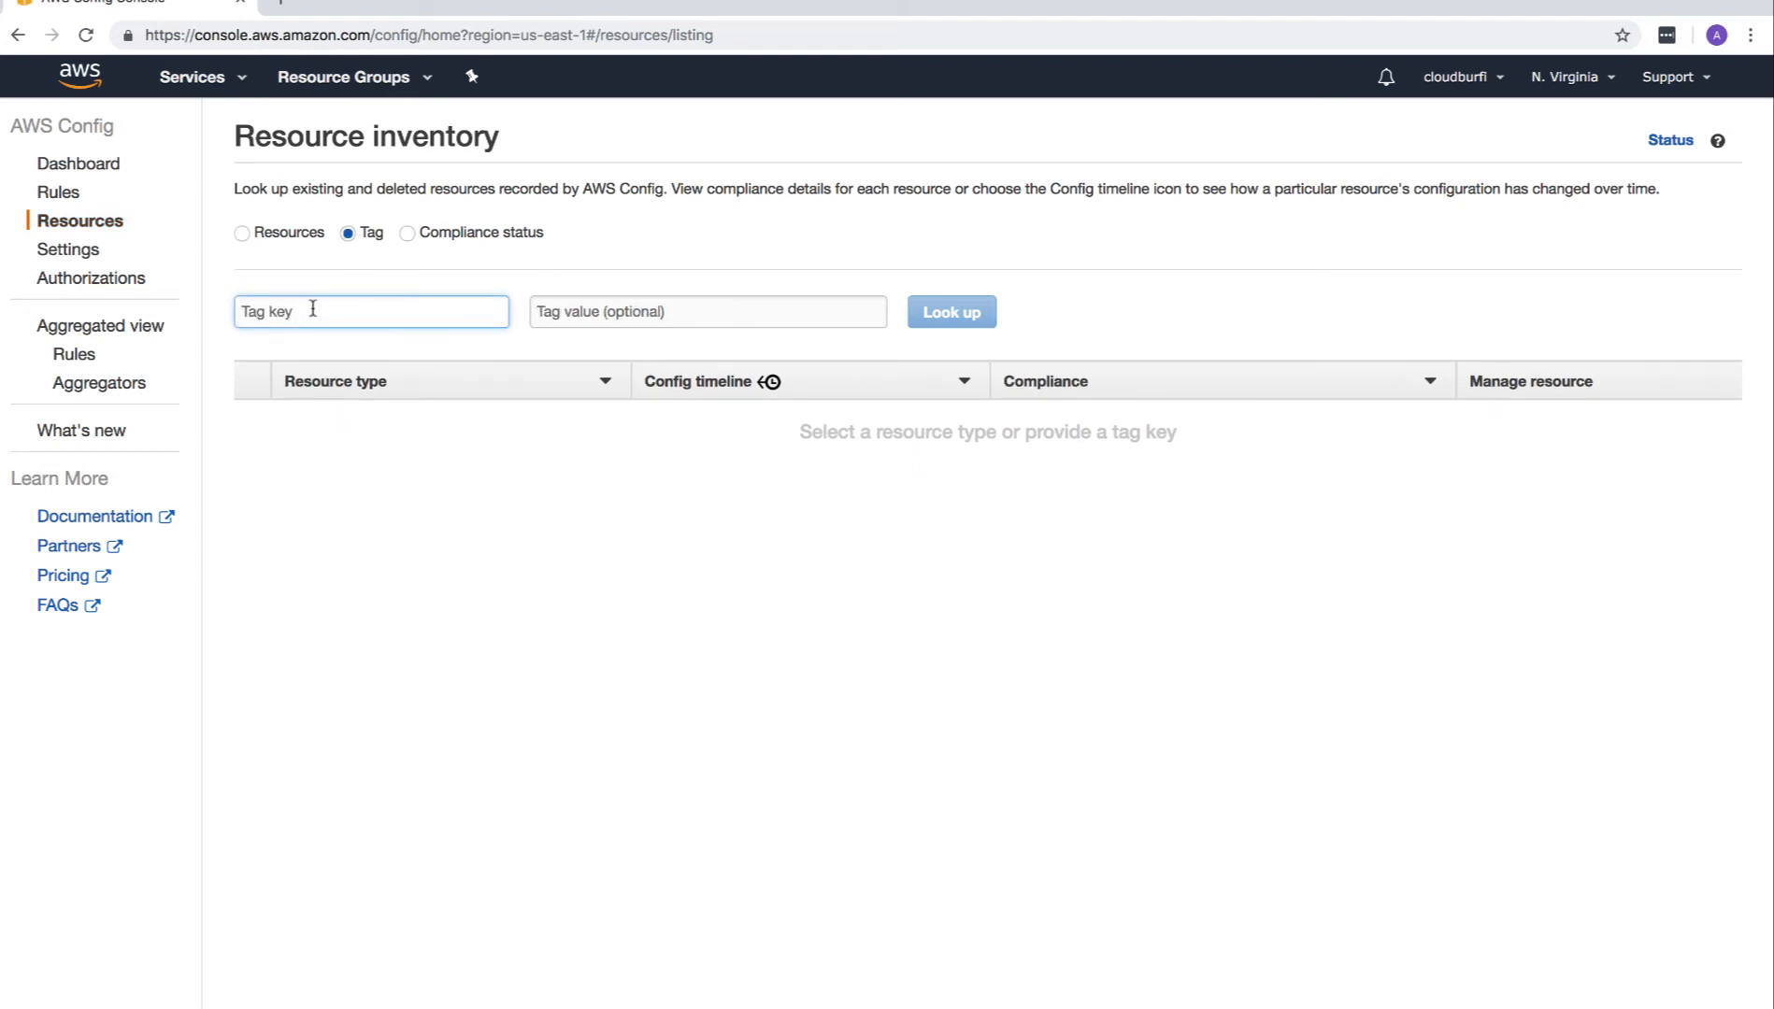
{"action": "type", "text": "Name"}
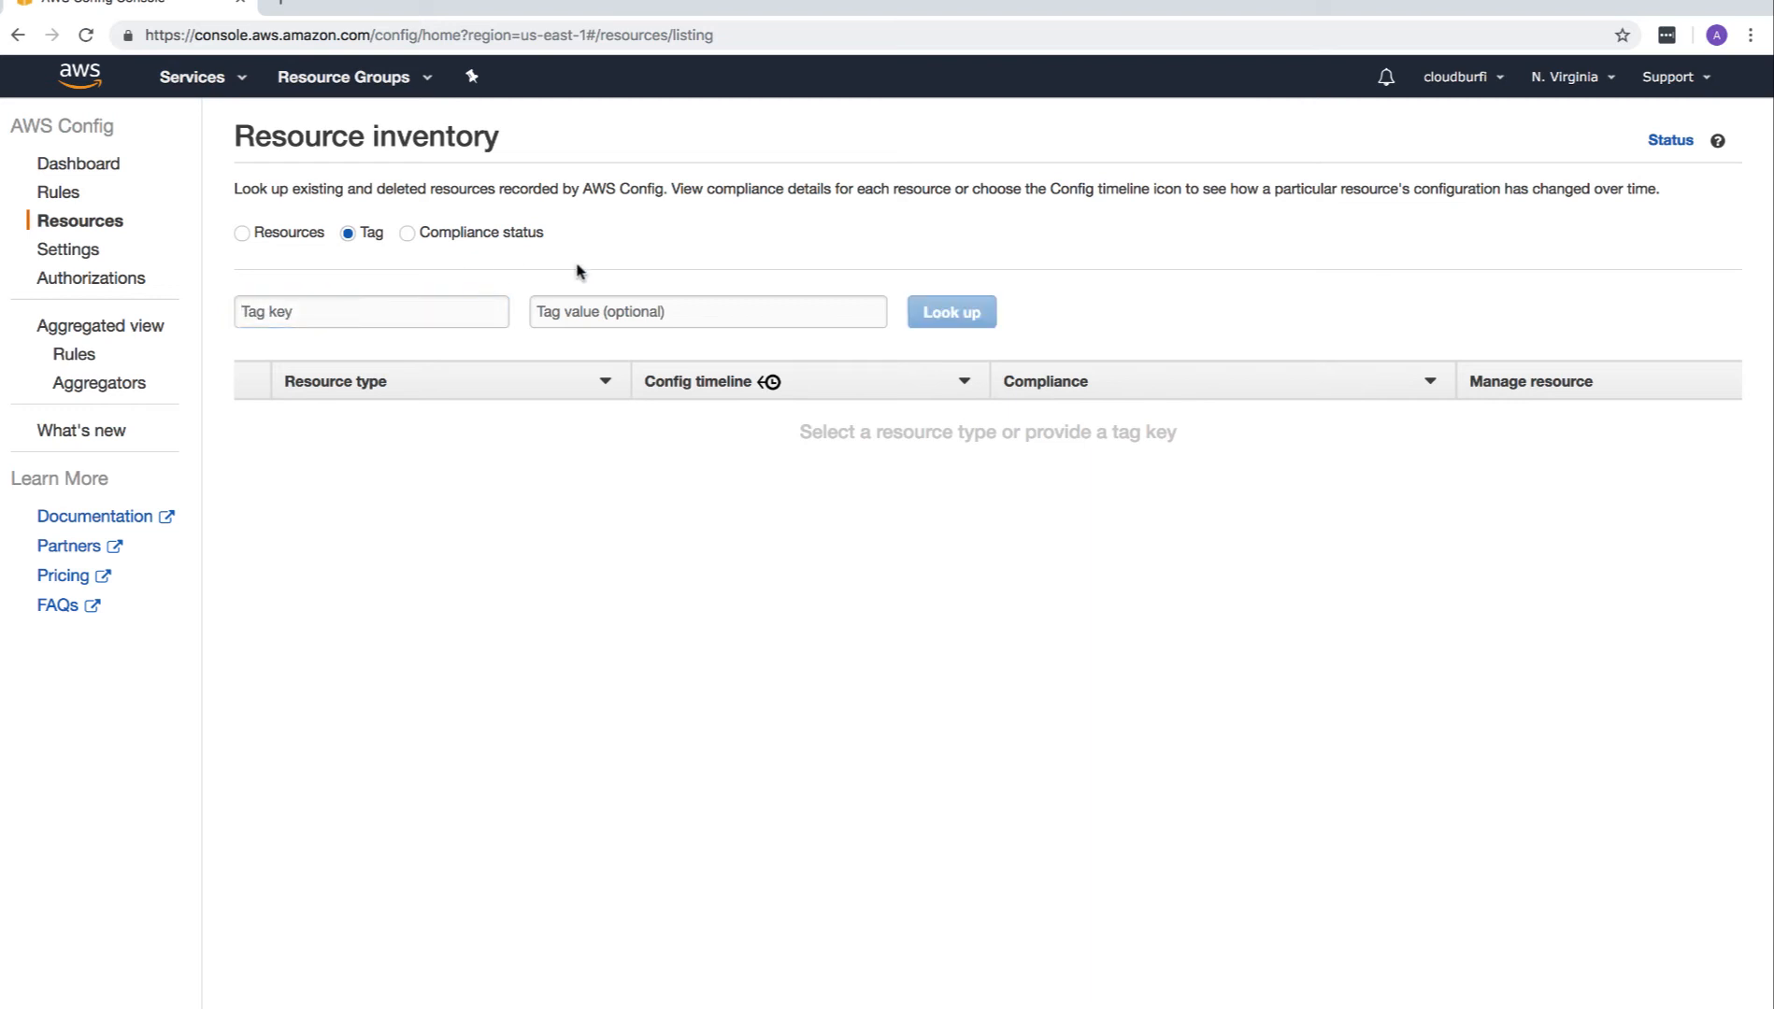
Switch back to resource-type lookup and browse types, filtering by 'dy', 'tab' and 'aut'.
{"action": "left_click", "coordinate": [241, 232]}
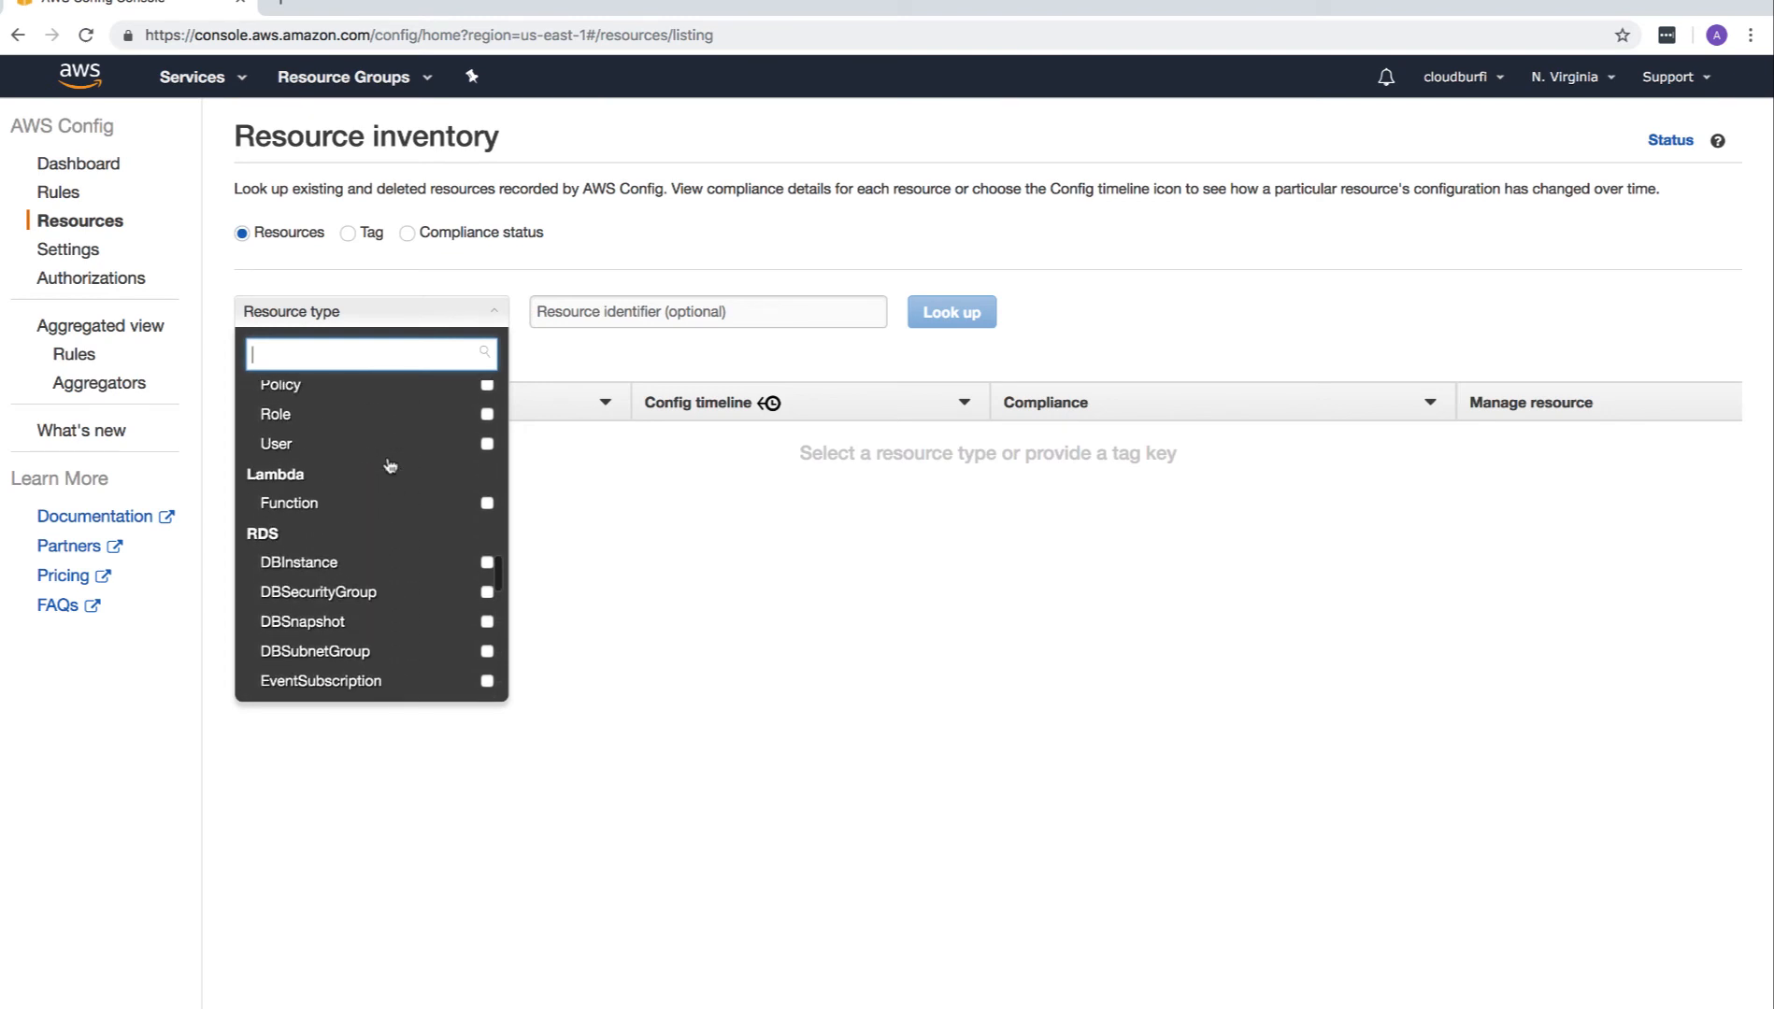
{"action": "type", "text": "dy"}
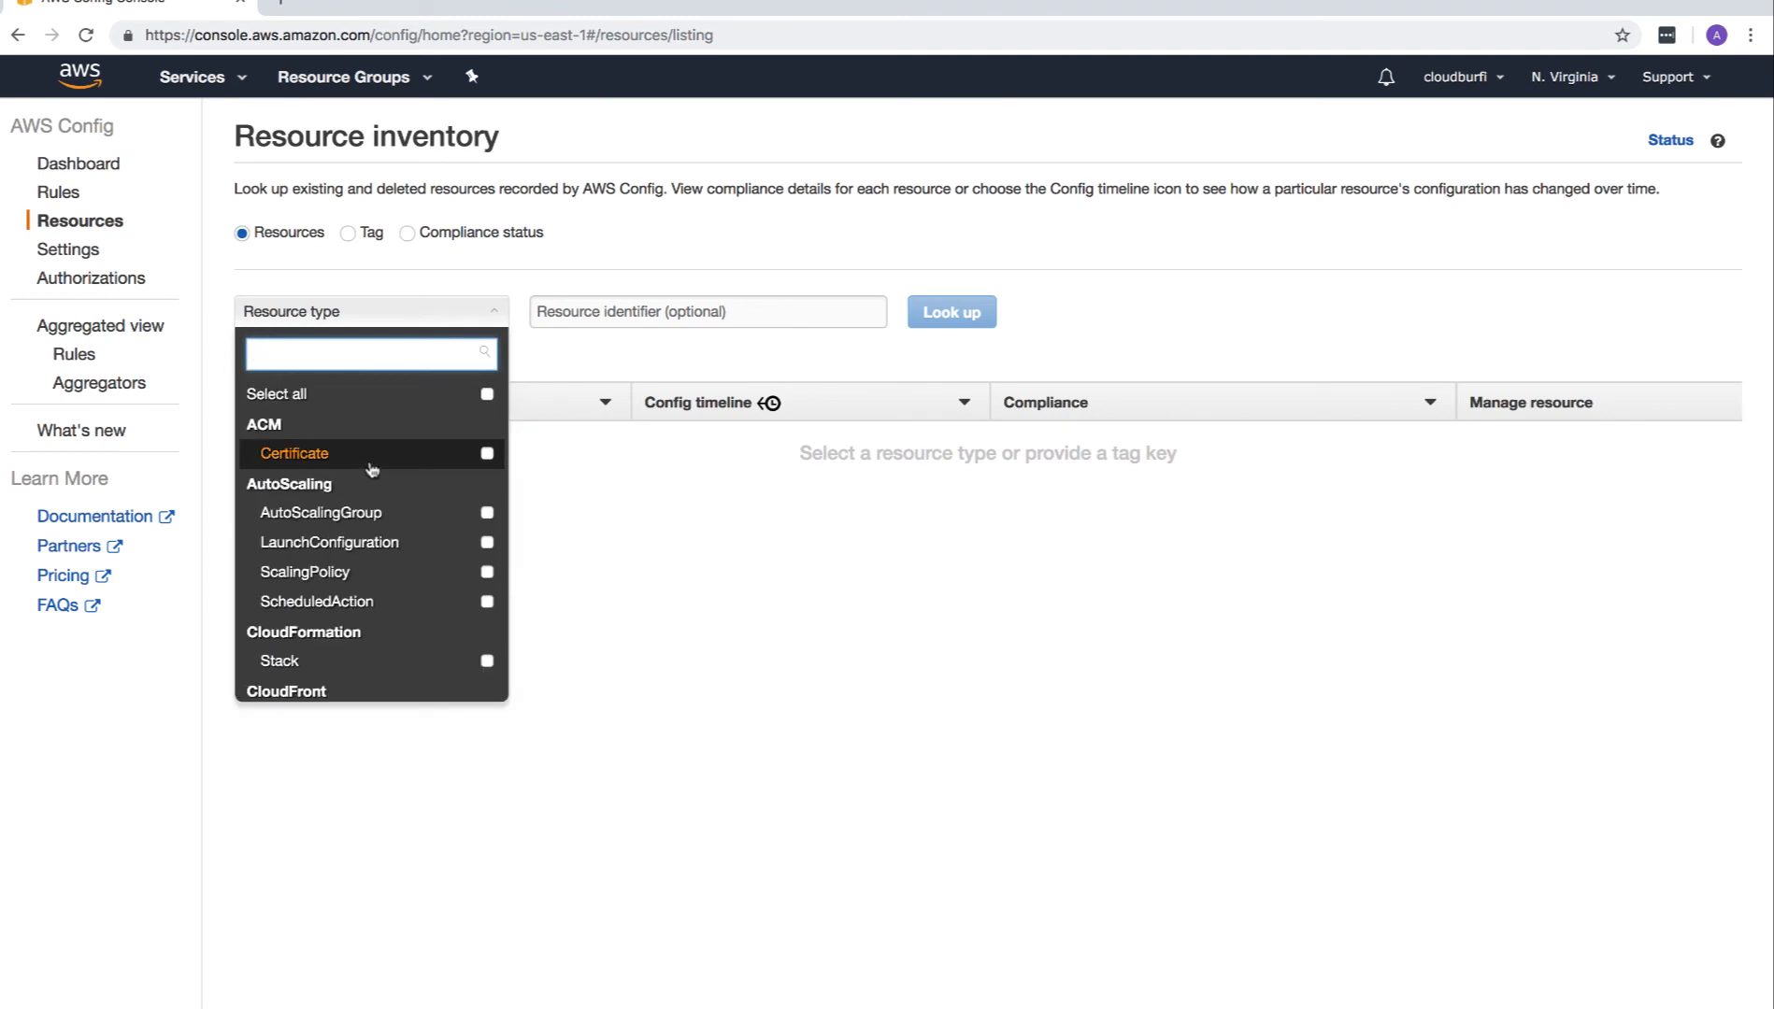
{"action": "type", "text": "tab"}
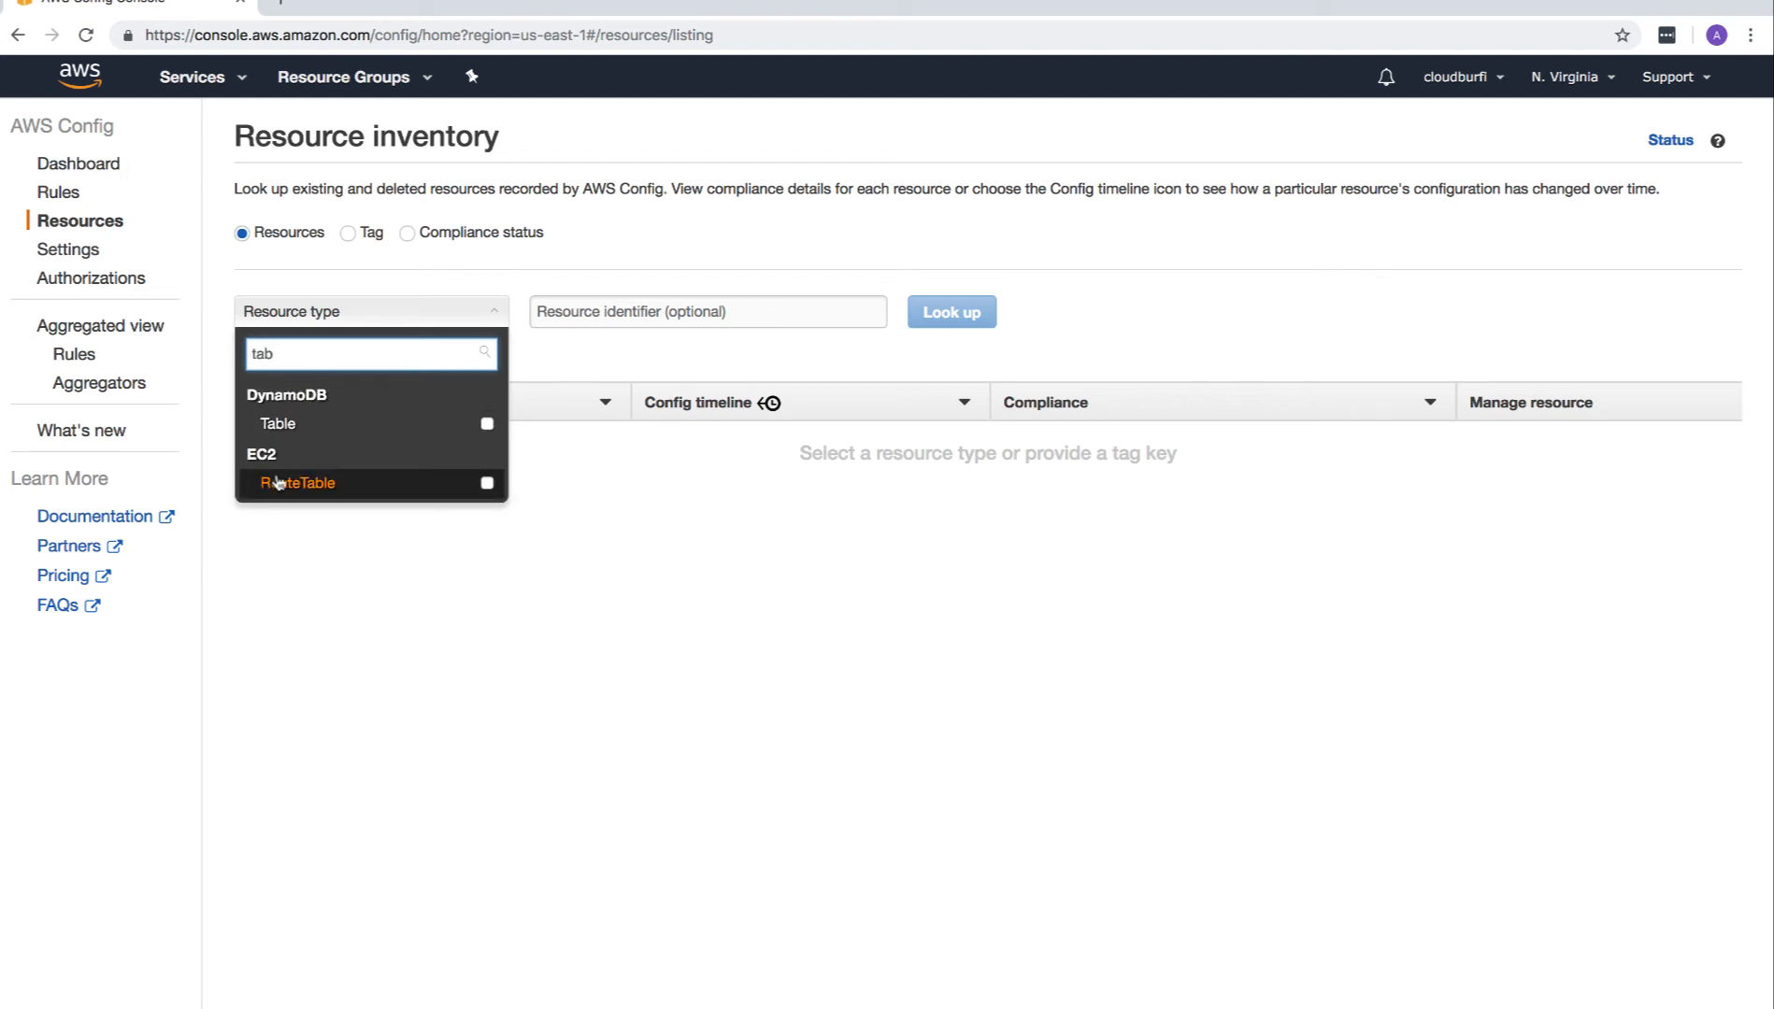
{"action": "type", "text": "aut"}
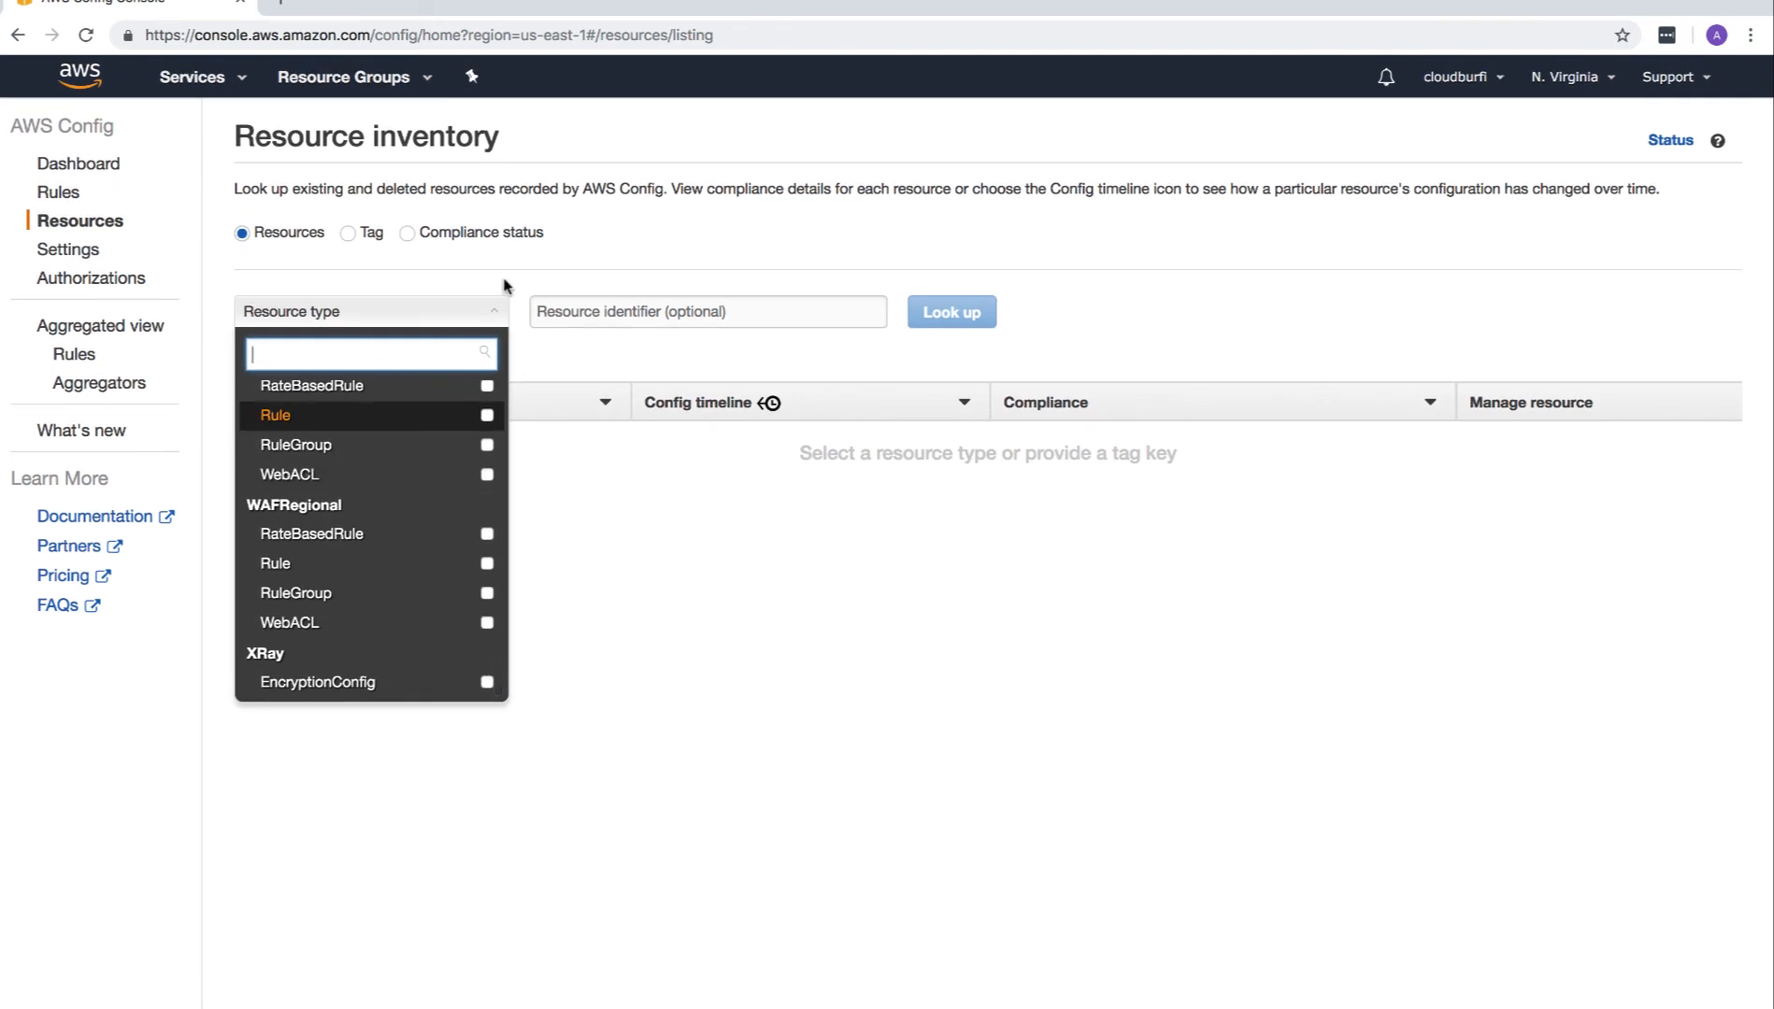
{"action": "scroll", "scroll_direction": "down", "scroll_amount": 3}
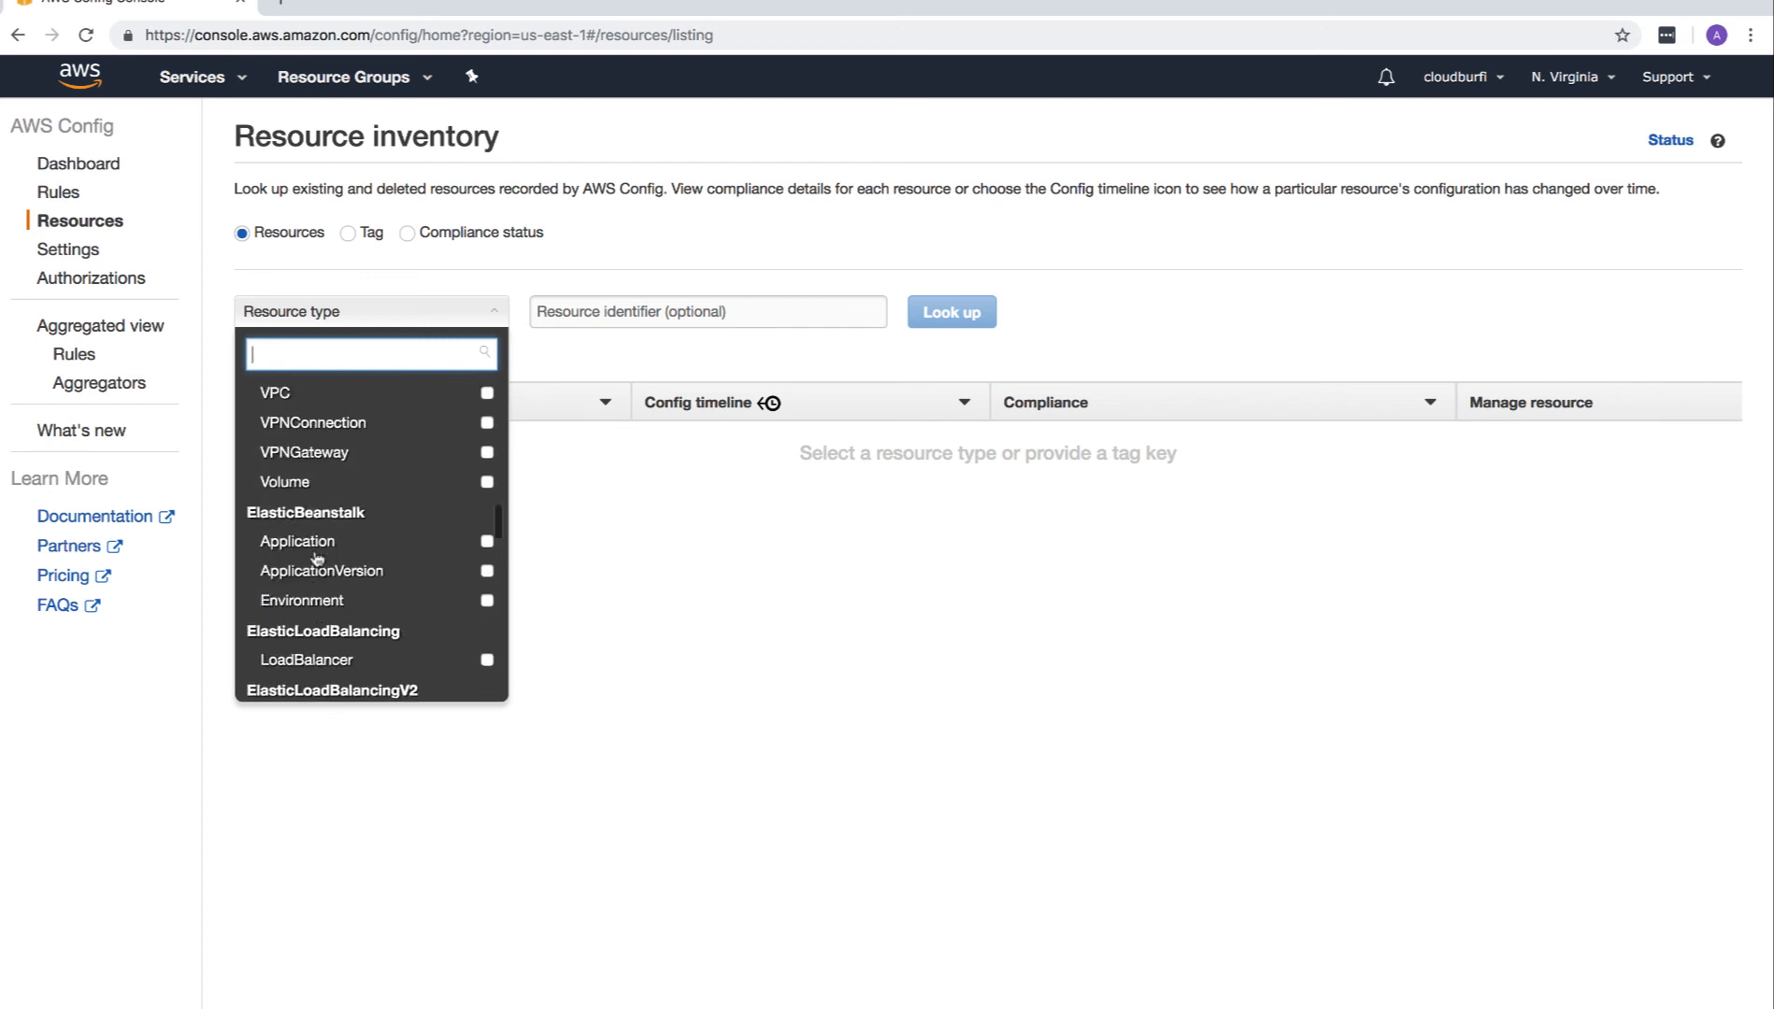
{"action": "scroll", "scroll_direction": "down", "scroll_amount": 3}
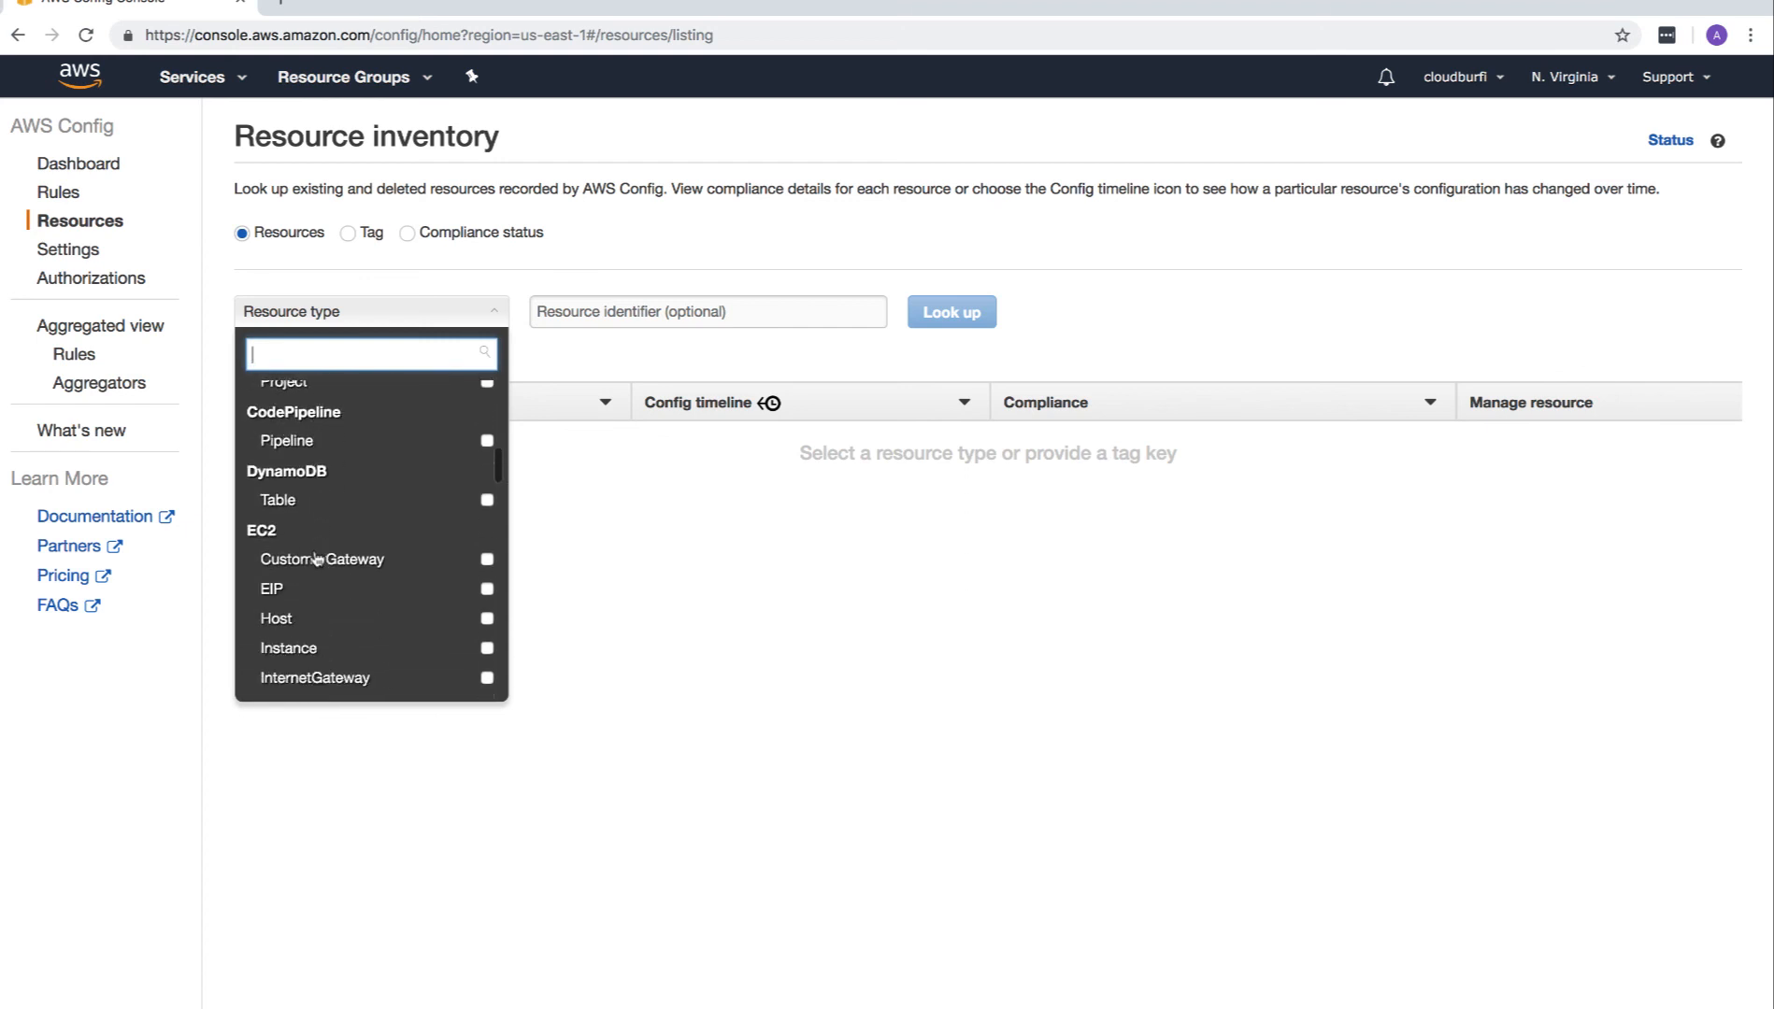